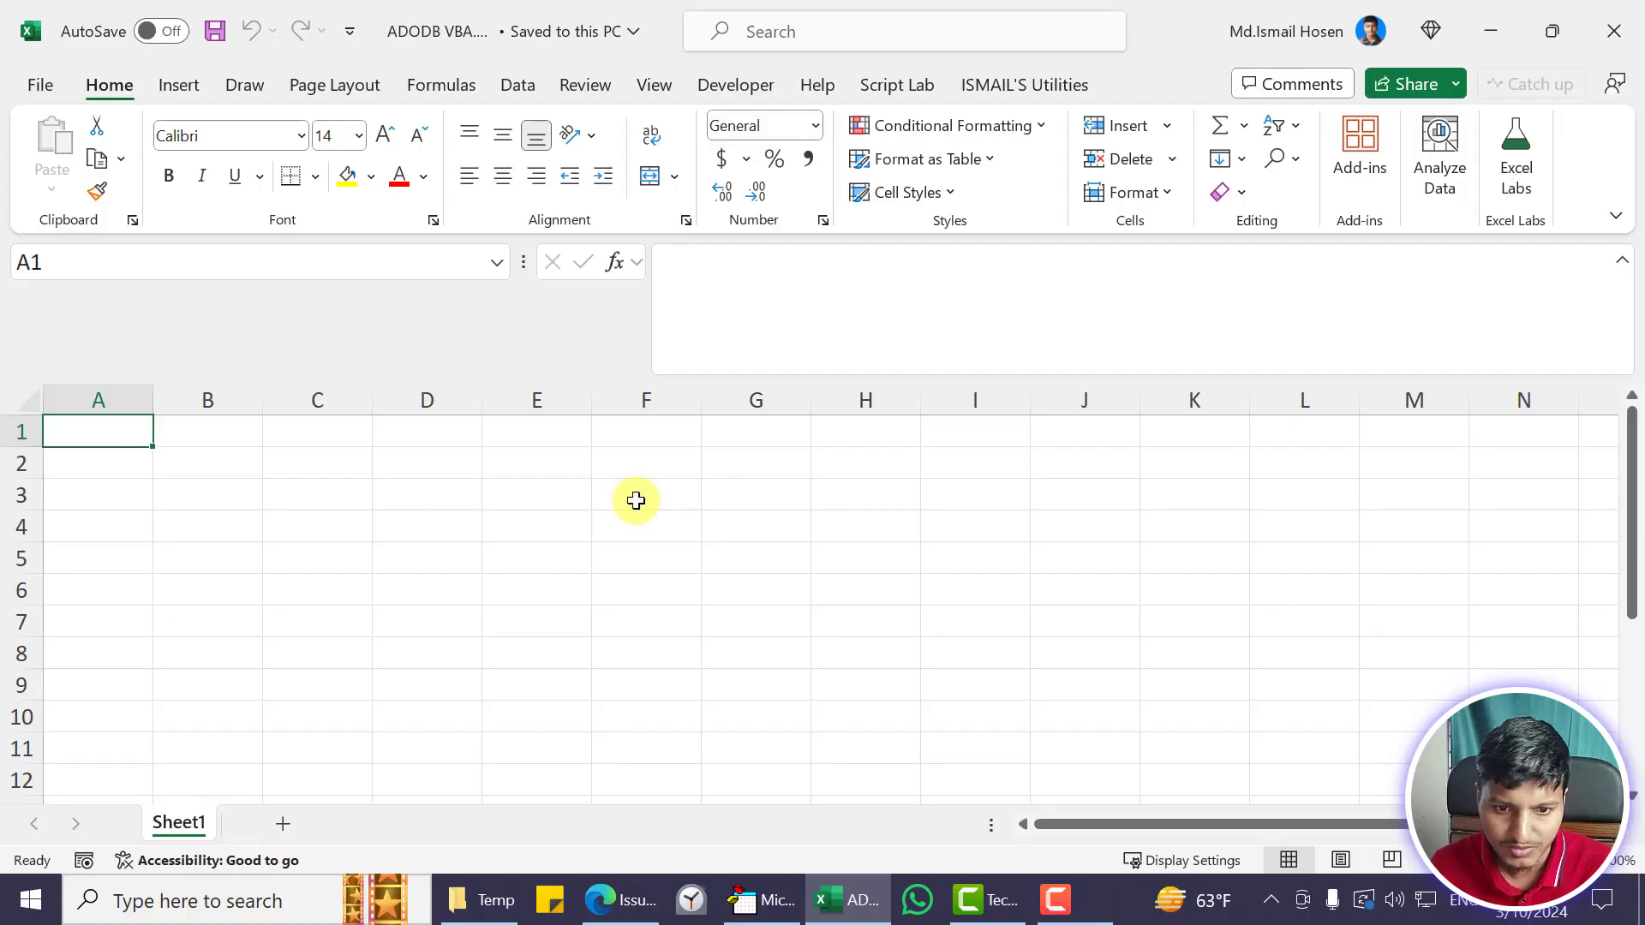
mouse_move(639, 502)
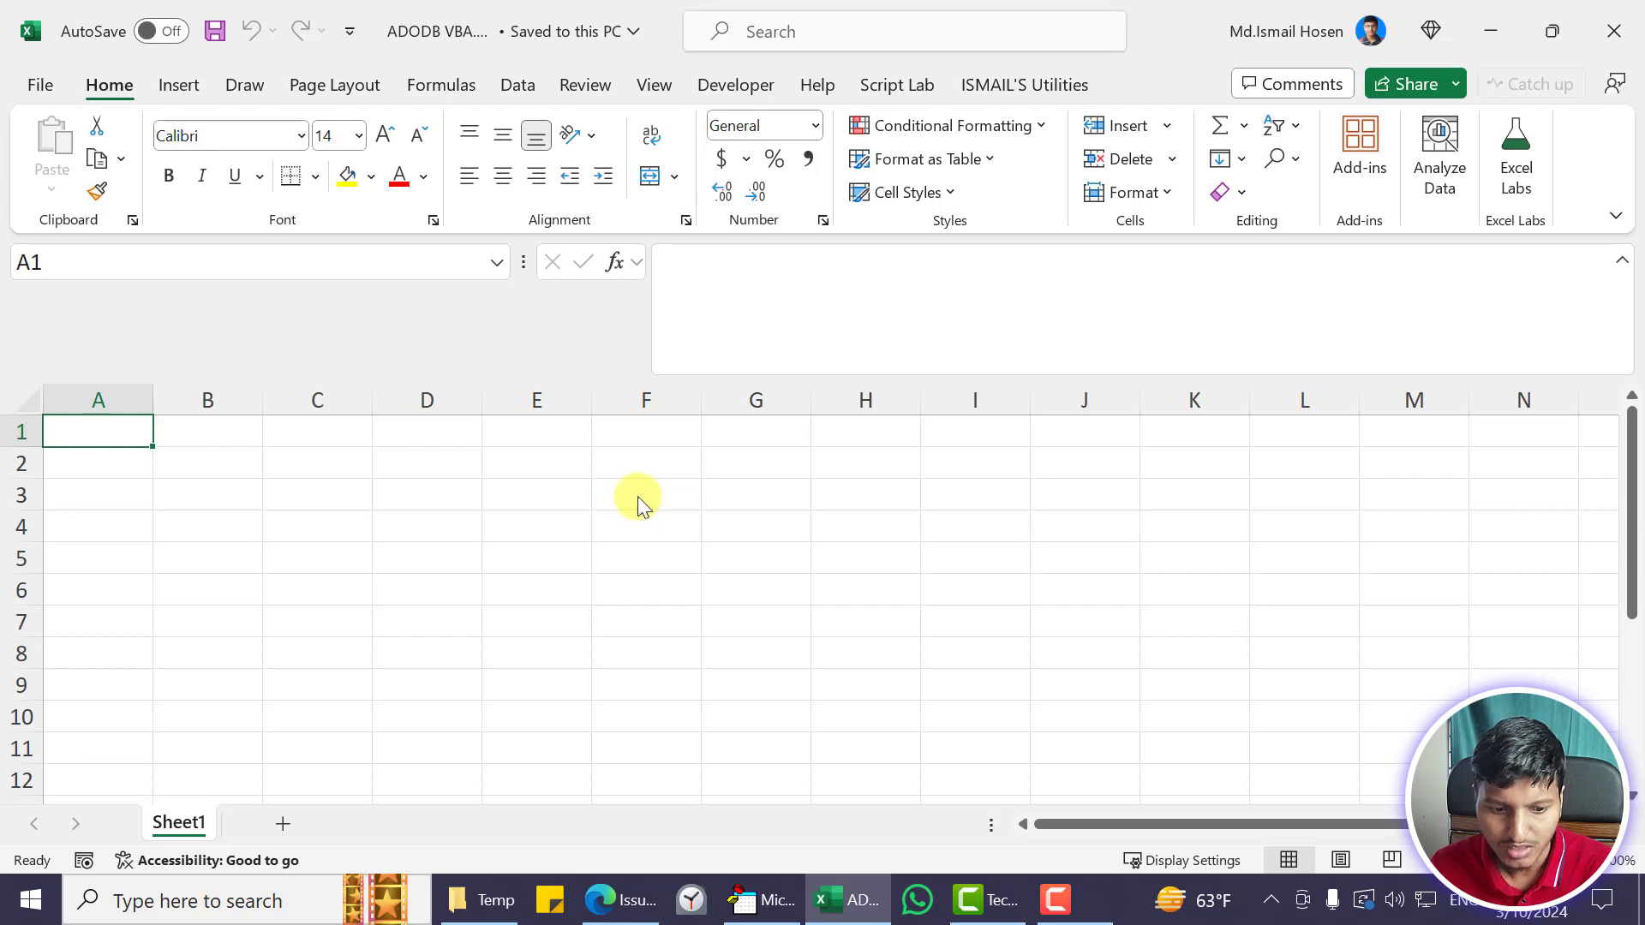
Open Sample Data File.xlsx from the D:\Temp folder in Excel
left_click(478, 900)
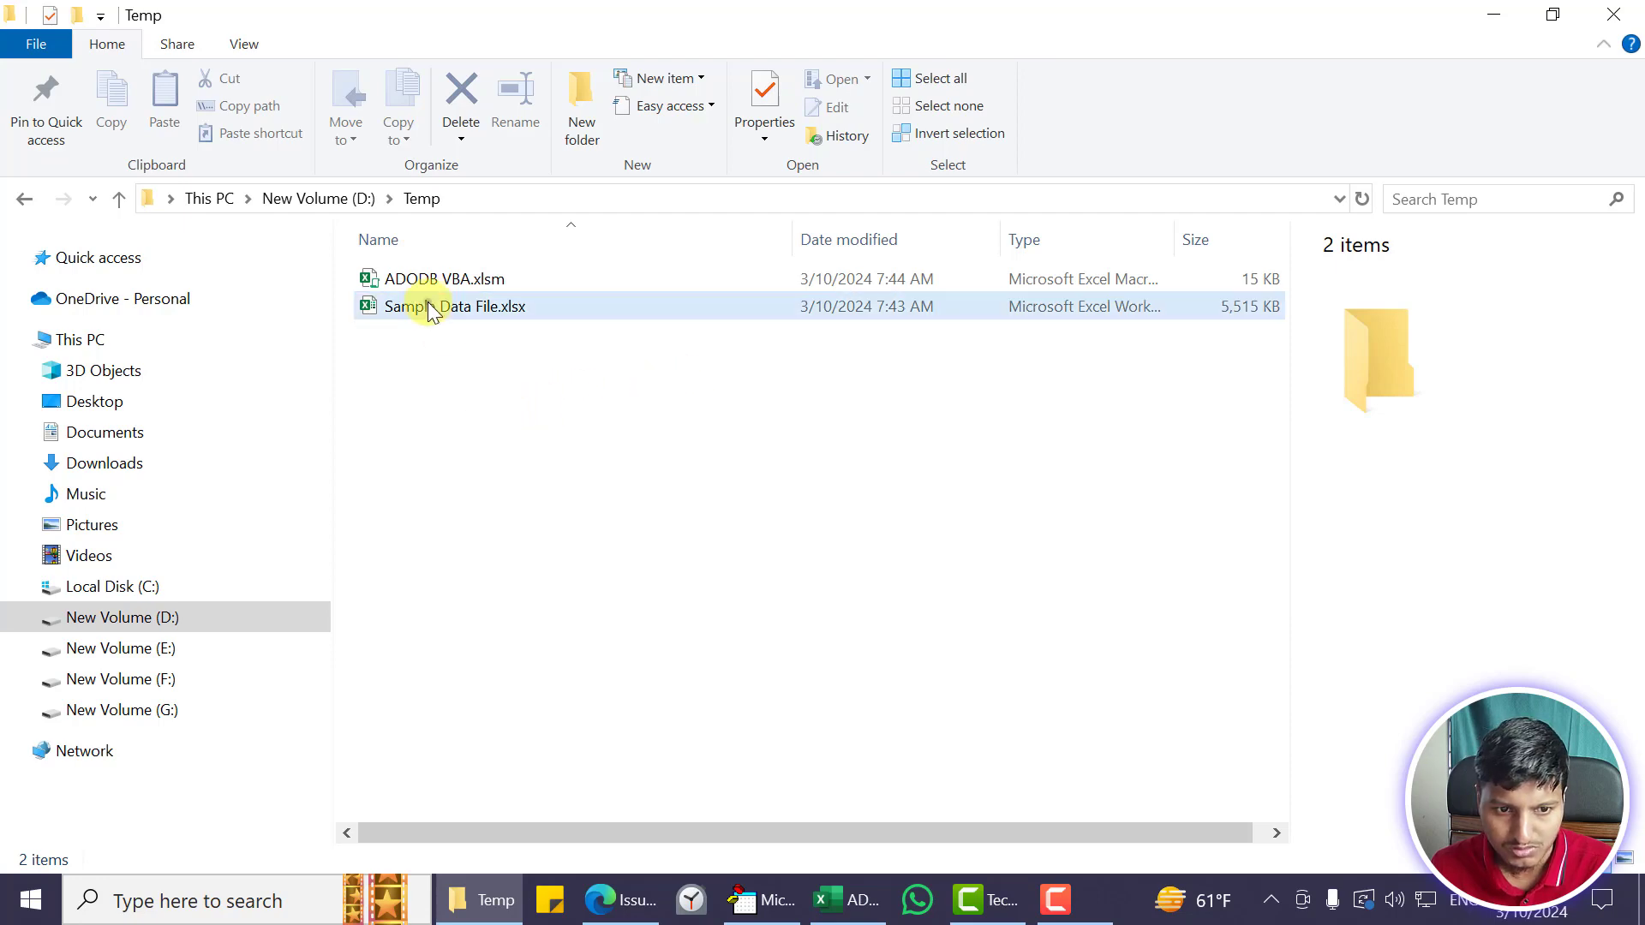
double_click(437, 278)
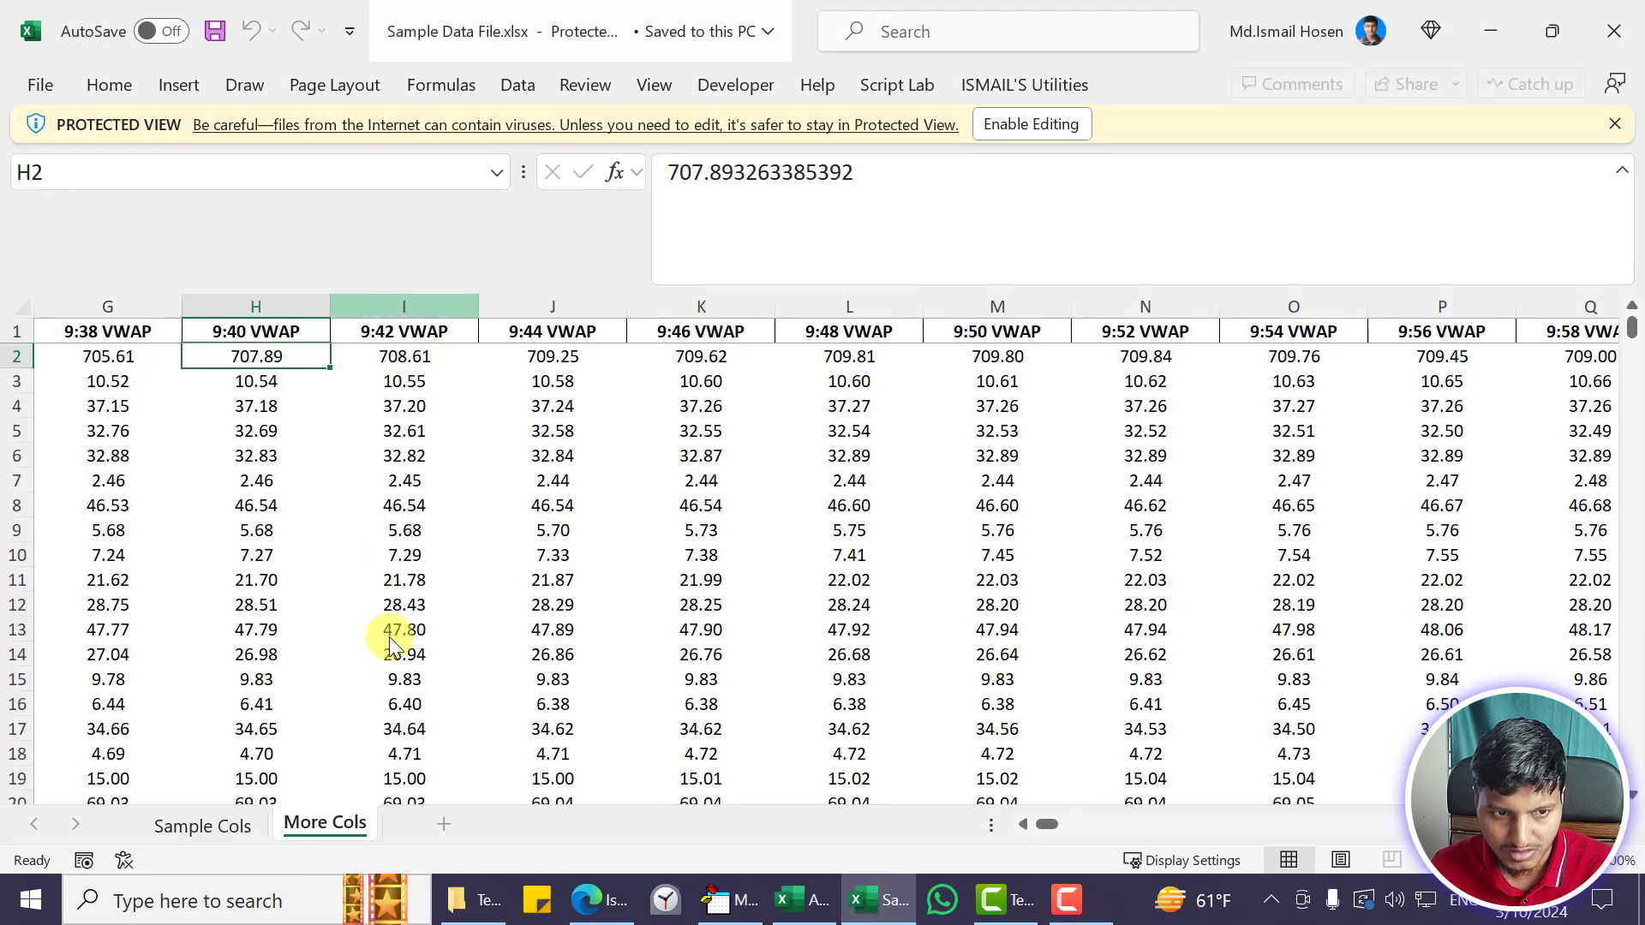
Enable editing, check Sample Cols data down to row 466, then return to More Cols
left_click(202, 824)
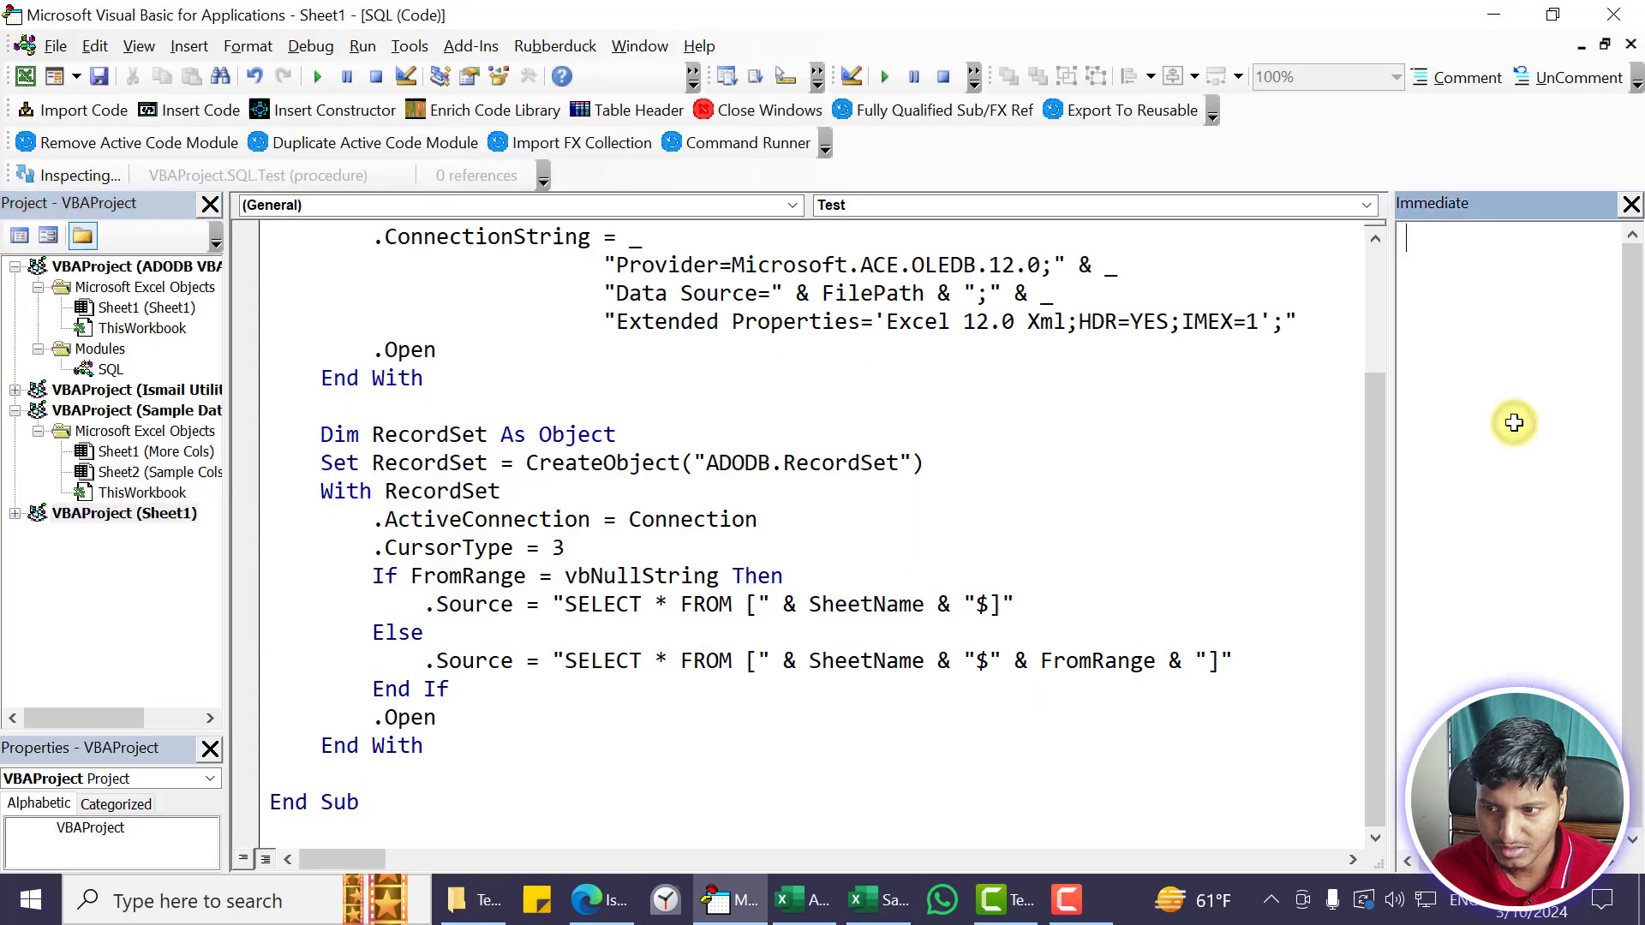
left_click(860, 899)
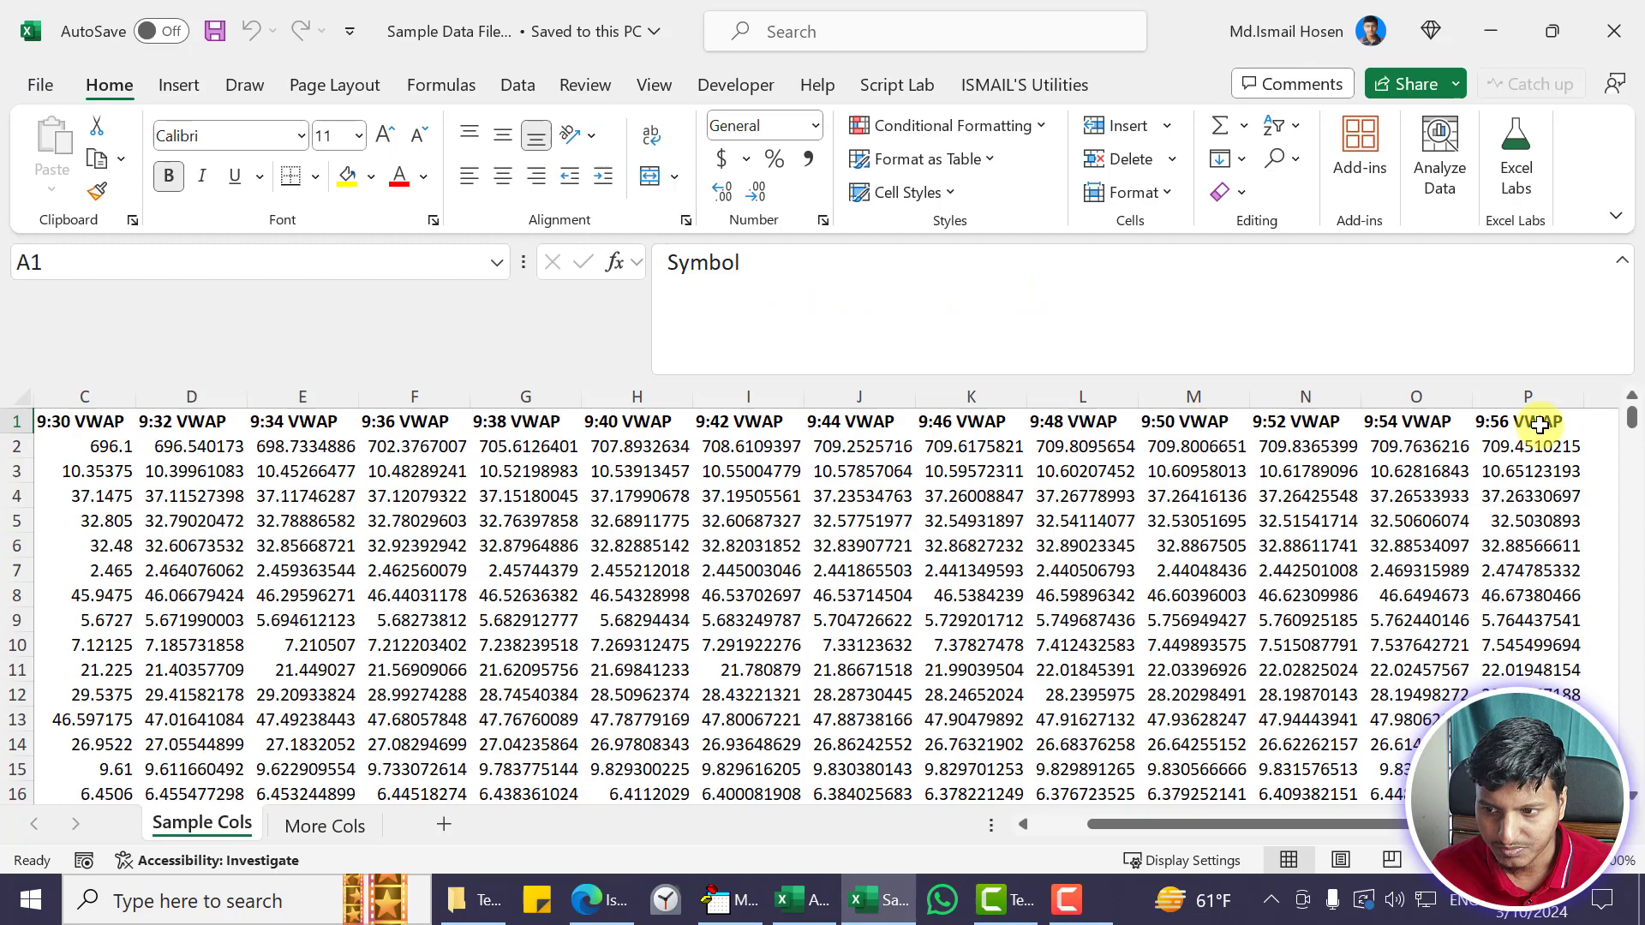
scroll("left", 3)
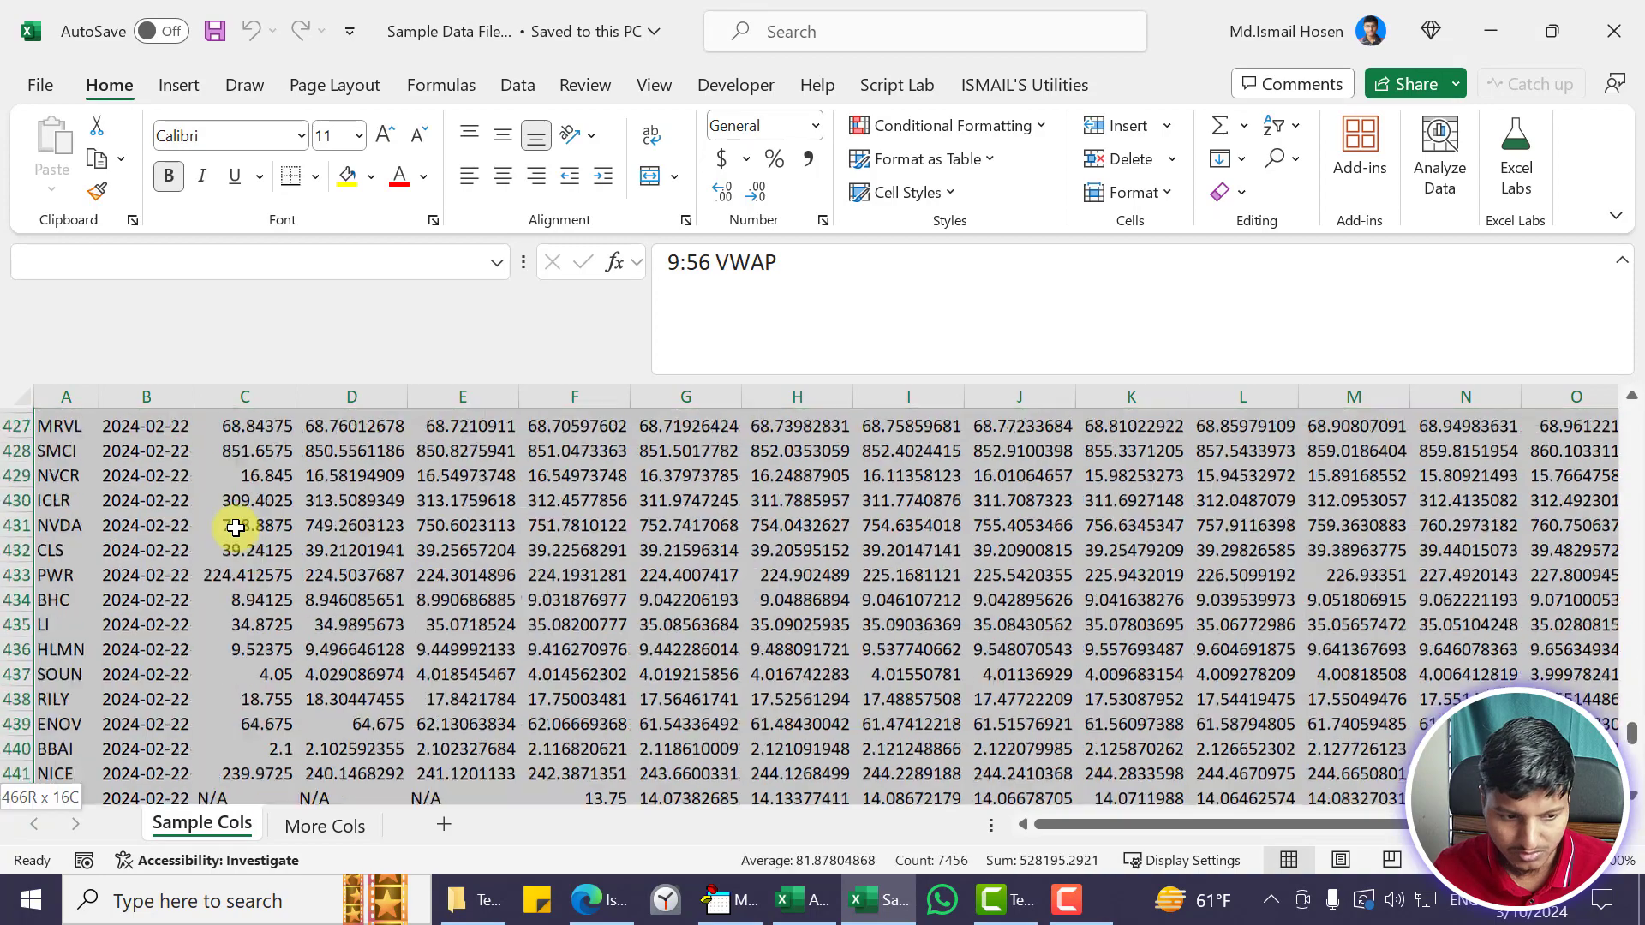
scroll("down", 3)
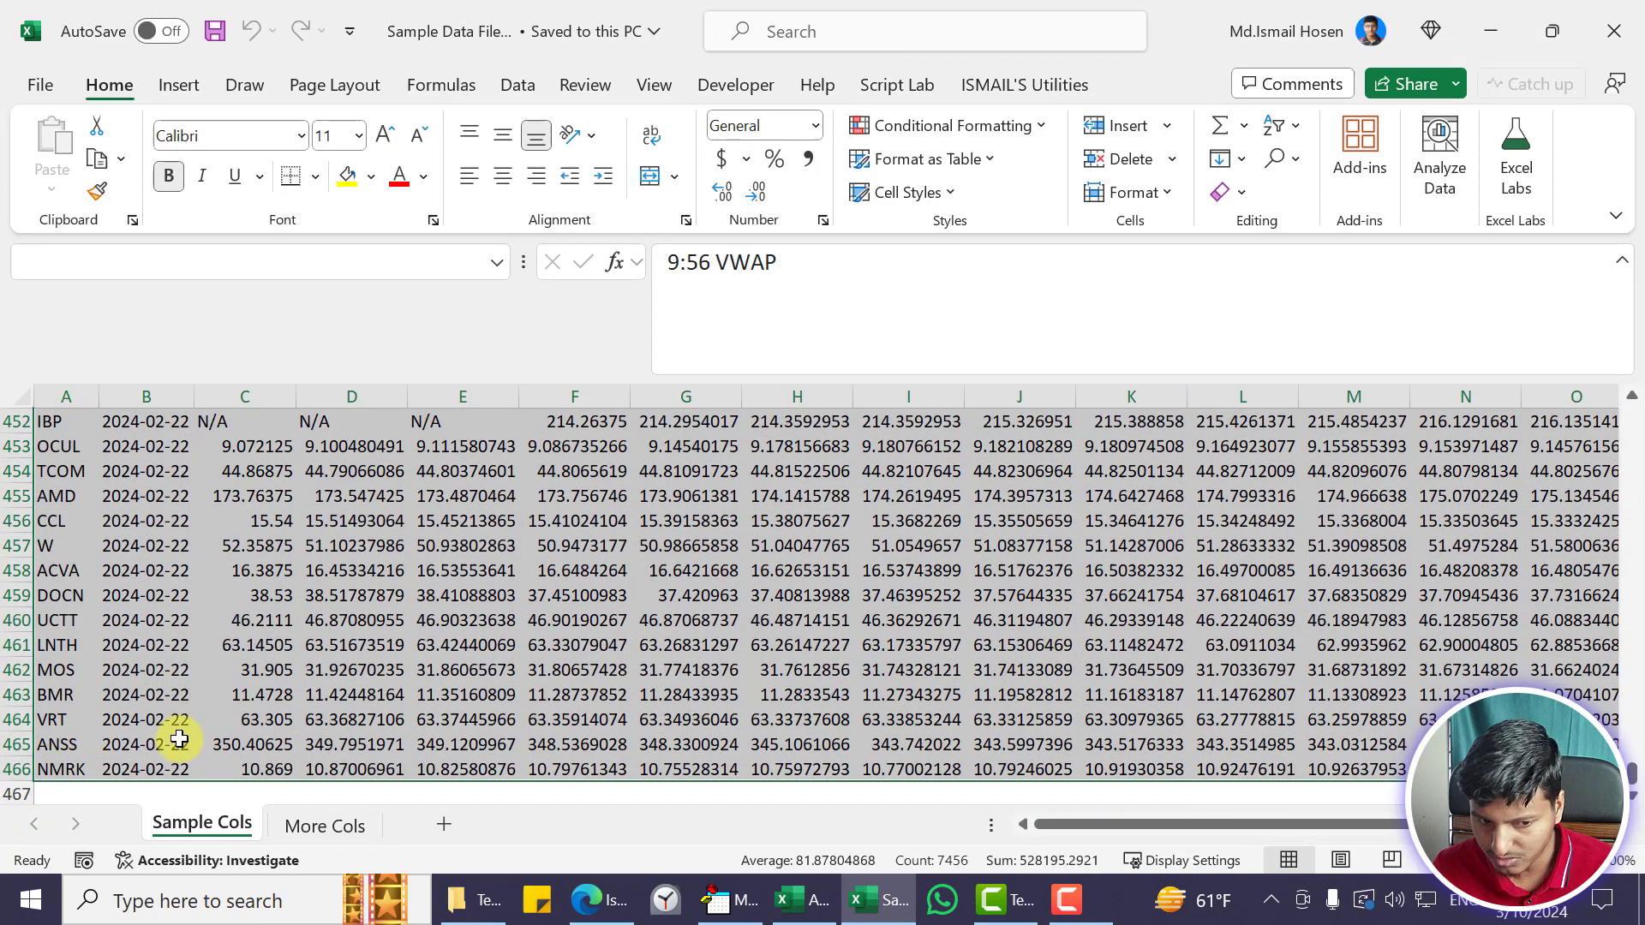
left_click(324, 826)
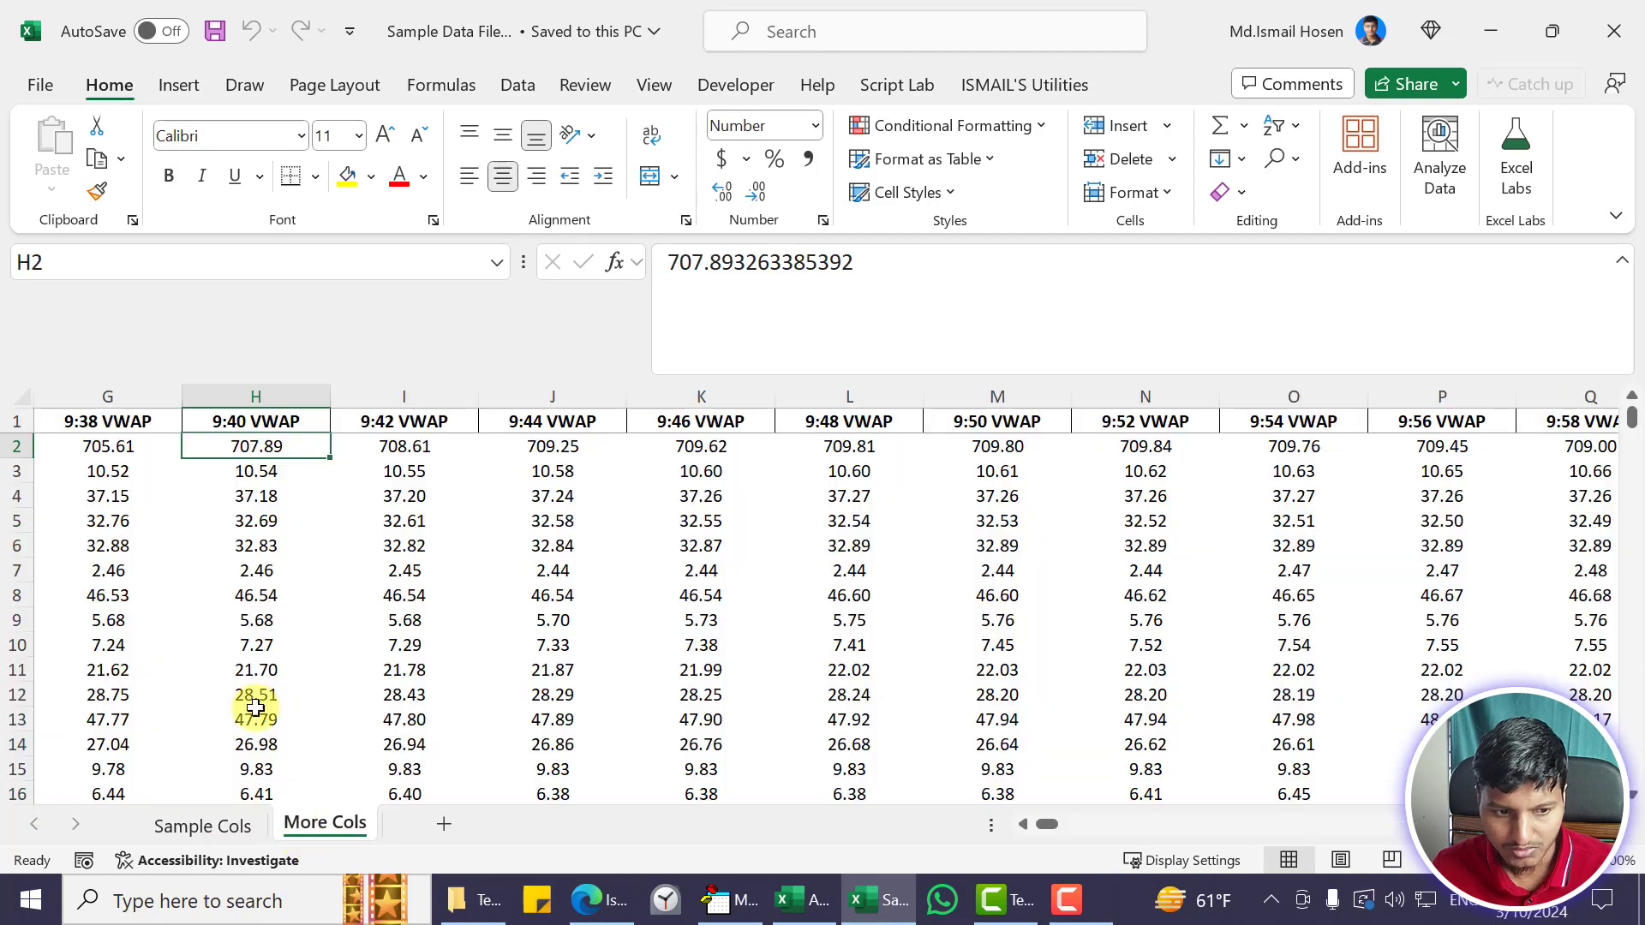
Inspect the last VWAP columns (BGV–BGY) of More Cols, comparing with Sample Cols
left_click(107, 421)
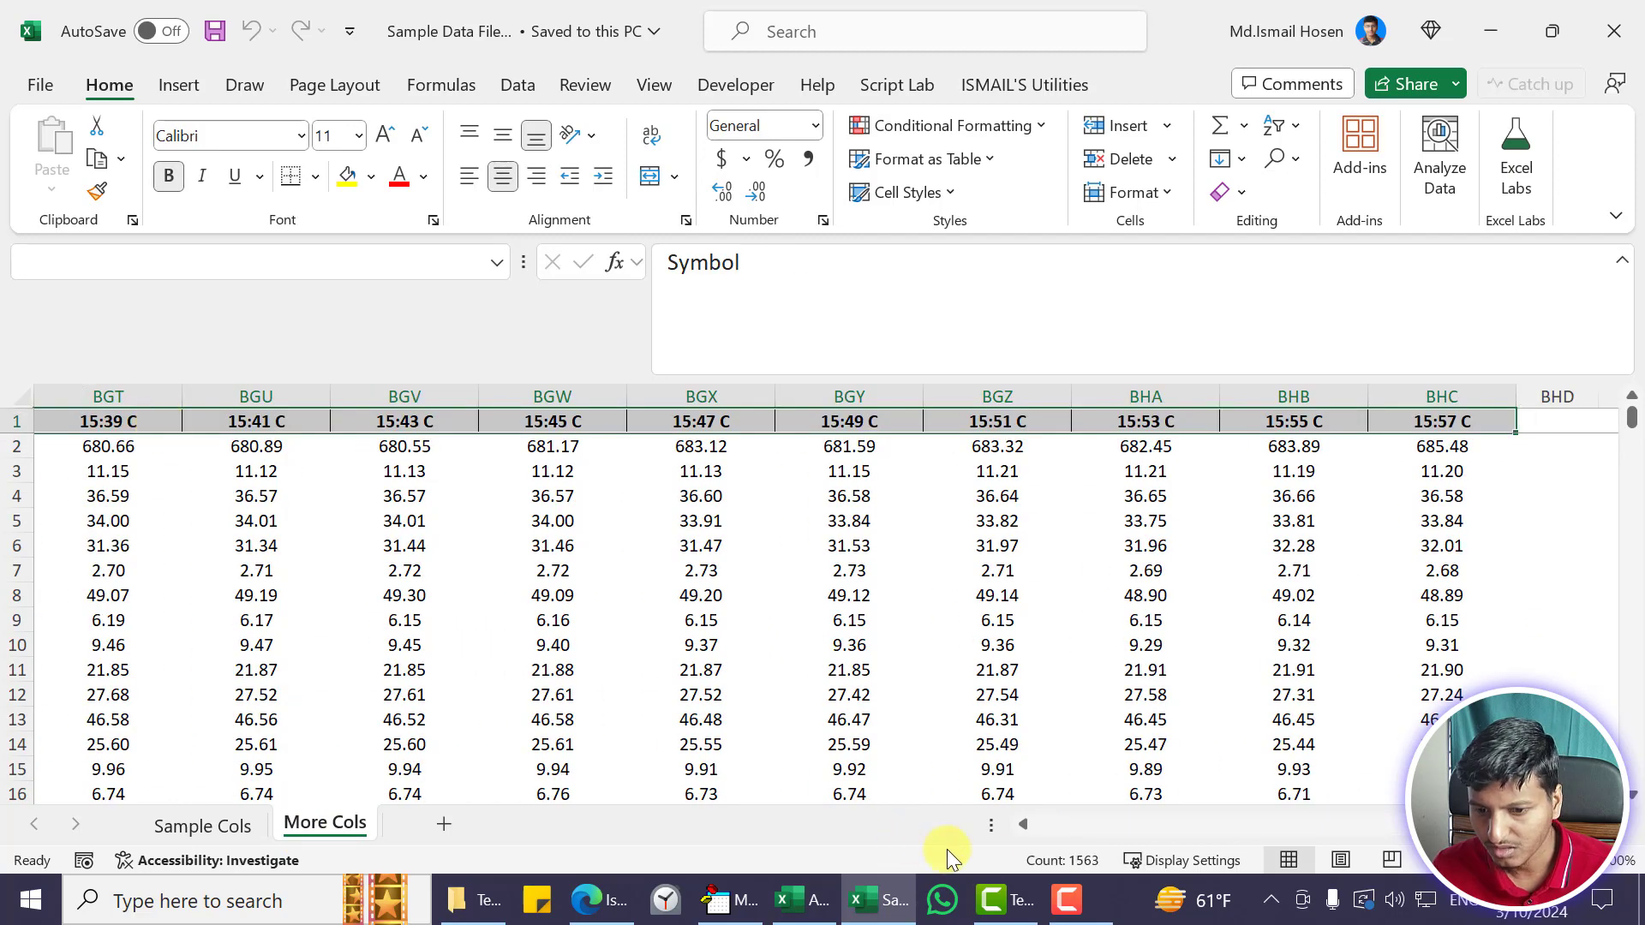
mouse_move(1236, 714)
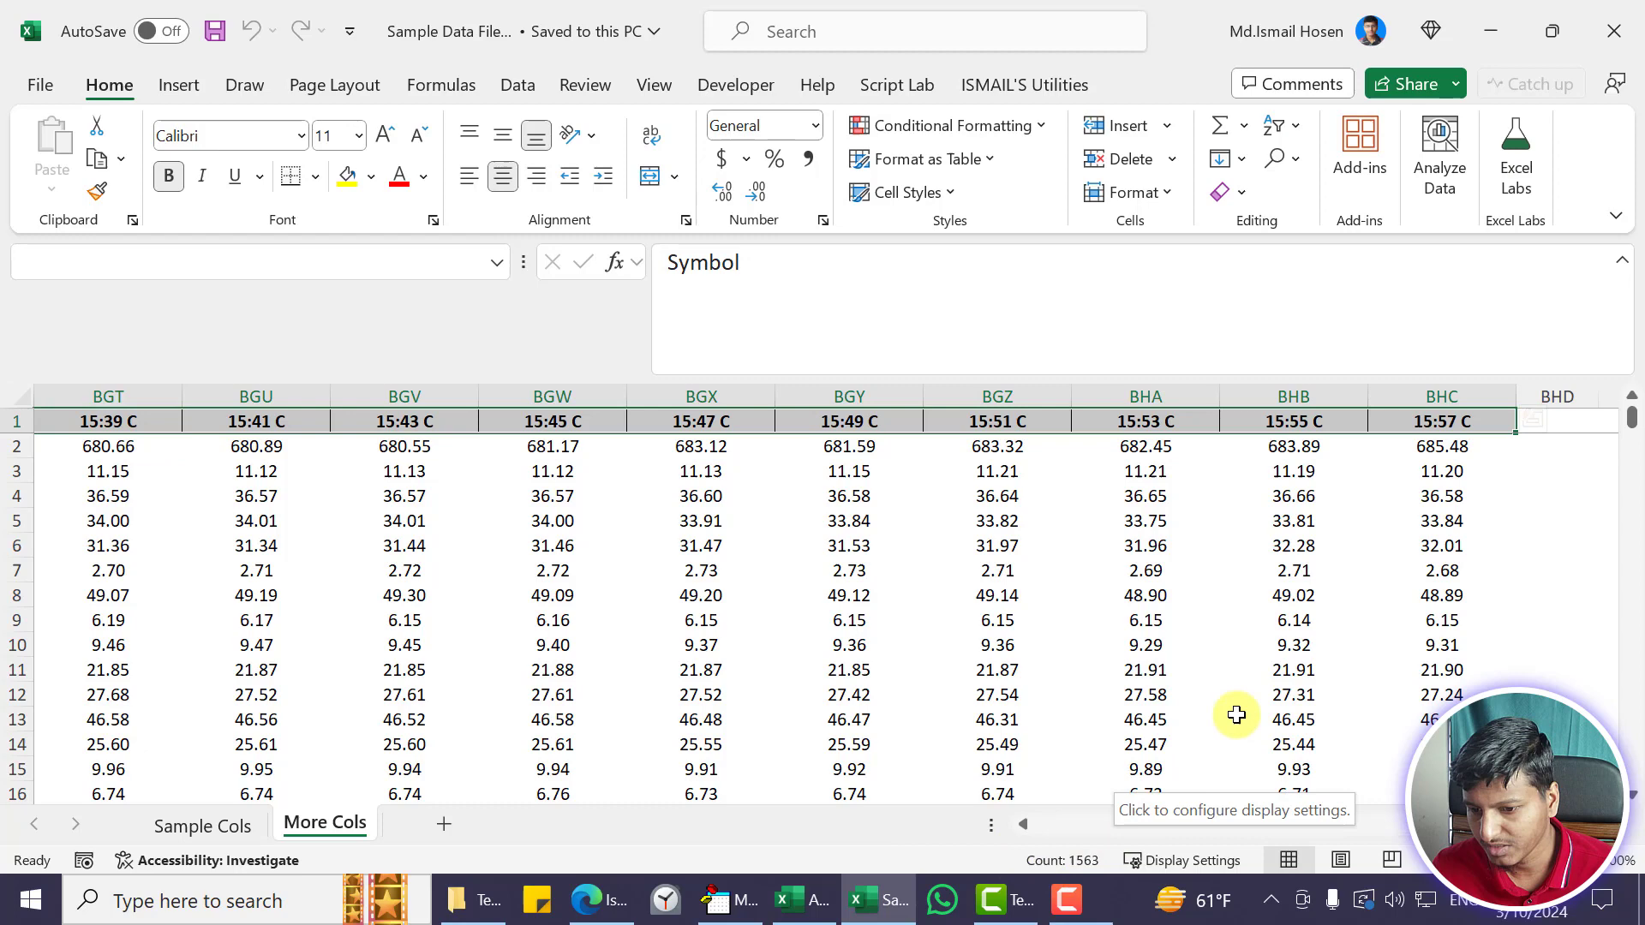
left_click(848, 469)
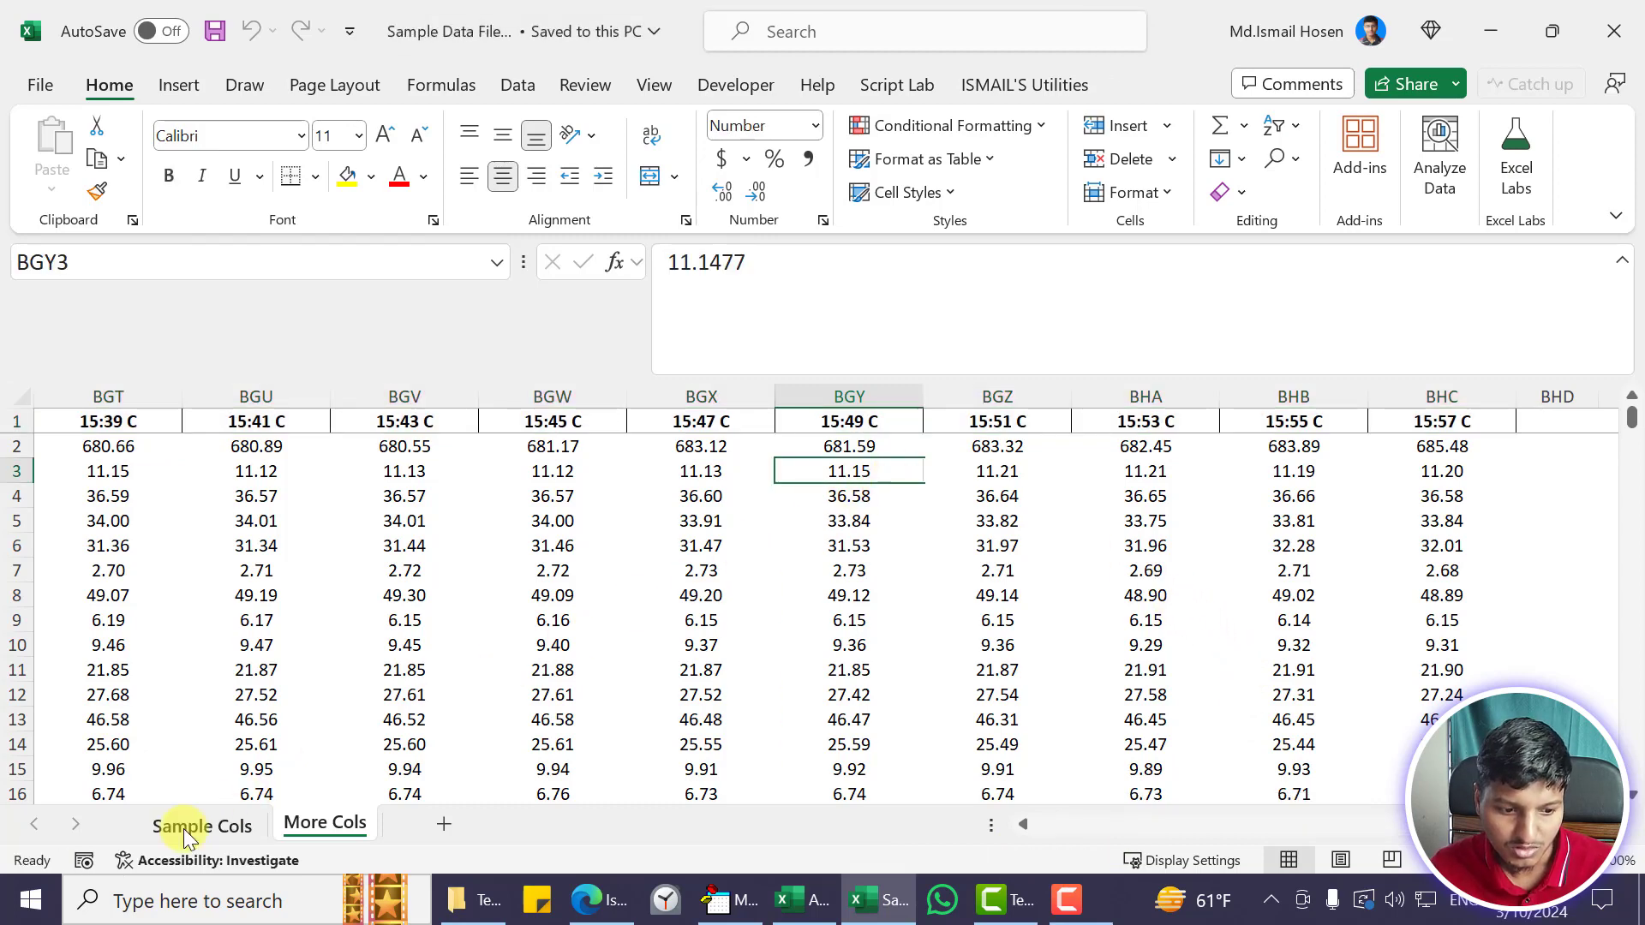
left_click(201, 826)
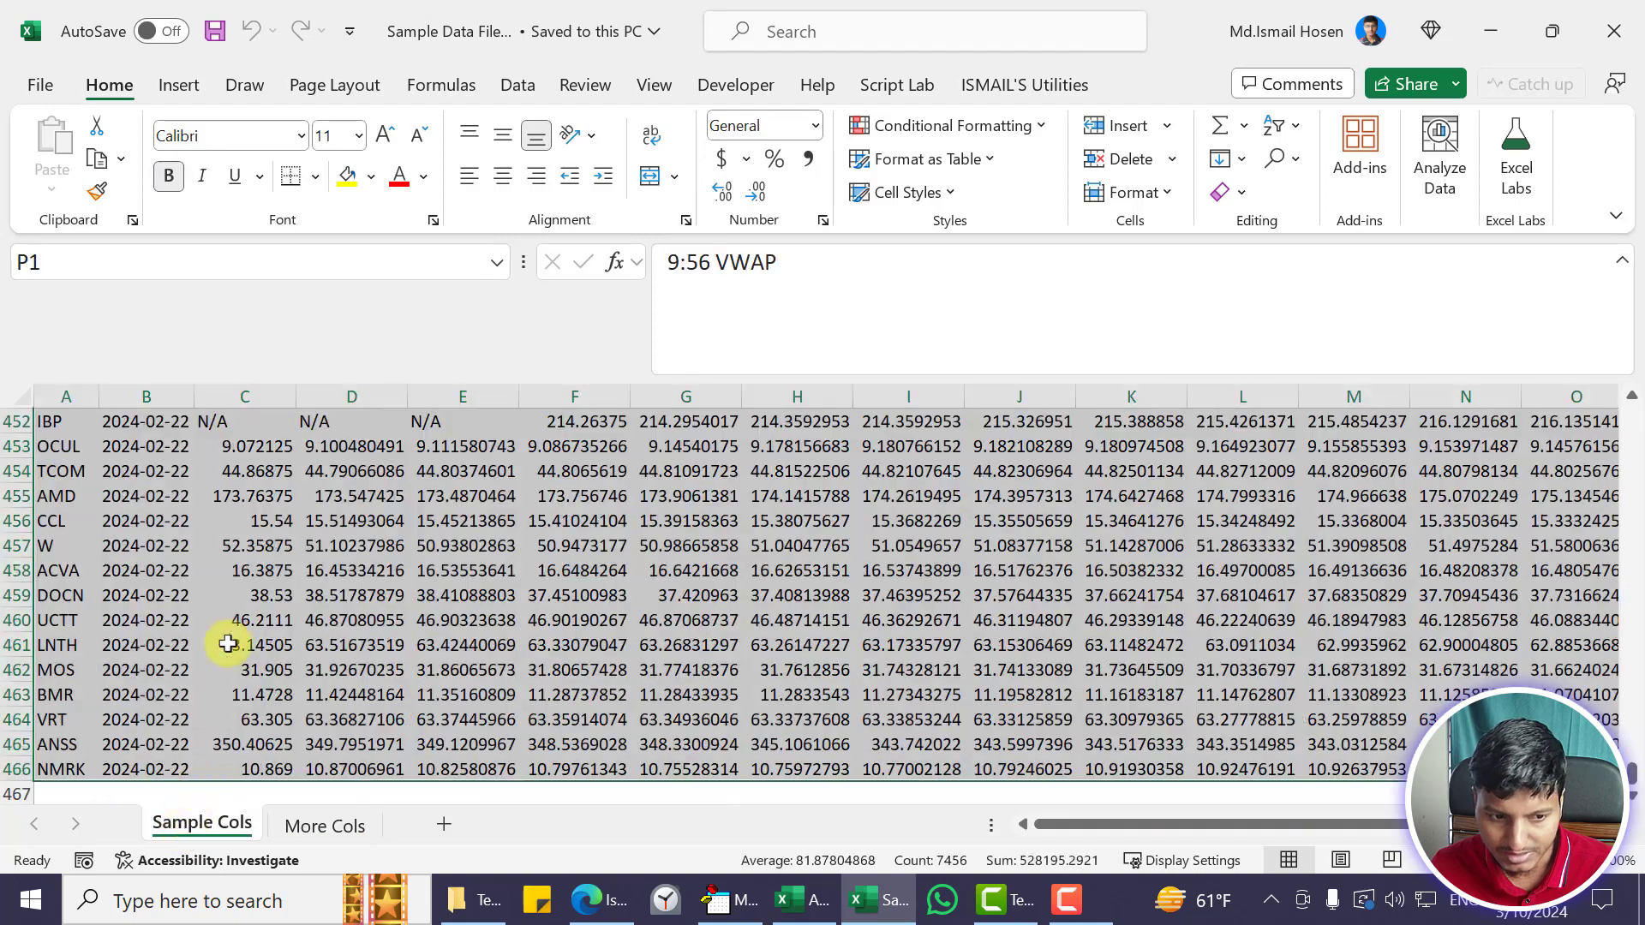
left_click(324, 826)
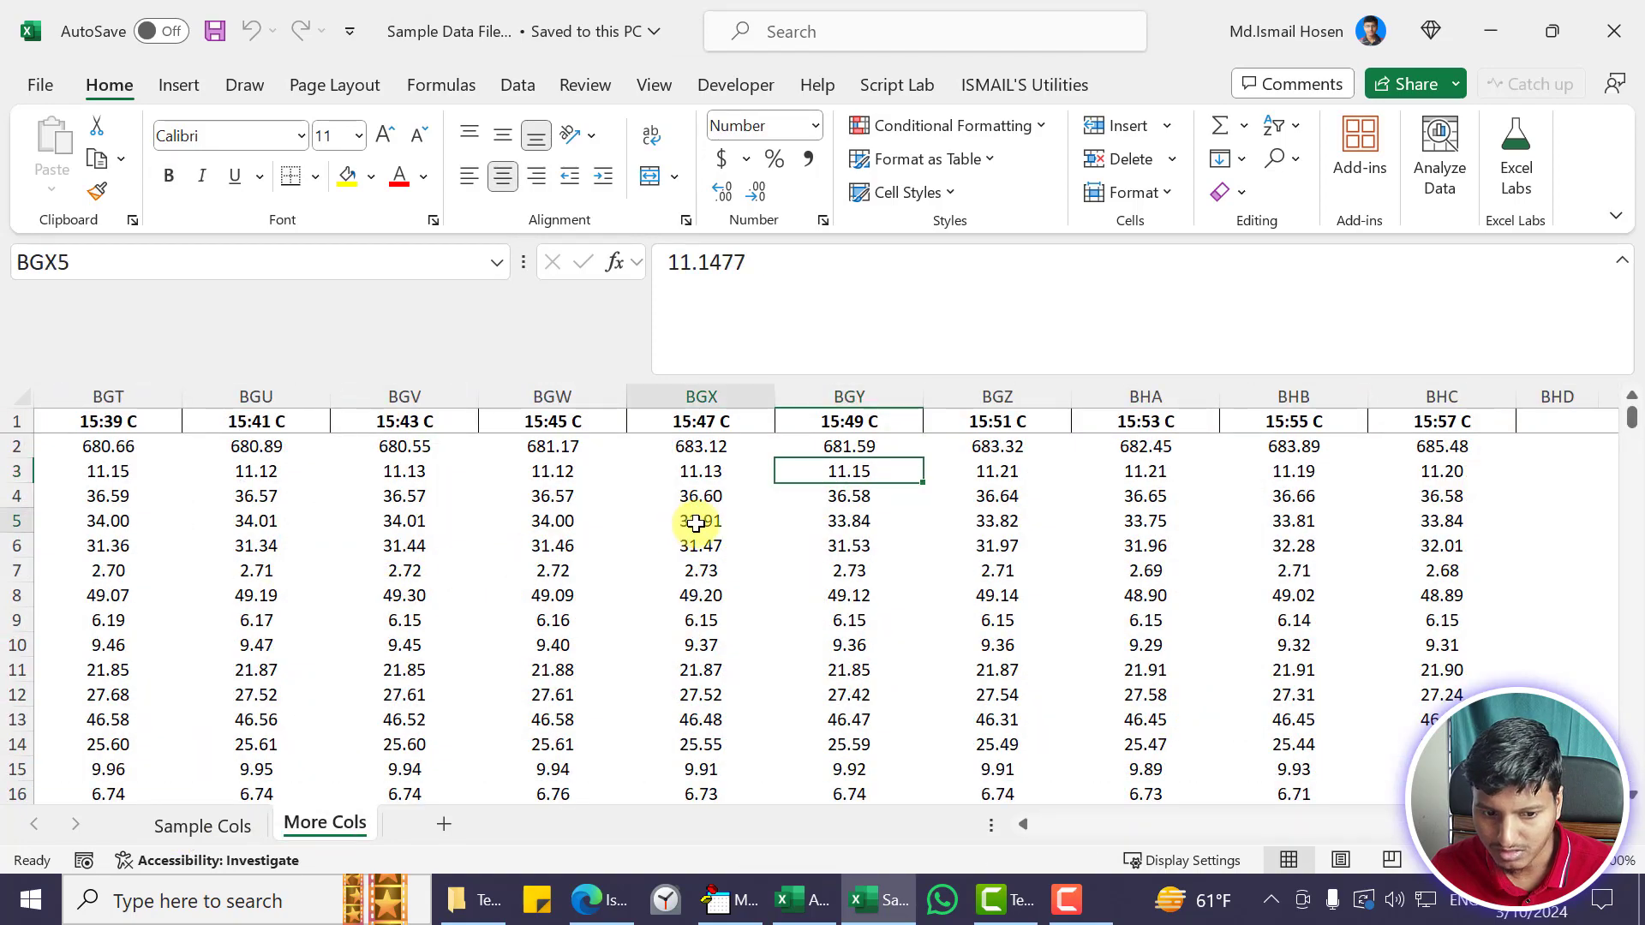
left_click(699, 521)
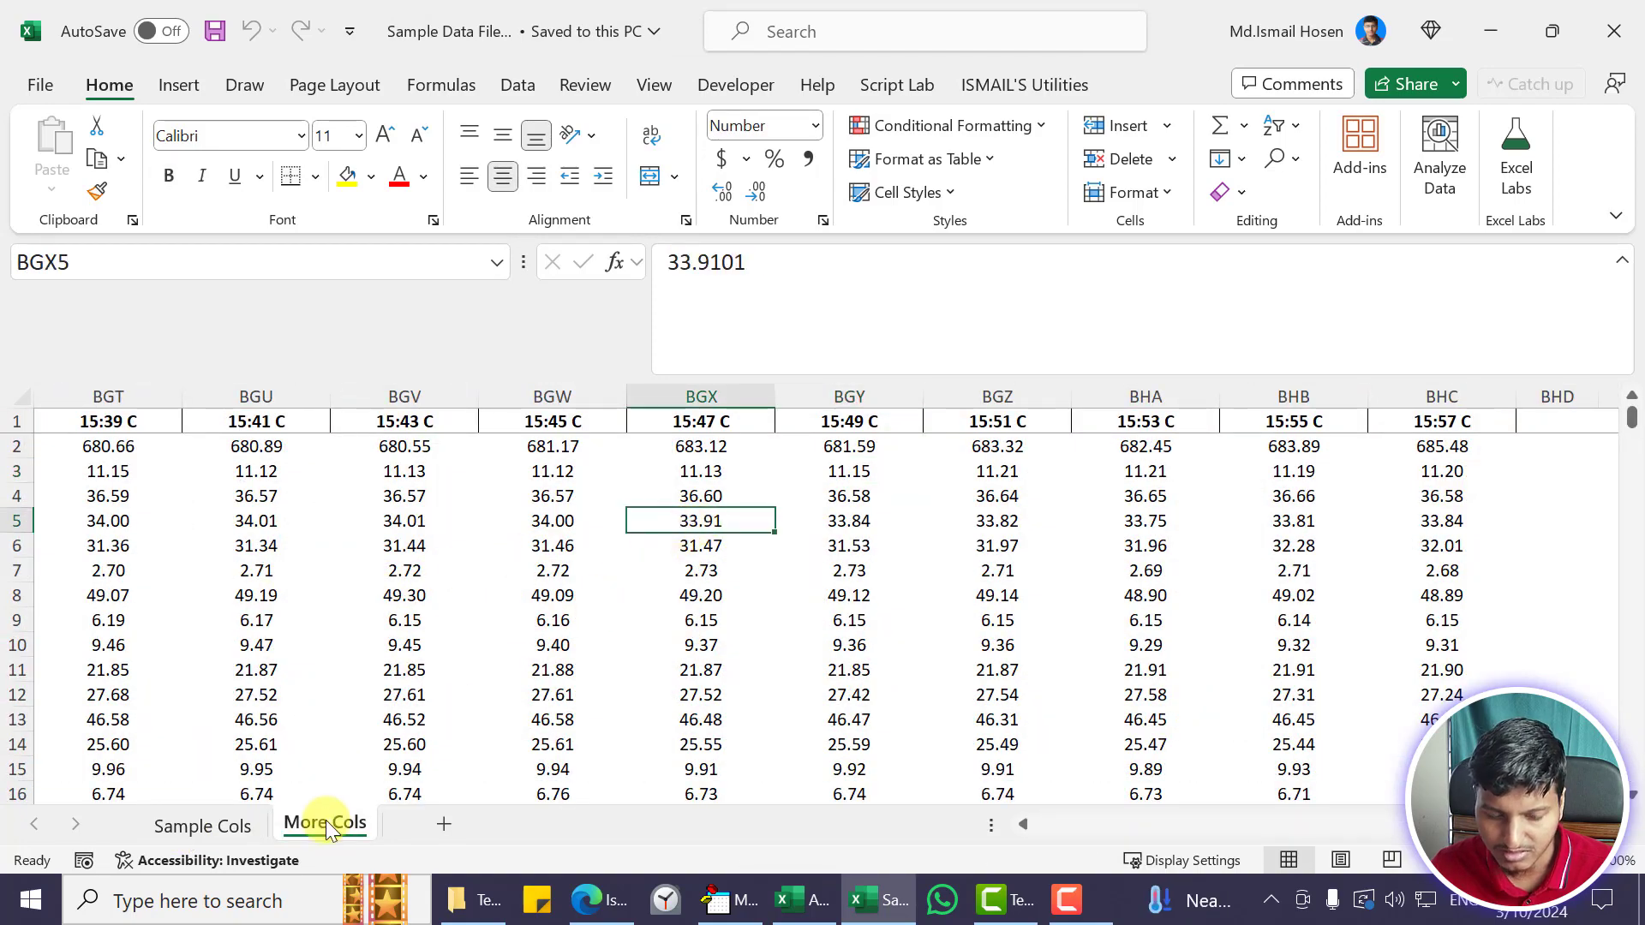
mouse_move(351, 723)
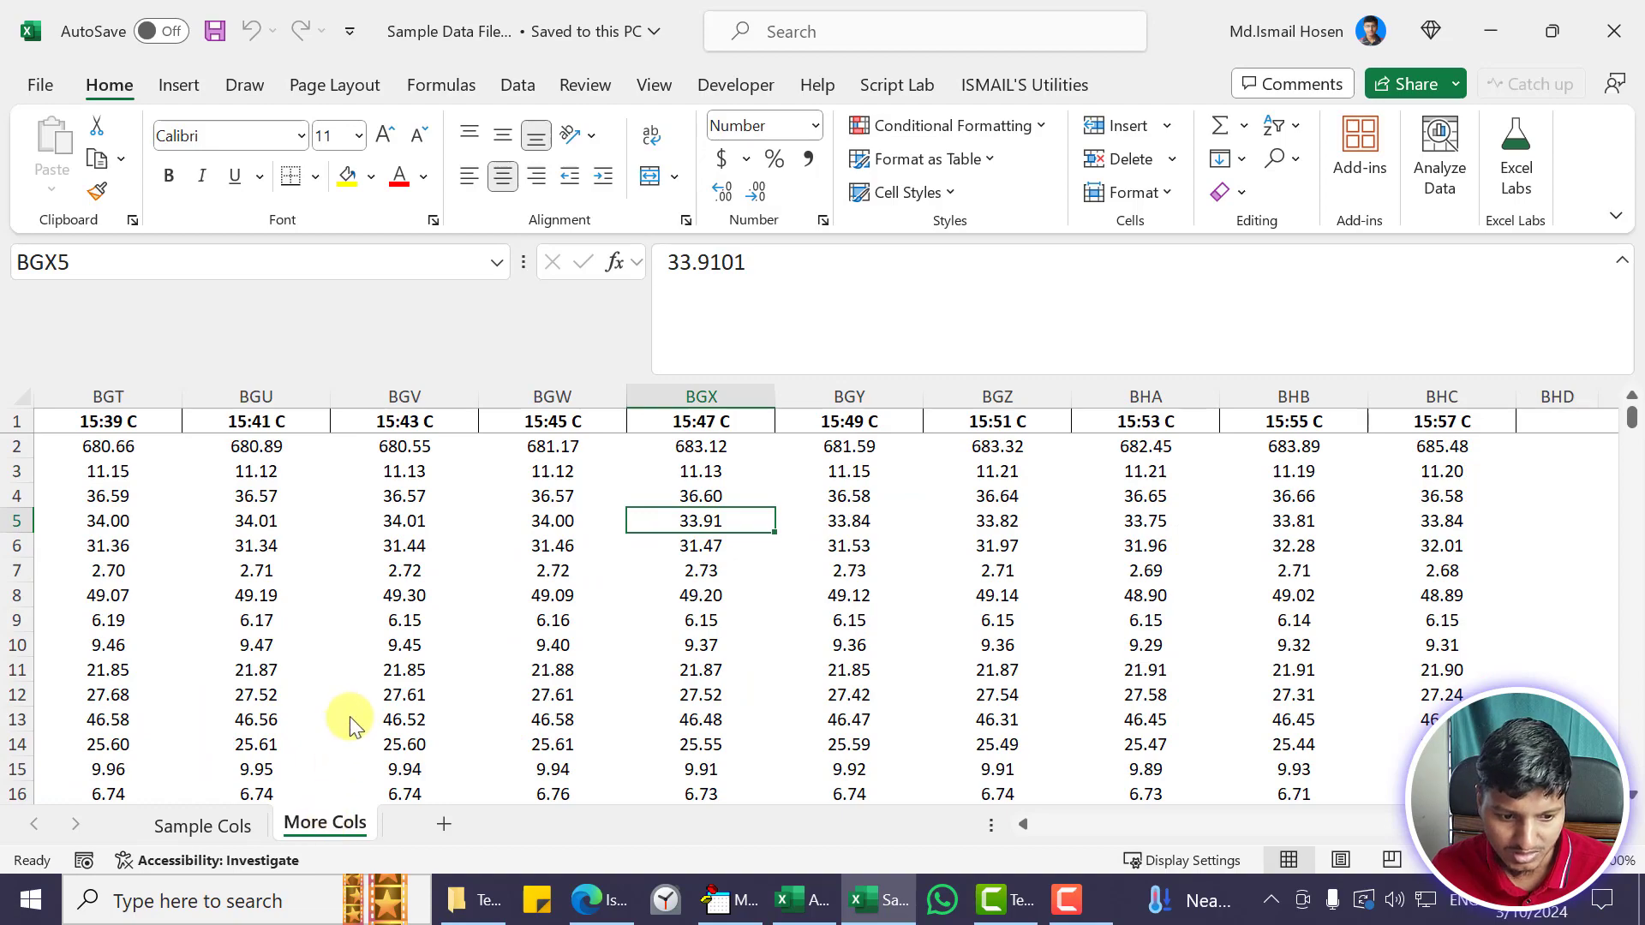
left_click(403, 495)
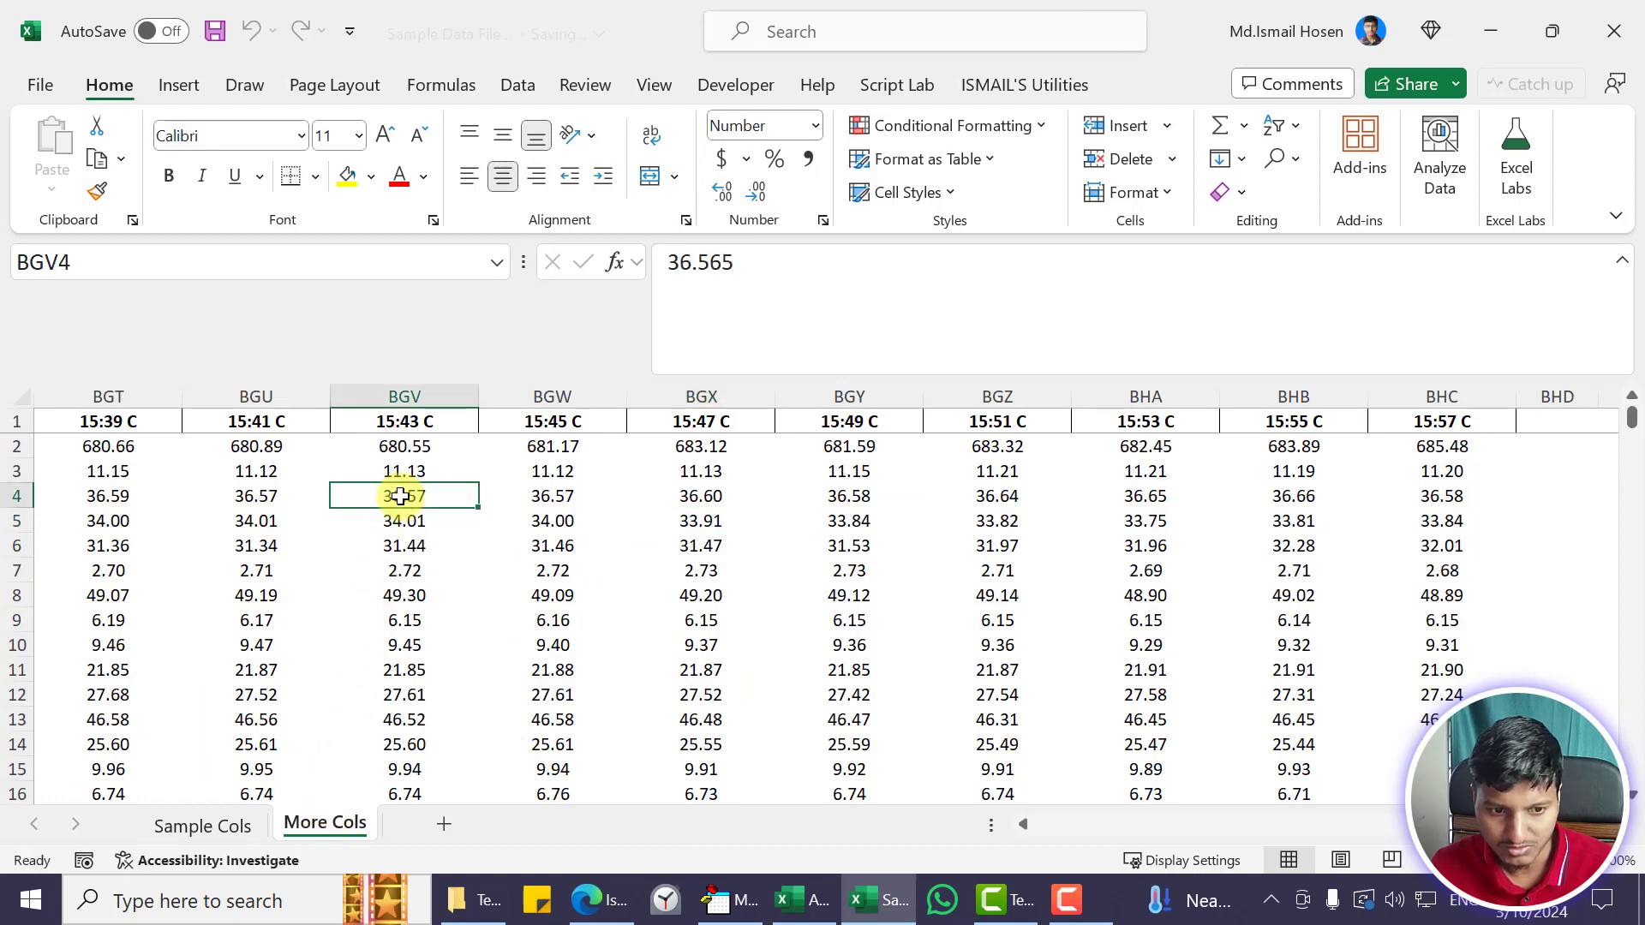
Save and close the Sample Data File, check Temp, and return to the Test macro code
left_click(203, 824)
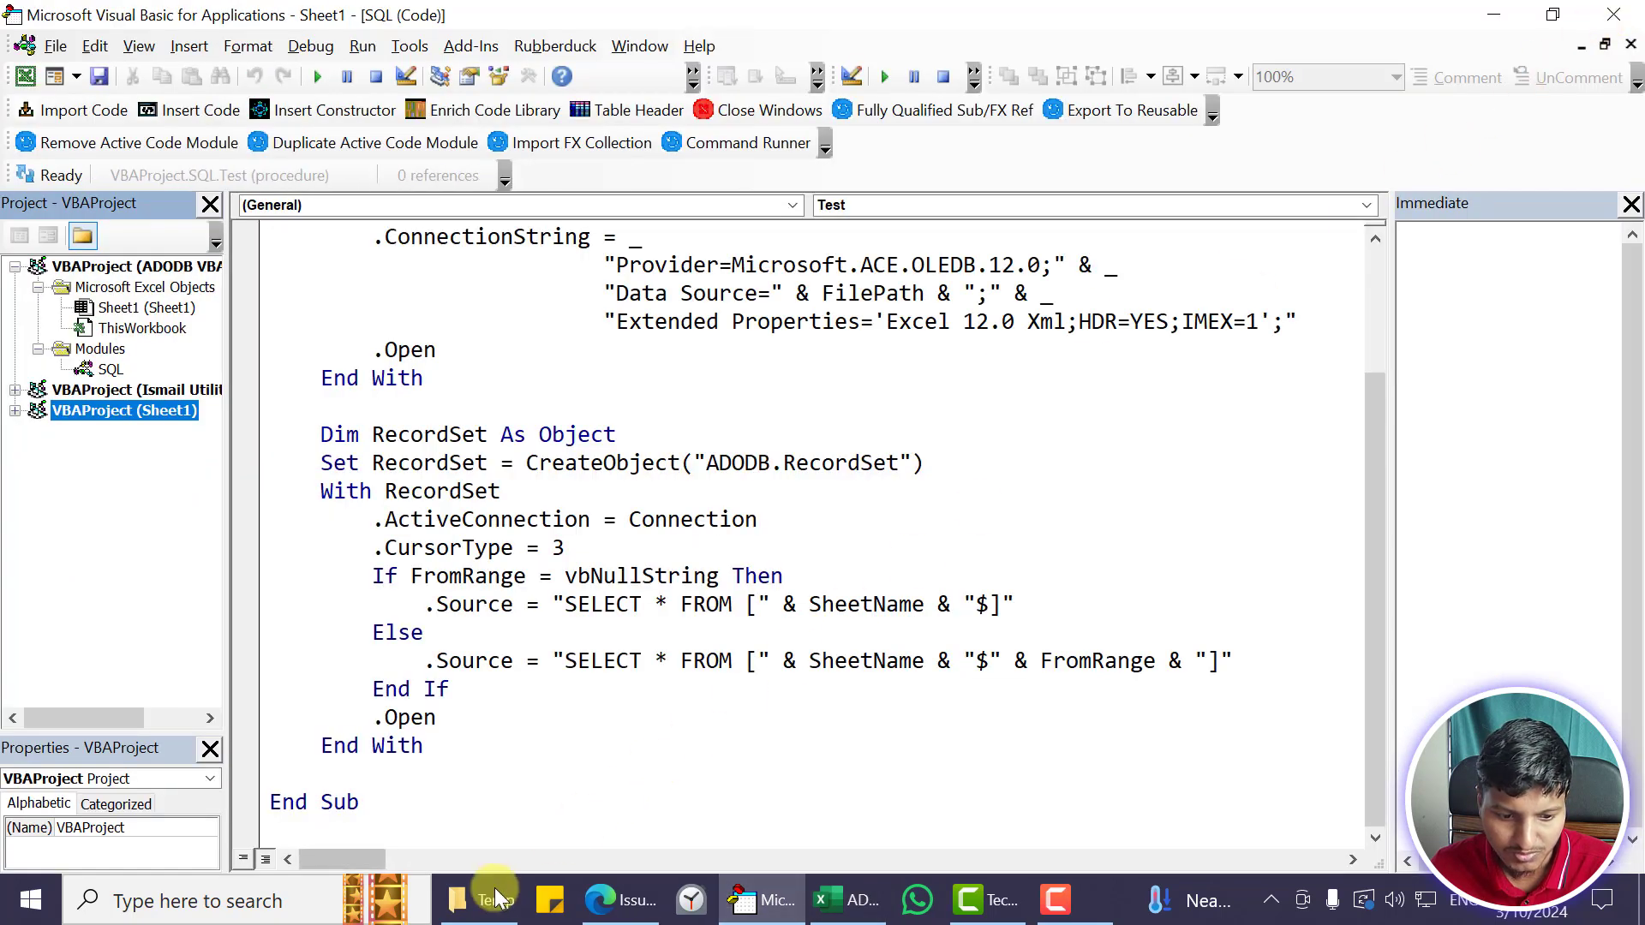
left_click(456, 900)
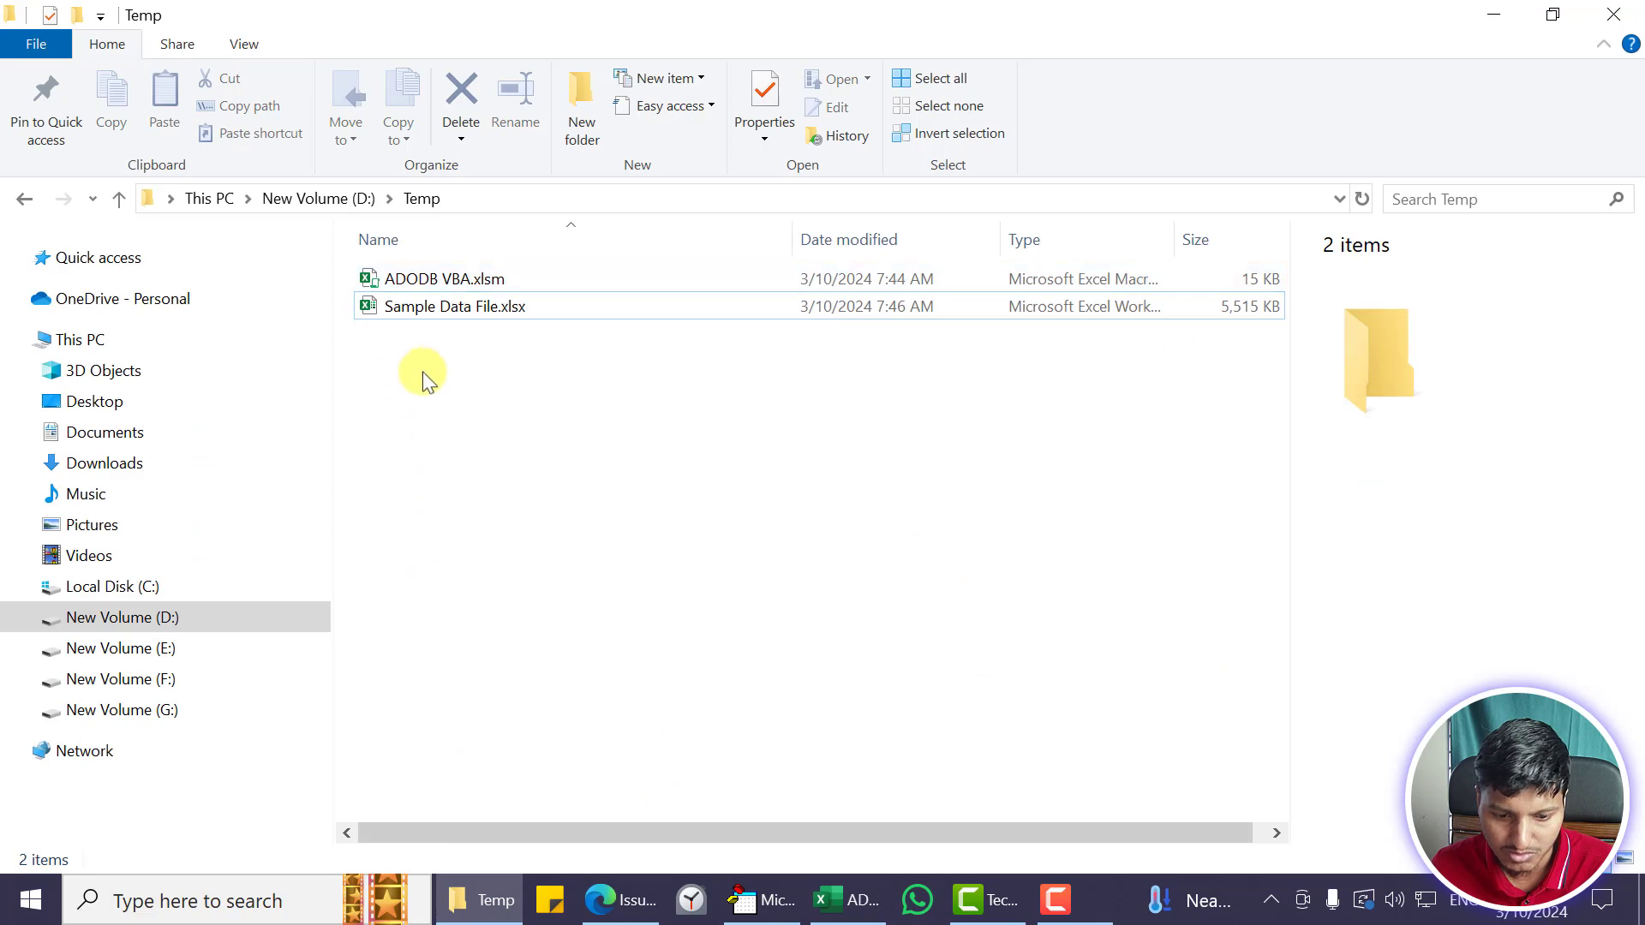
left_click(754, 899)
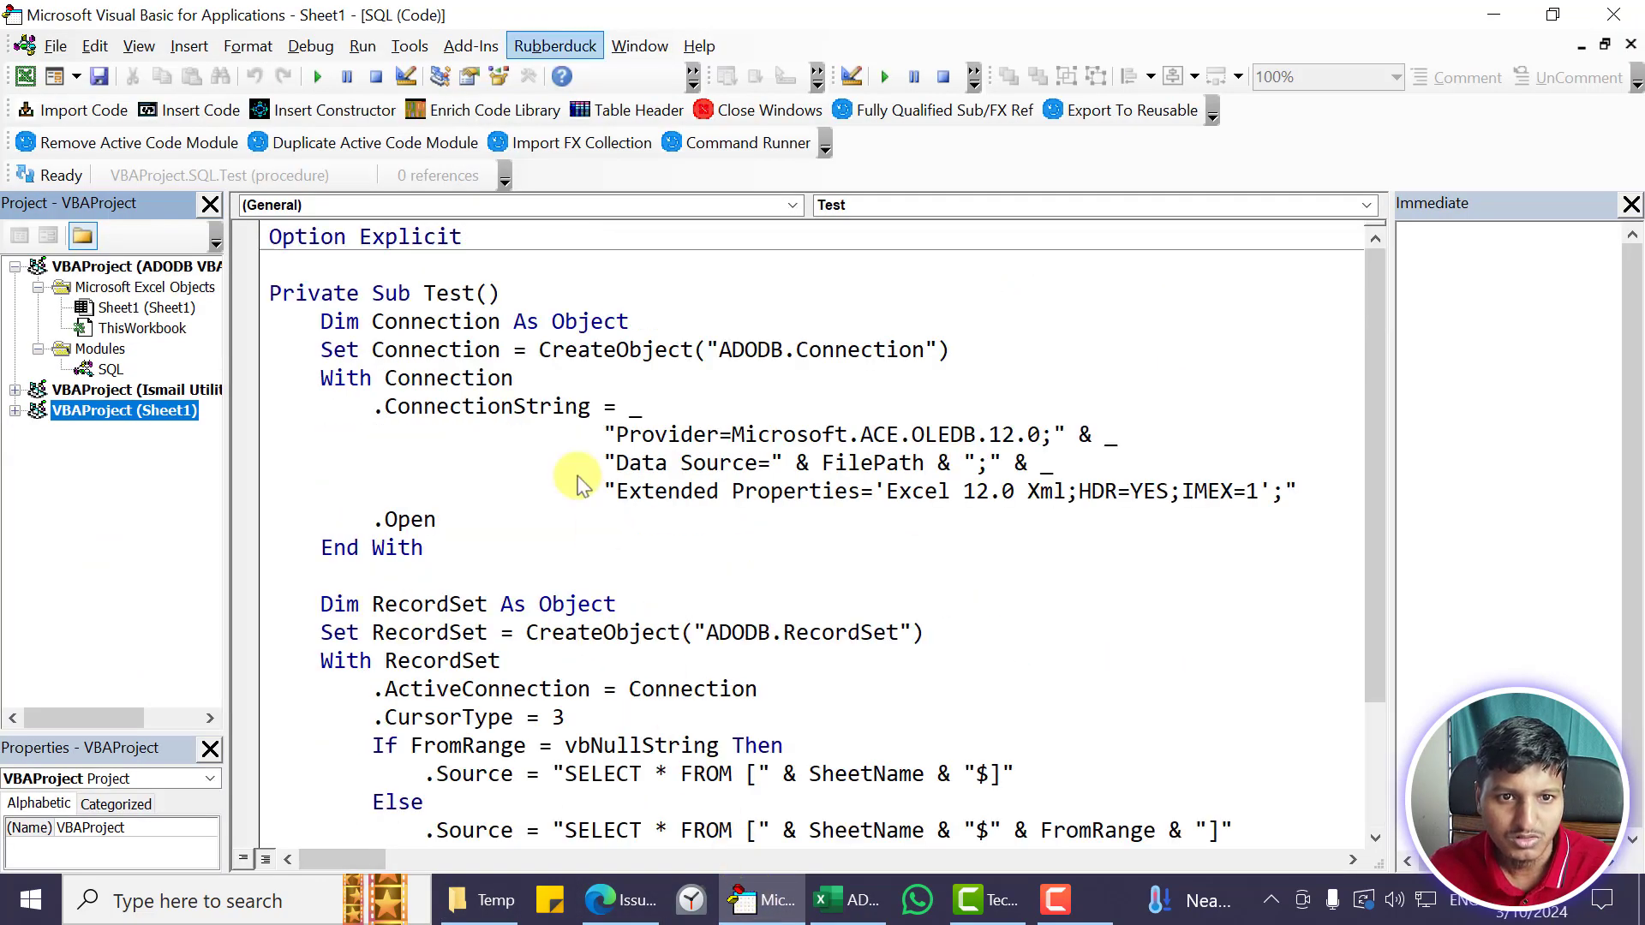
Enable the Microsoft ActiveX Data Objects 6.1 Library in the project references
left_click(410, 45)
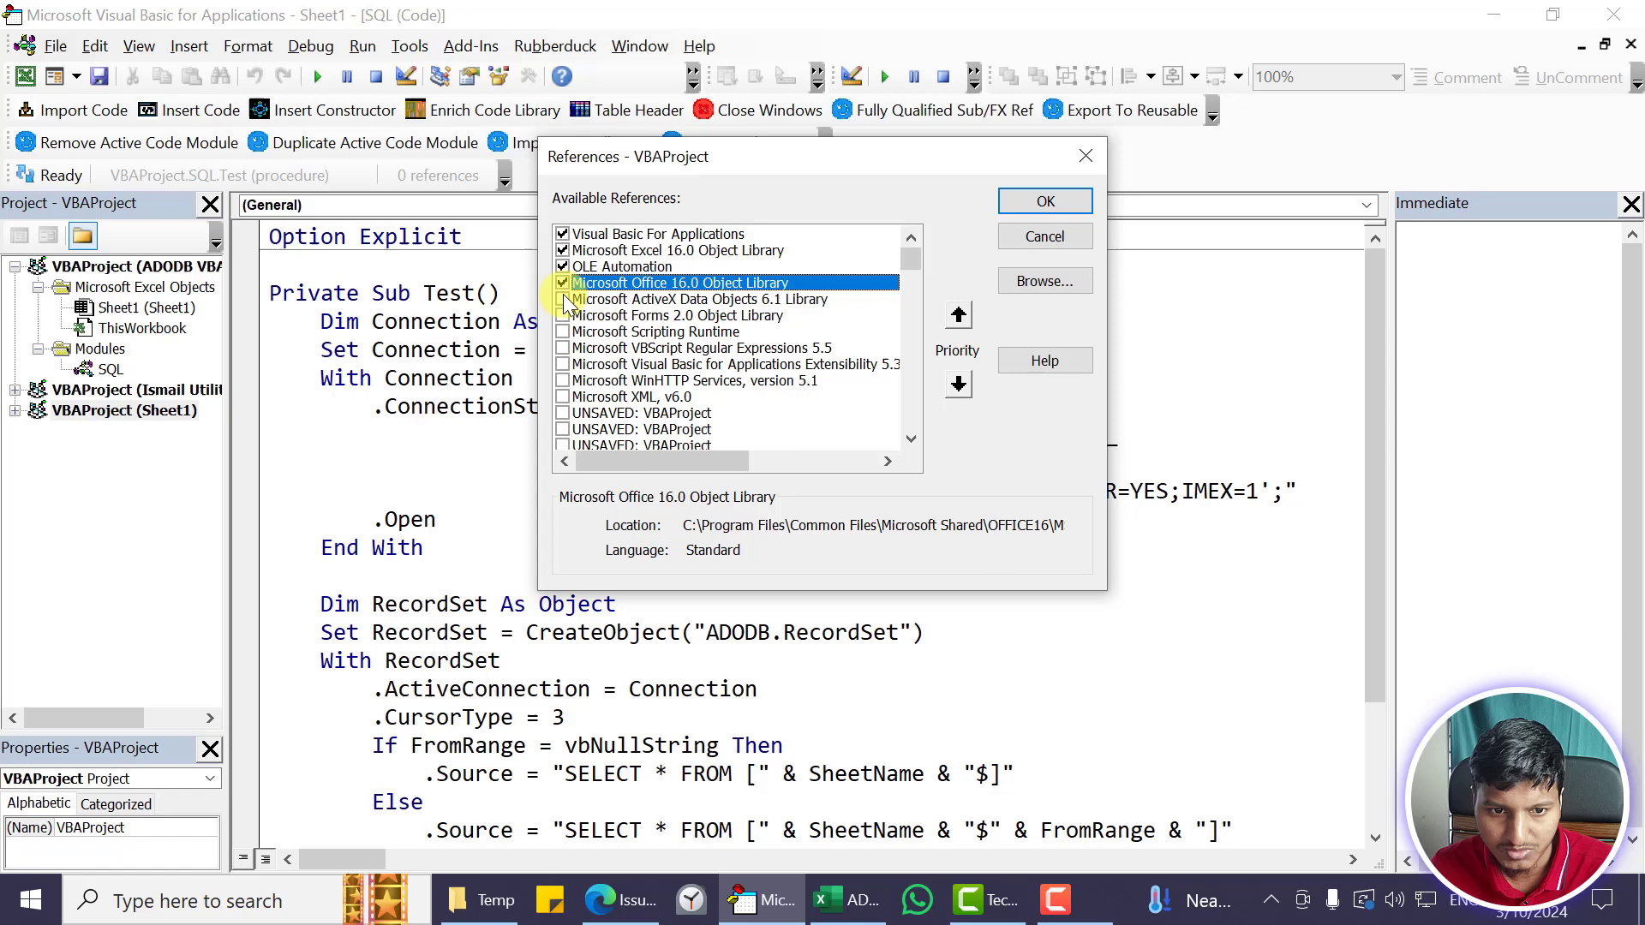
left_click(1043, 200)
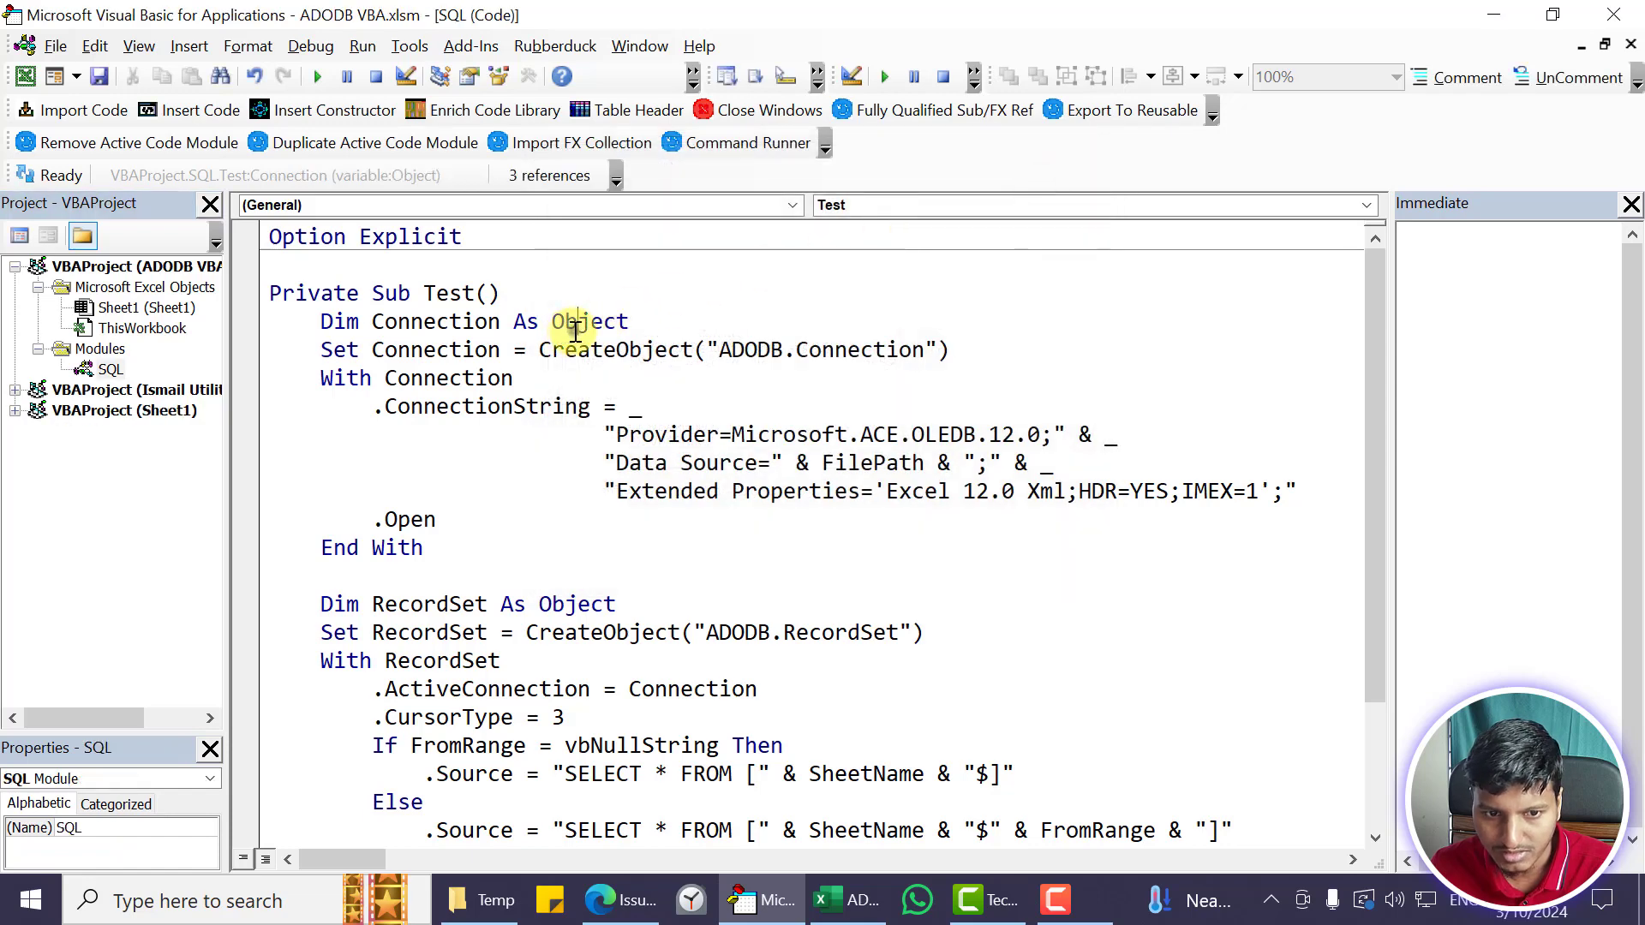
Declare Connection As ADODB.Connection and create it with New ADODB.Connection
type("ADODB.Connection")
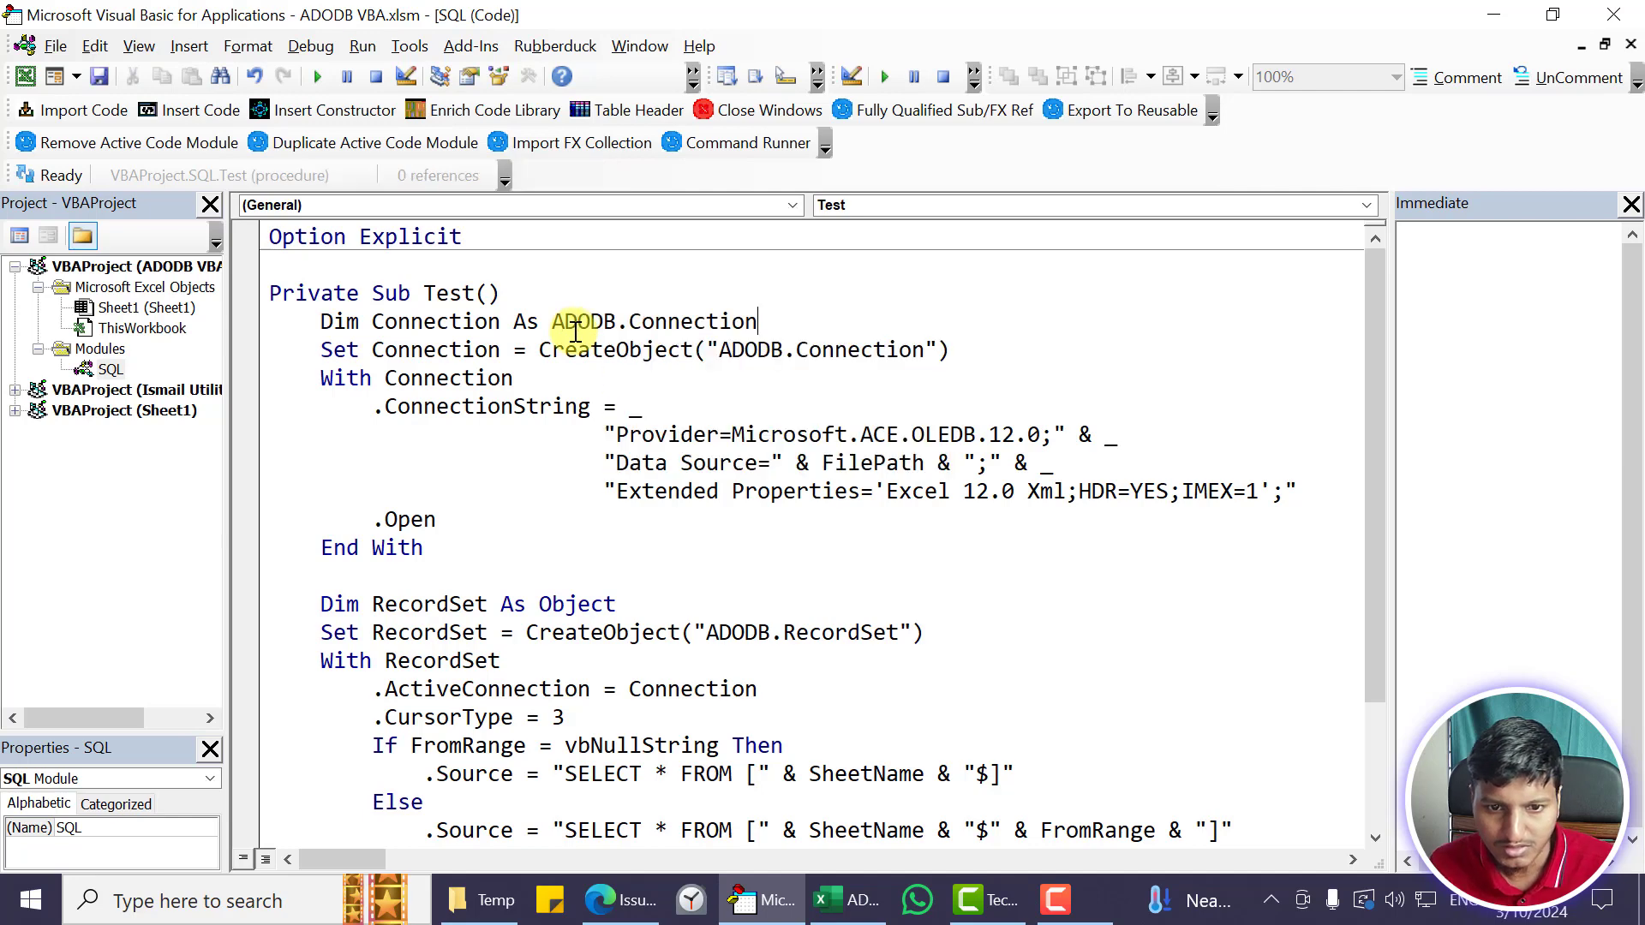
left_click(619, 349)
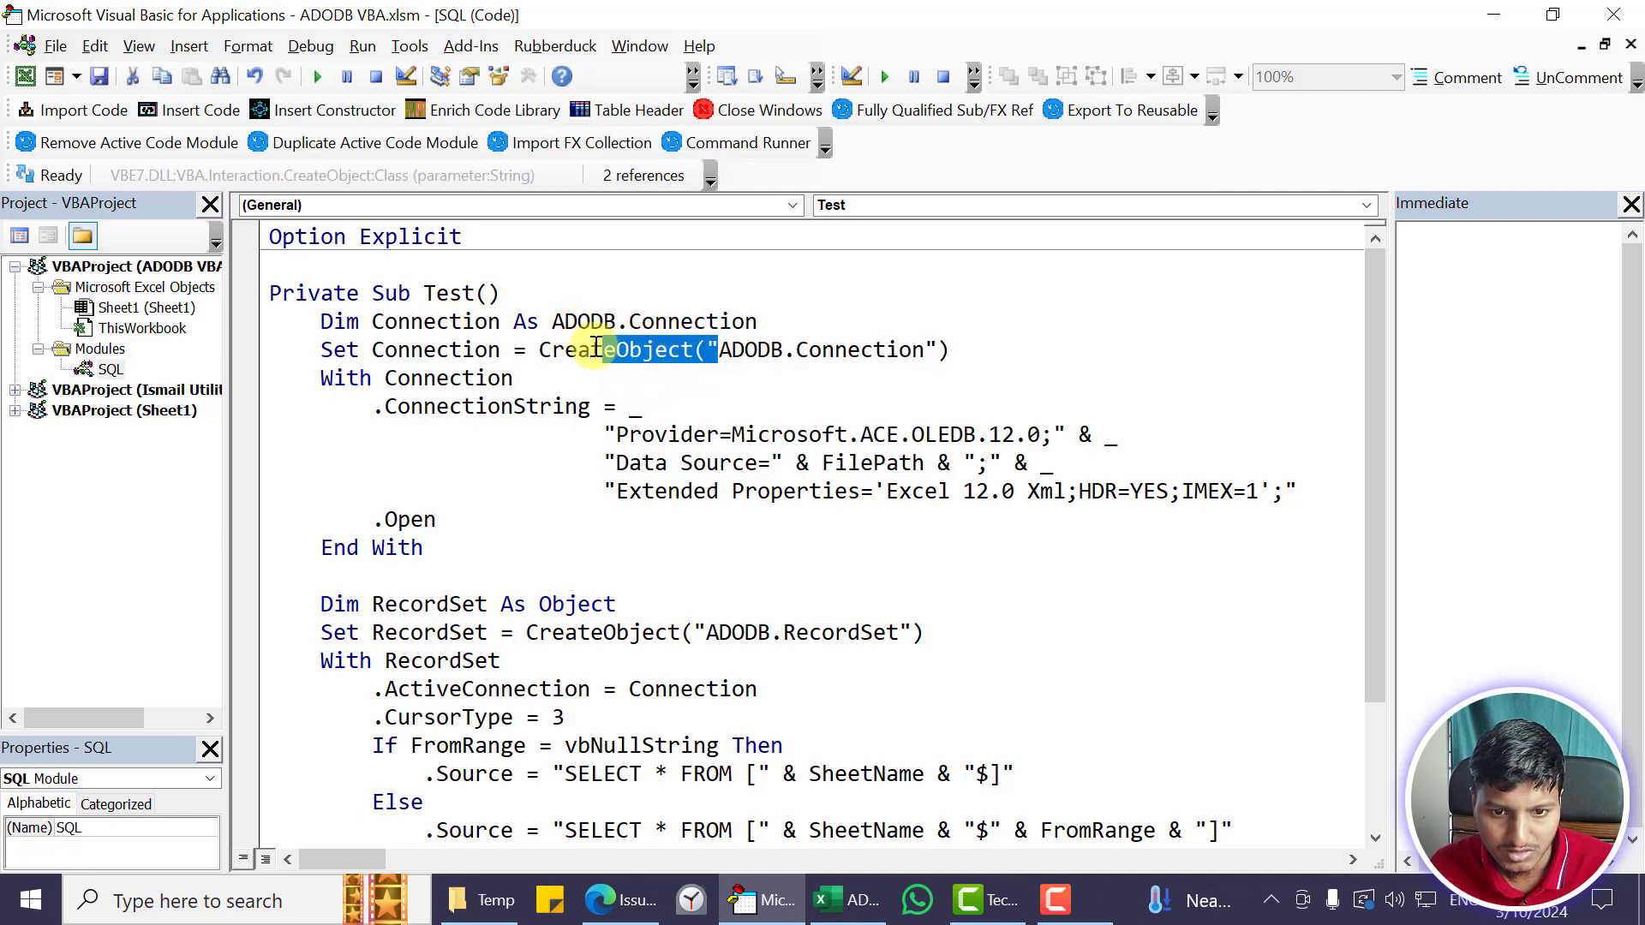
type("New")
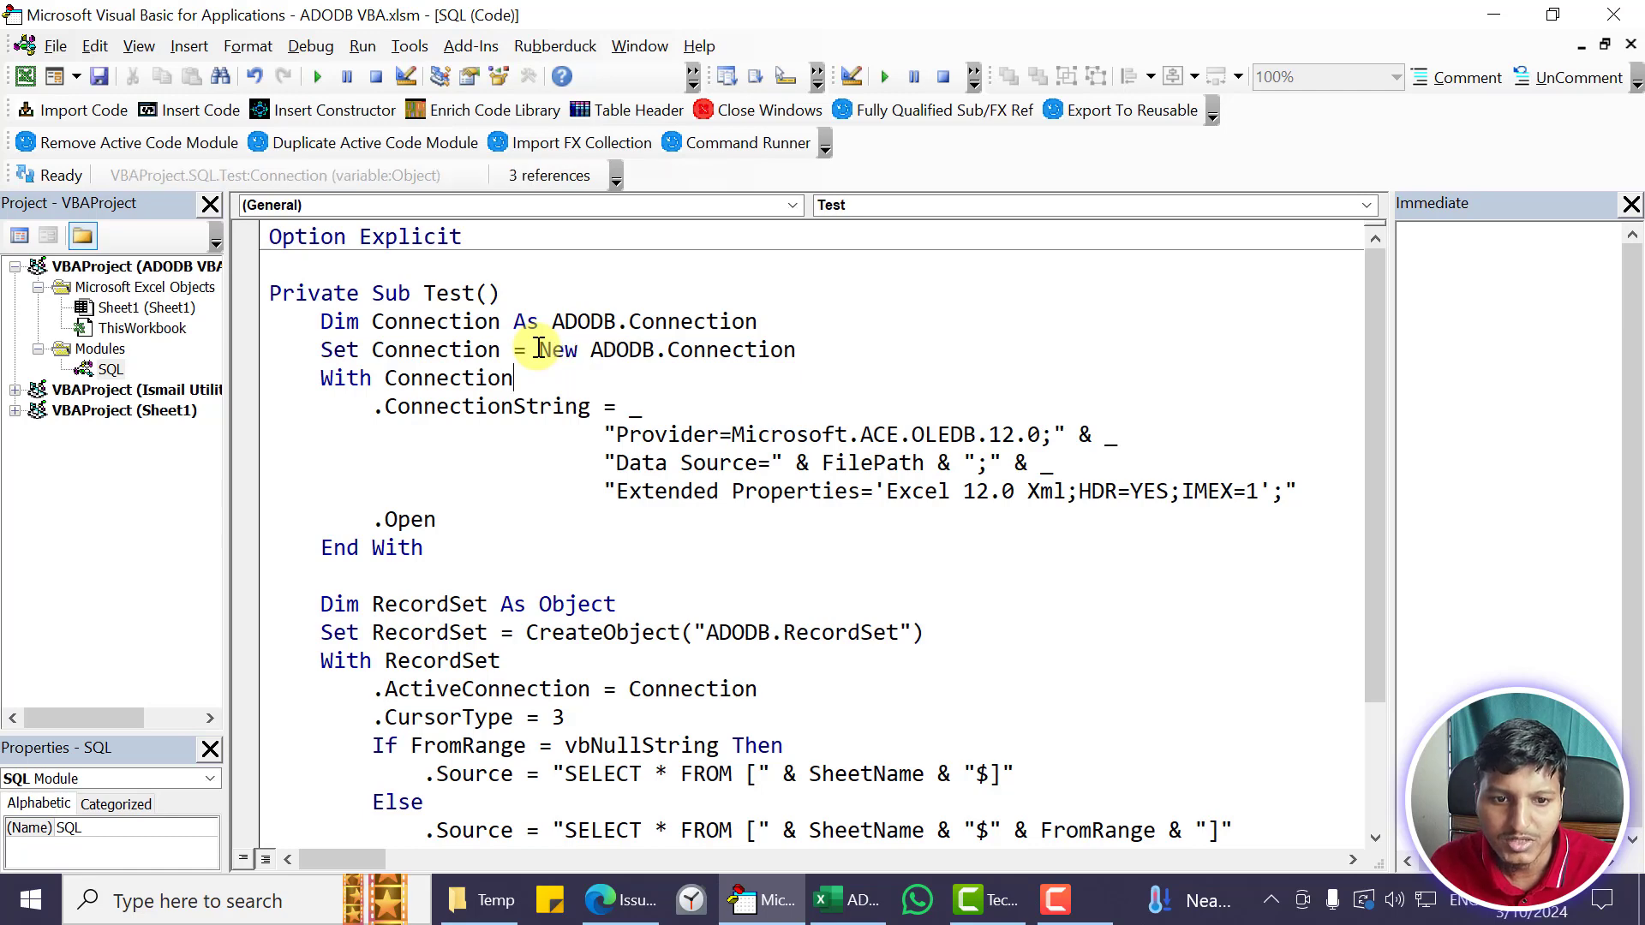
scroll("down", 3)
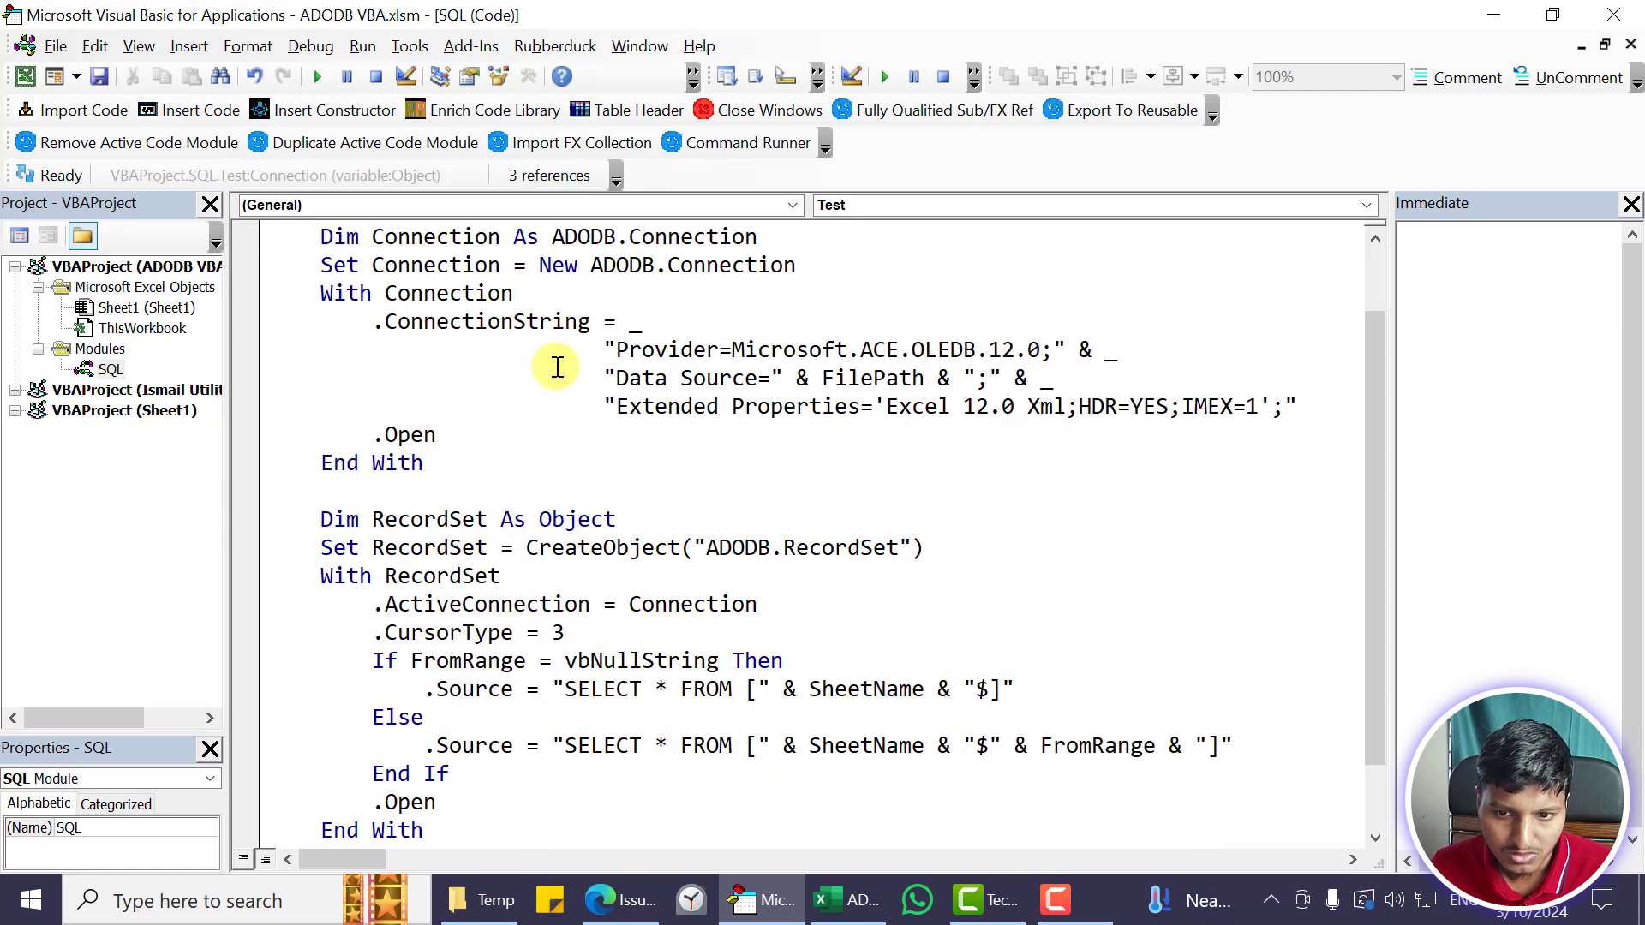
scroll("up", 3)
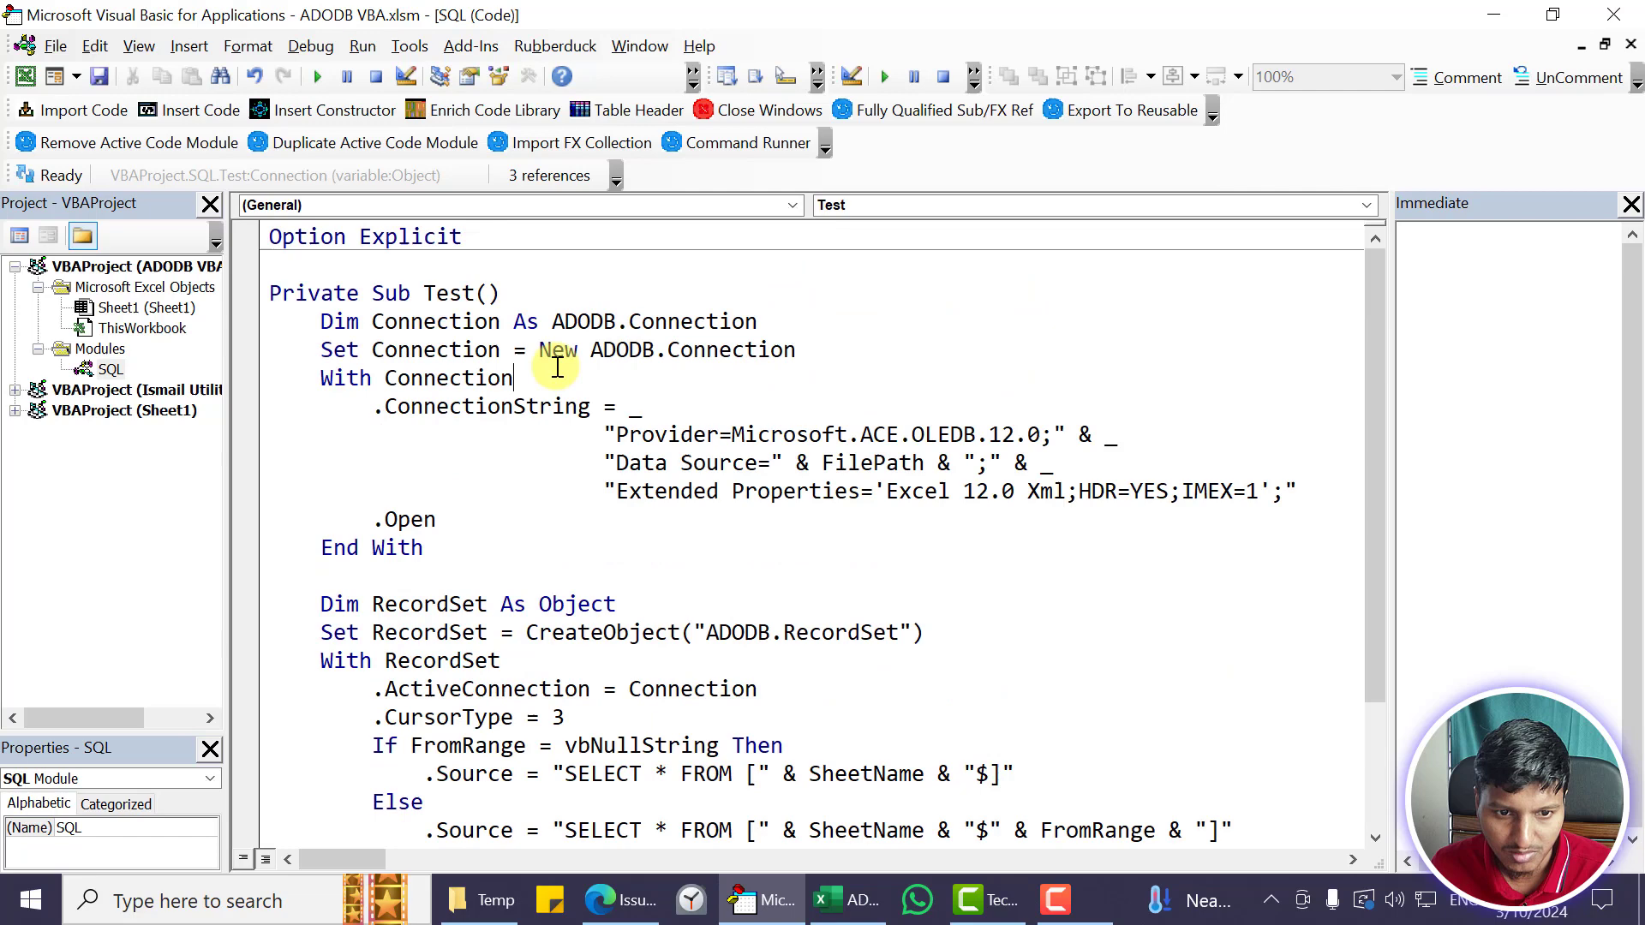
Review the connection declaration and string, then widen the Immediate window
double_click(433, 320)
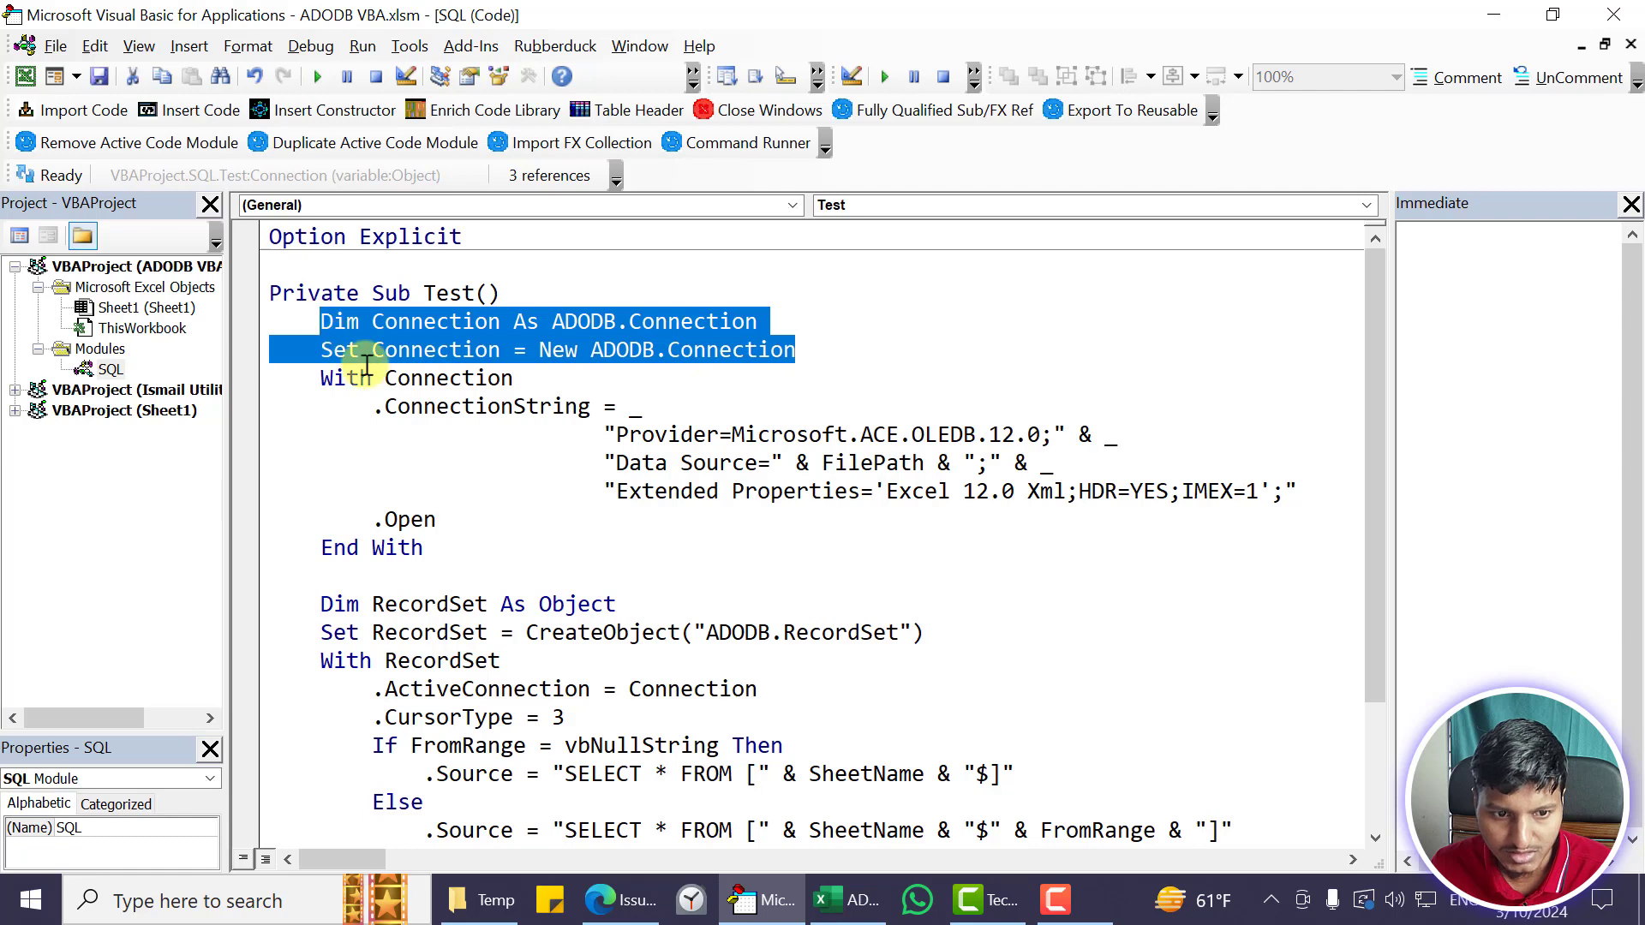
left_click(494, 407)
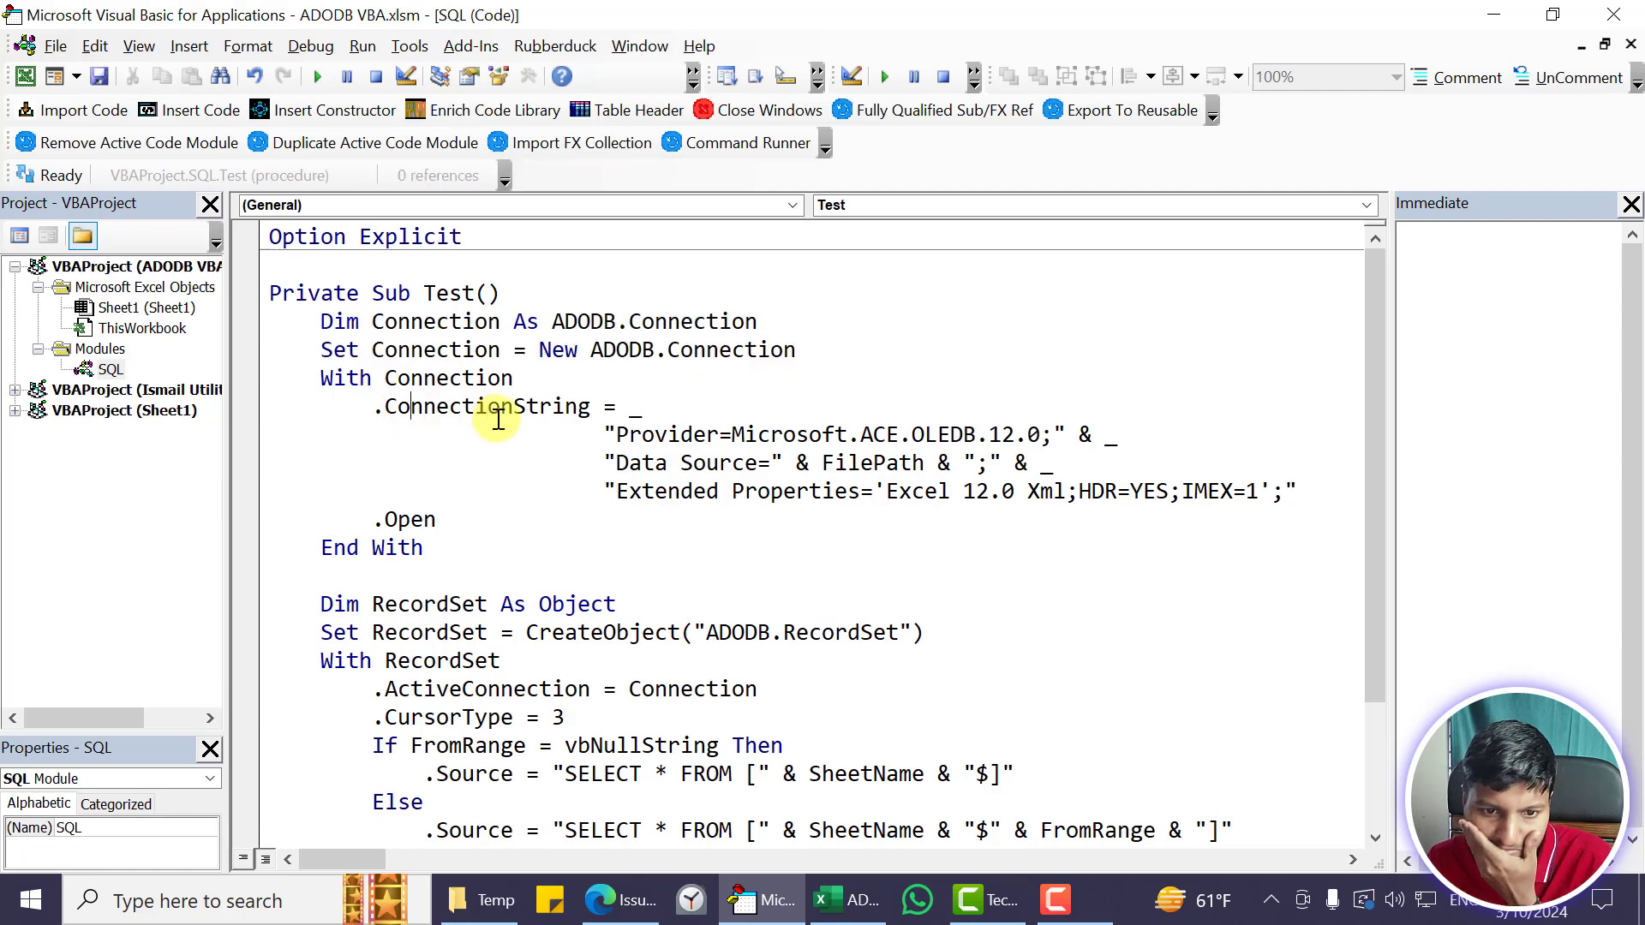
mouse_move(840, 422)
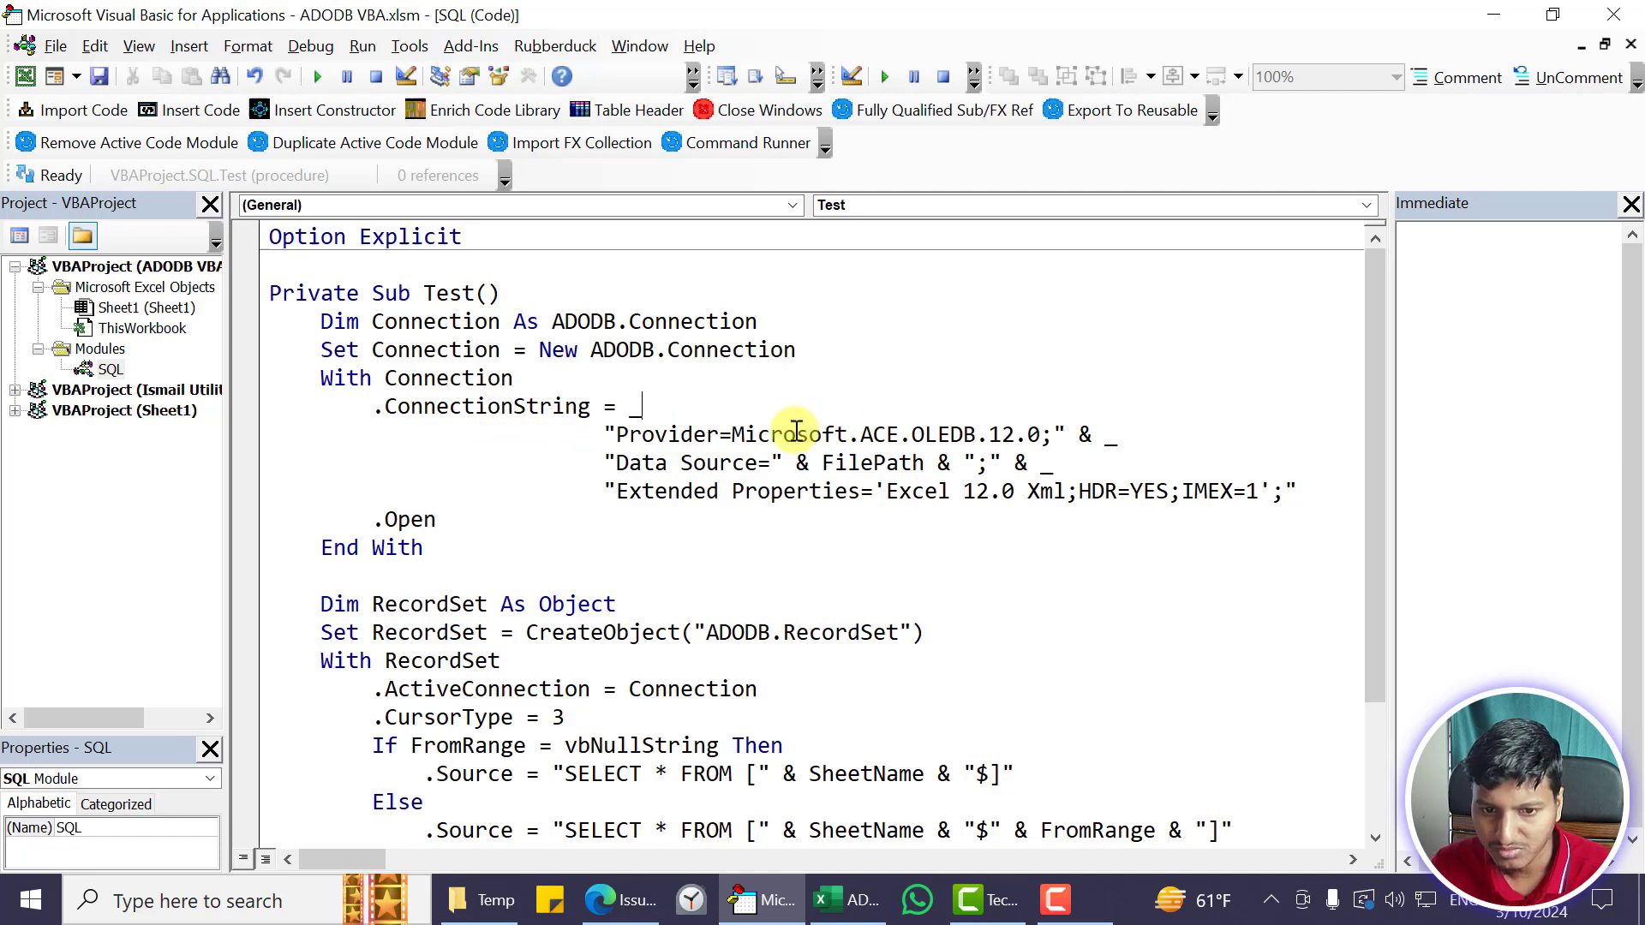
double_click(792, 434)
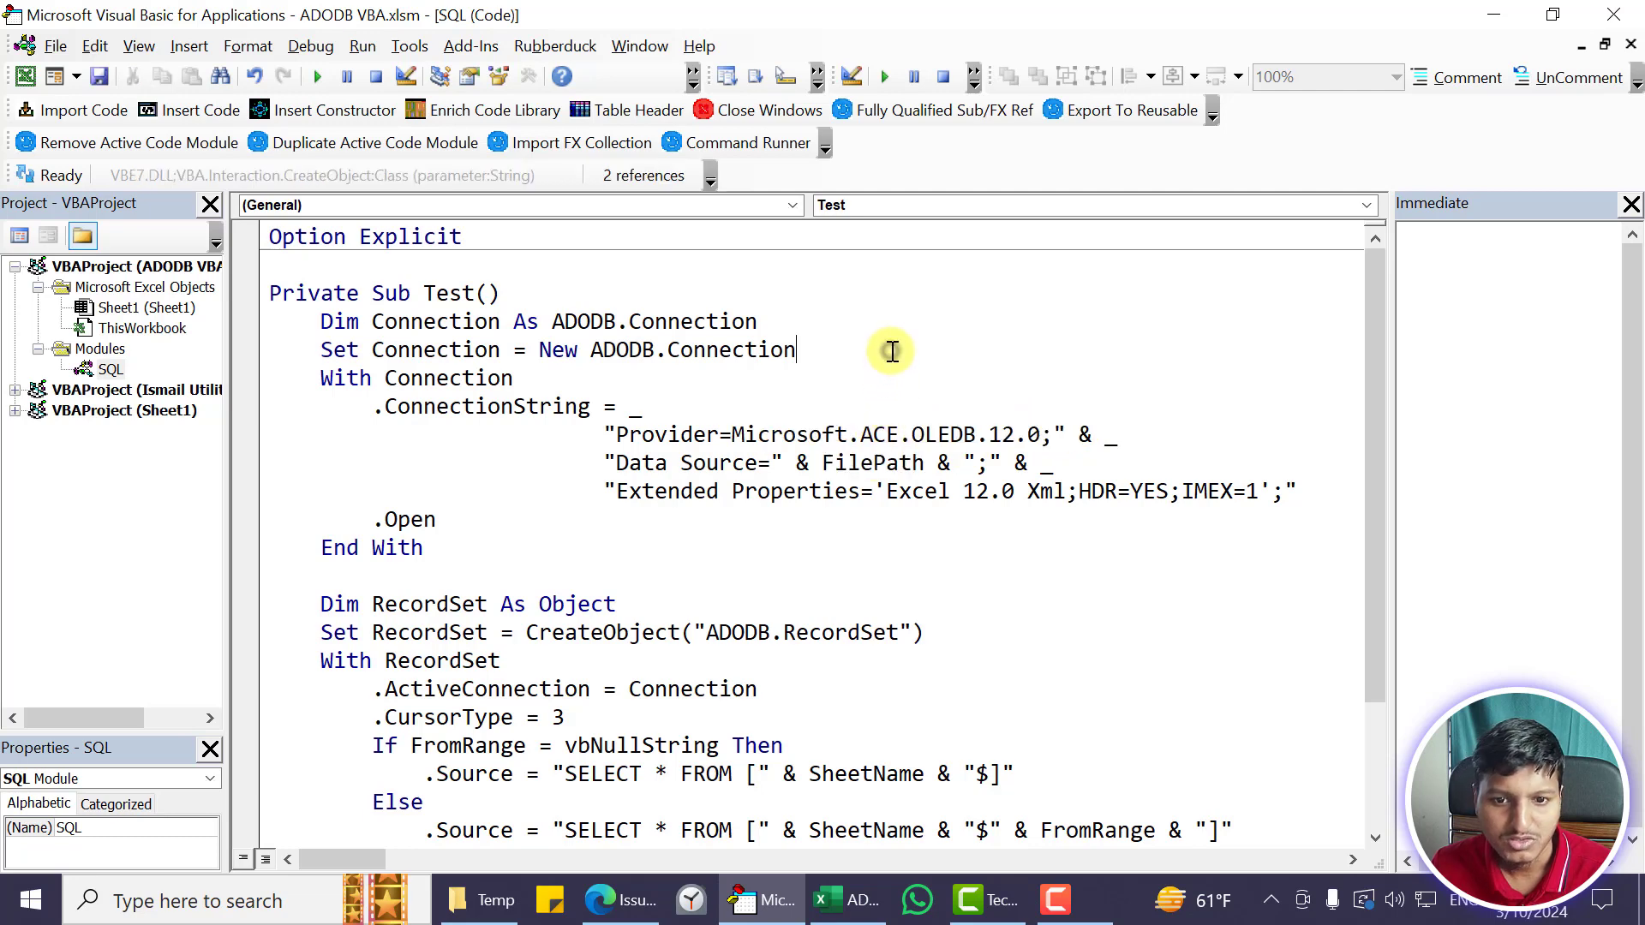
left_click(860, 462)
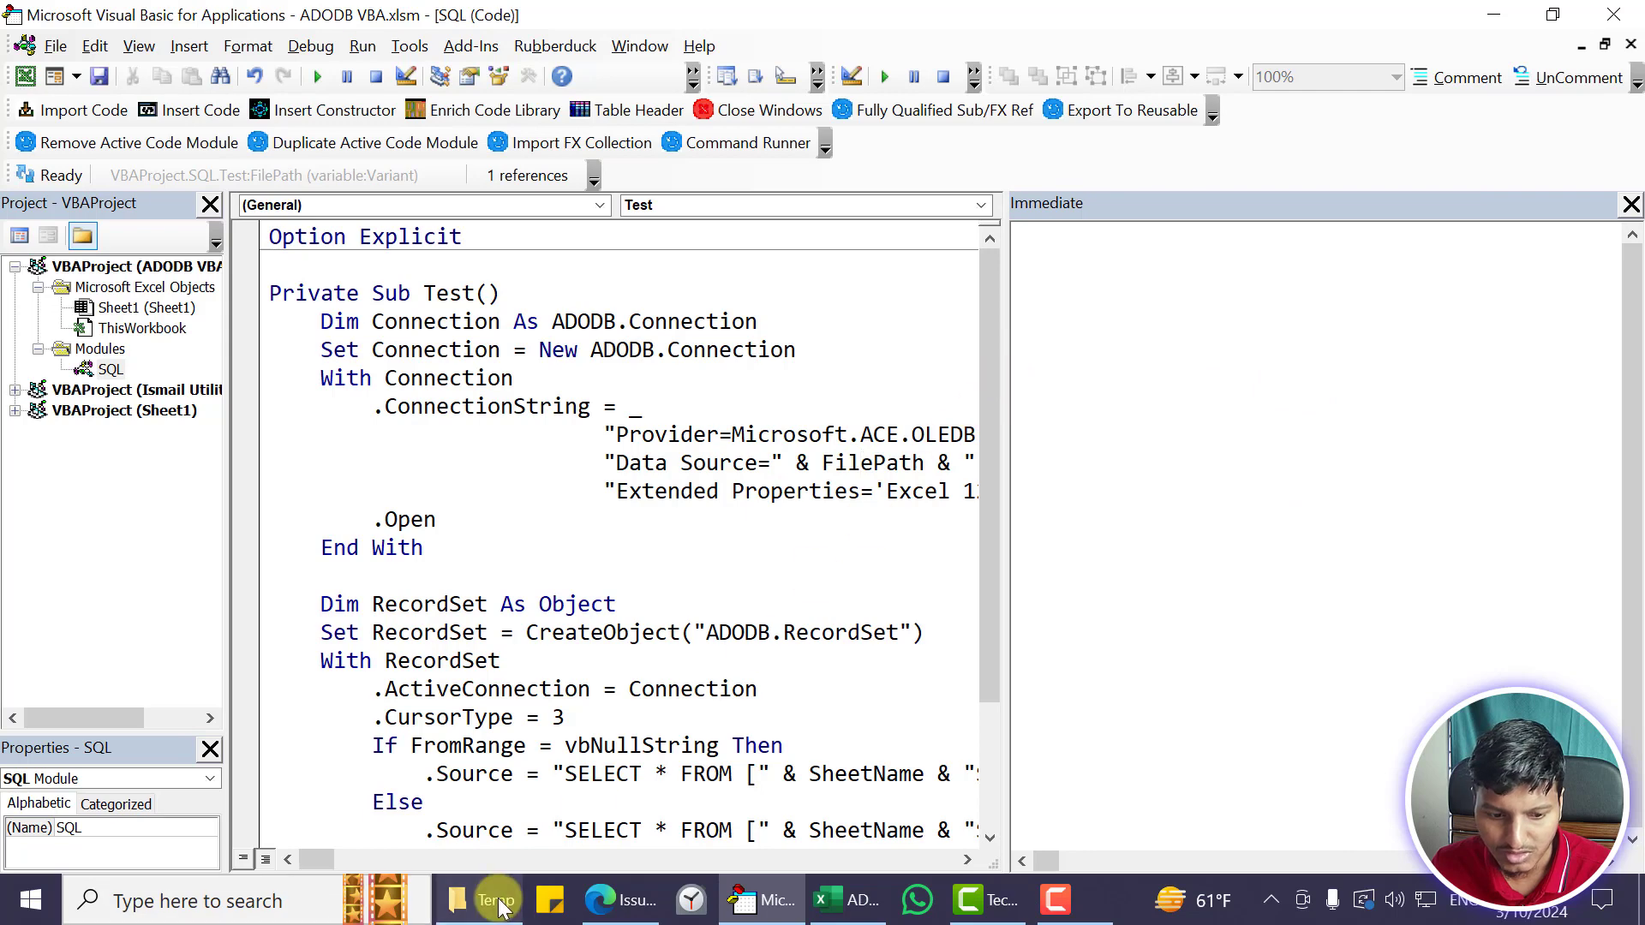
Evaluate ThisWorkbook.Path & PathSeparator & "Sample Data File.xlsx" to D:\Temp\Sample Data File.xlsx
left_click(478, 899)
type("ok.Path & APPLICATION.PathSeparator &")
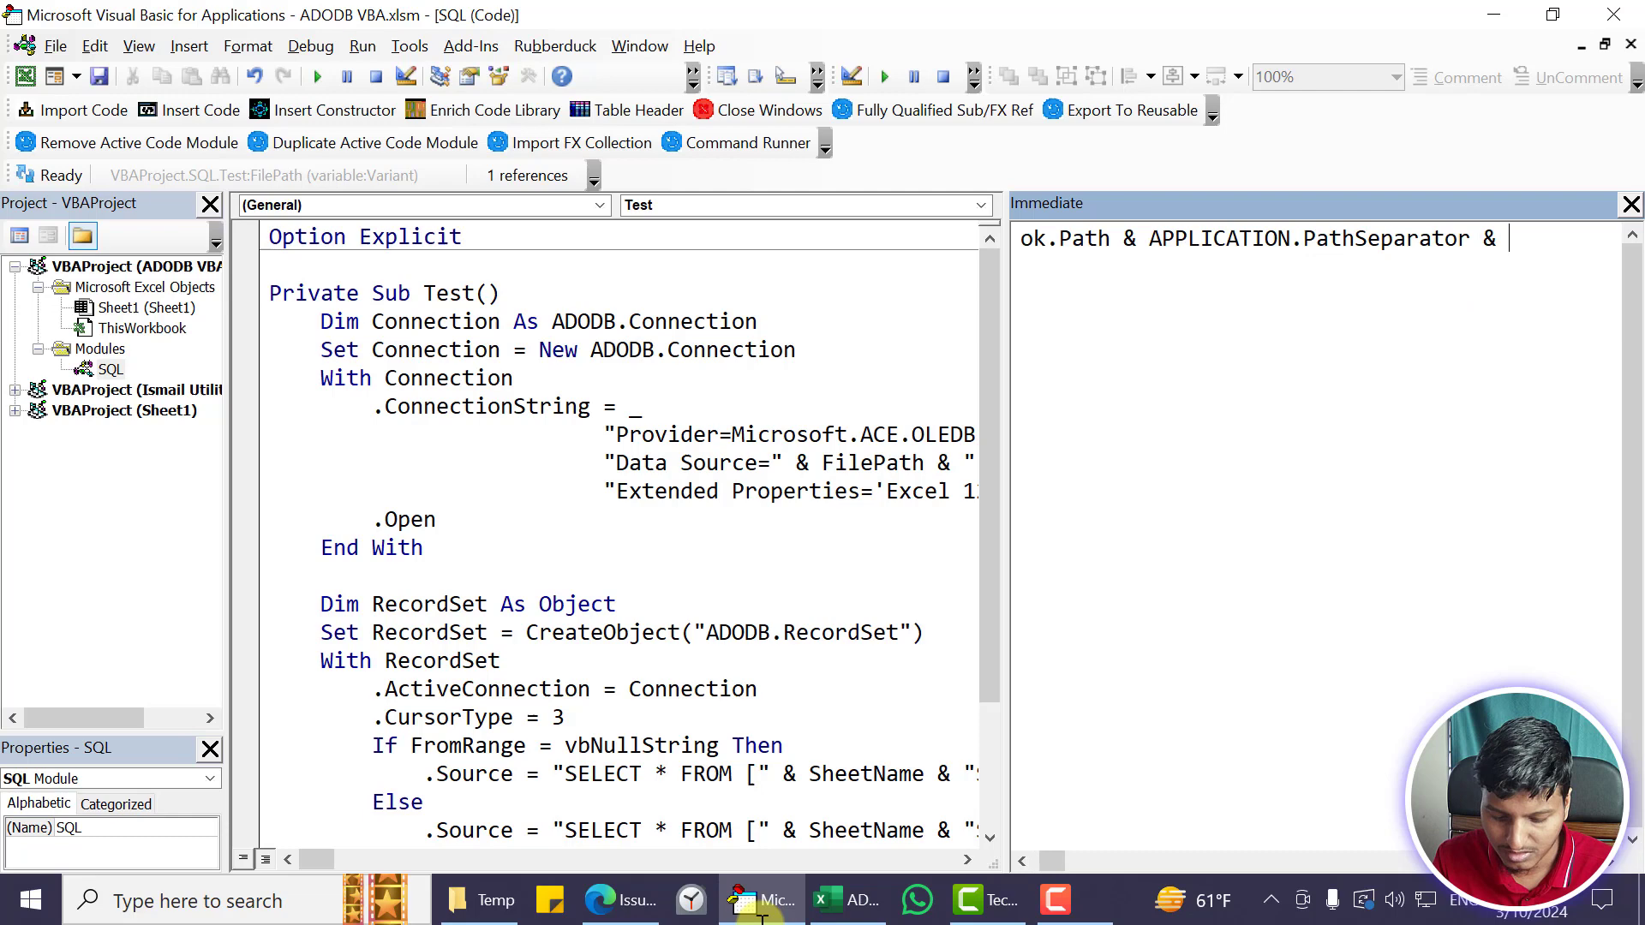
left_click(468, 900)
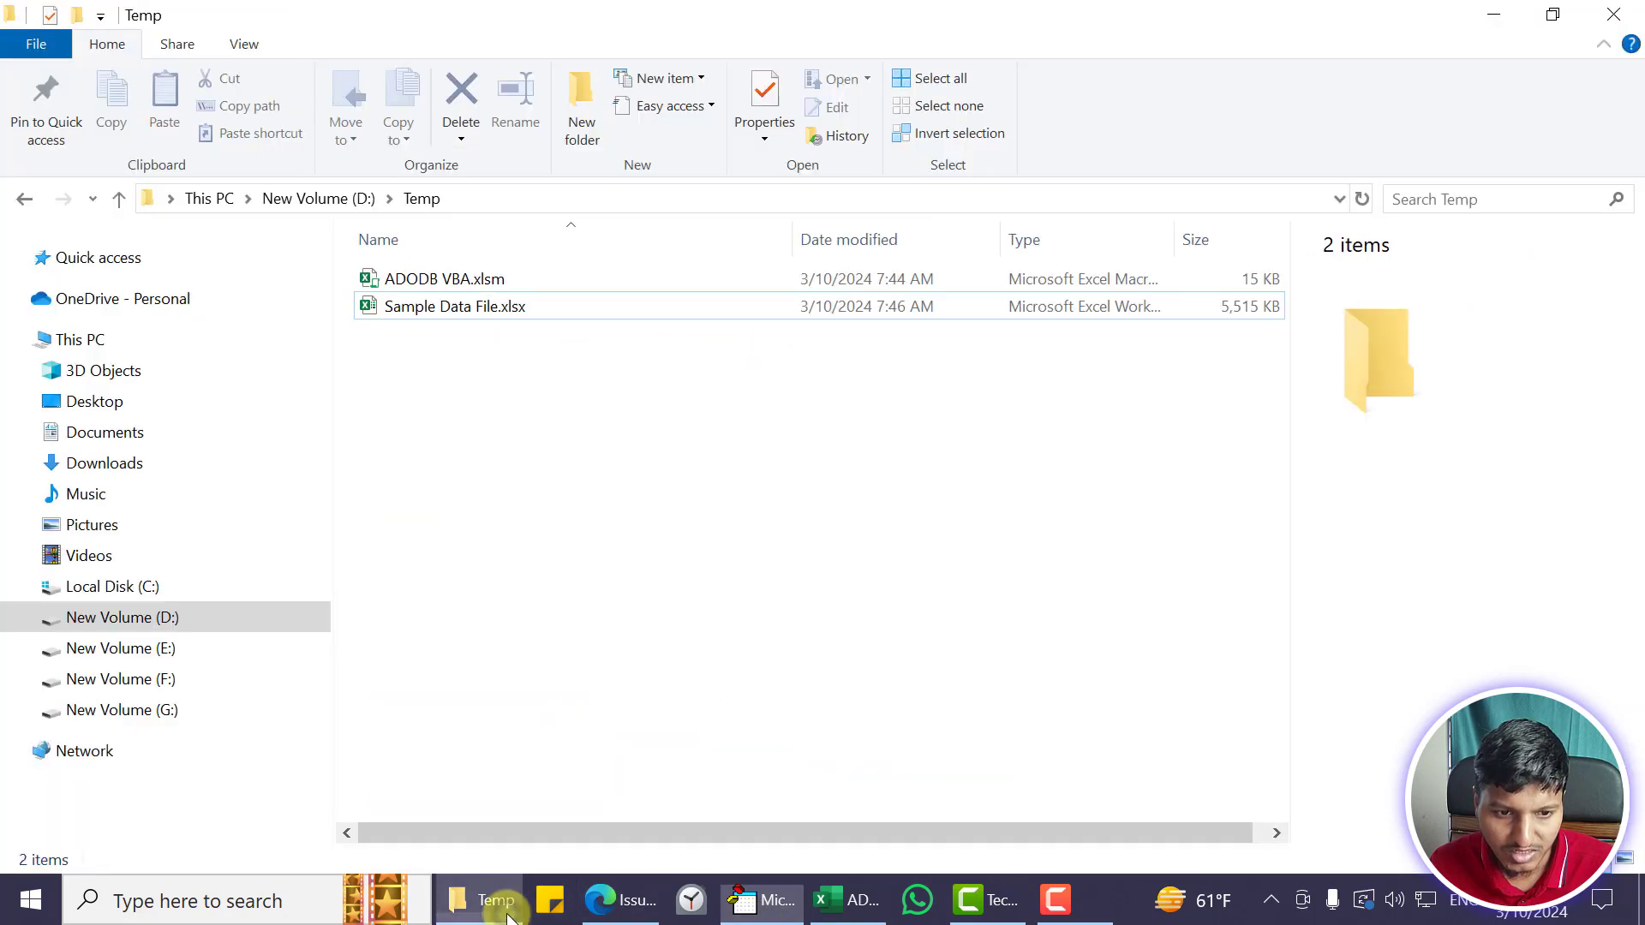
left_click(454, 305)
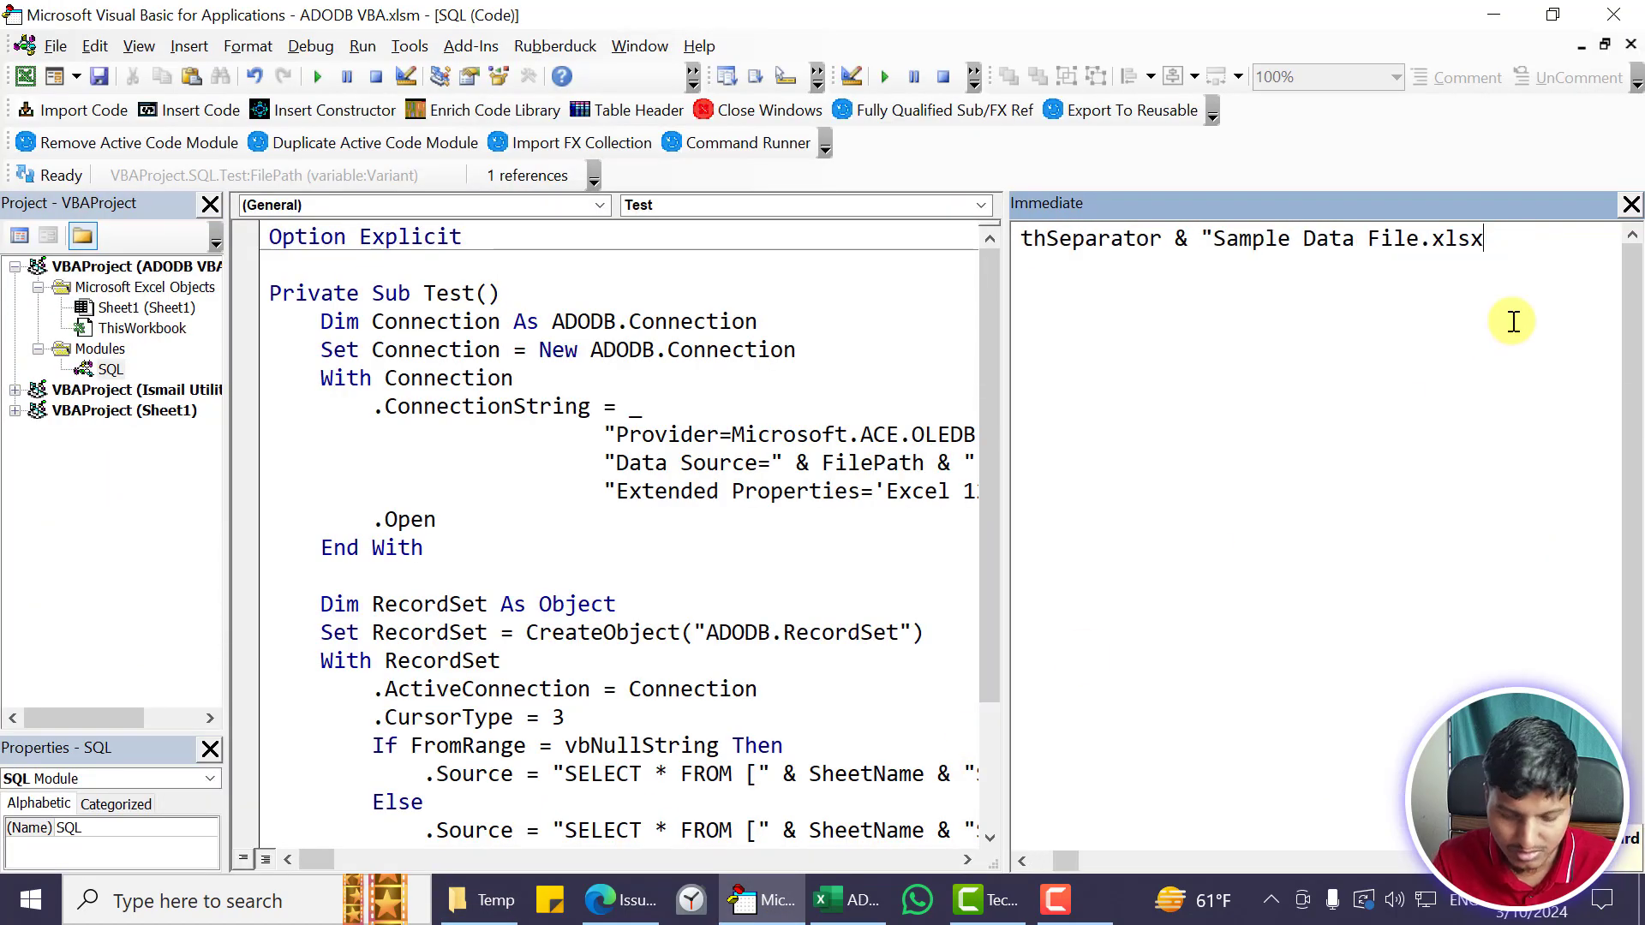
key("Return")
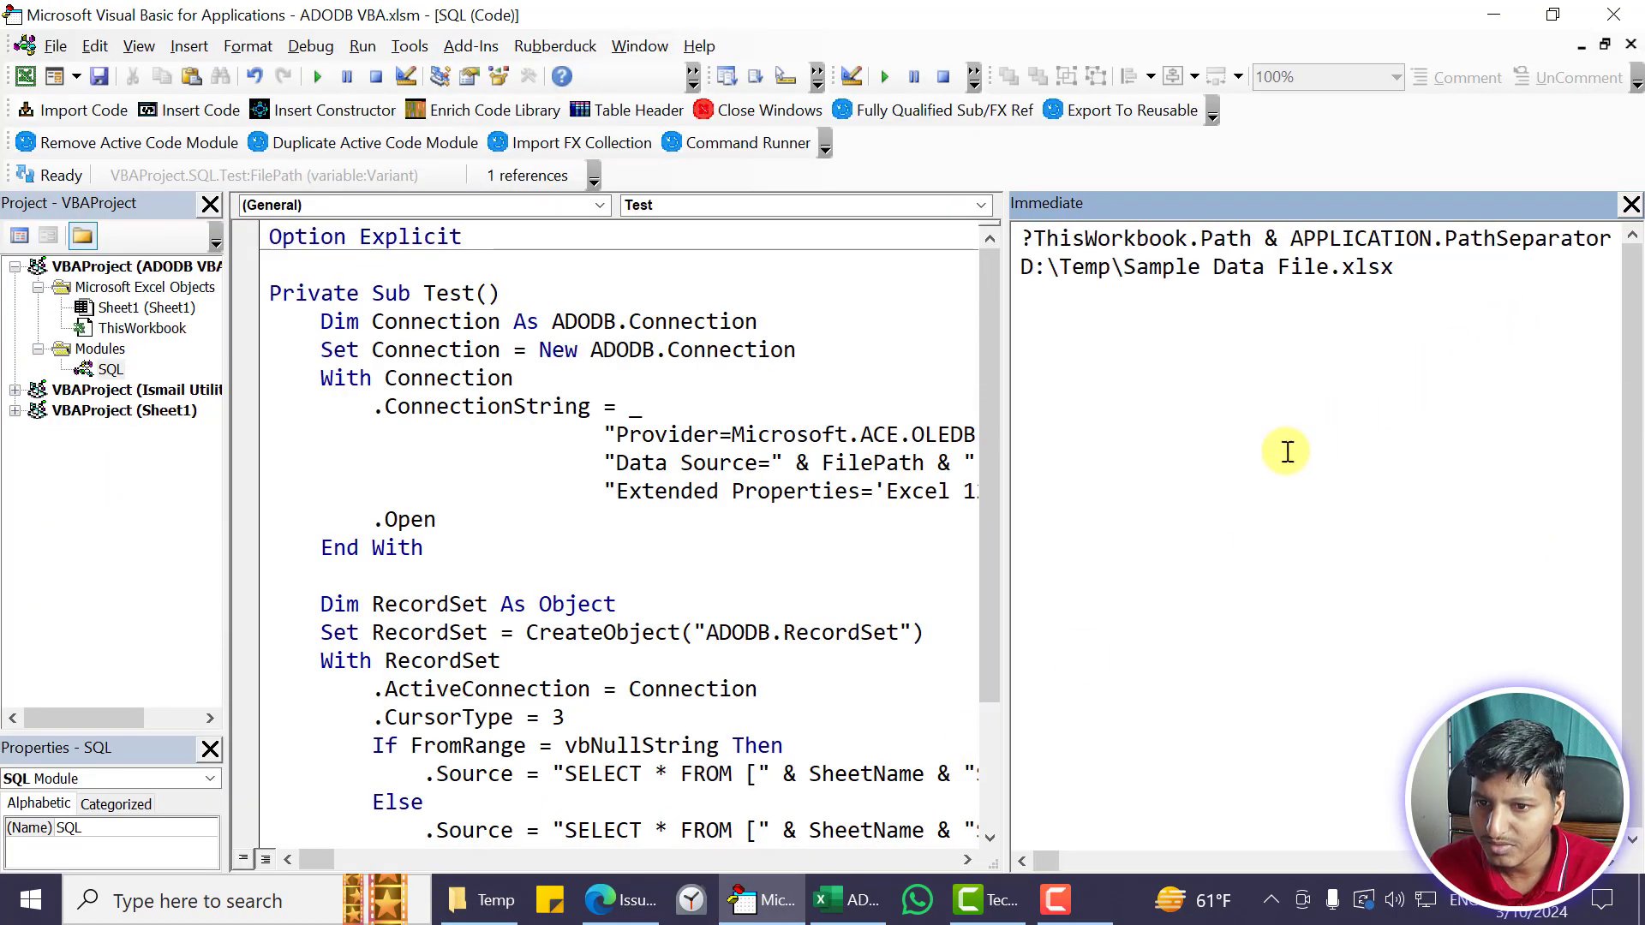
left_click(478, 900)
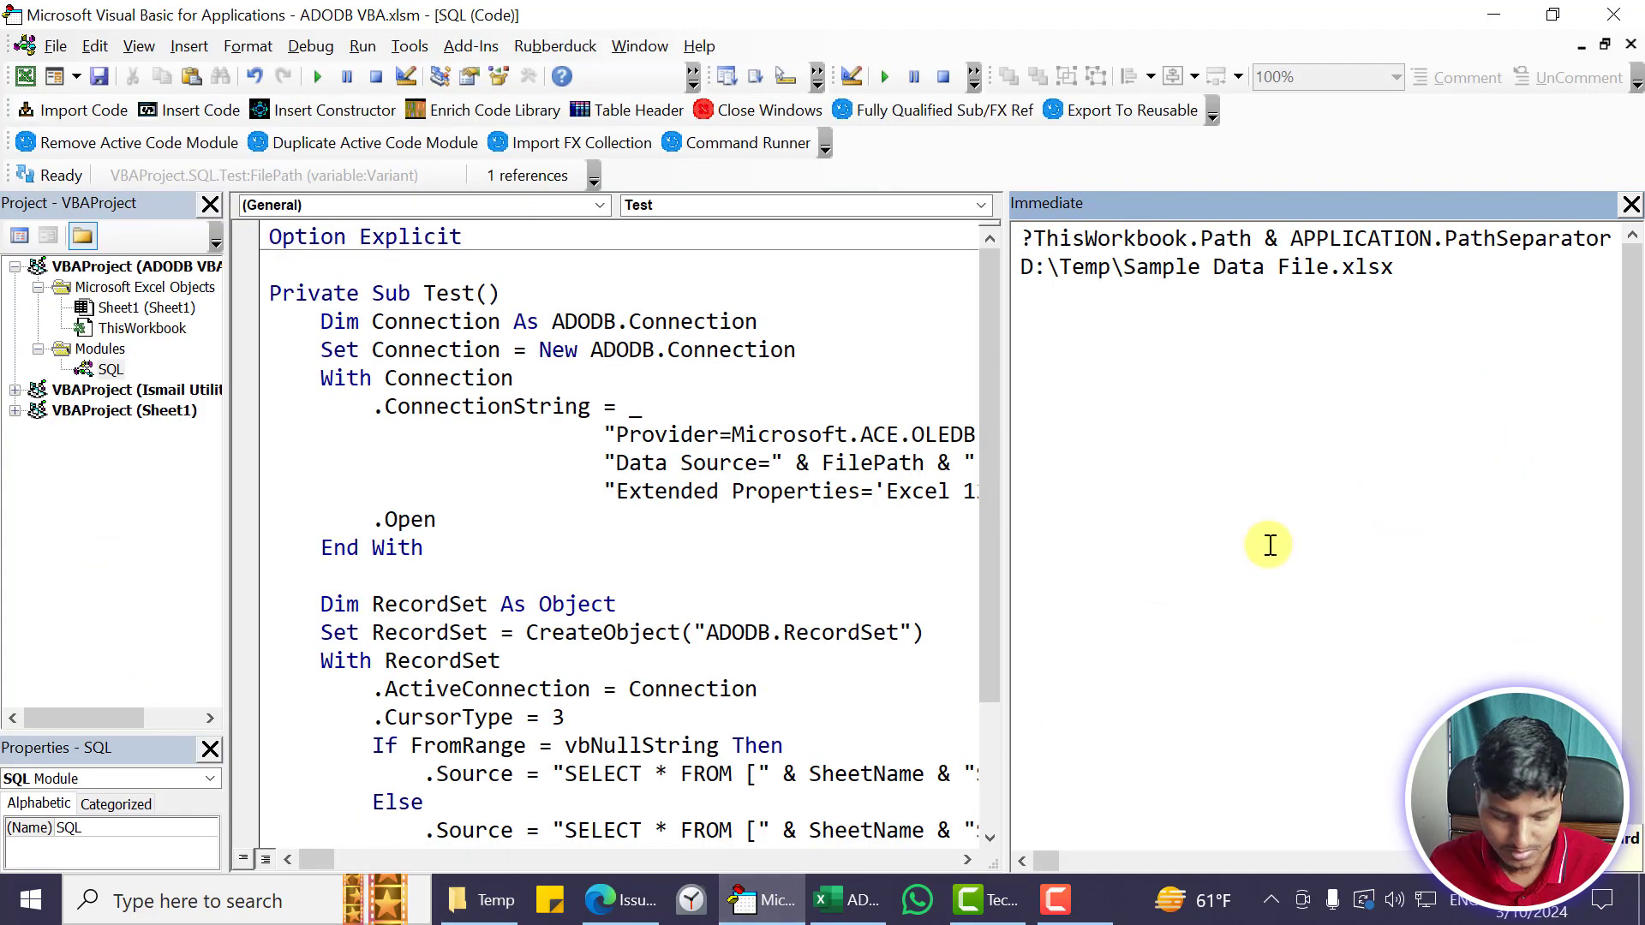
type("\"D:\\Temp\\Sample Data File.xlsx\"")
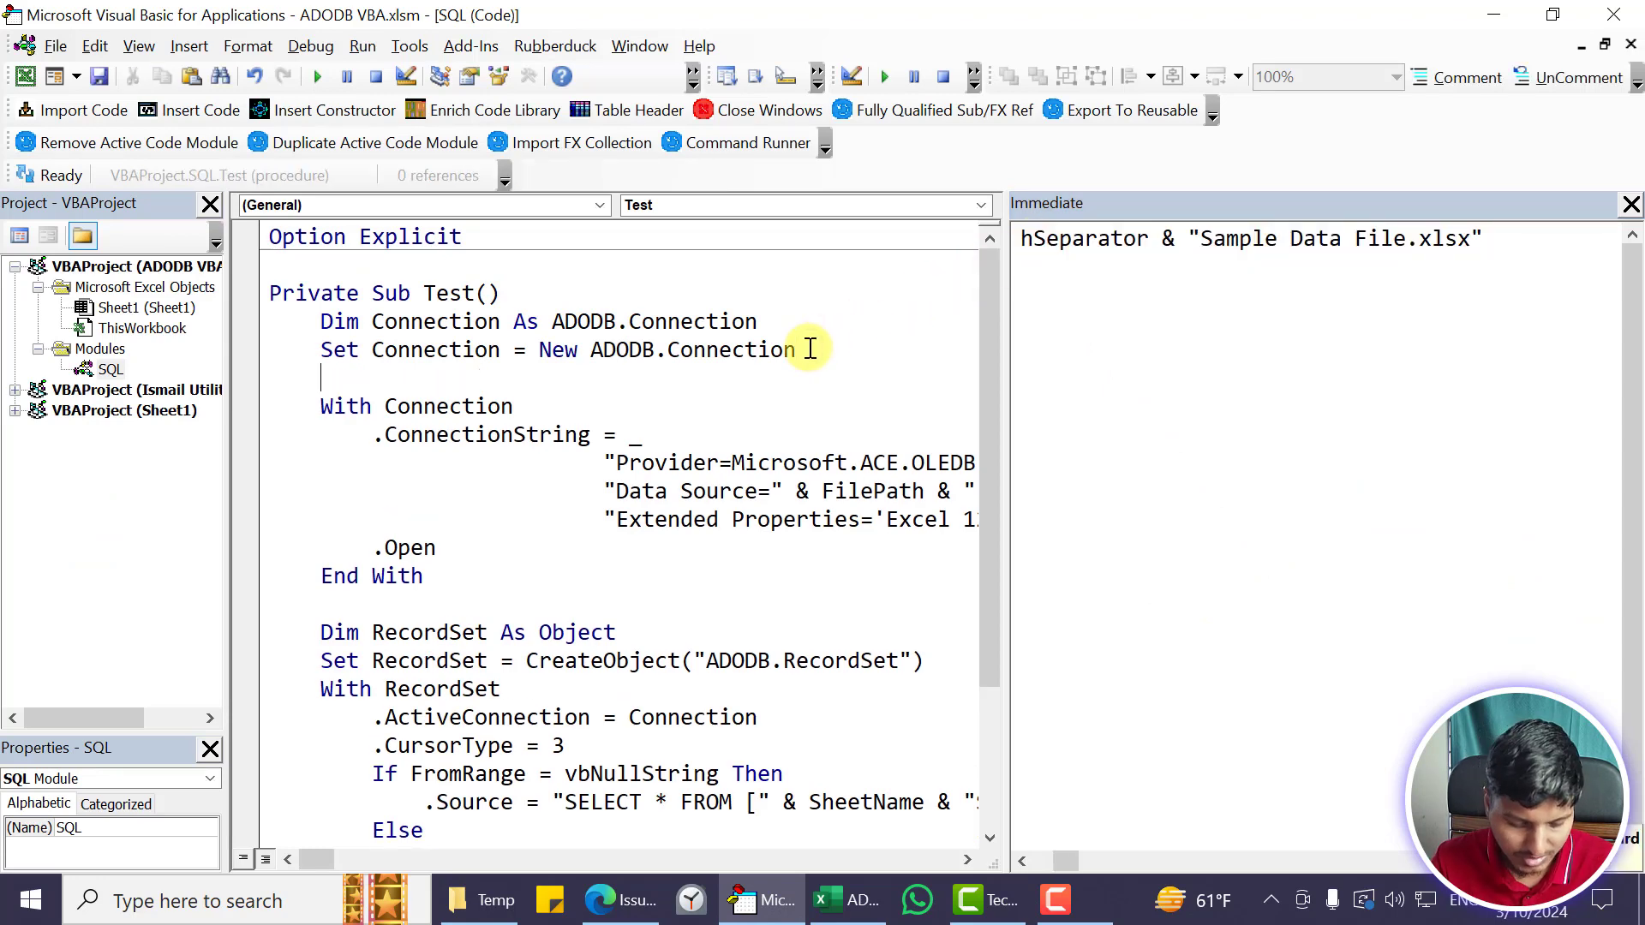
Declare Dim FilePath As String in the Test procedure
type("d")
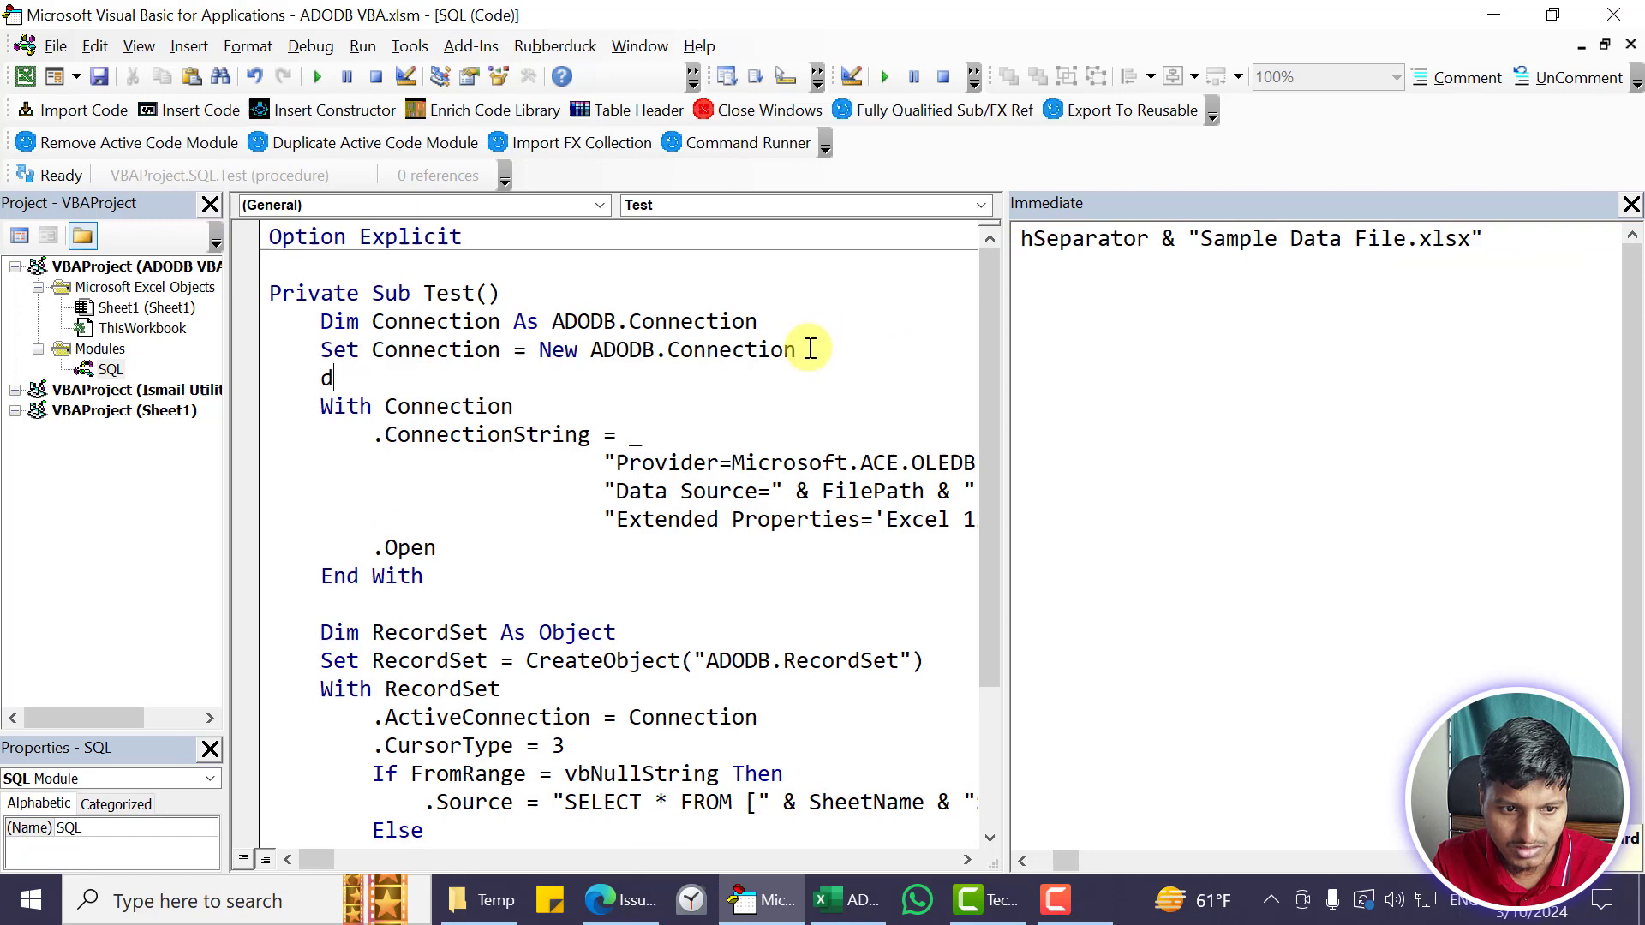
type("im FilePath")
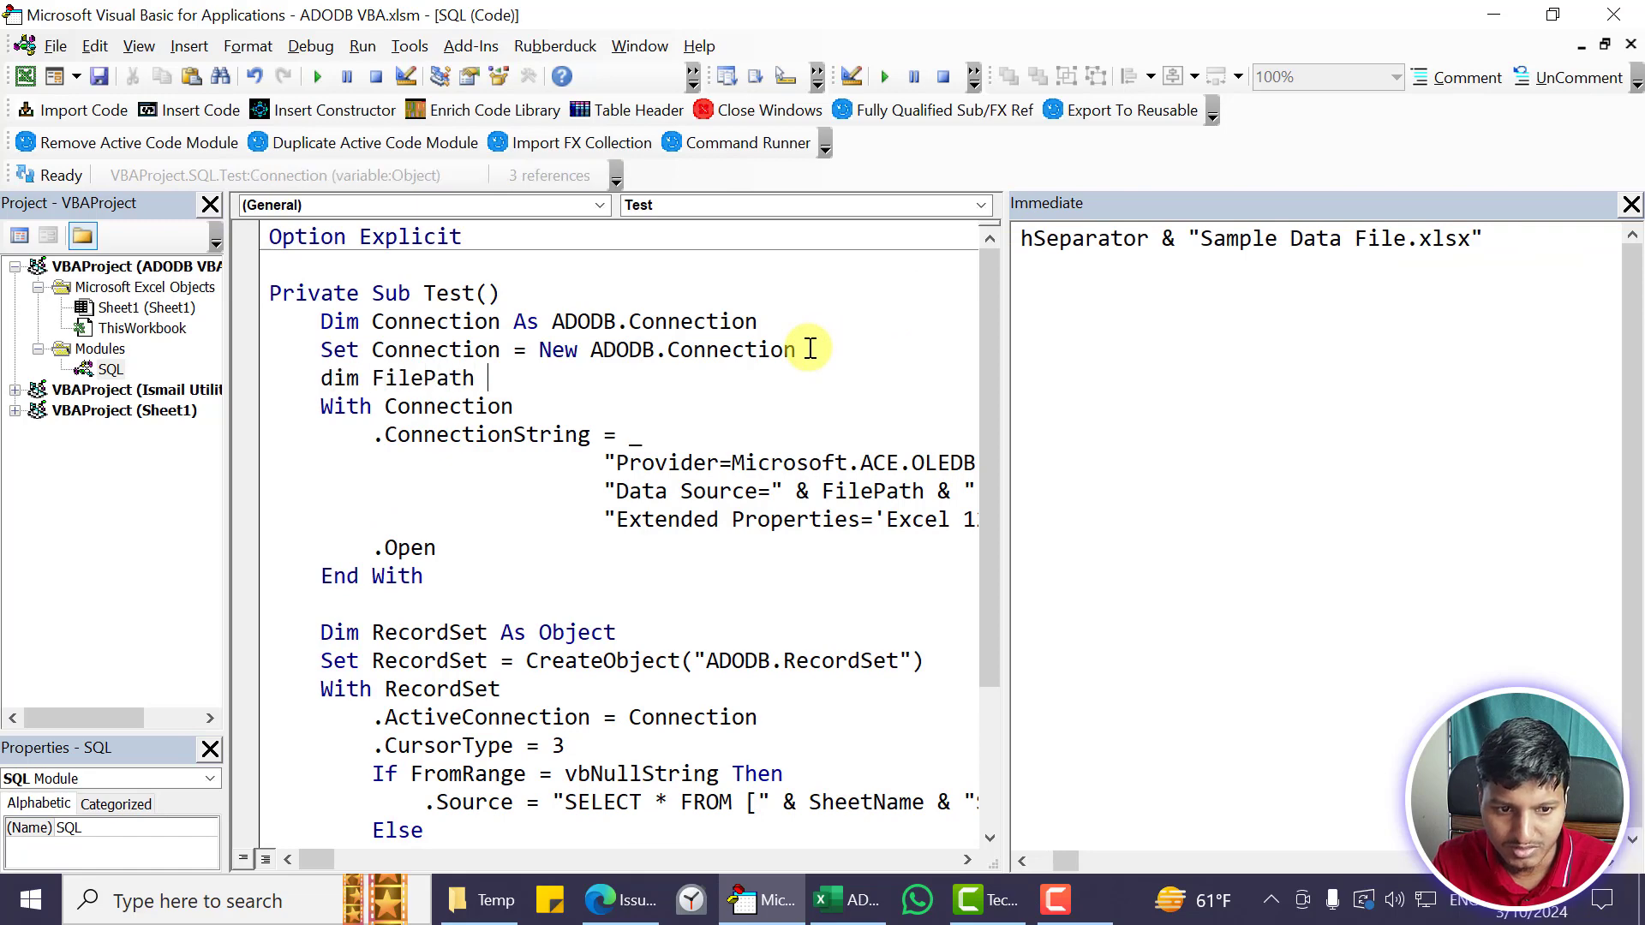
type("As String")
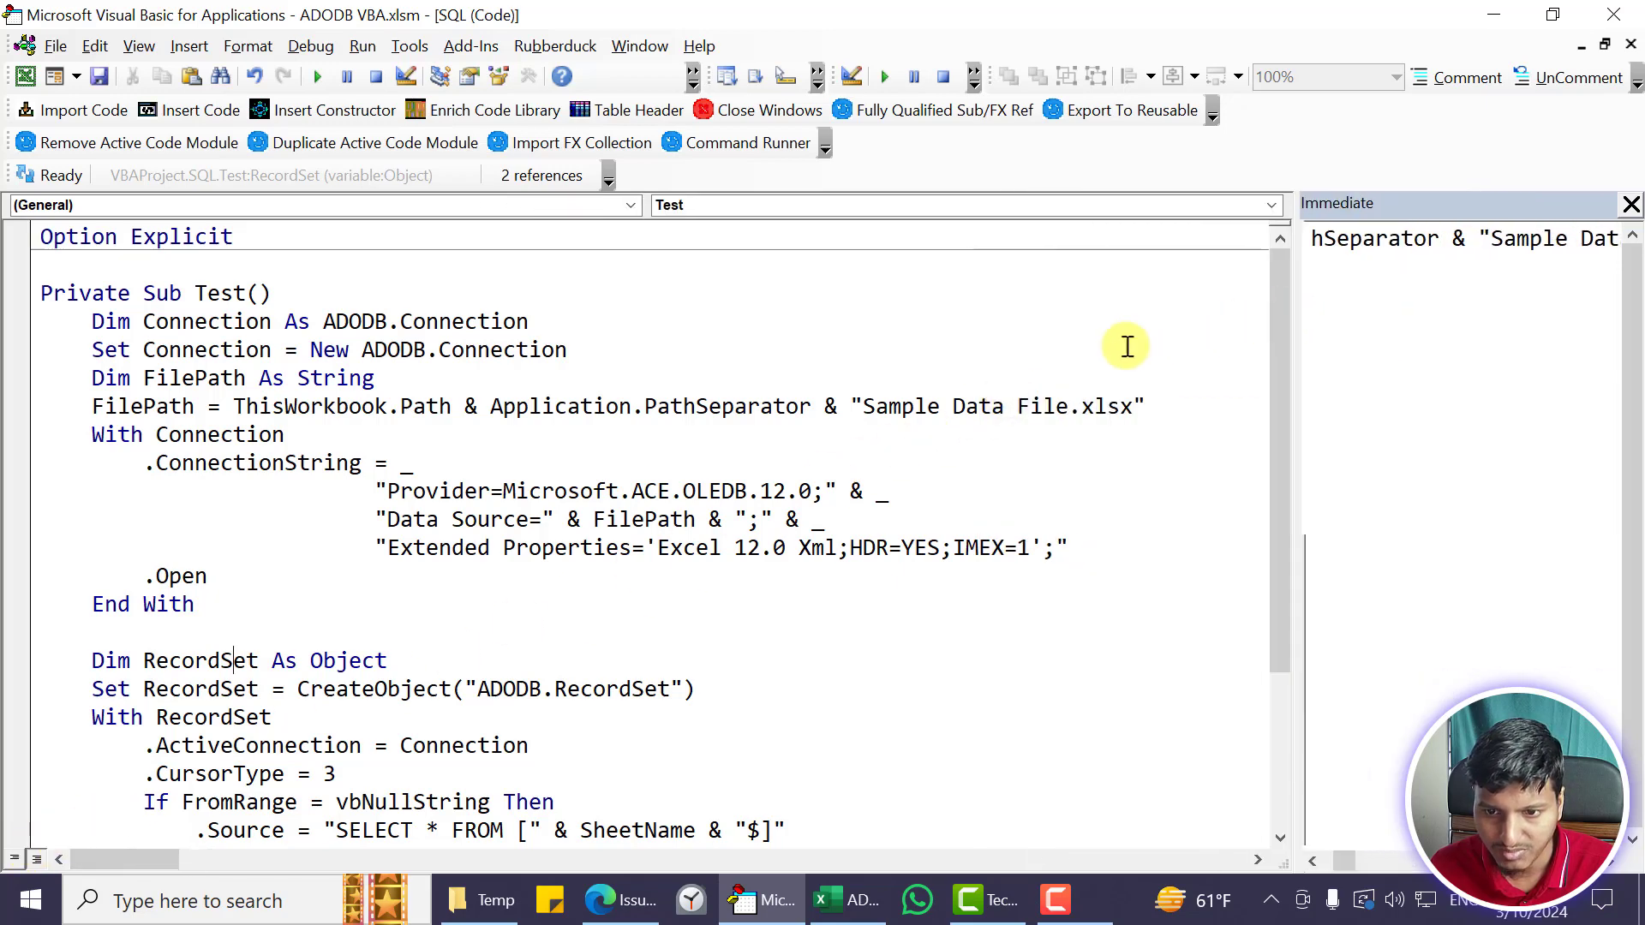
mouse_move(496, 474)
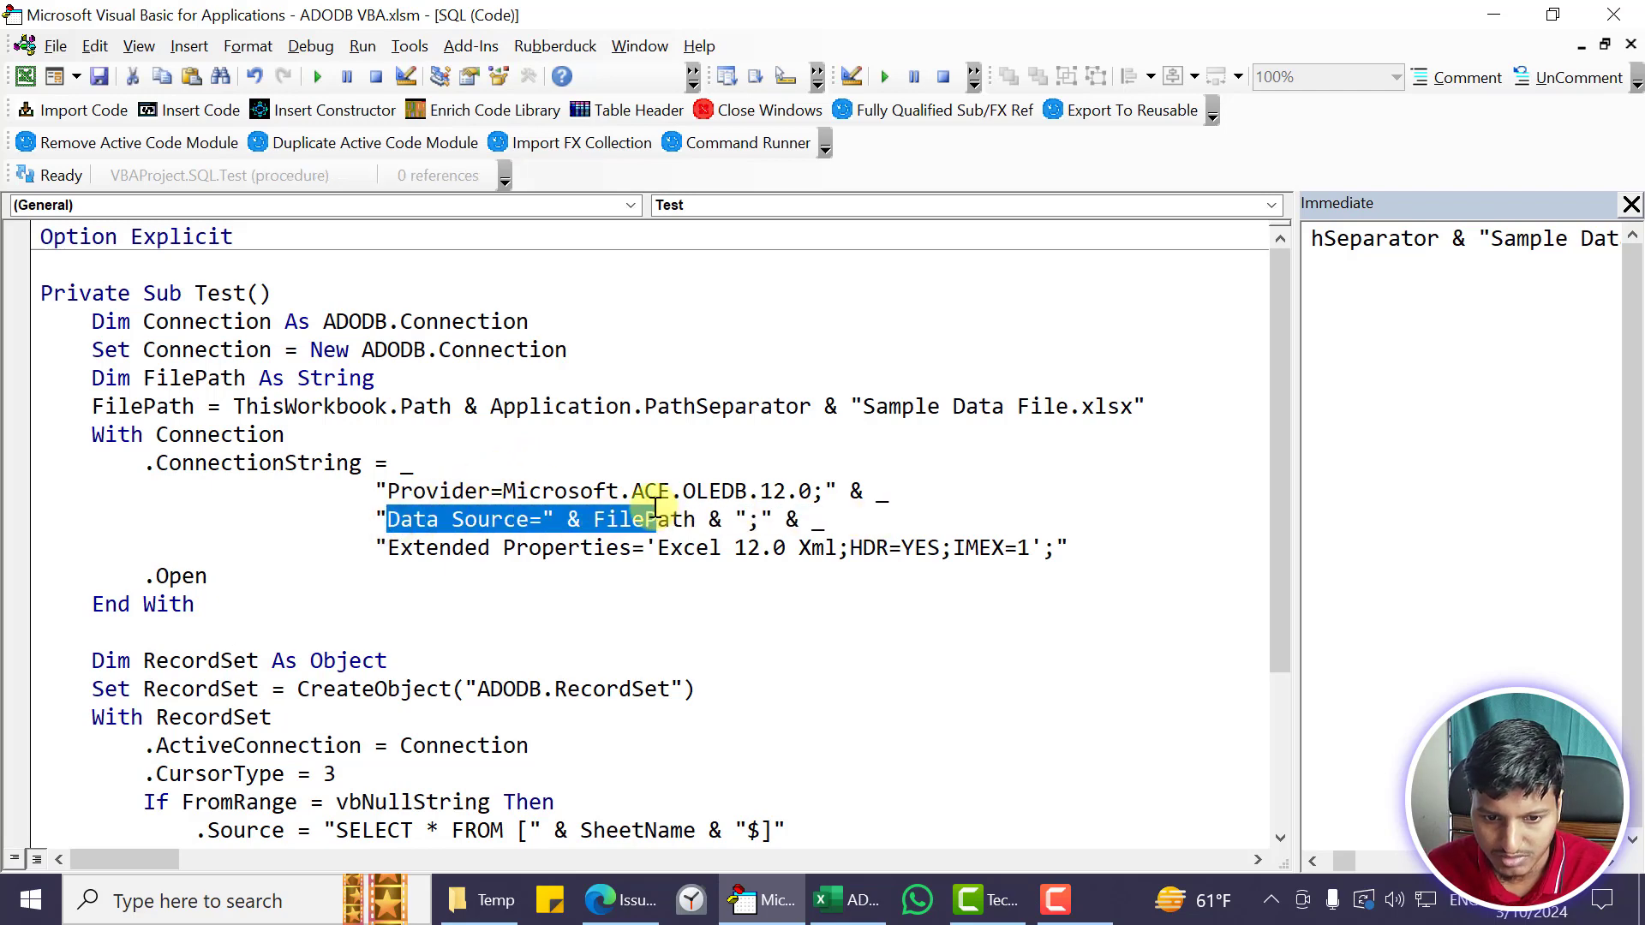
left_click(839, 548)
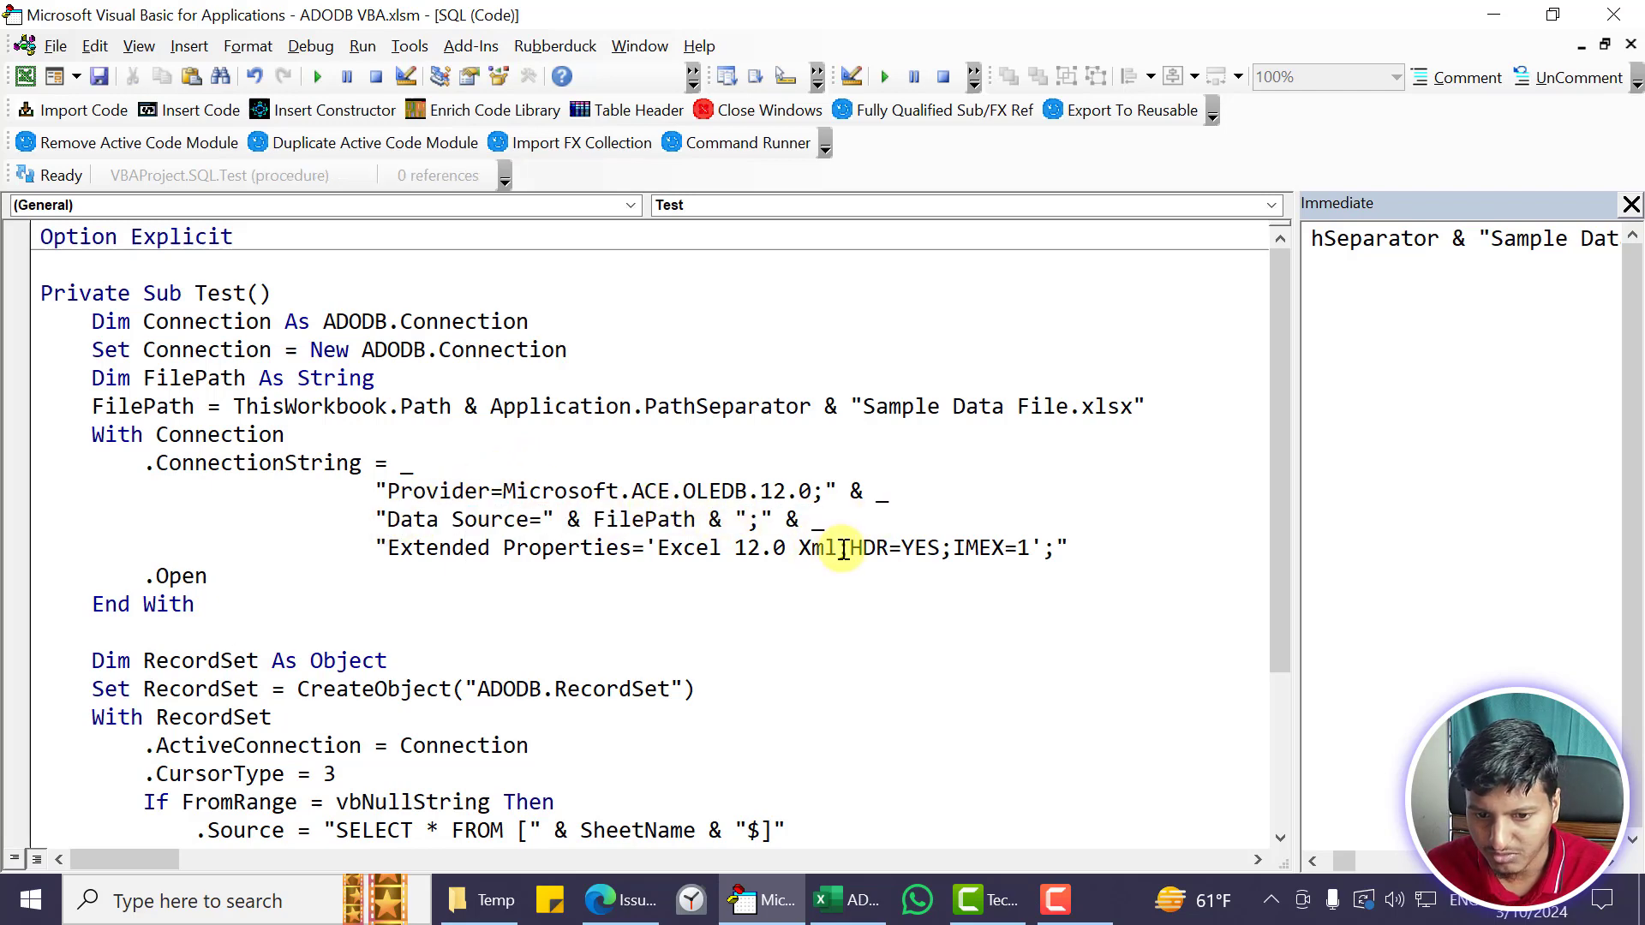
double_click(865, 548)
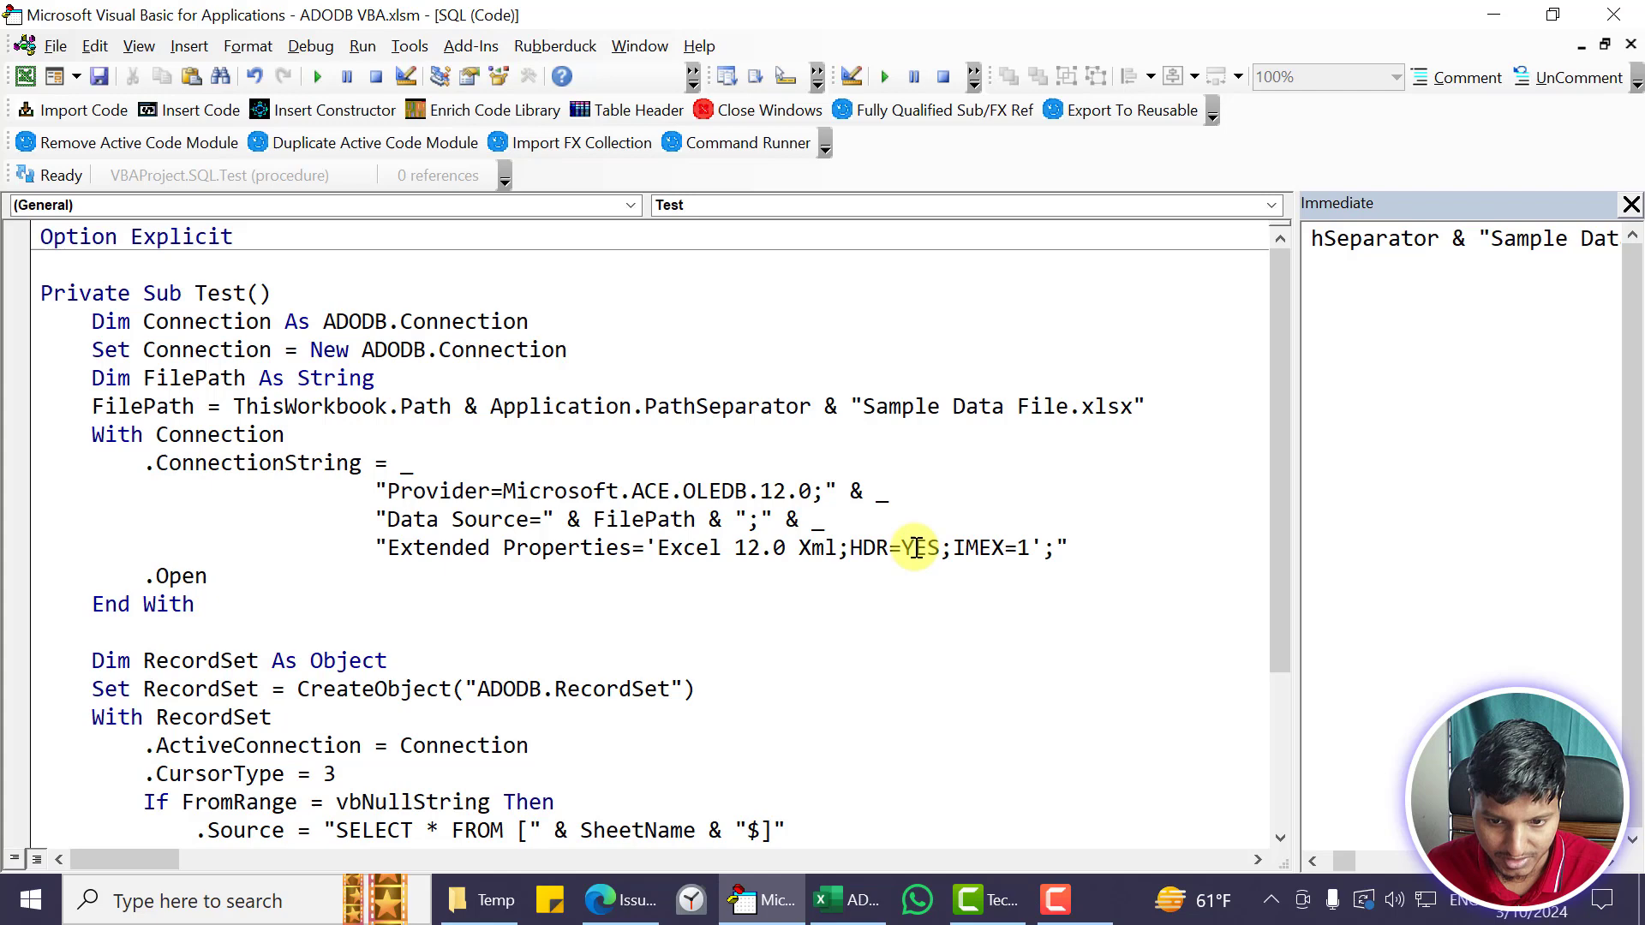
scroll("down", 3)
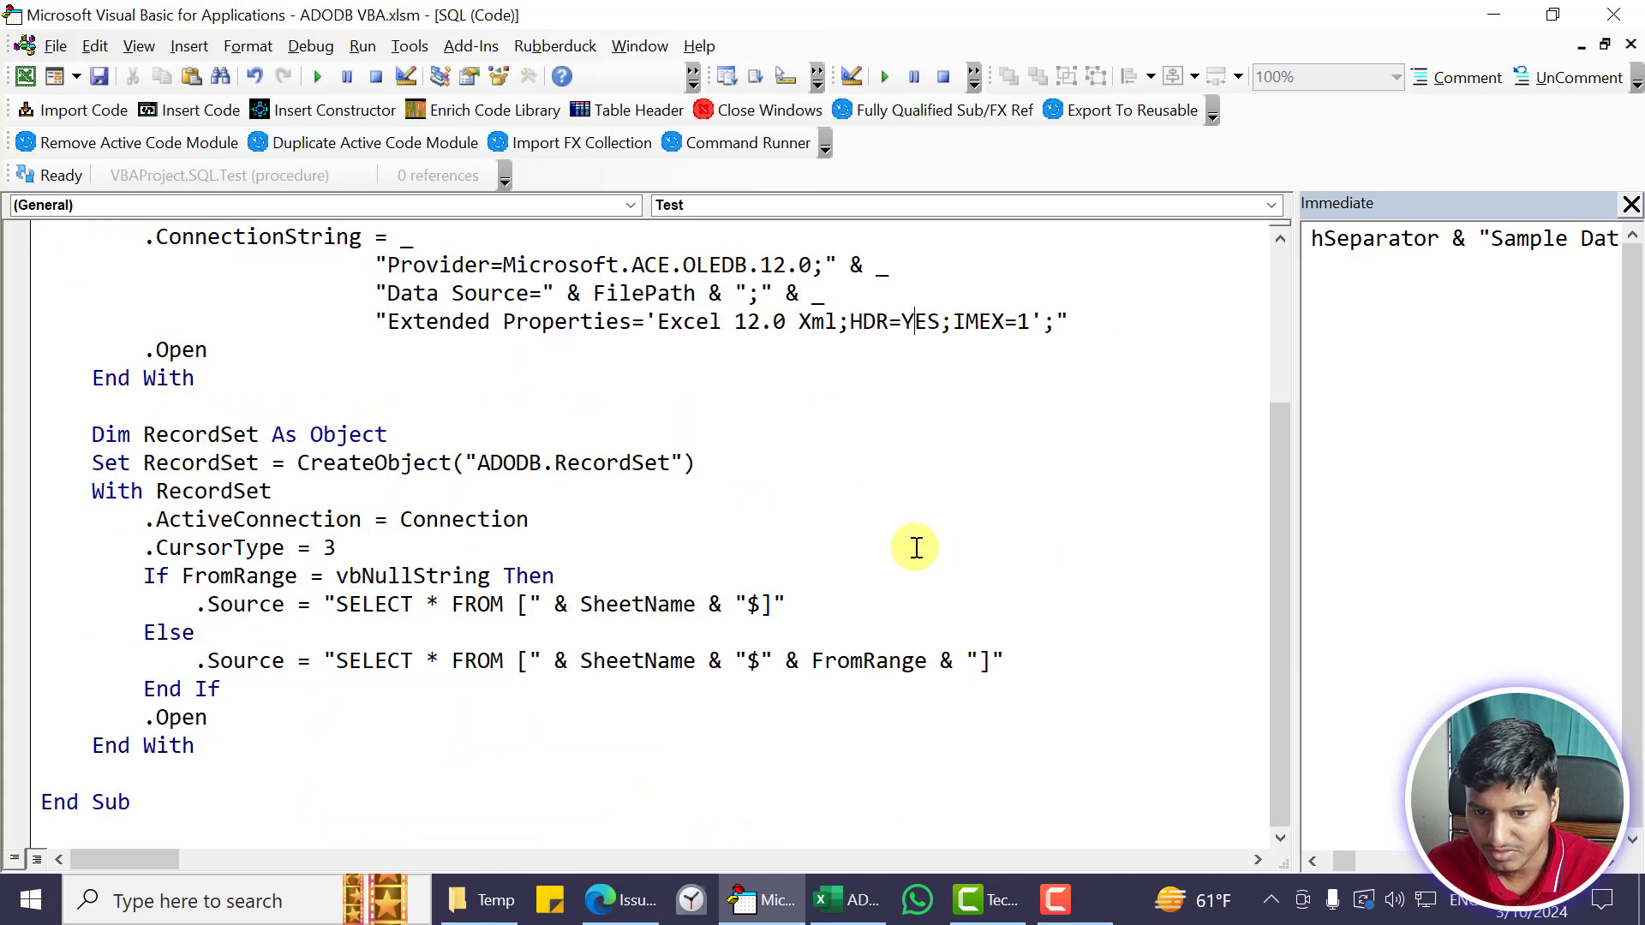
mouse_move(1097, 325)
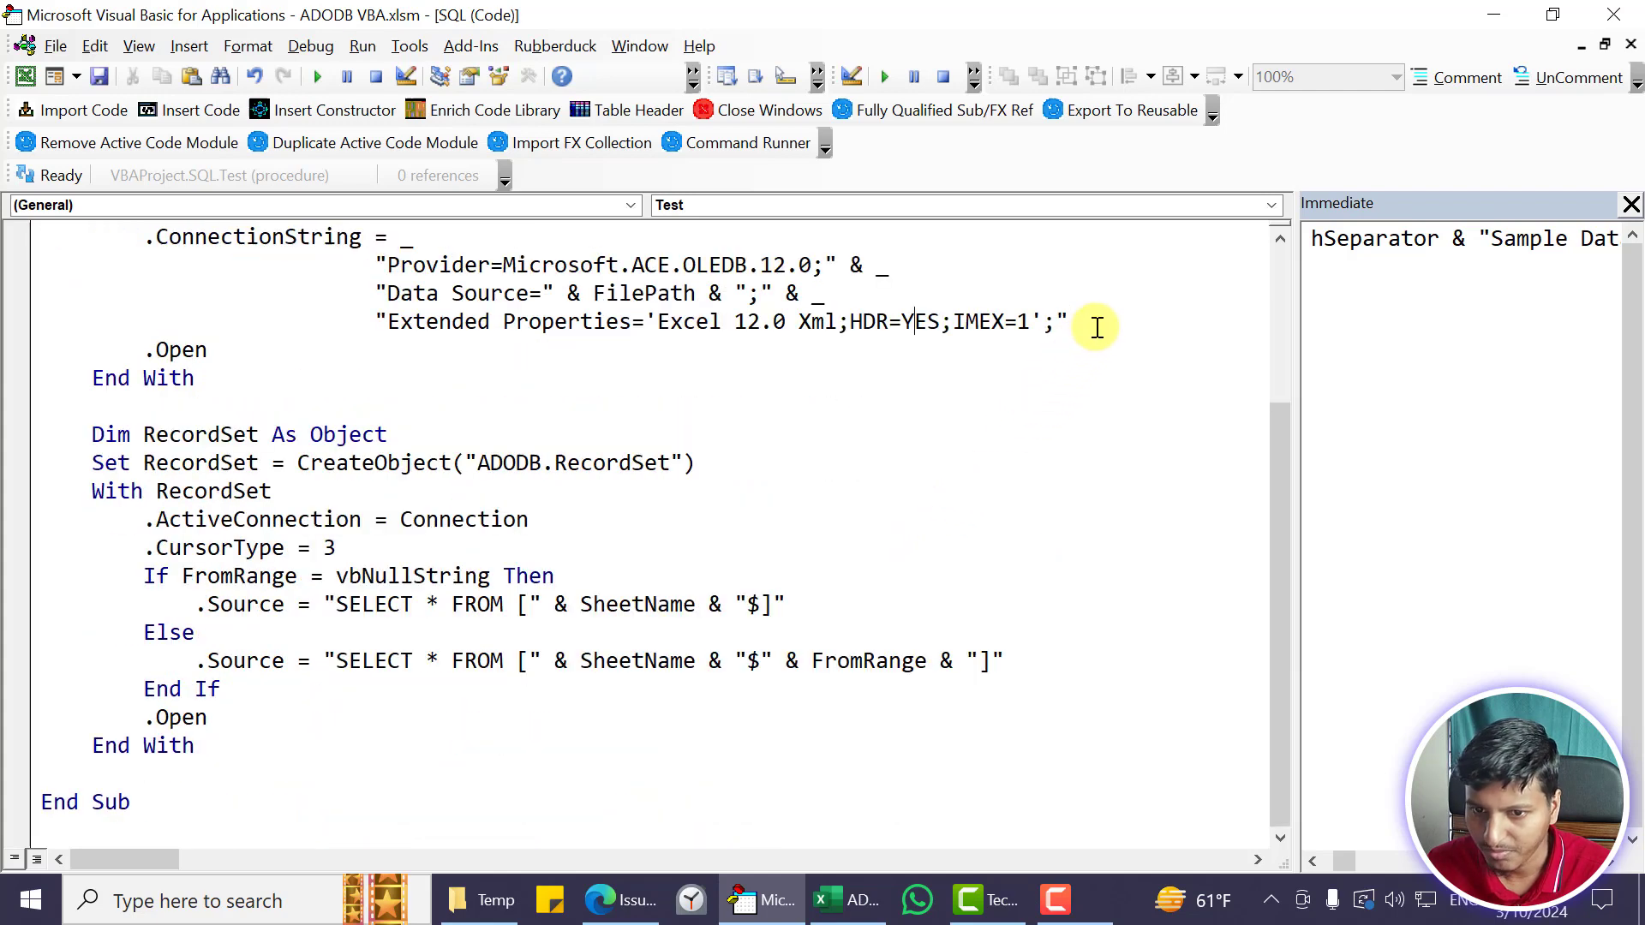
scroll("up", 3)
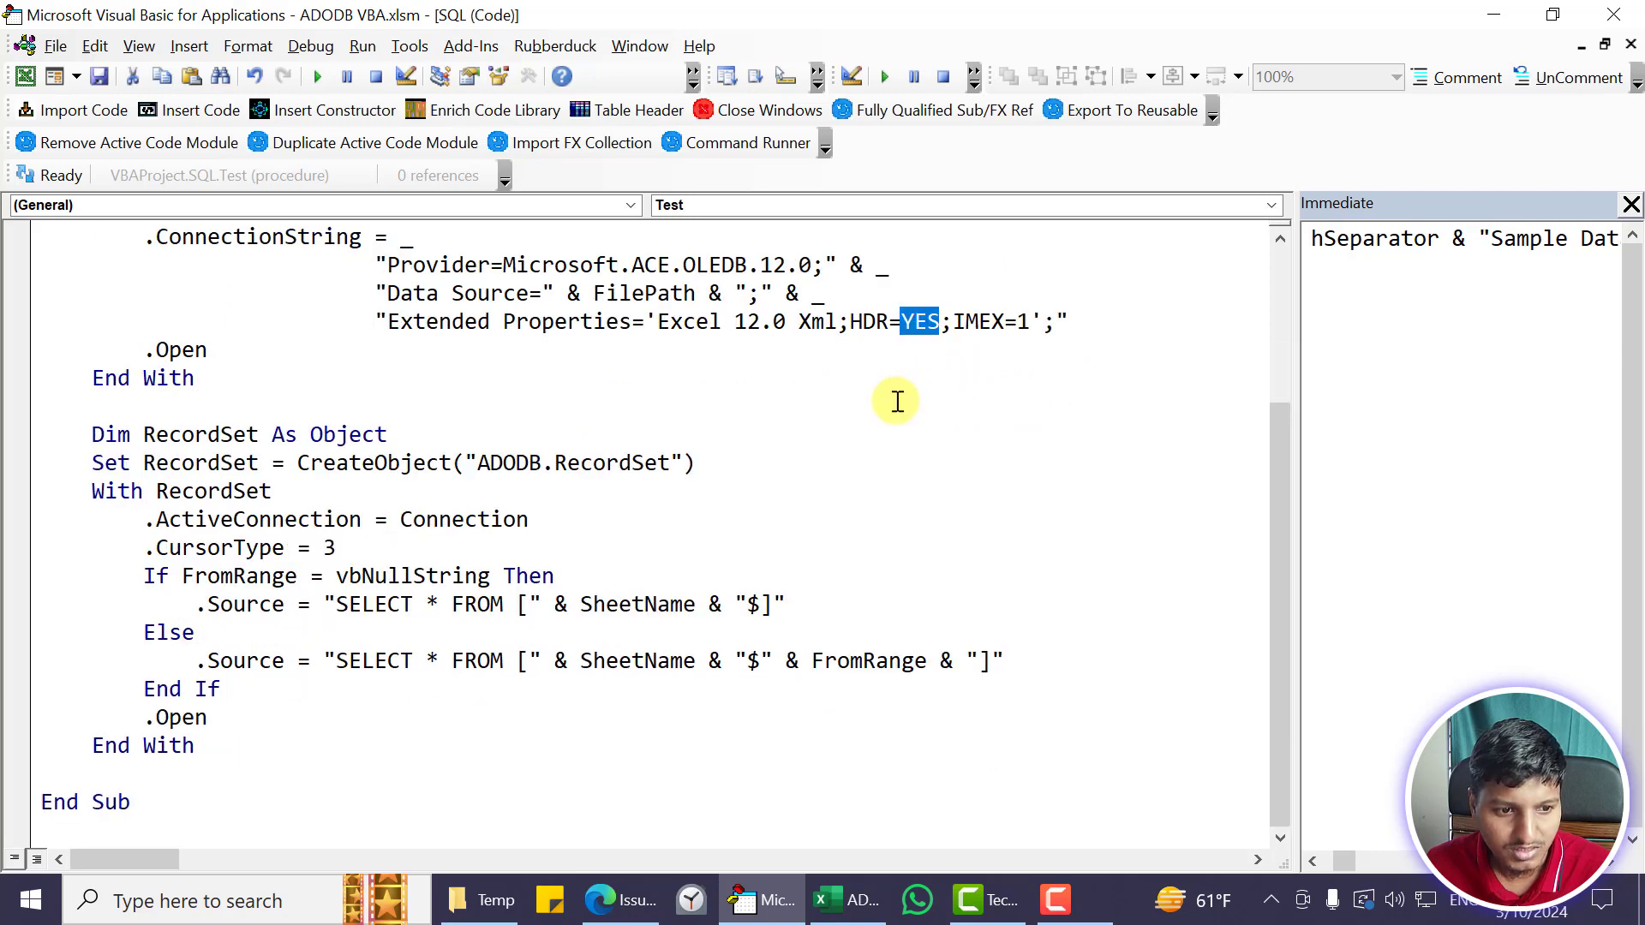
Declare RecordSet As ADODB.RecordSet and create it with New ADODB.RecordSet
double_click(346, 433)
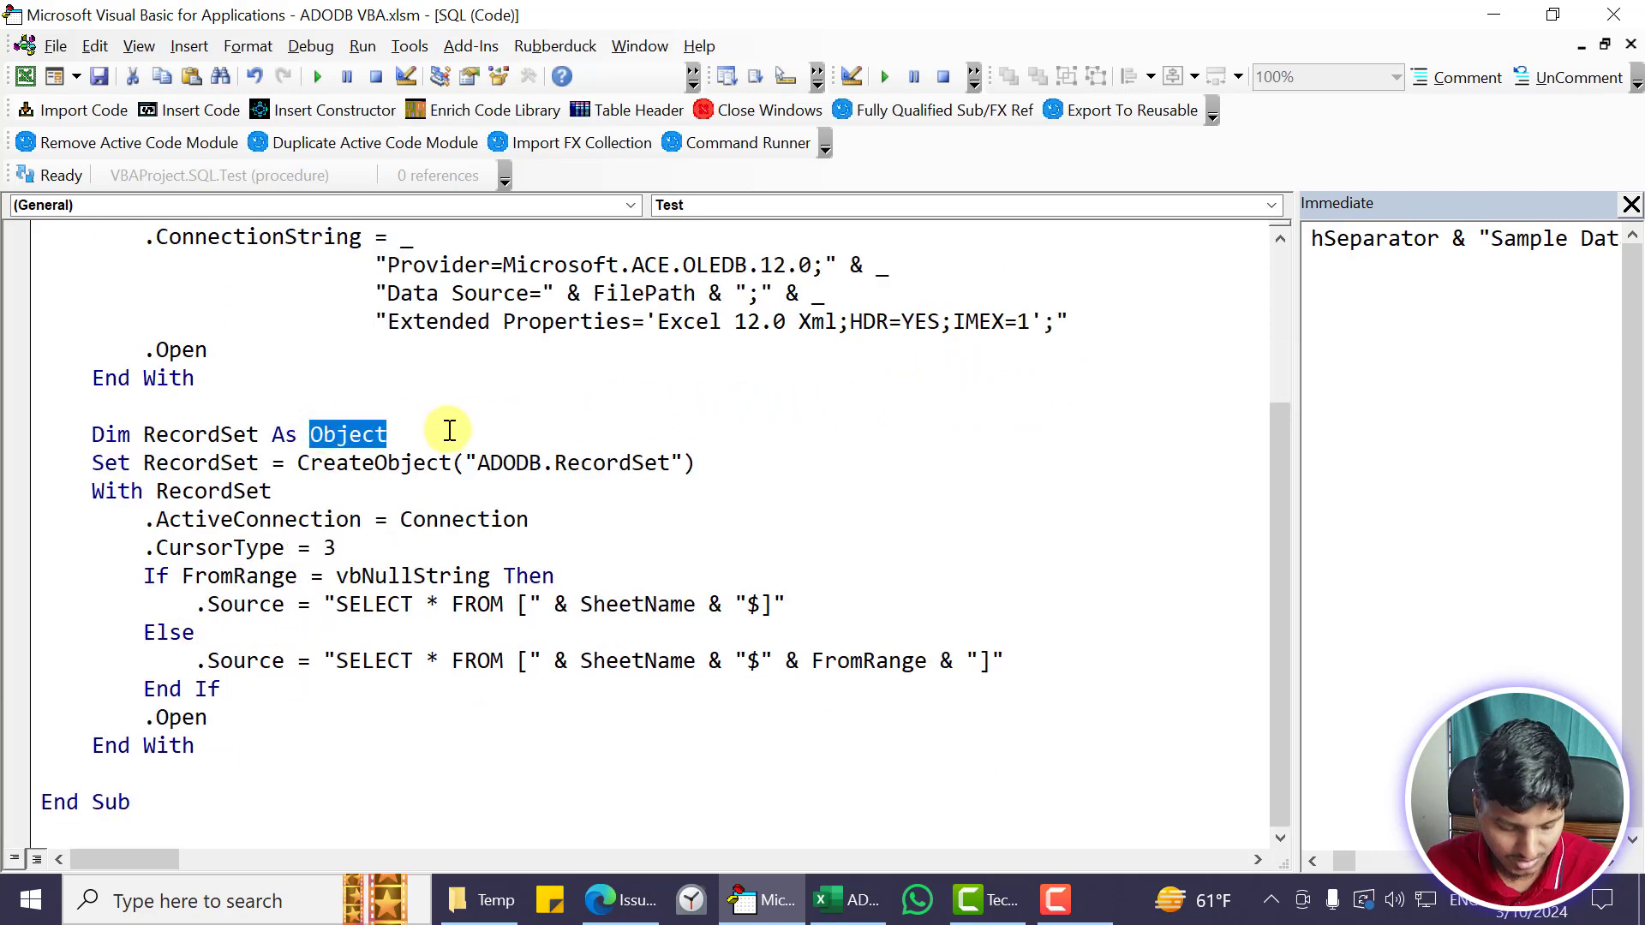
type("ado")
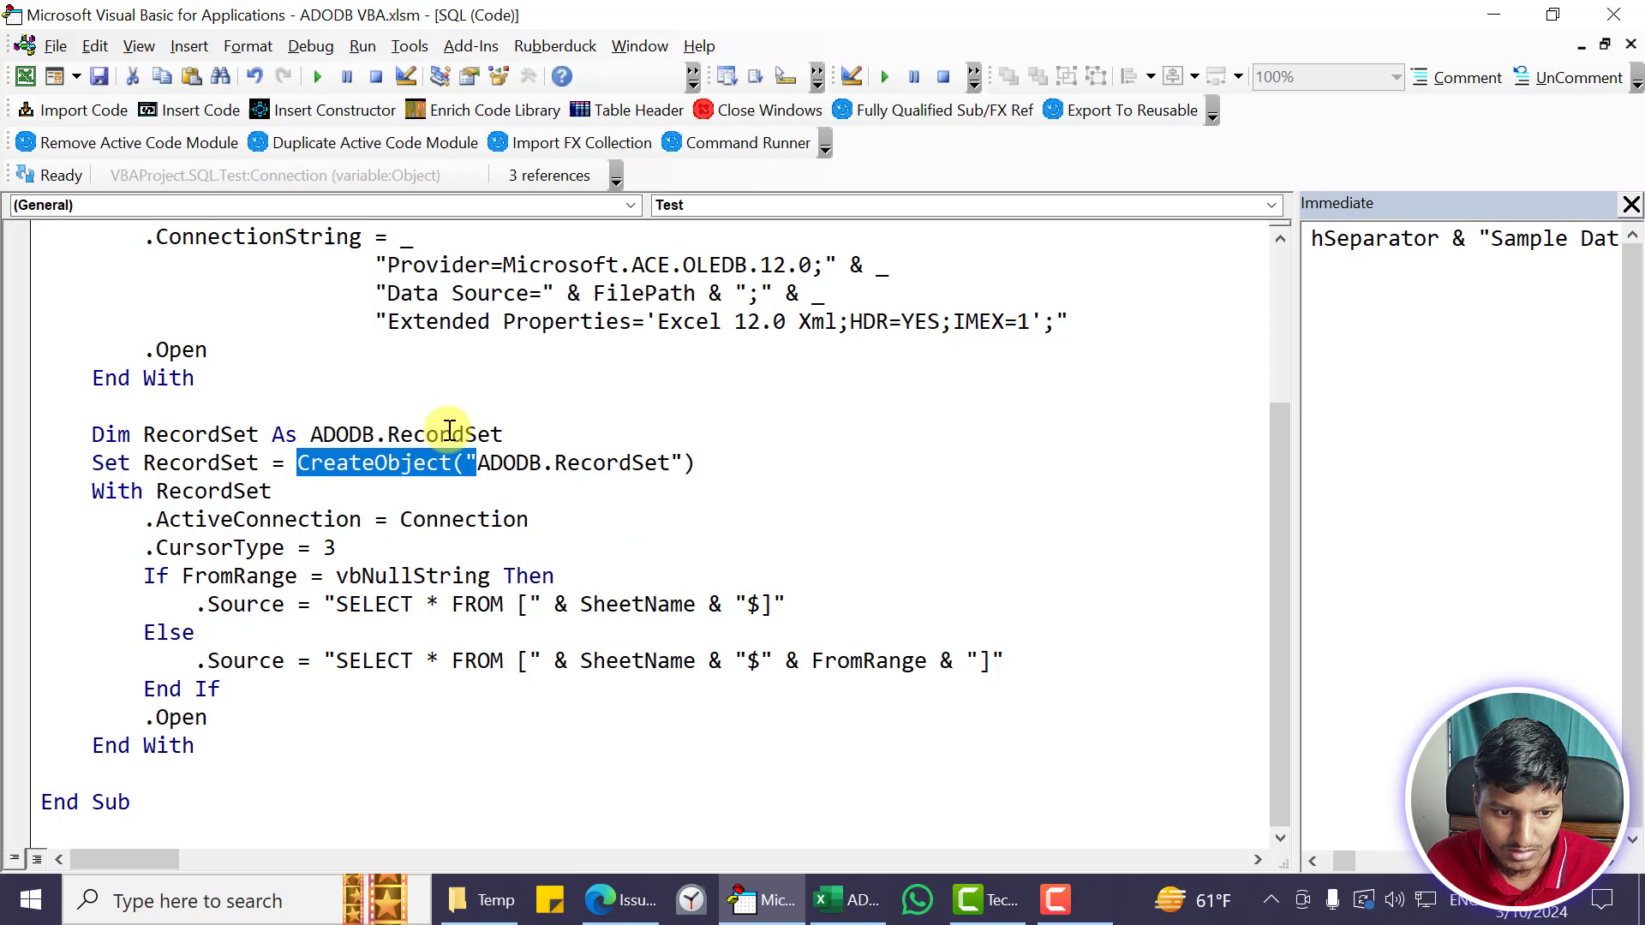
type("new")
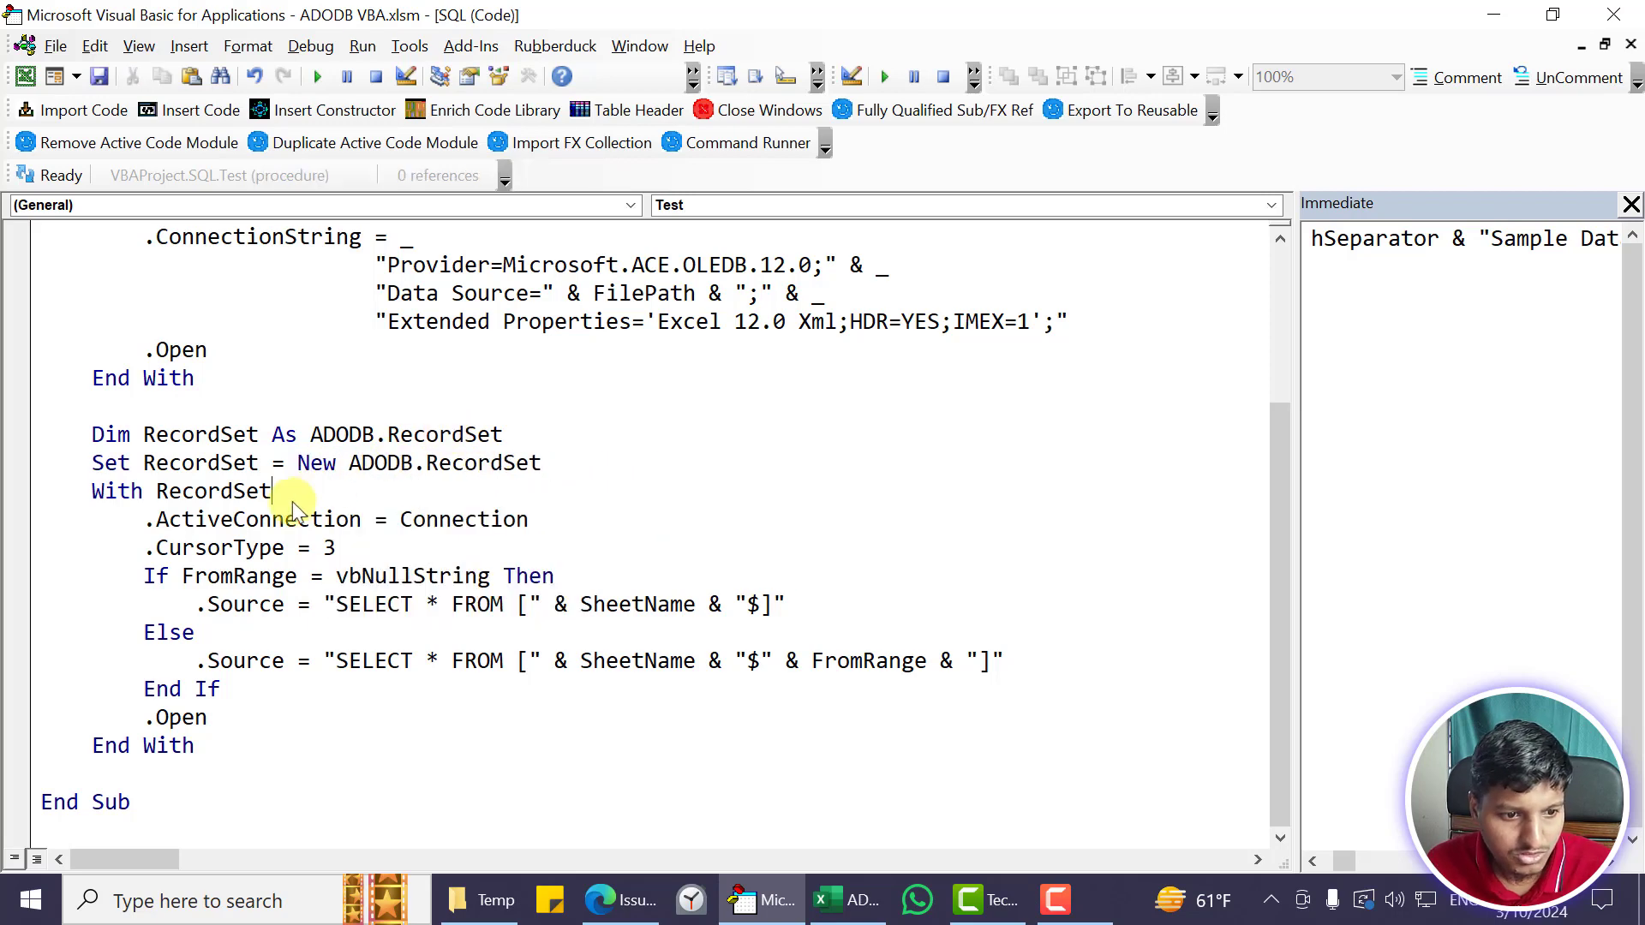
Review the ActiveConnection property and clear the CursorType value 3
double_click(257, 520)
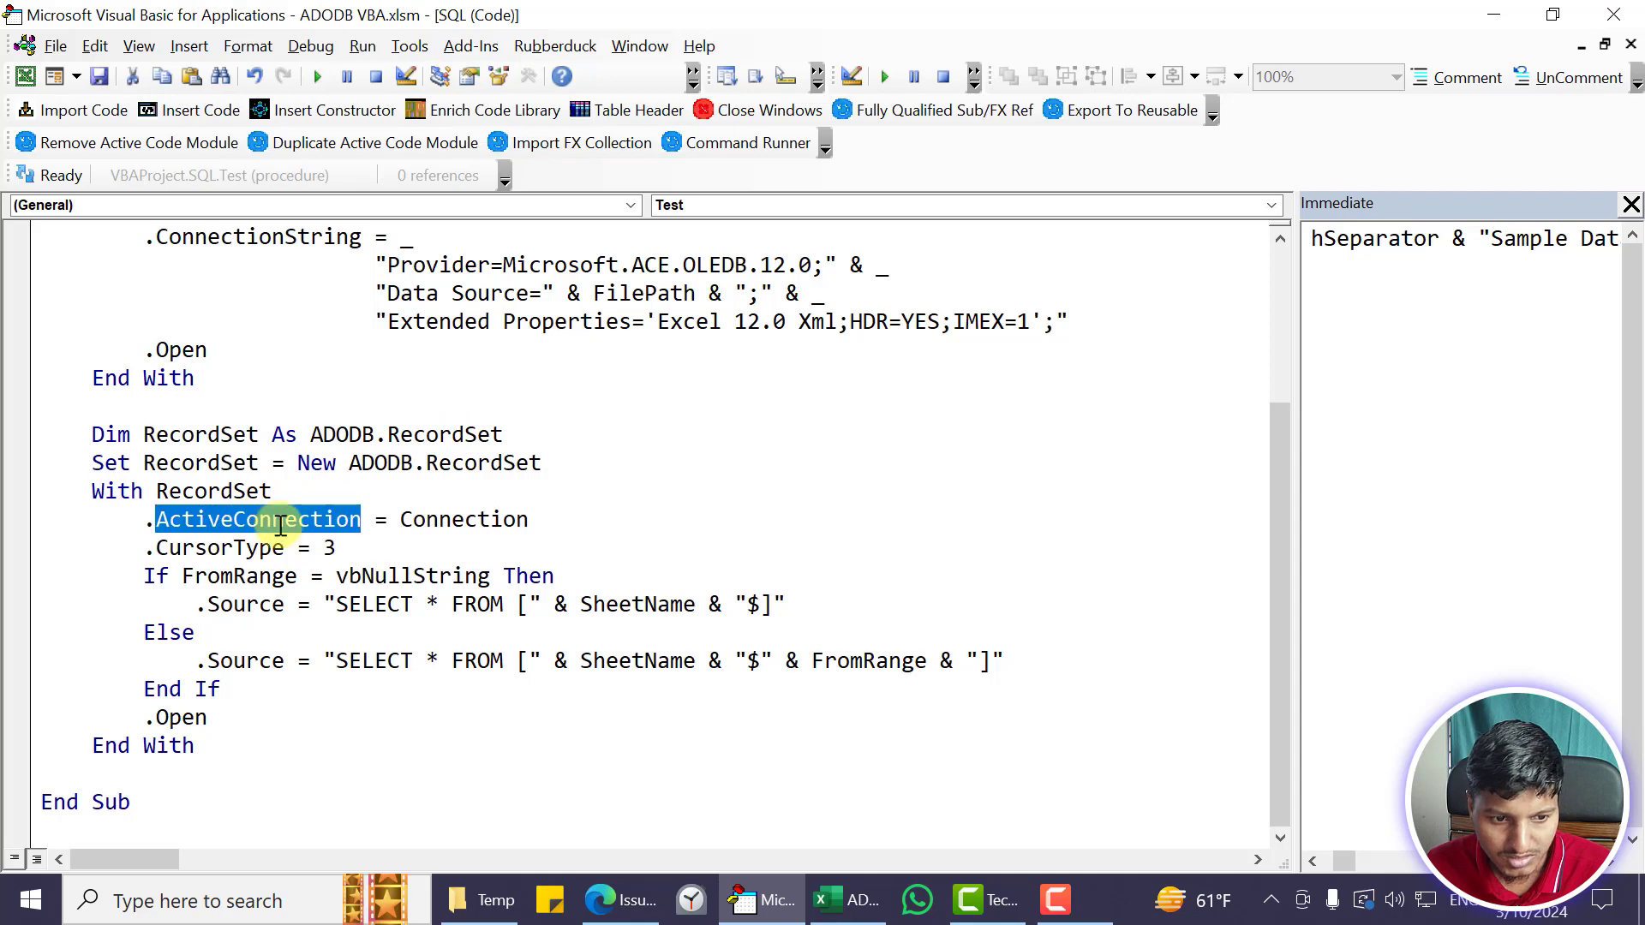
scroll("up", 3)
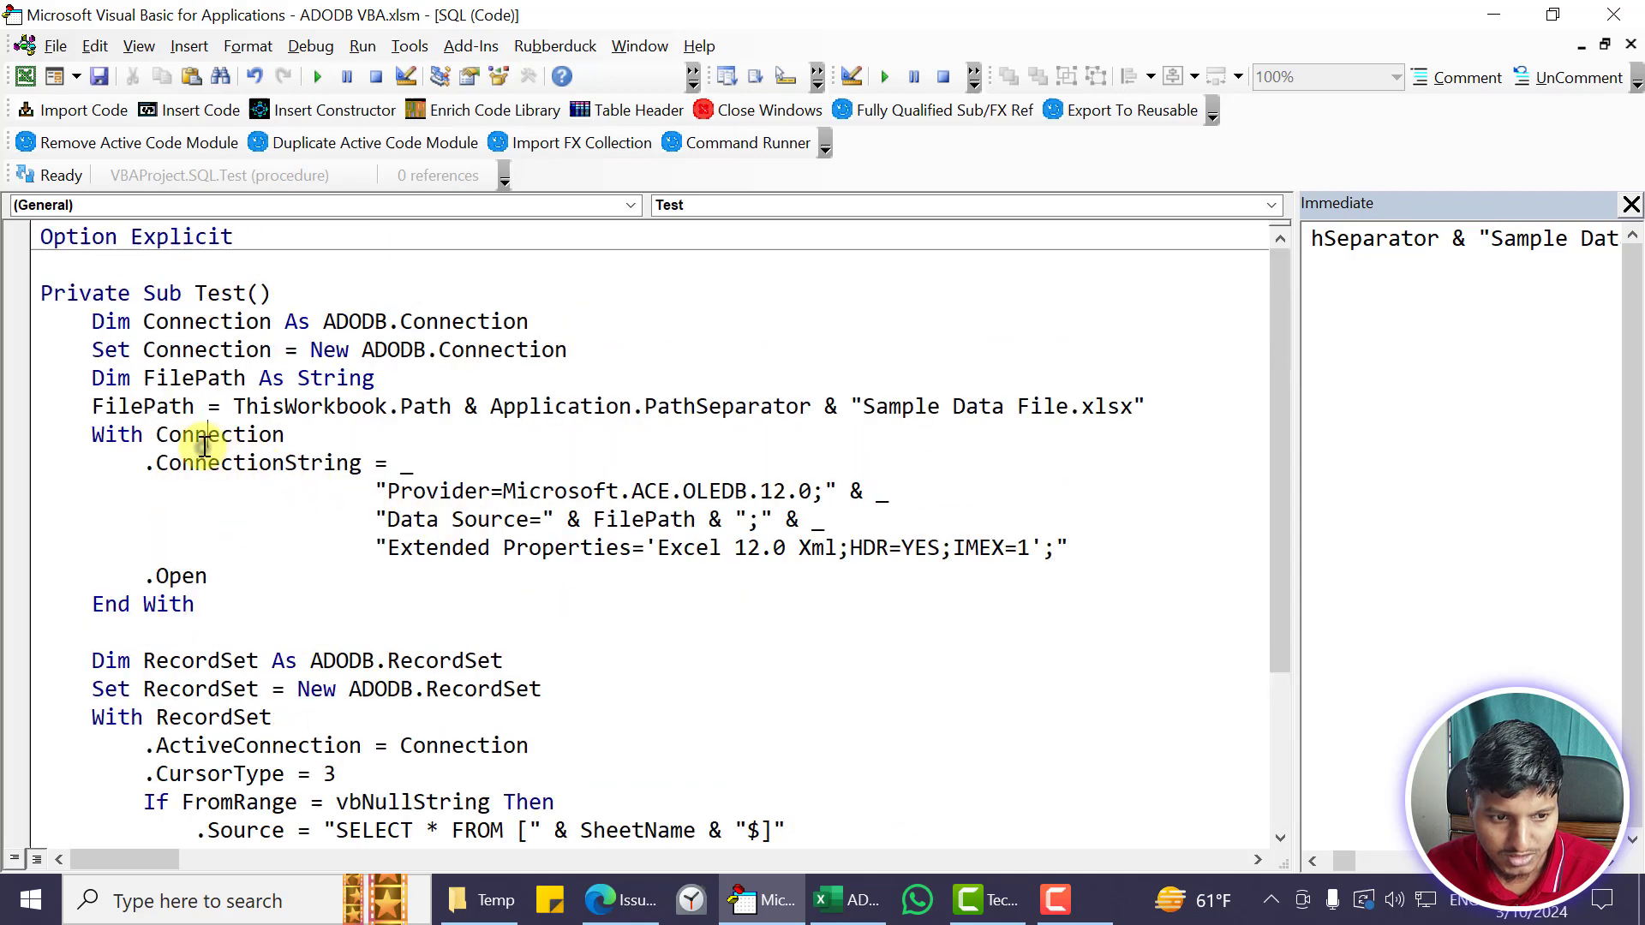
scroll("down", 3)
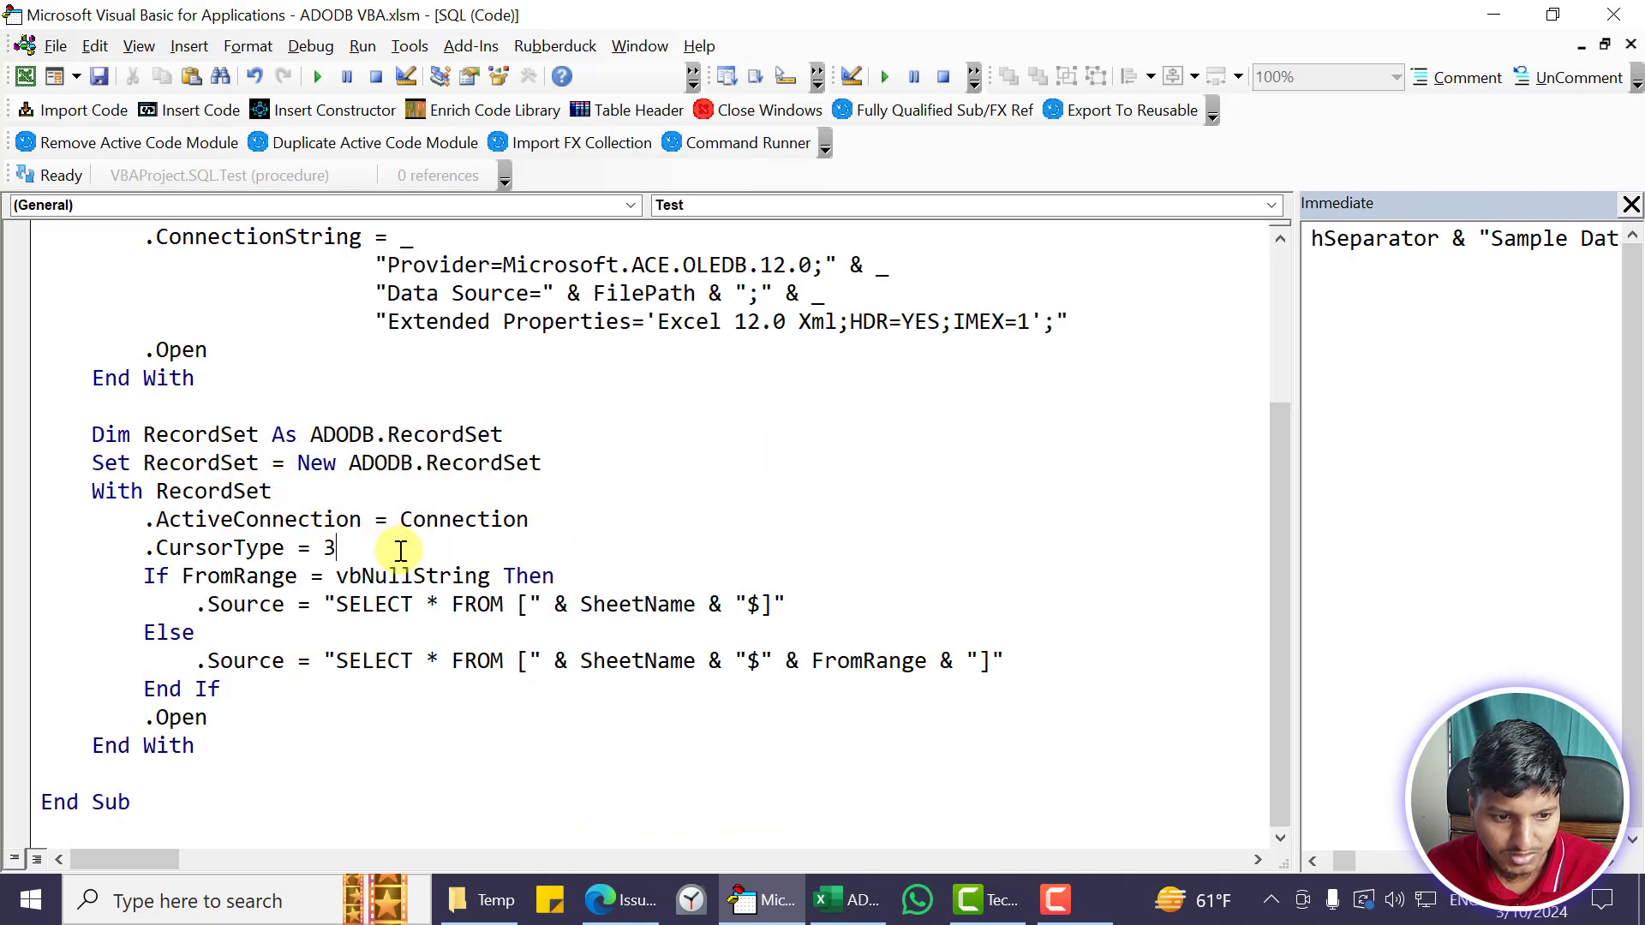
key("Backspace")
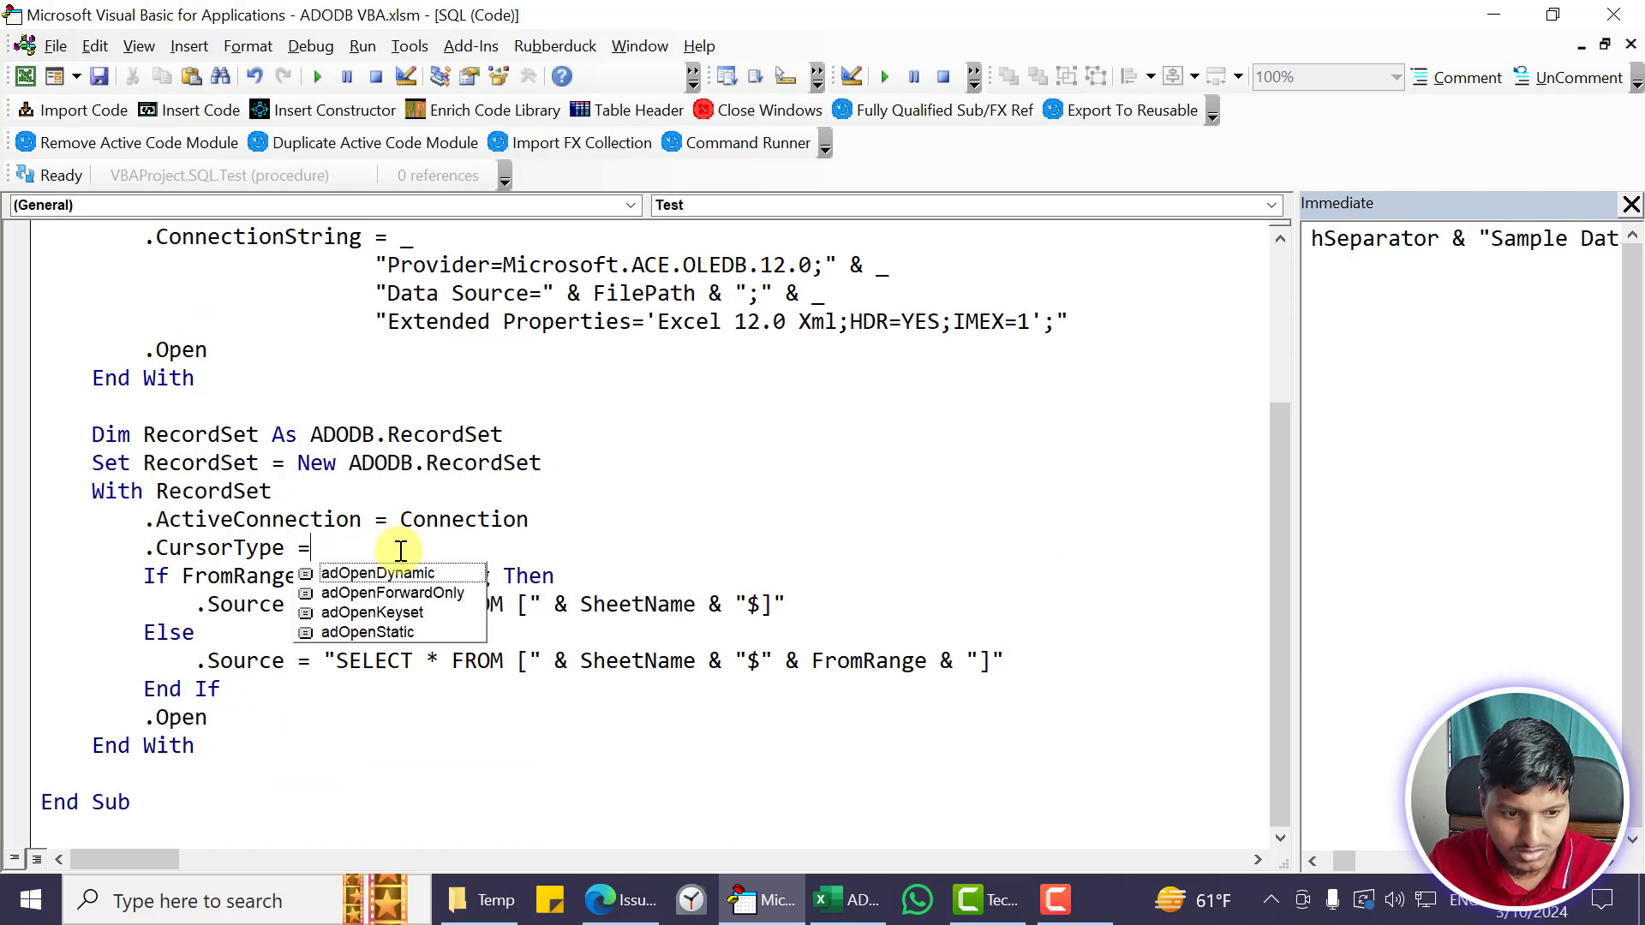
right_click(252, 546)
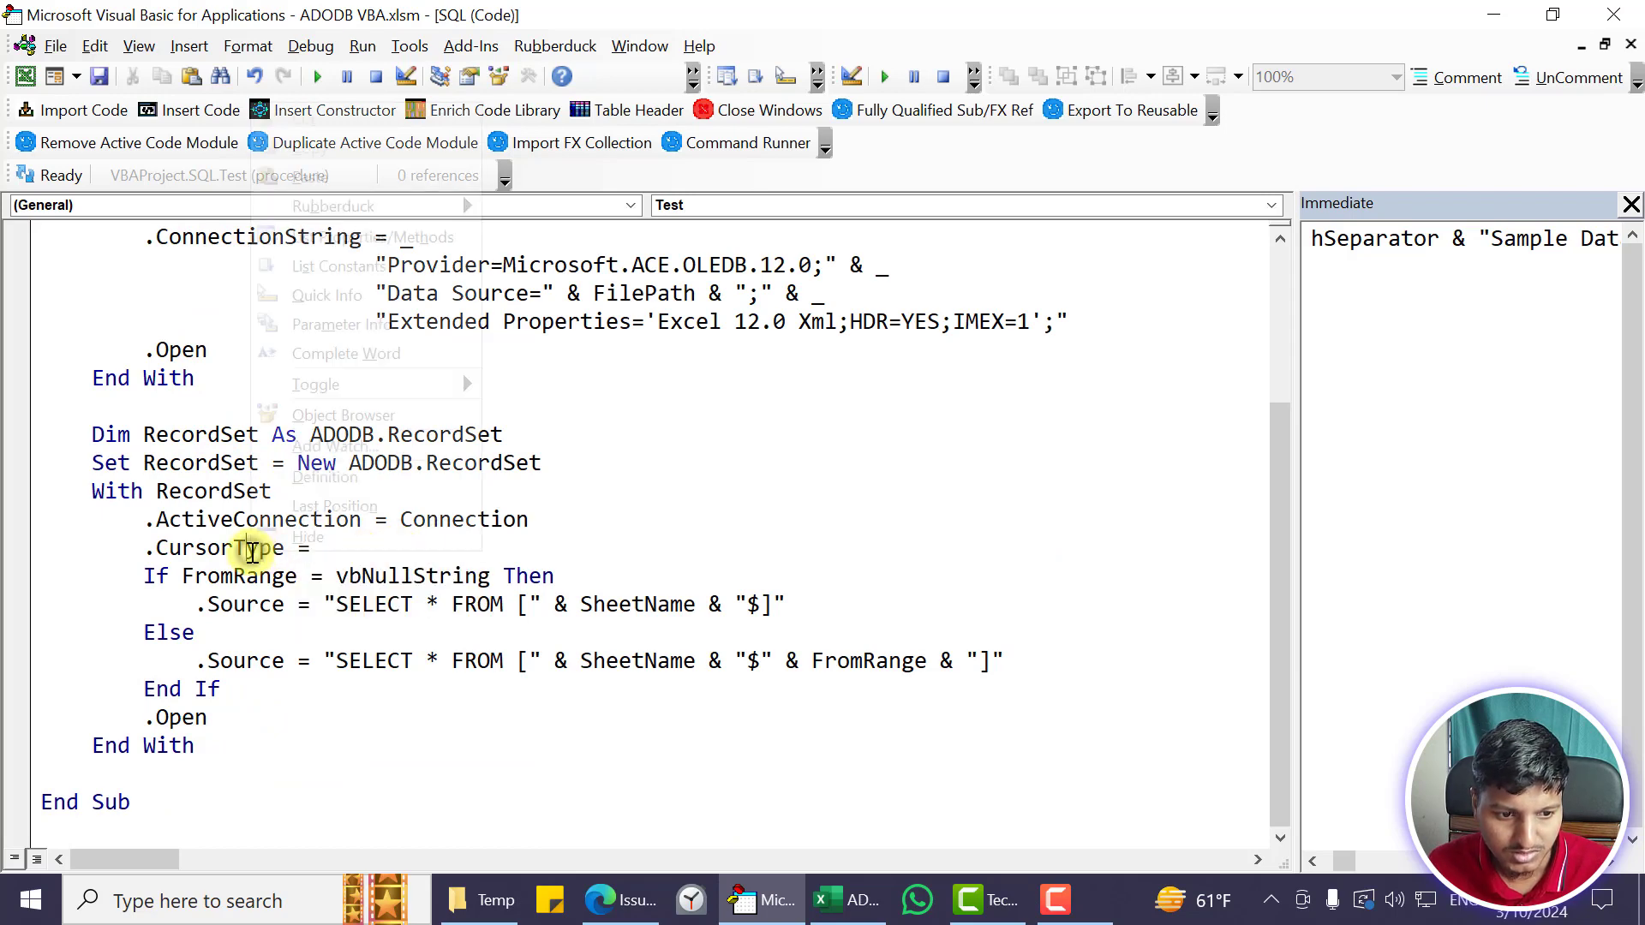
left_click(343, 415)
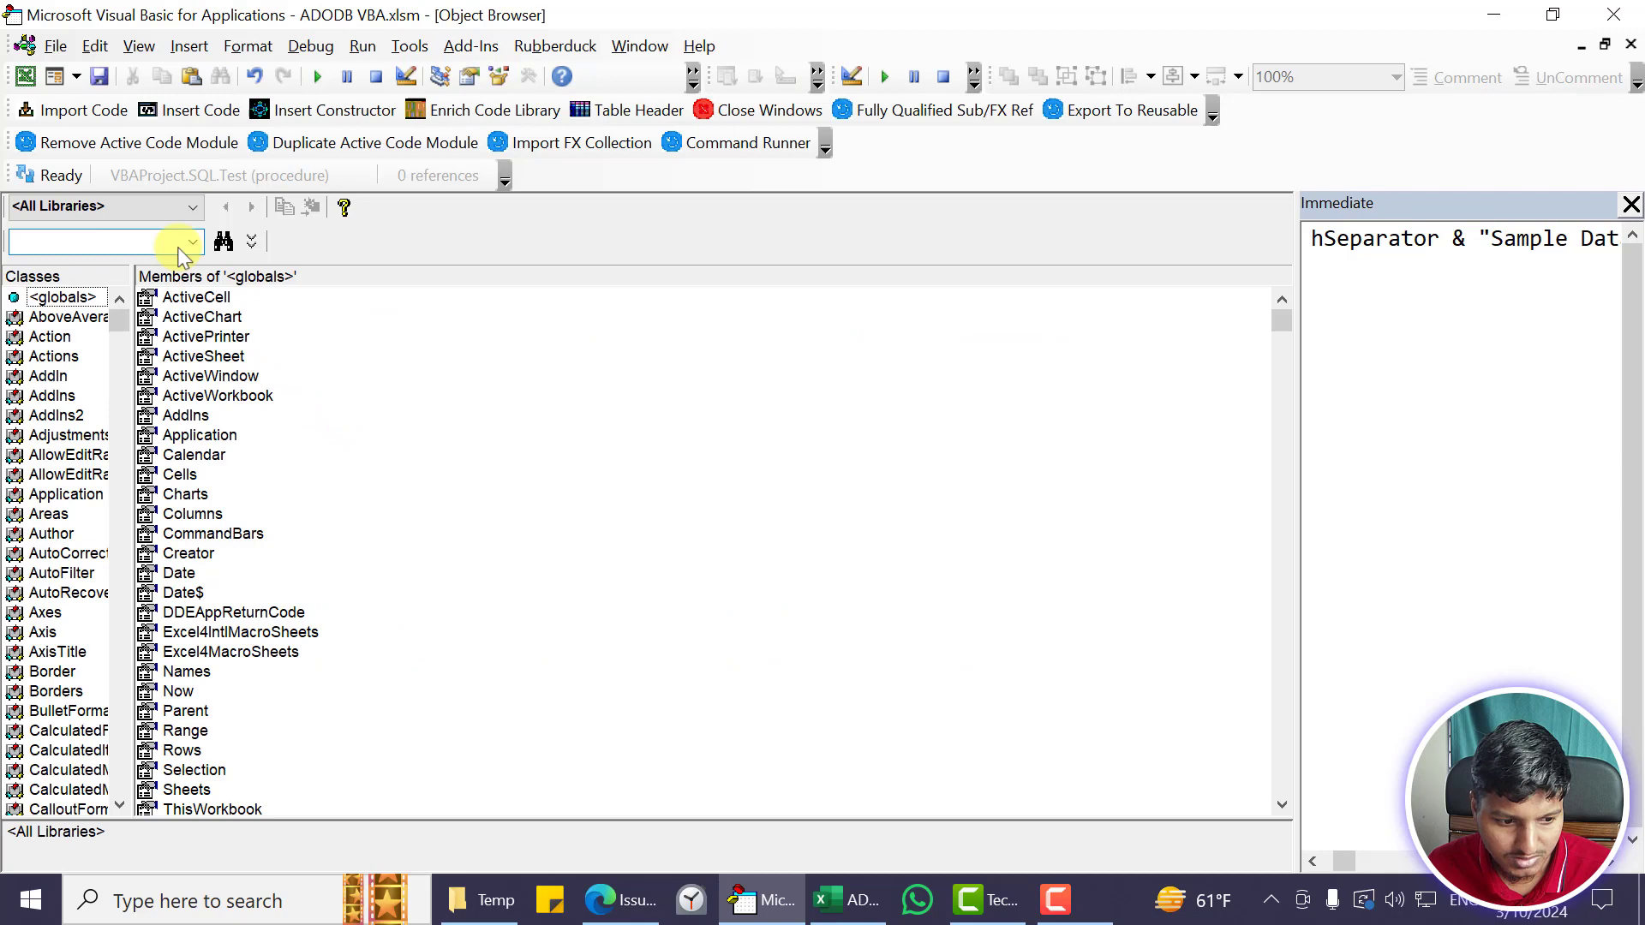
left_click(190, 205)
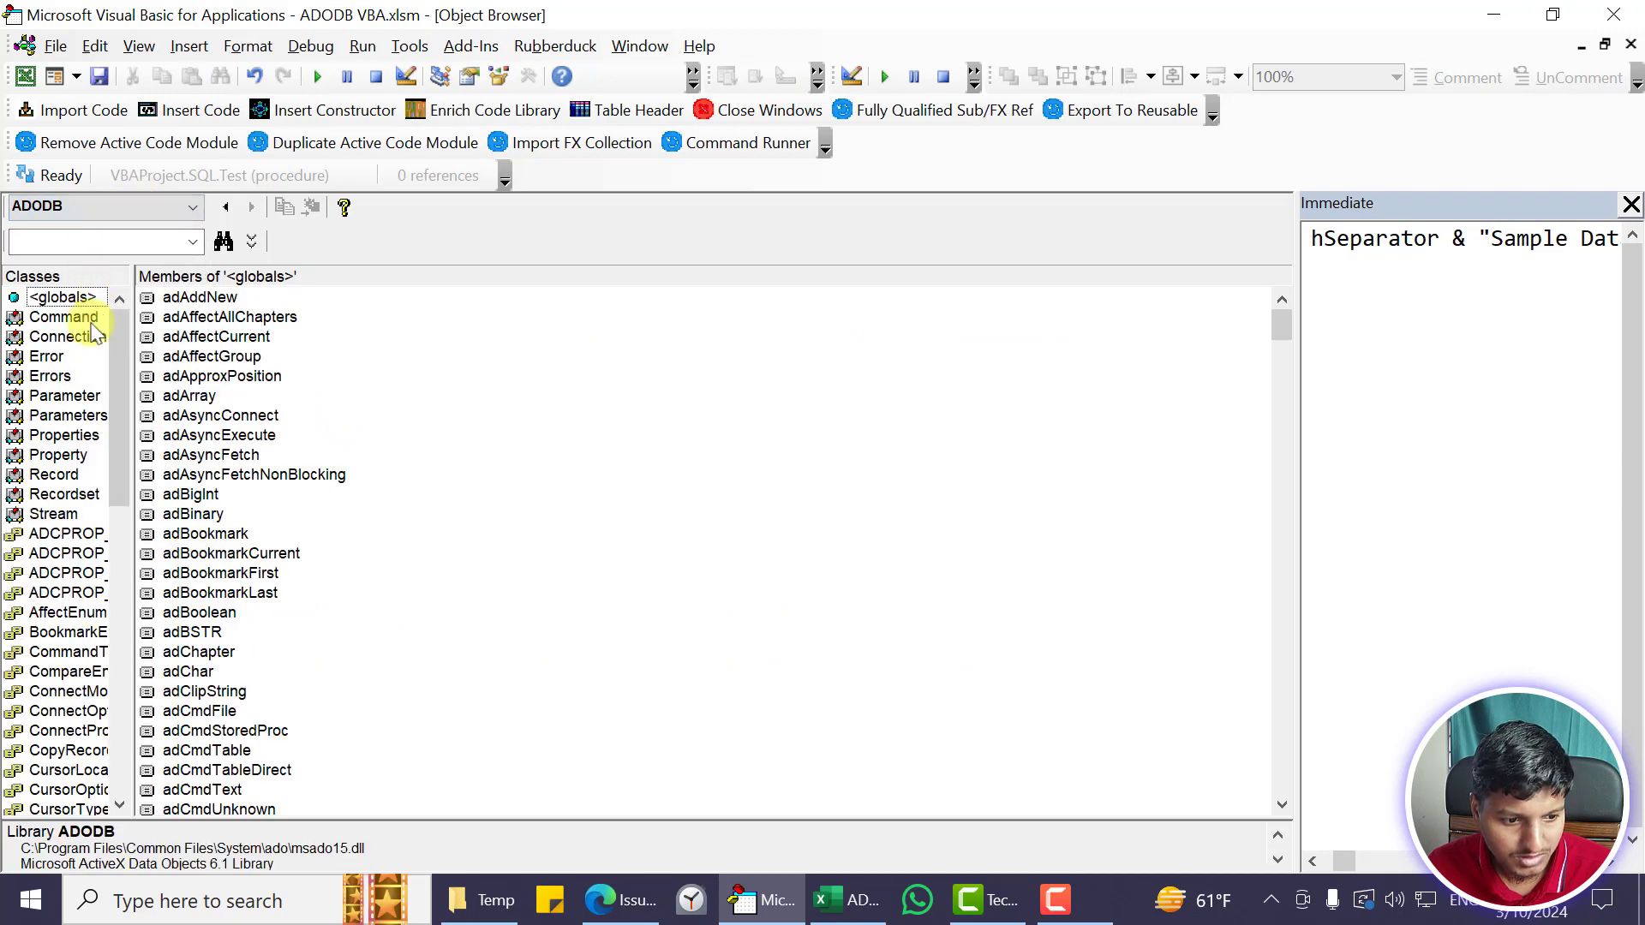
left_click(64, 788)
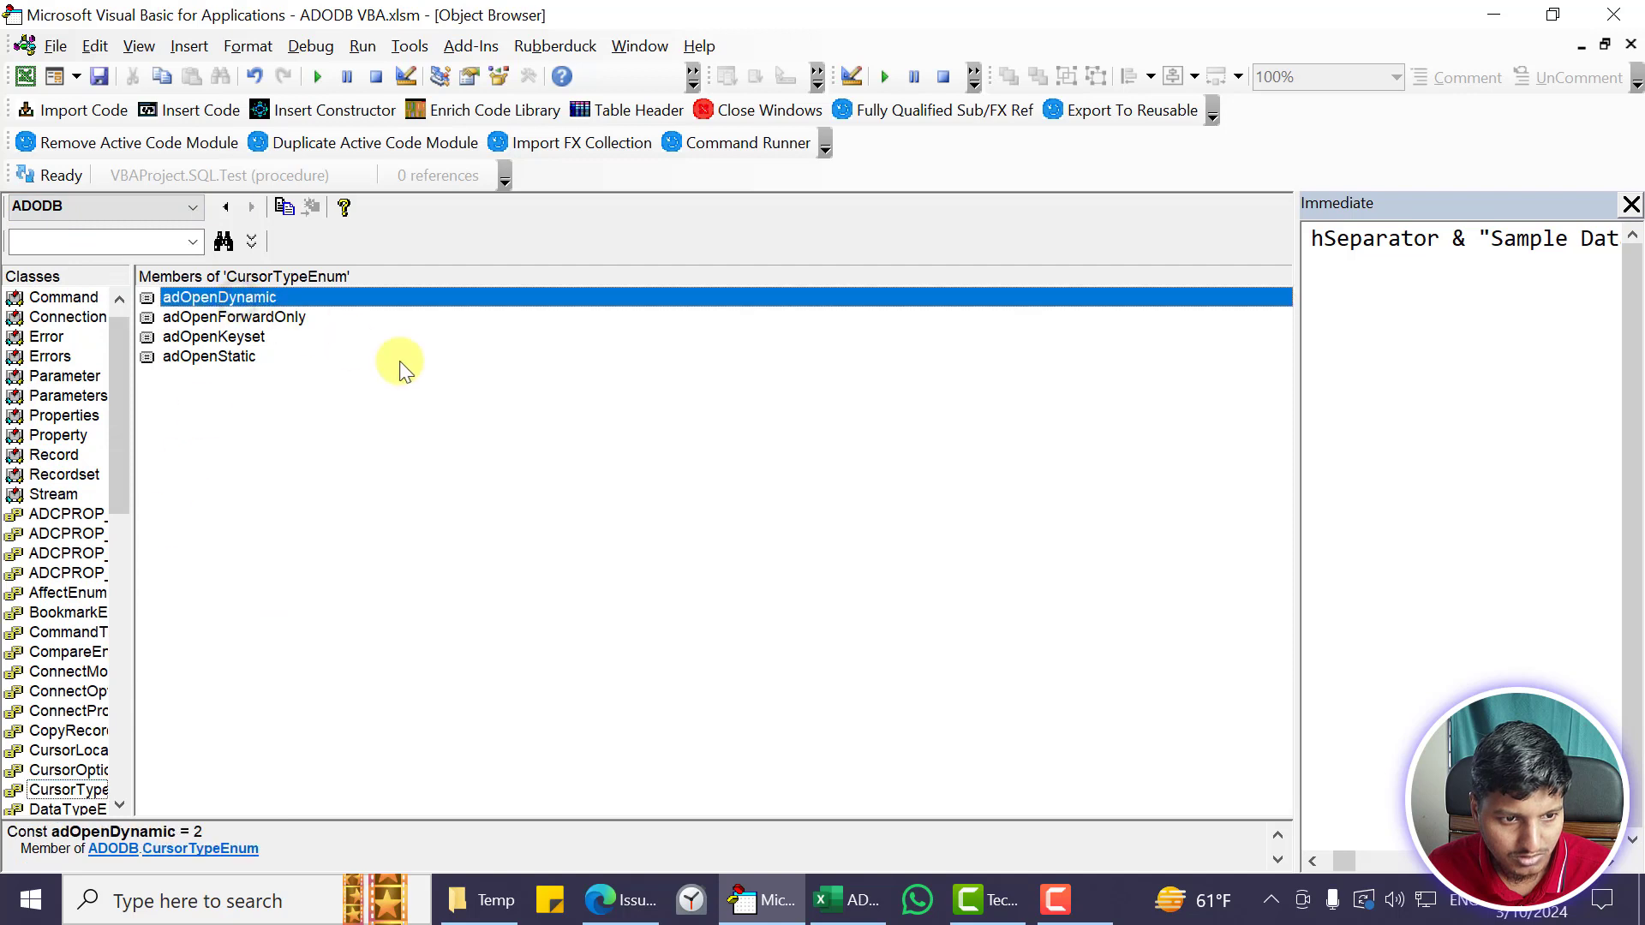
left_click(209, 356)
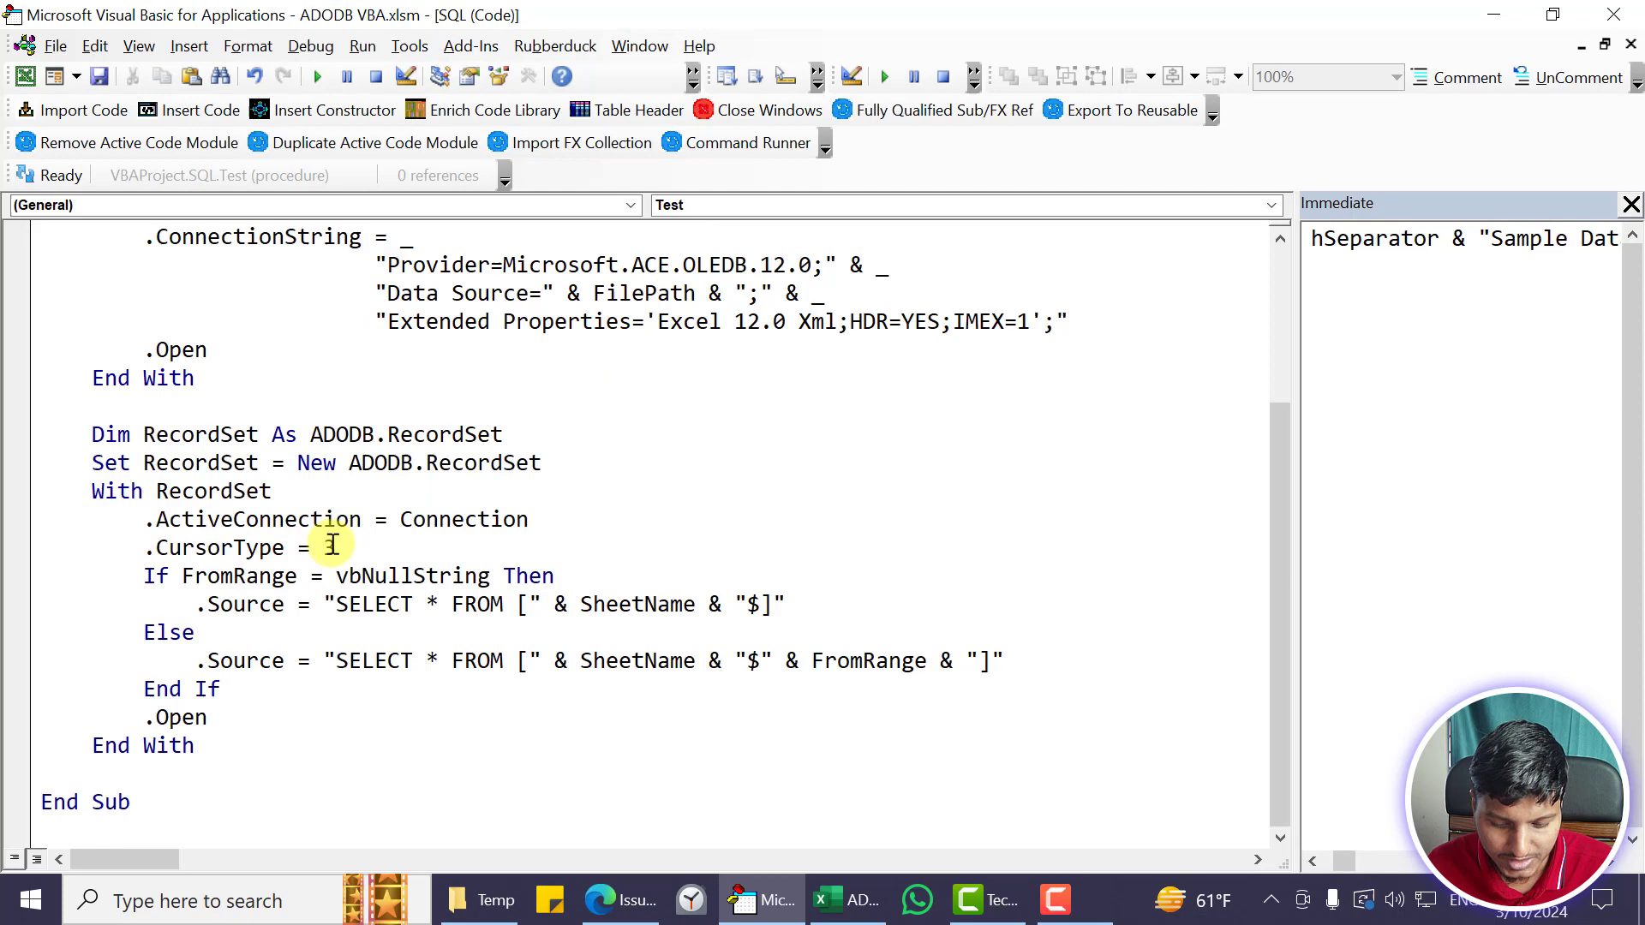
Set CursorType to 3 and begin the .Source = "SELECT * FROM [" query line
type("3")
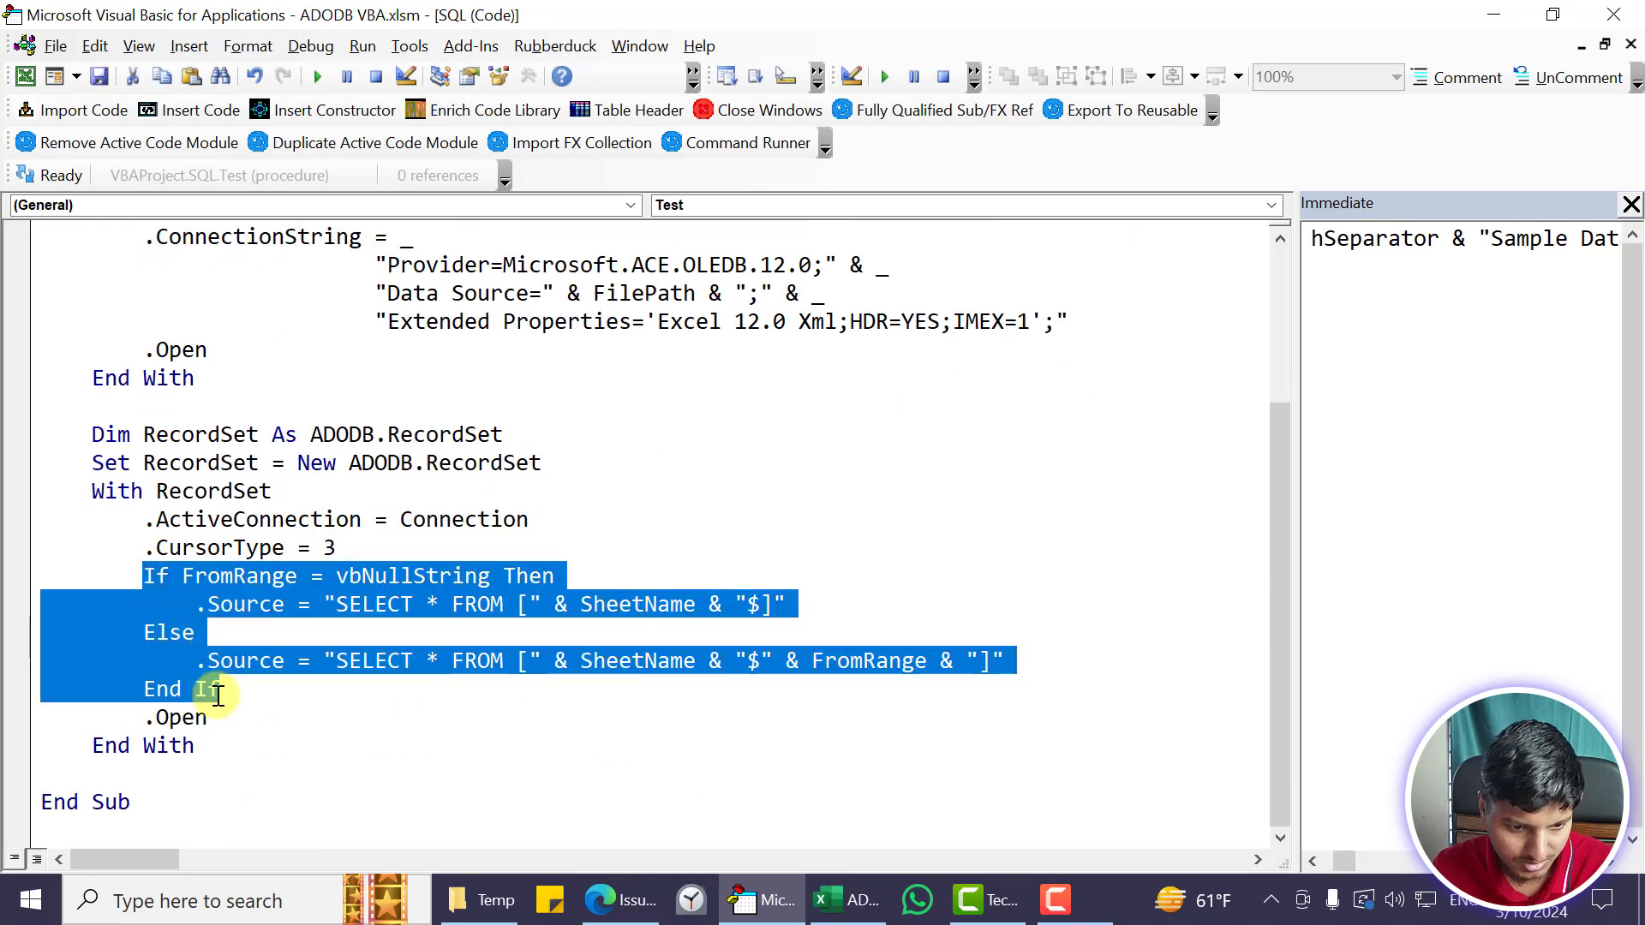
left_click(1467, 77)
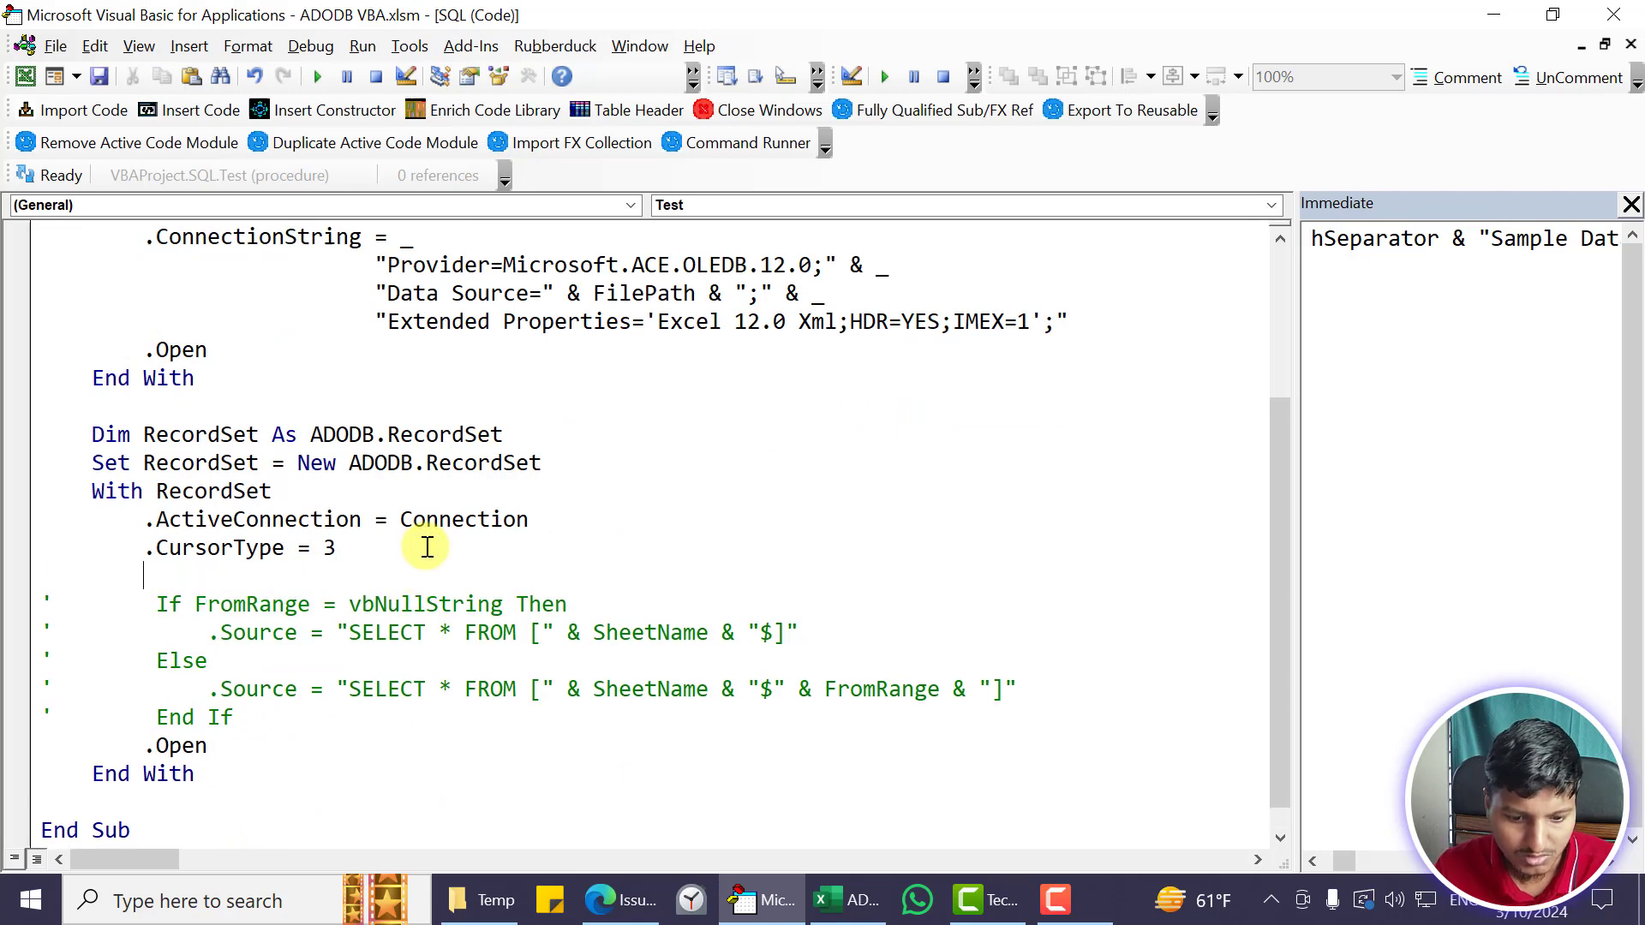
mouse_move(456, 900)
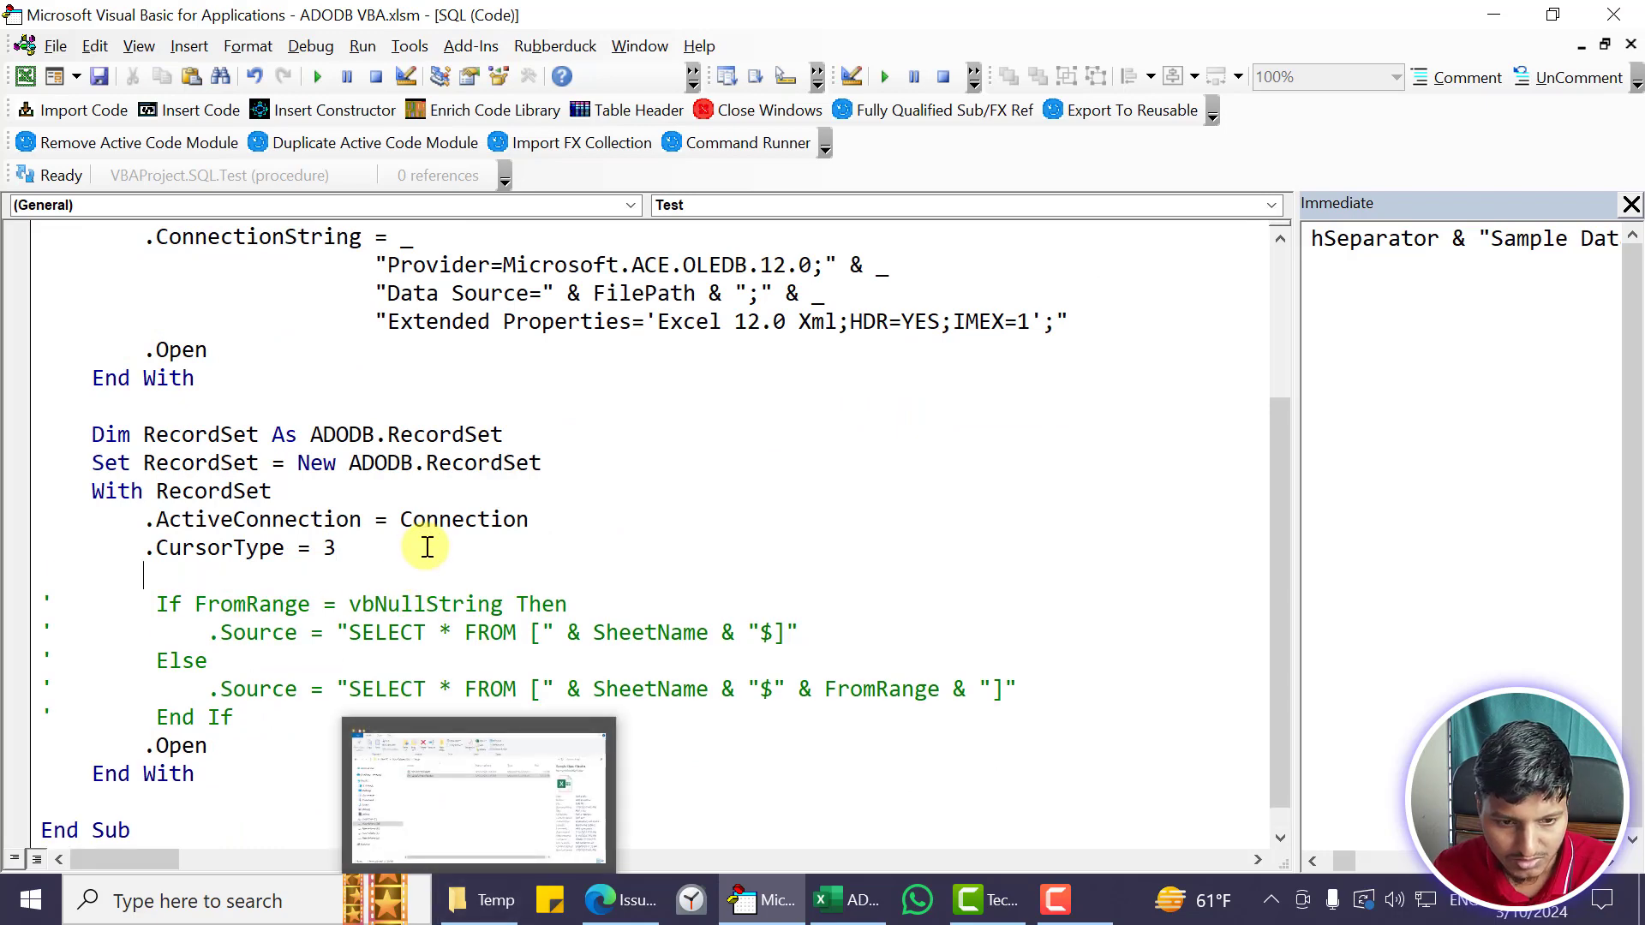
mouse_move(292, 603)
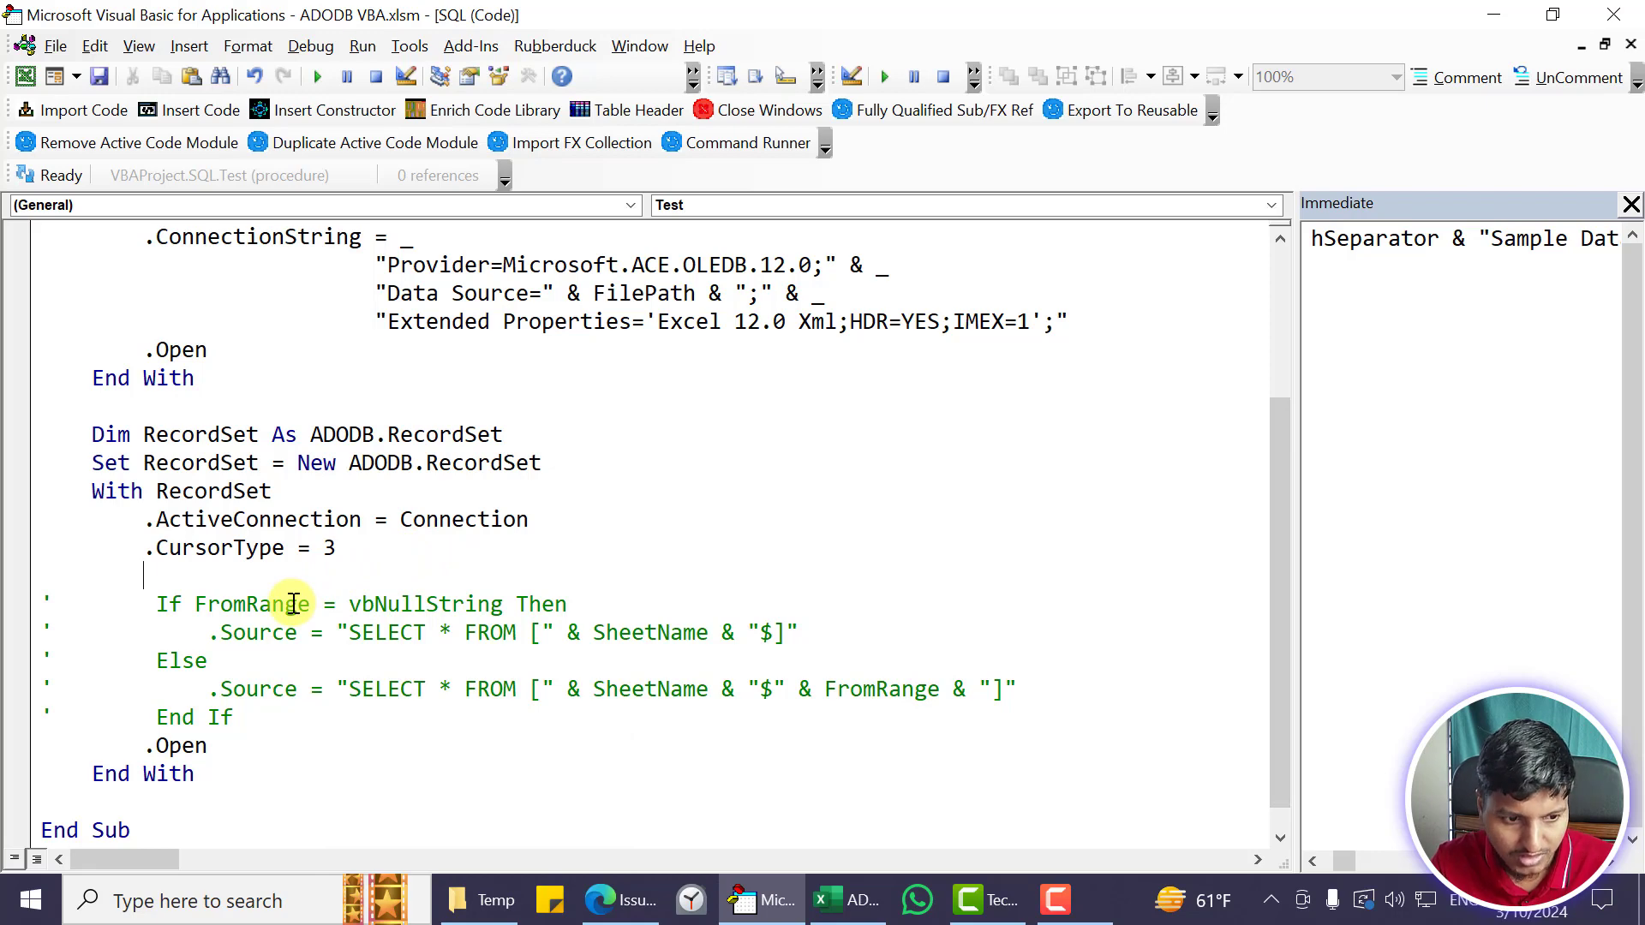
type(".Source=\"")
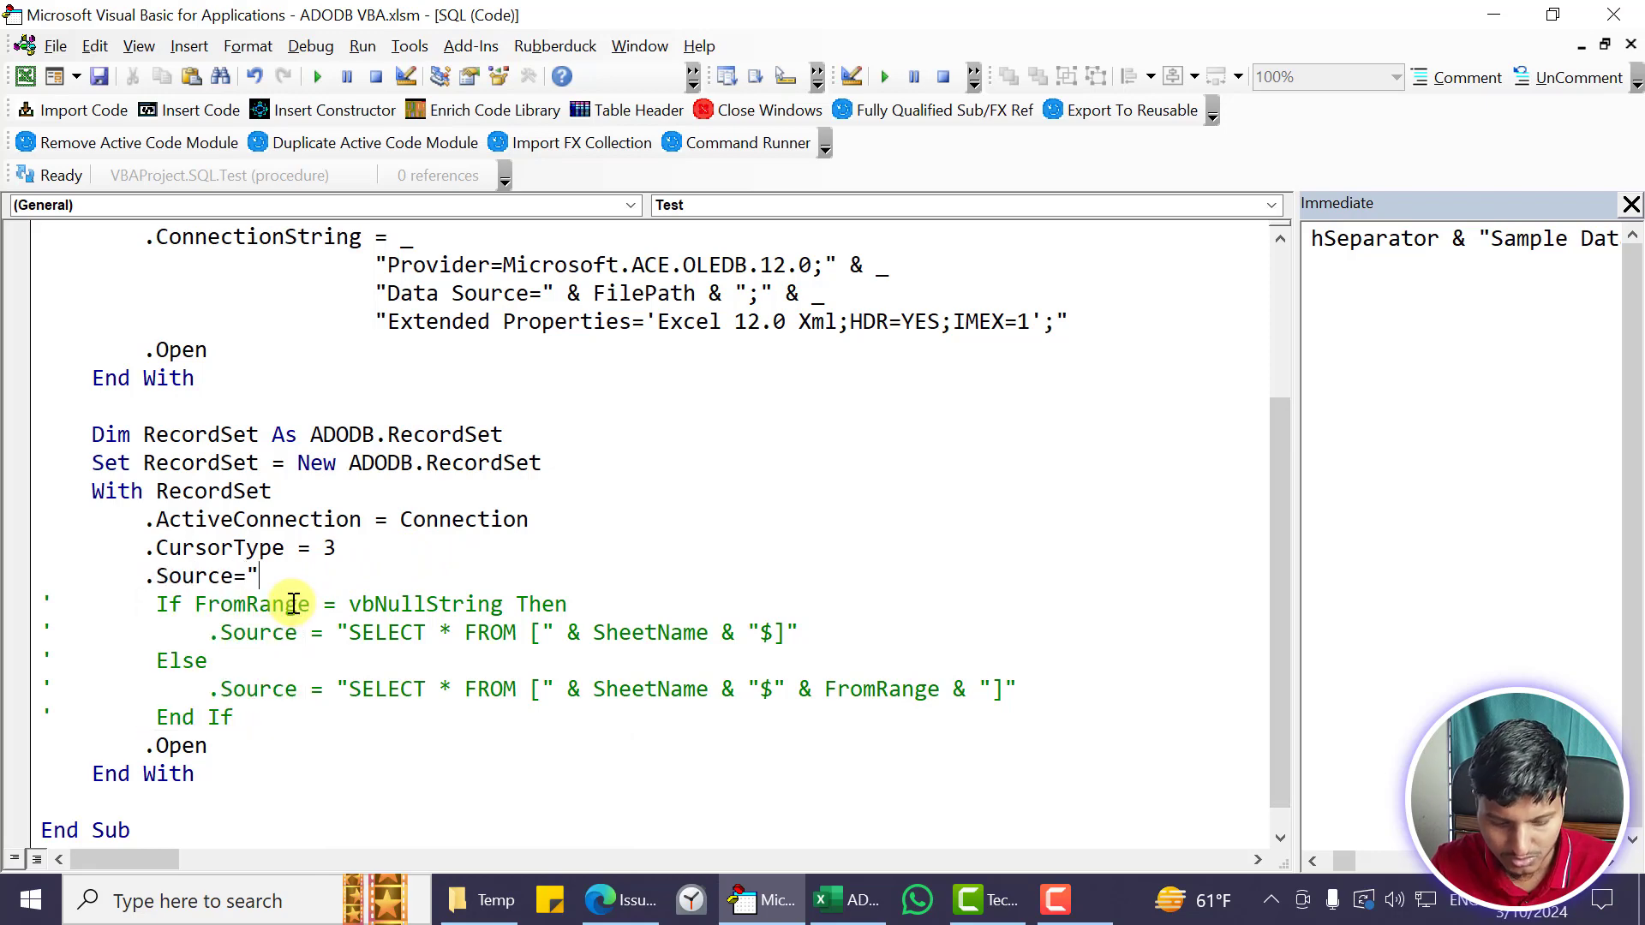
type("SELECT * FROM")
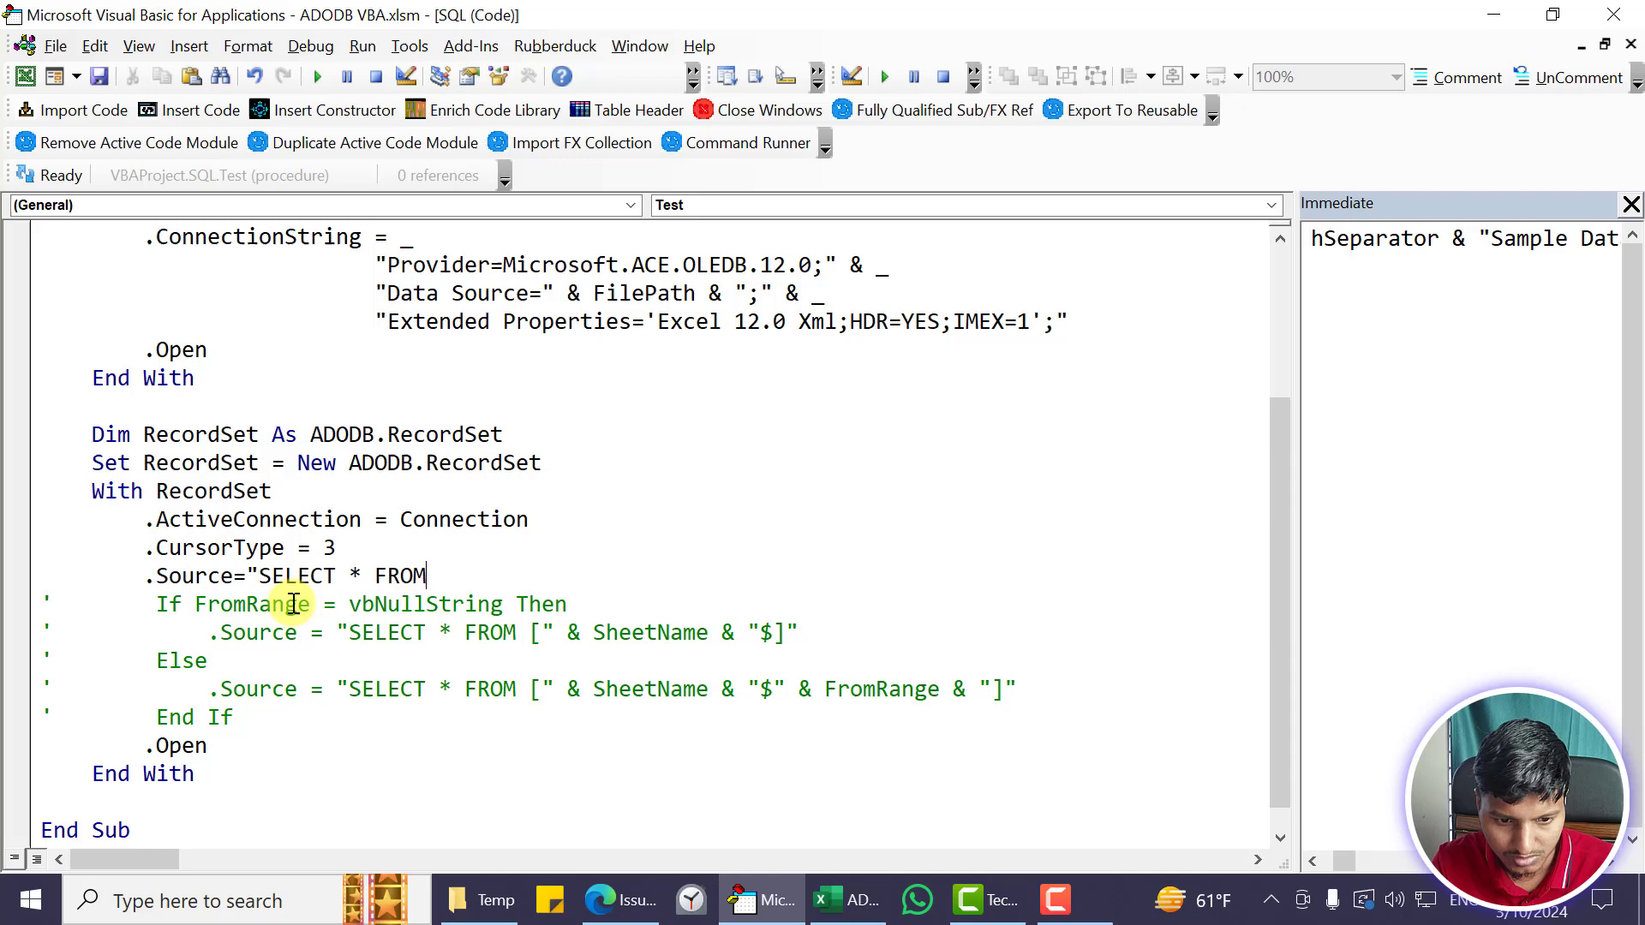
type("[\" &")
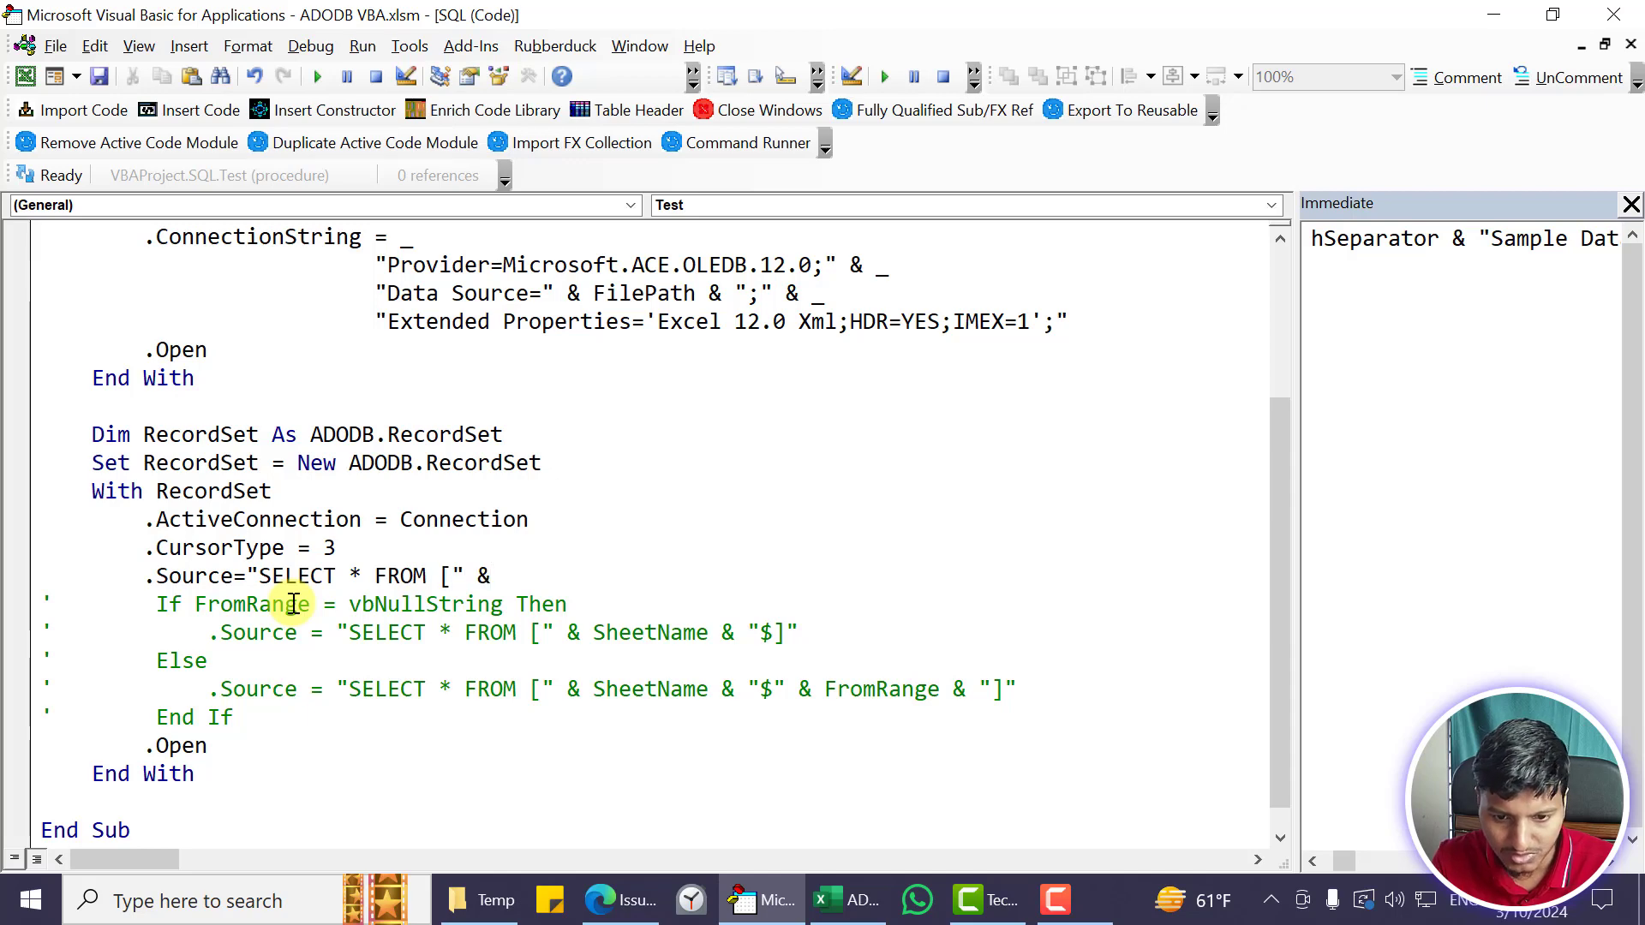
type("\"")
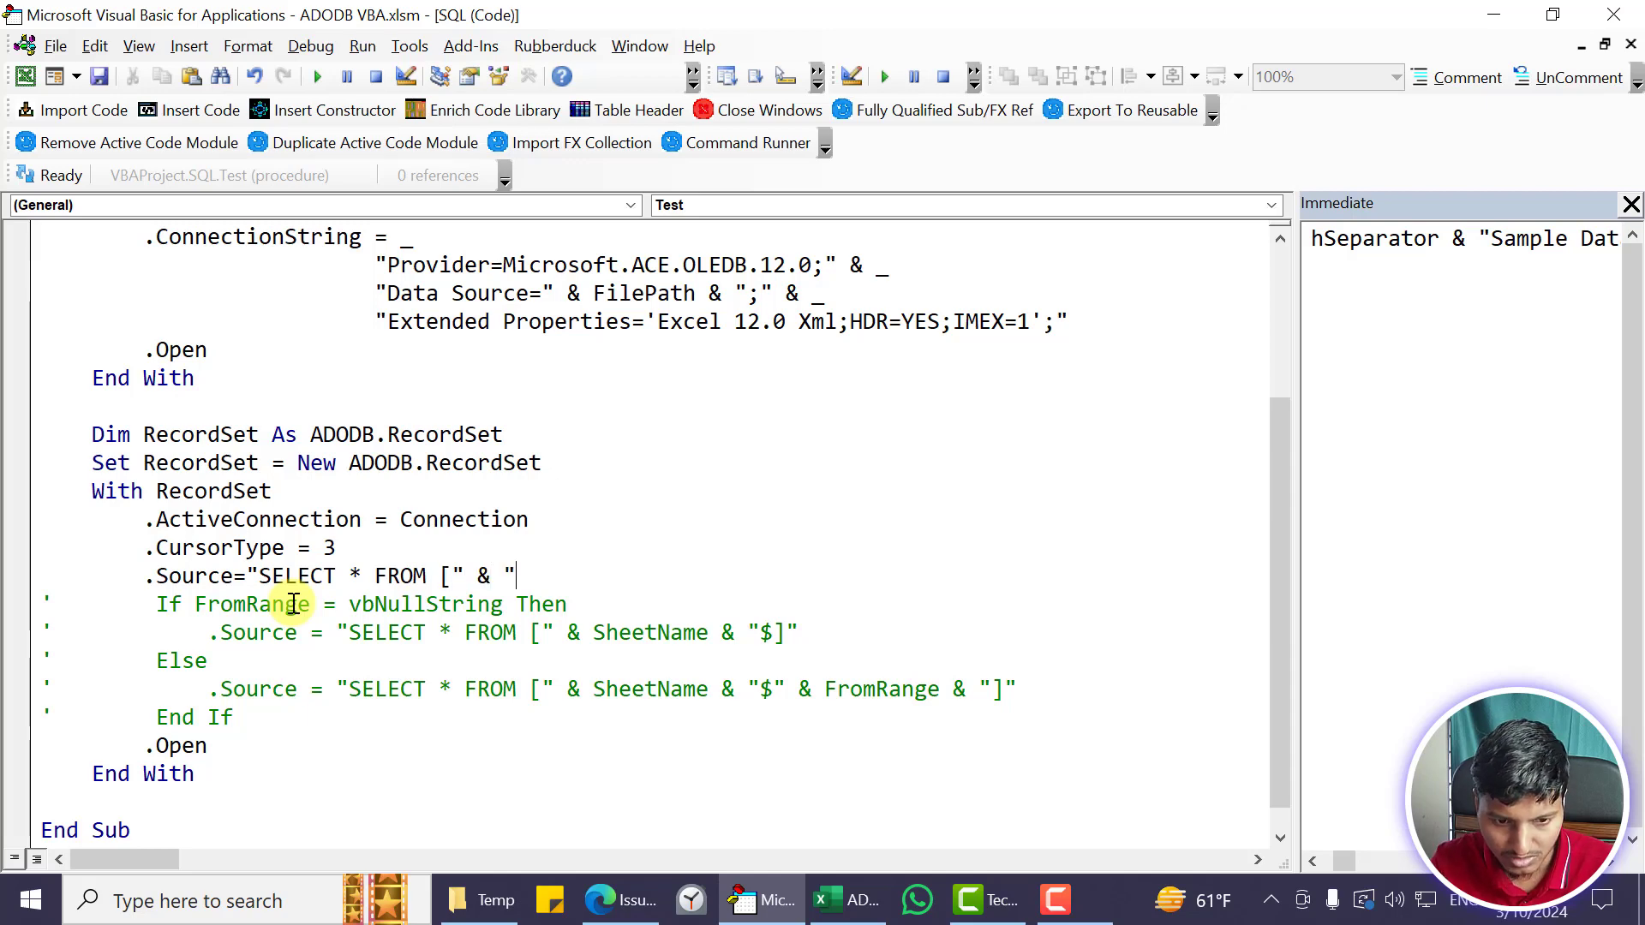
Complete the query source as "Sample Cols" & "$]" to select the whole sheet
type("Sample Co")
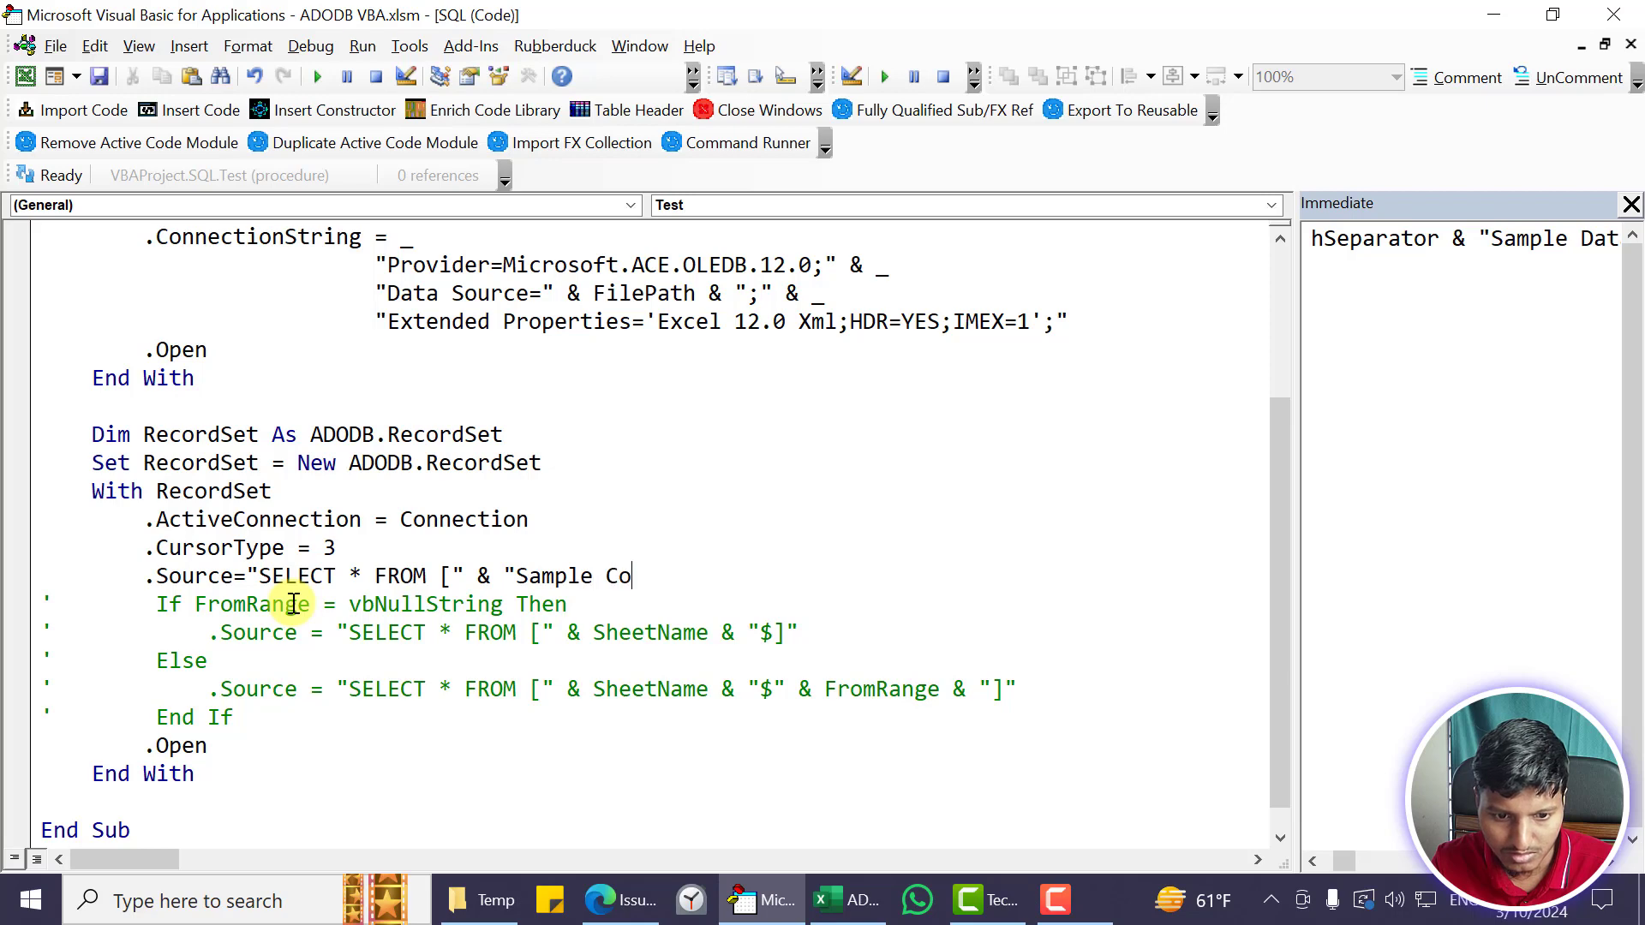
type("ls\" & \"")
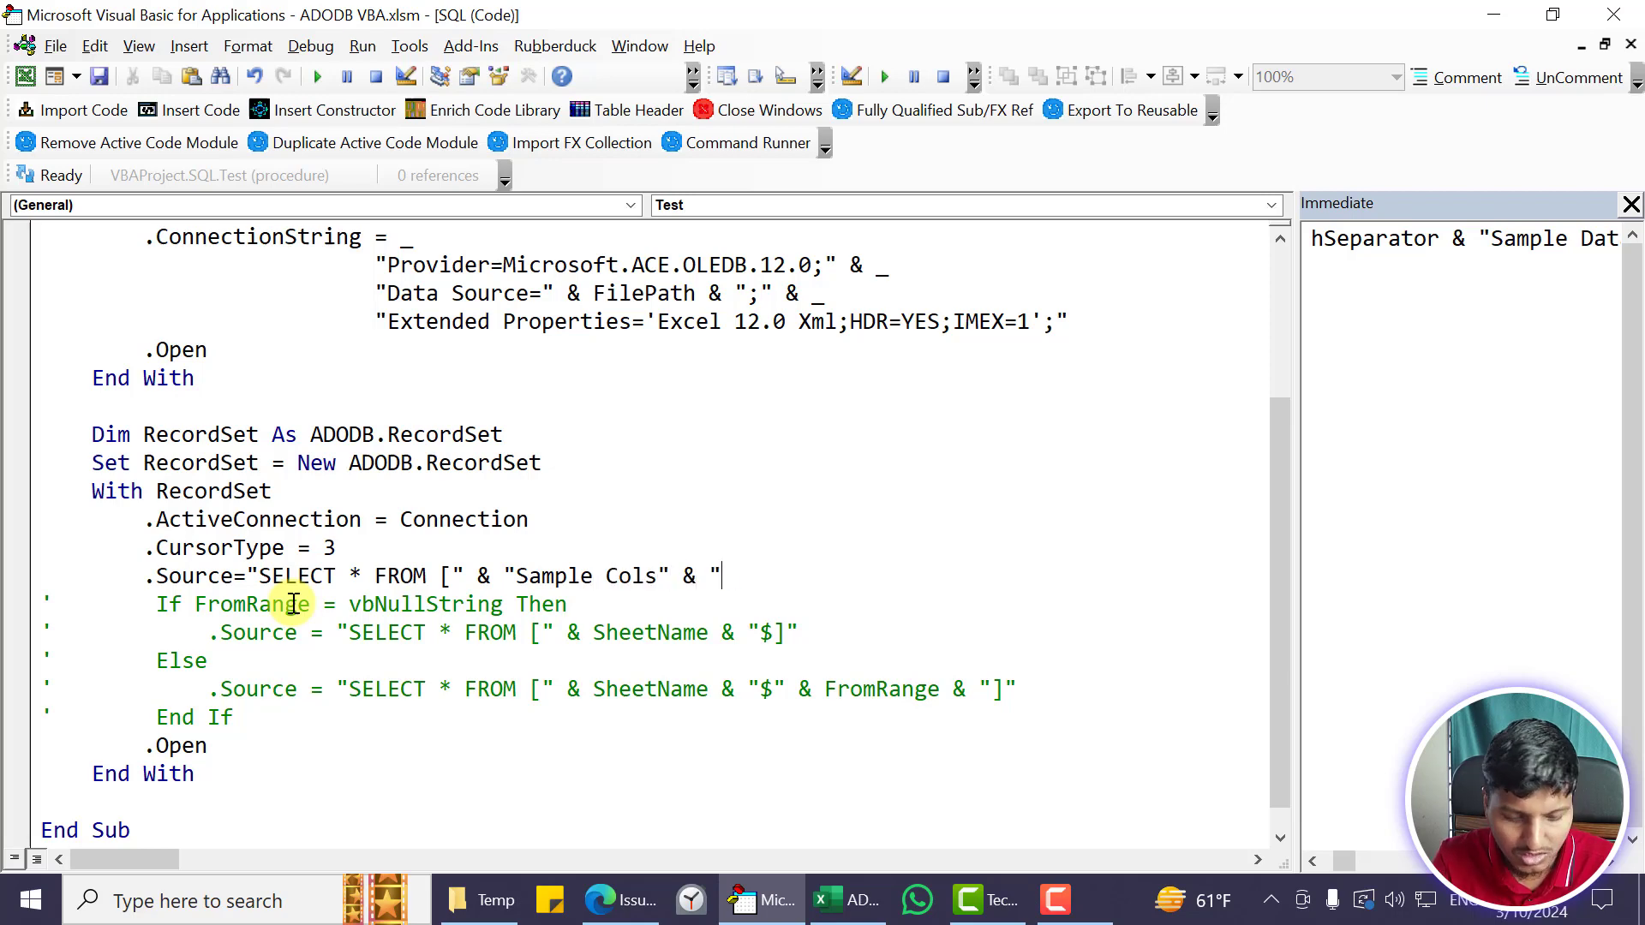
type("$]")
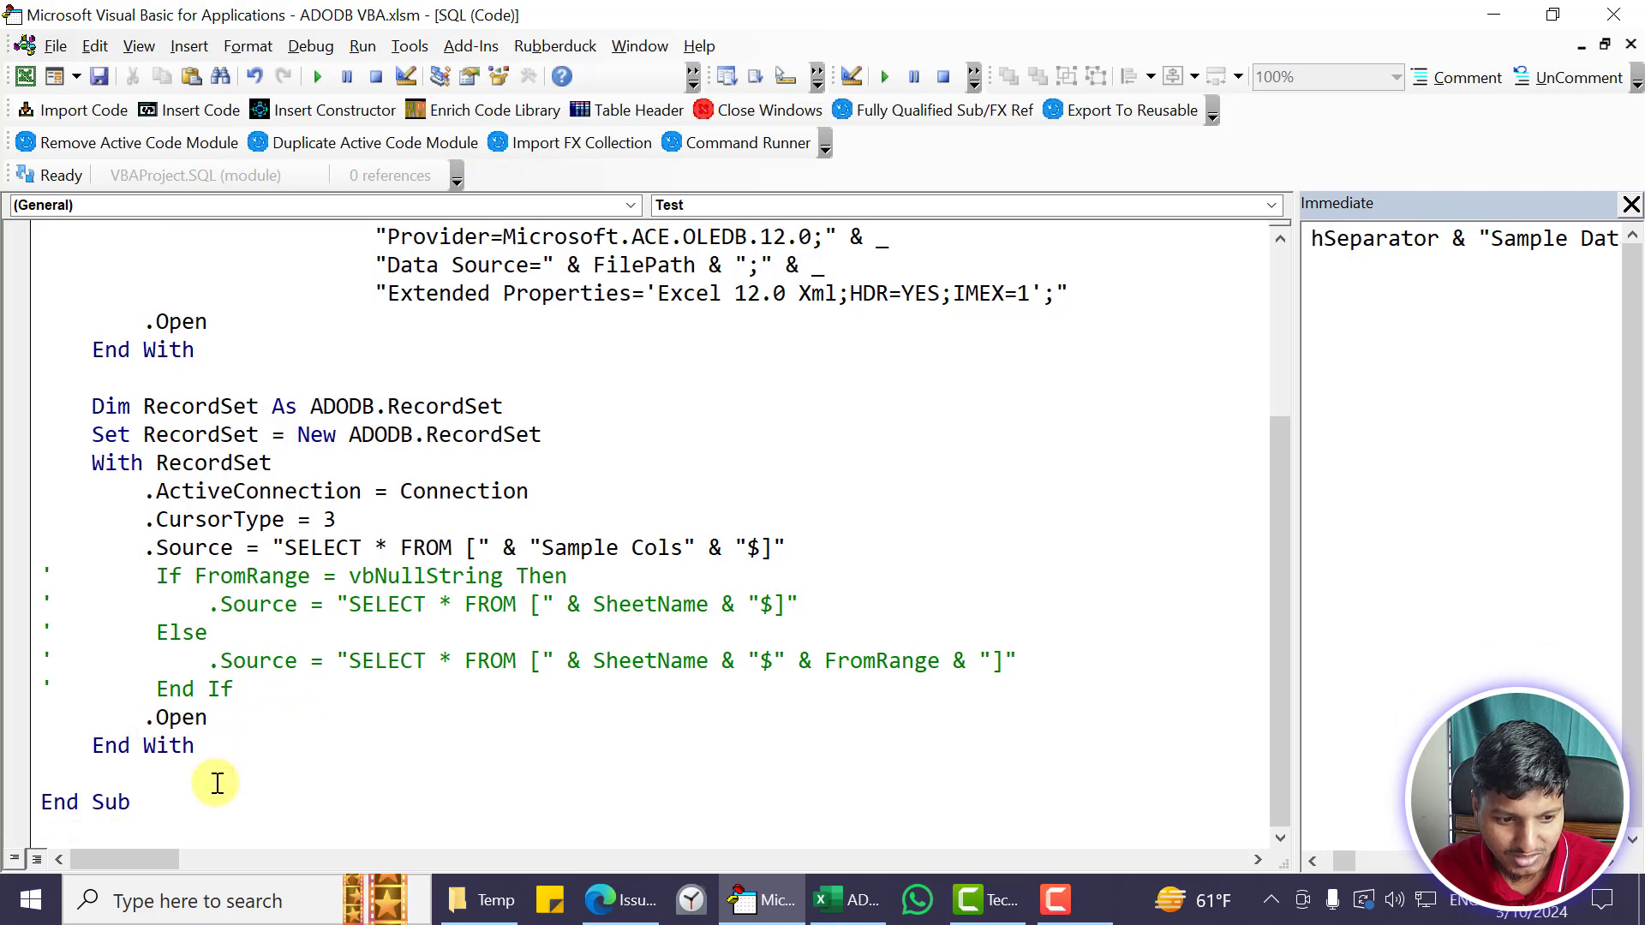
Step through Test with F8 past the recordset Open, then show the Locals window
scroll("up", 3)
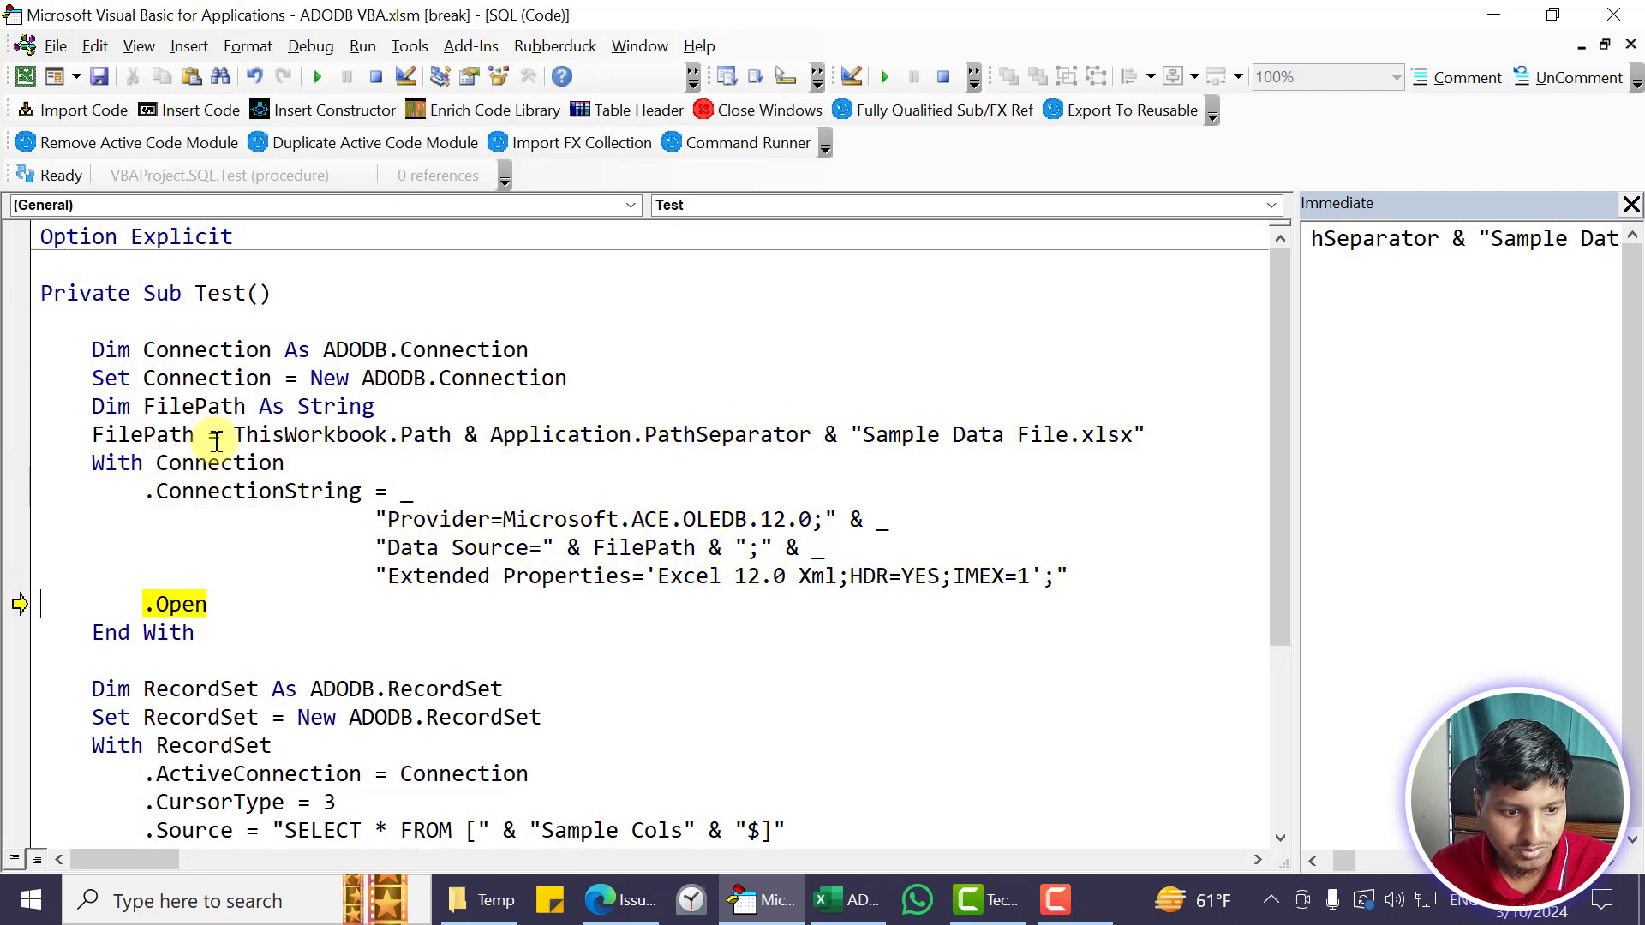
scroll("down", 3)
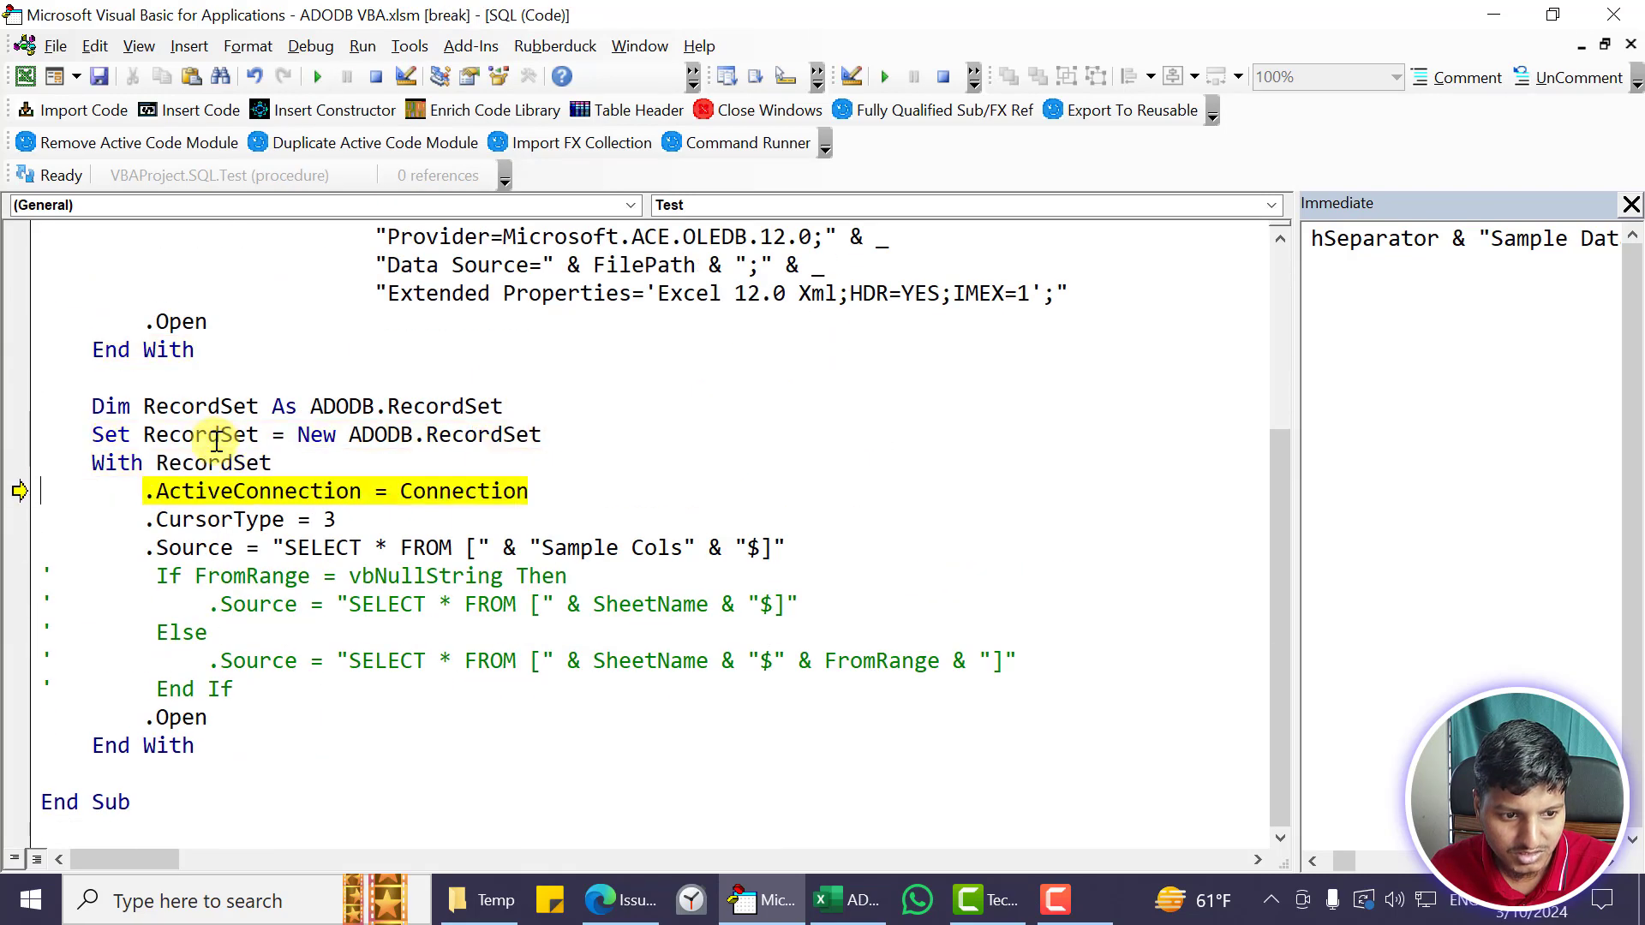
key("F8")
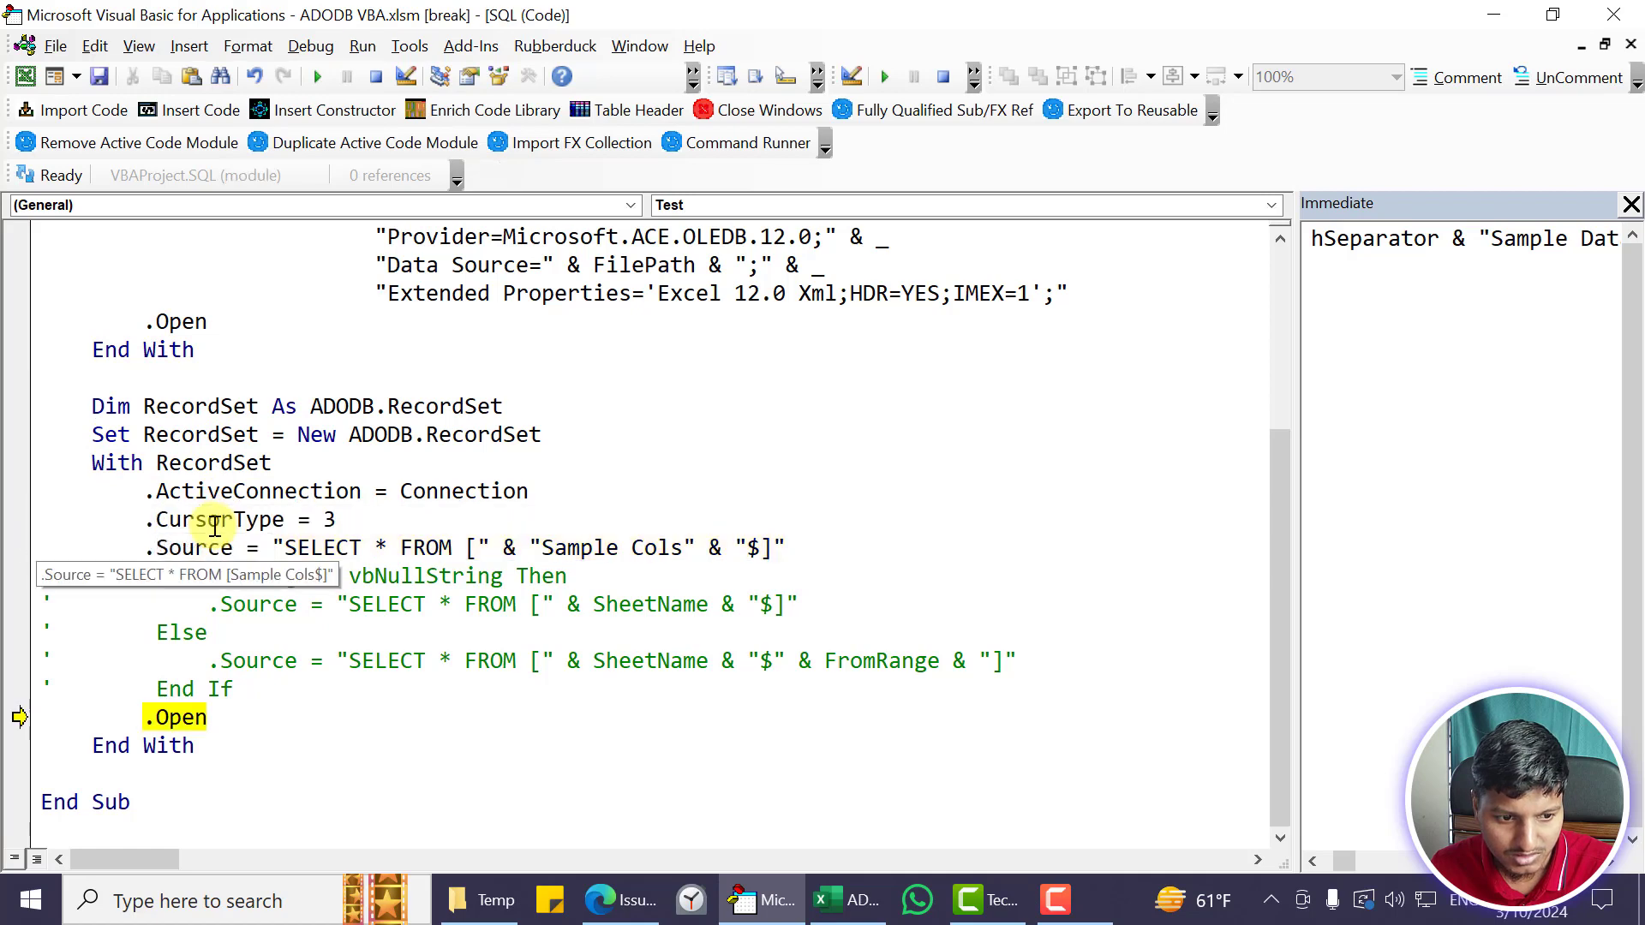
key("F8")
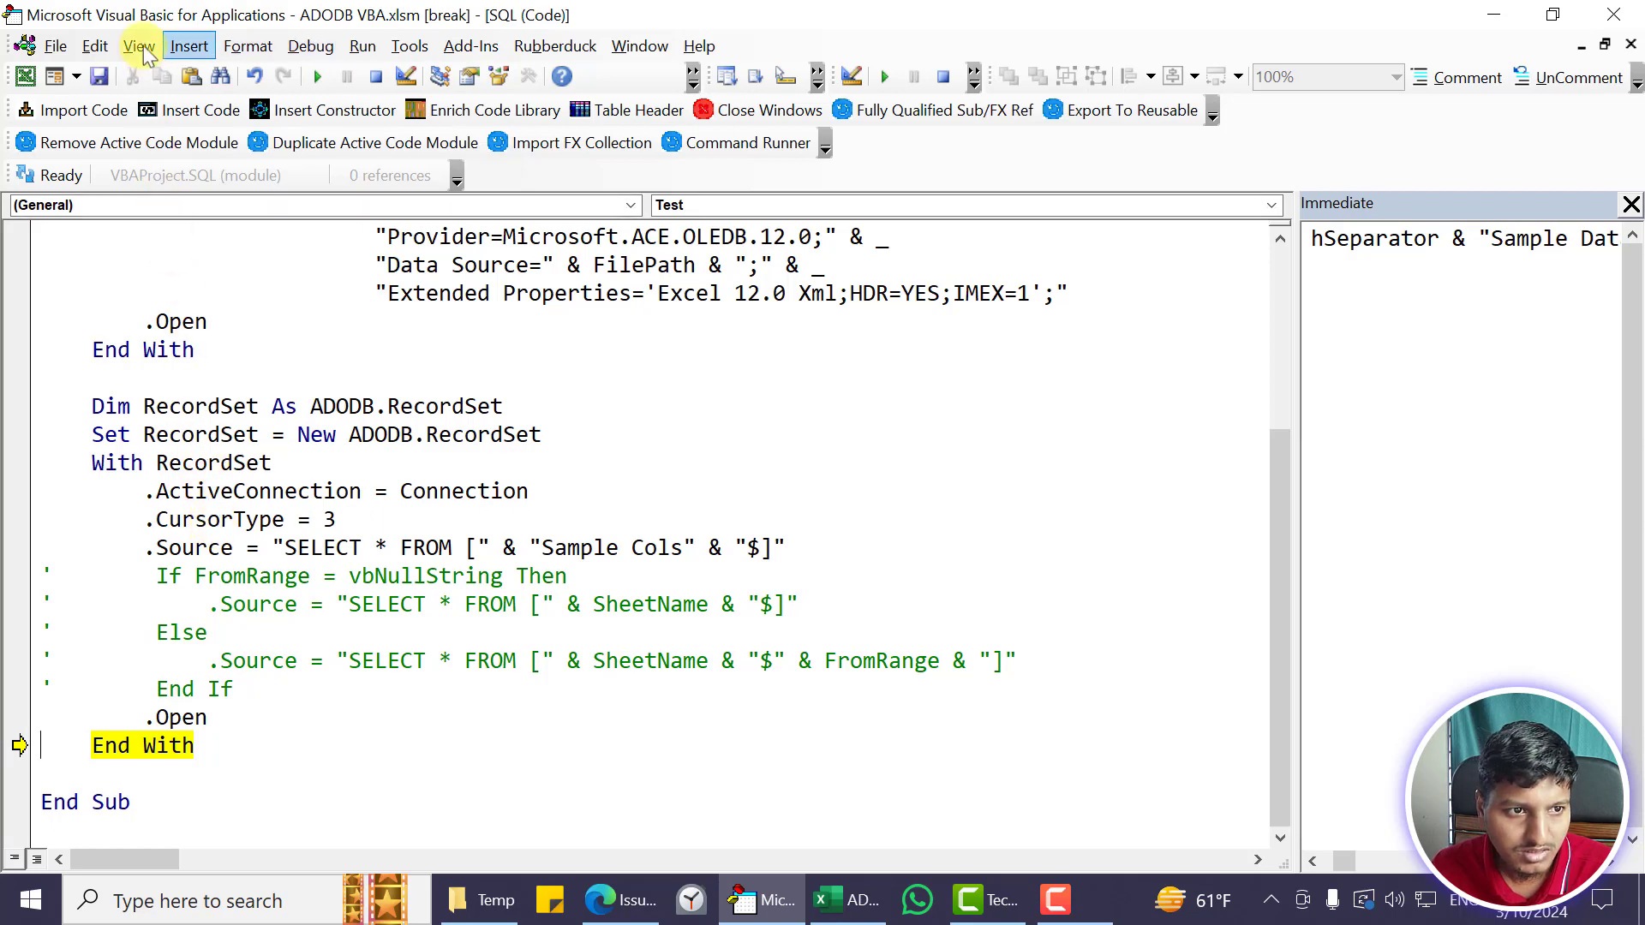
left_click(137, 44)
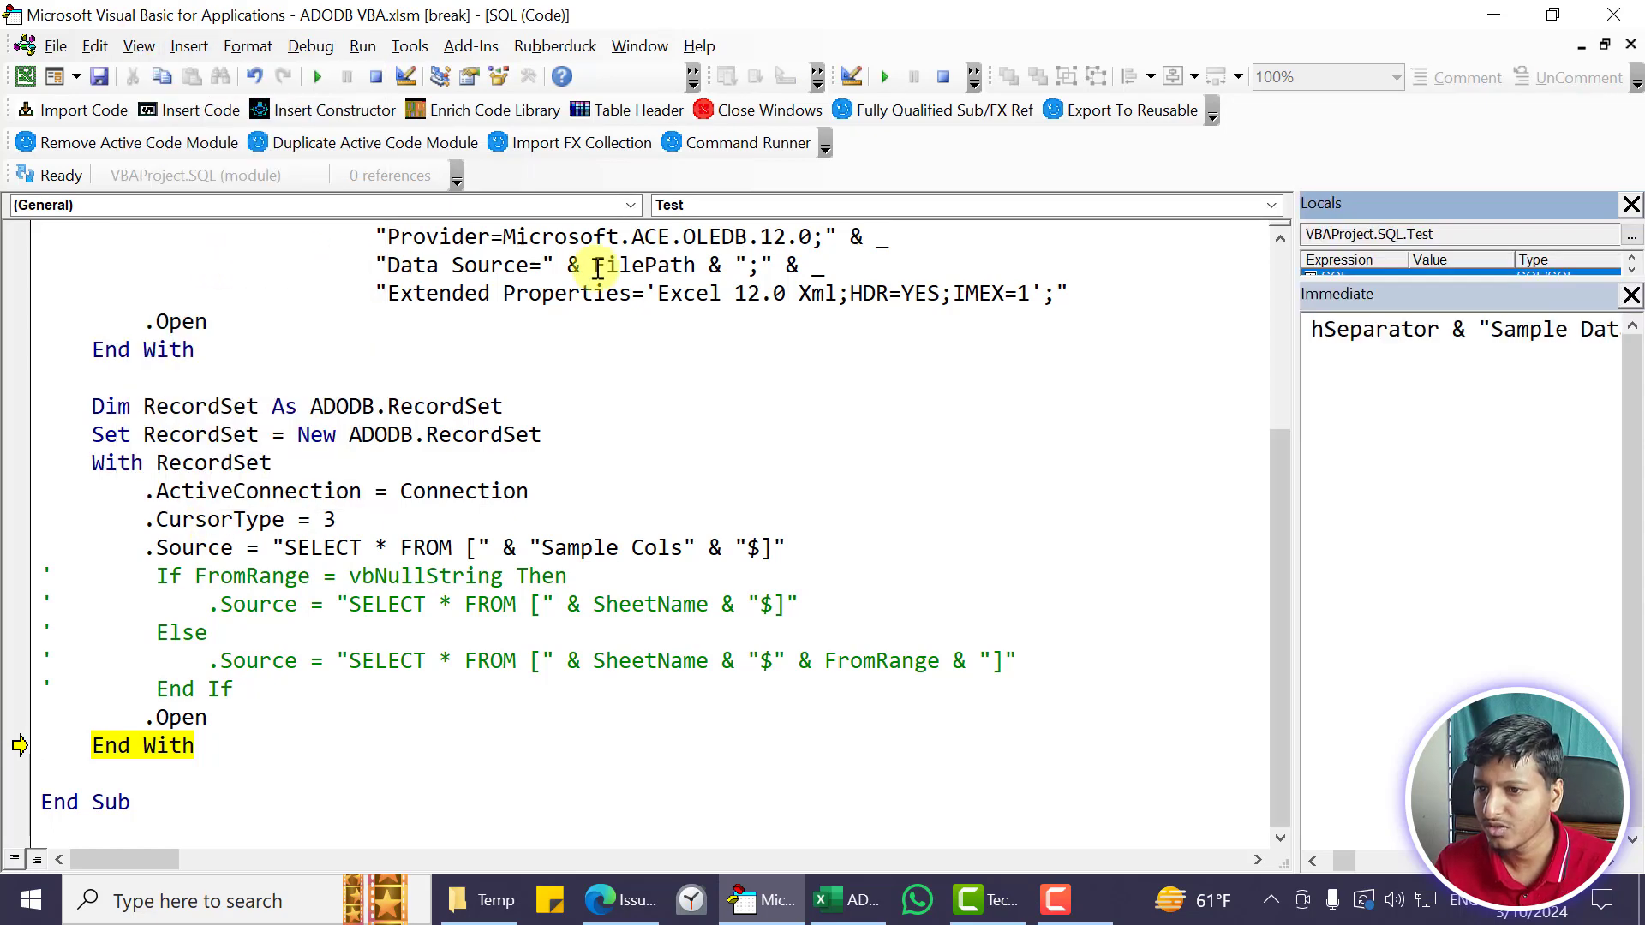
Widen Locals and expand the recordset's Fields, confirming 16 fields with the first named Symbol
left_click(1325, 329)
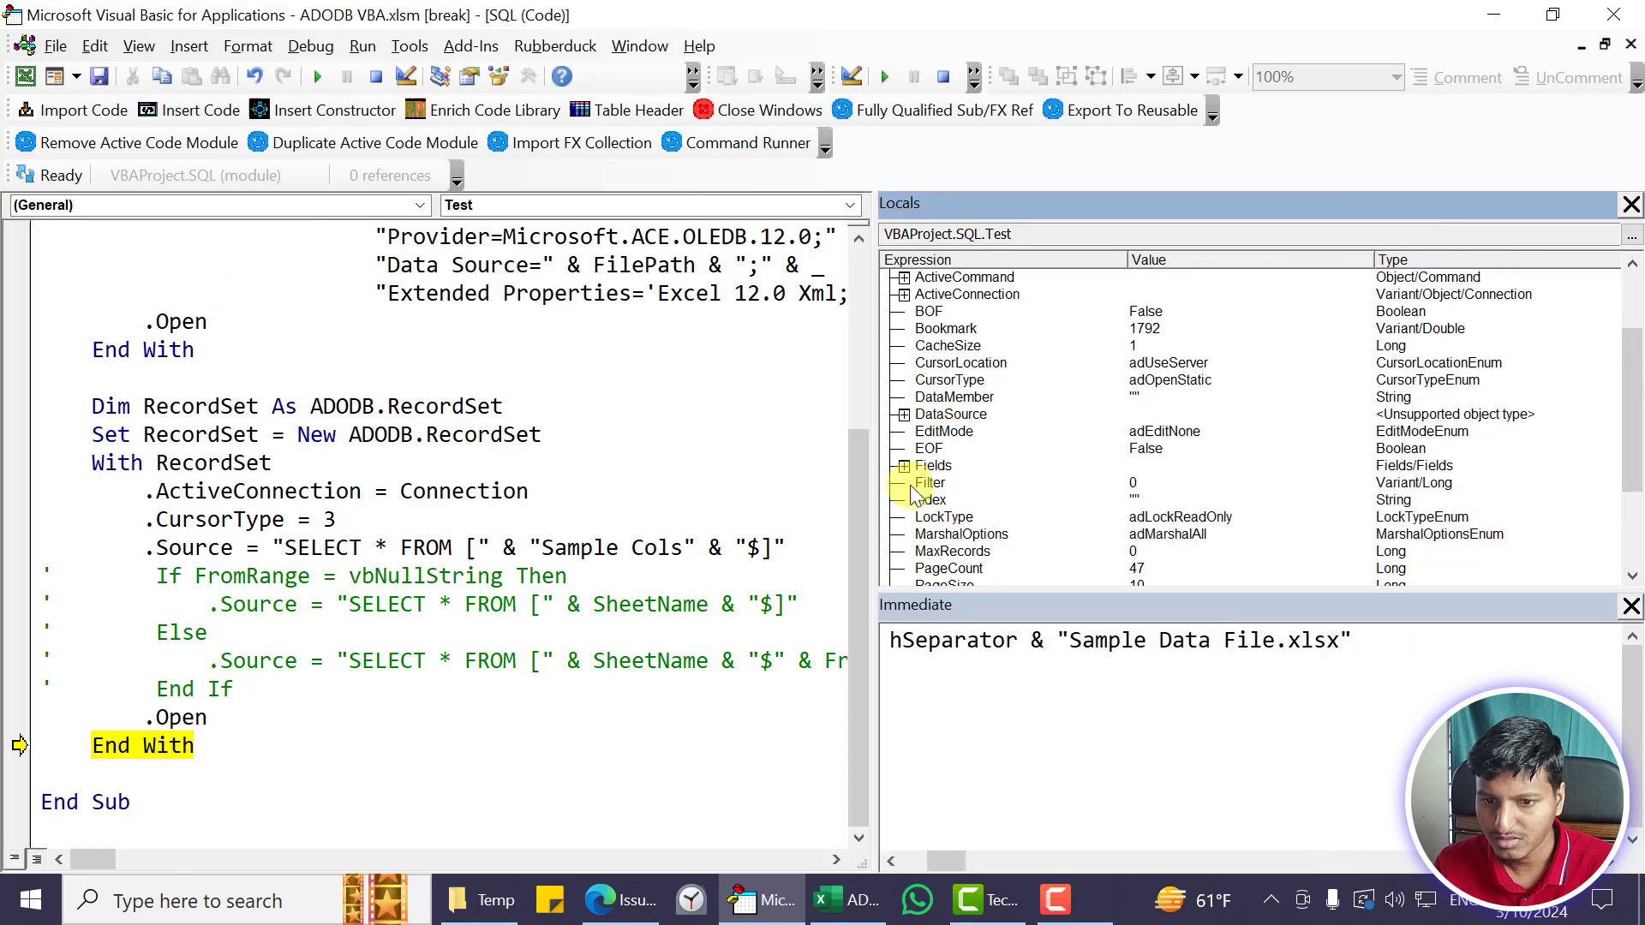
left_click(903, 466)
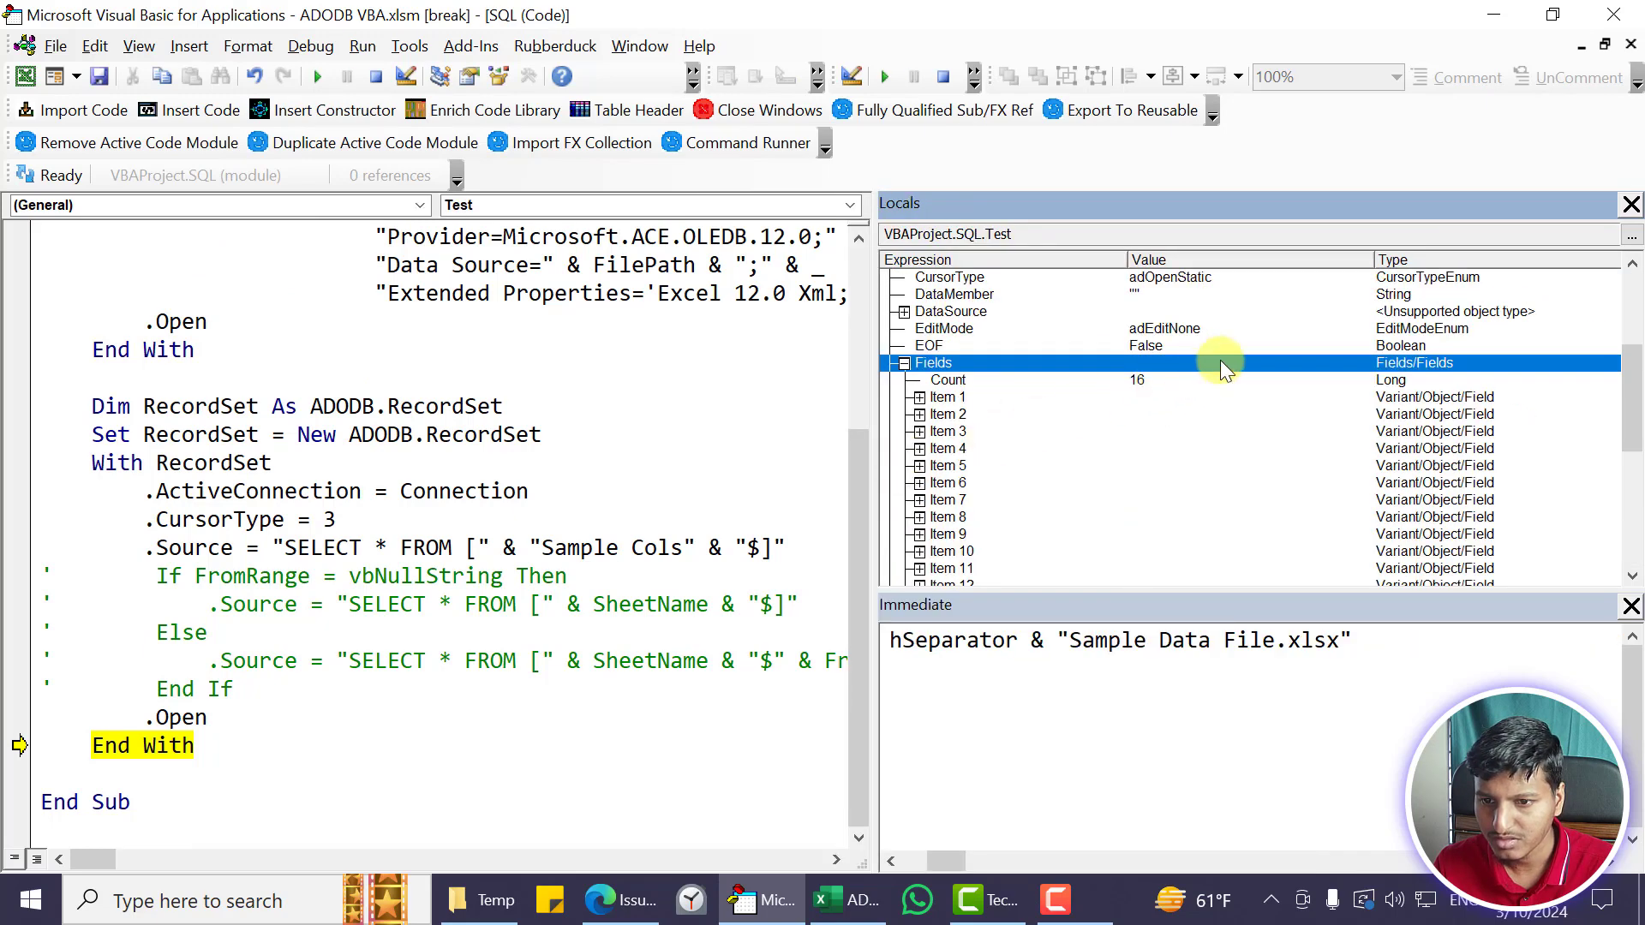
left_click(918, 396)
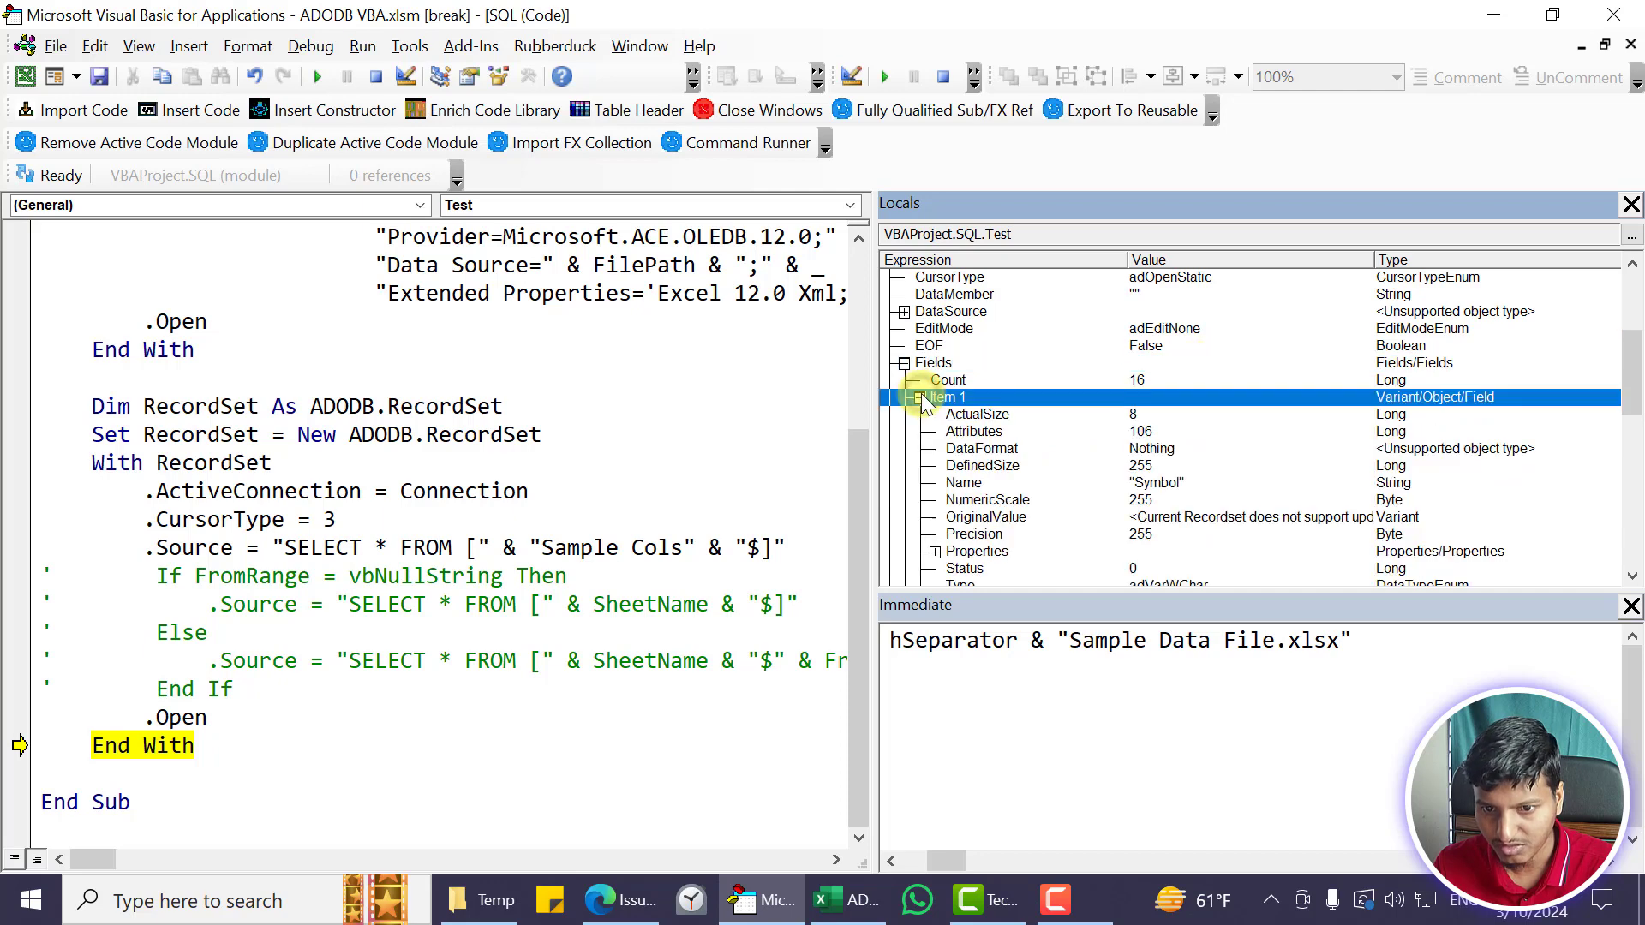
scroll("down", 3)
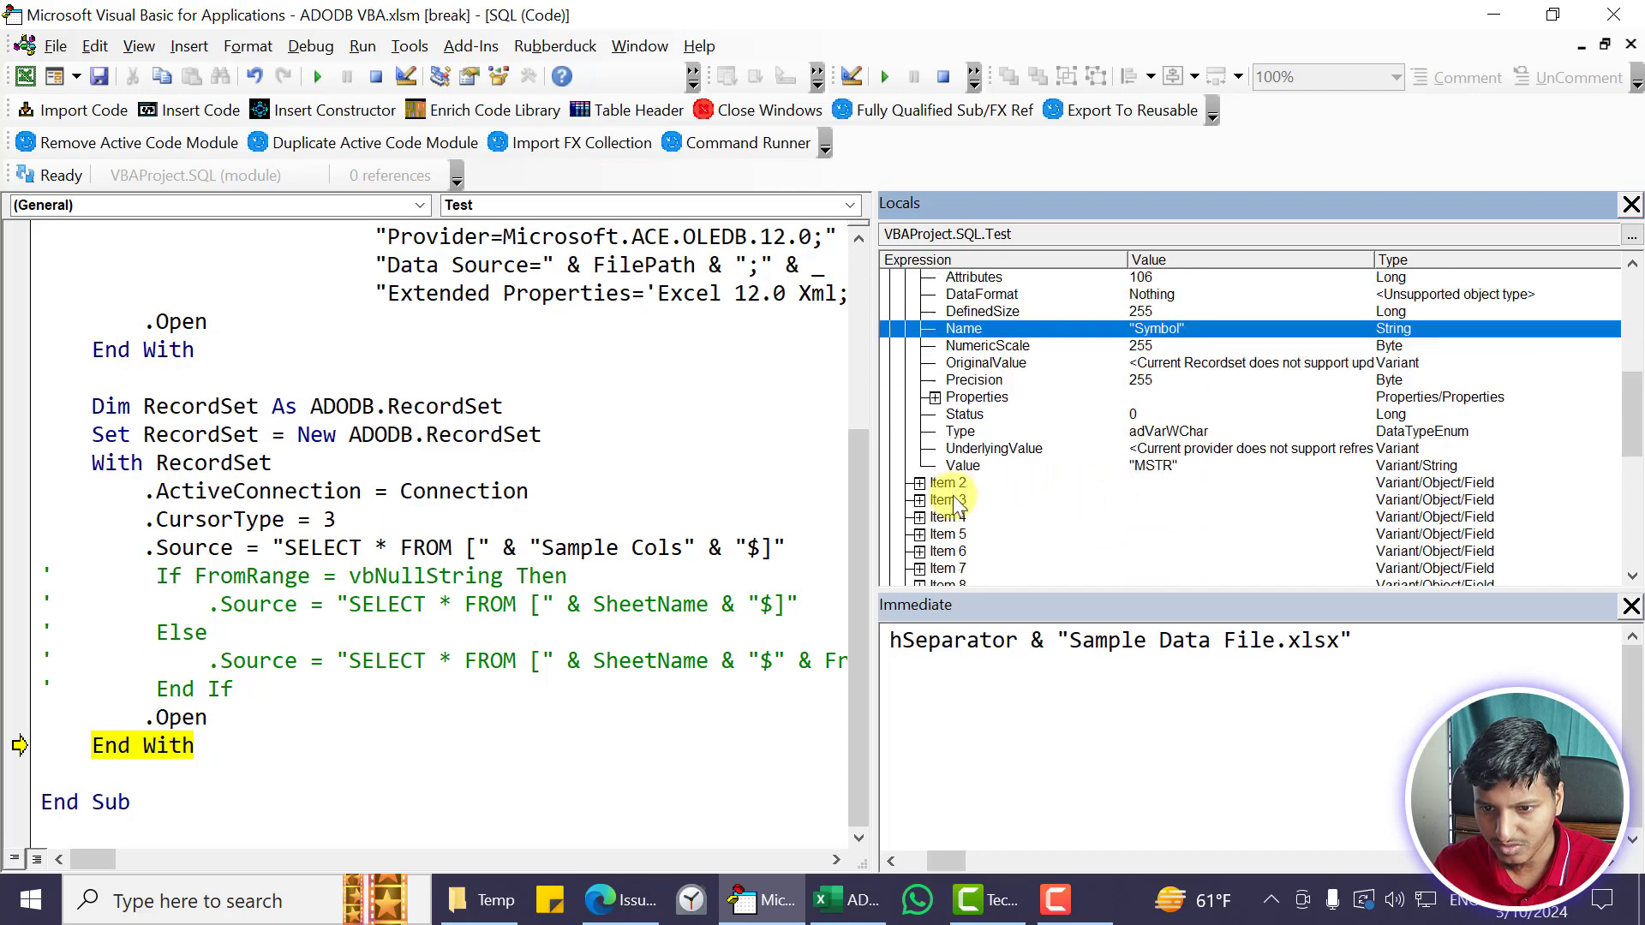
left_click(906, 483)
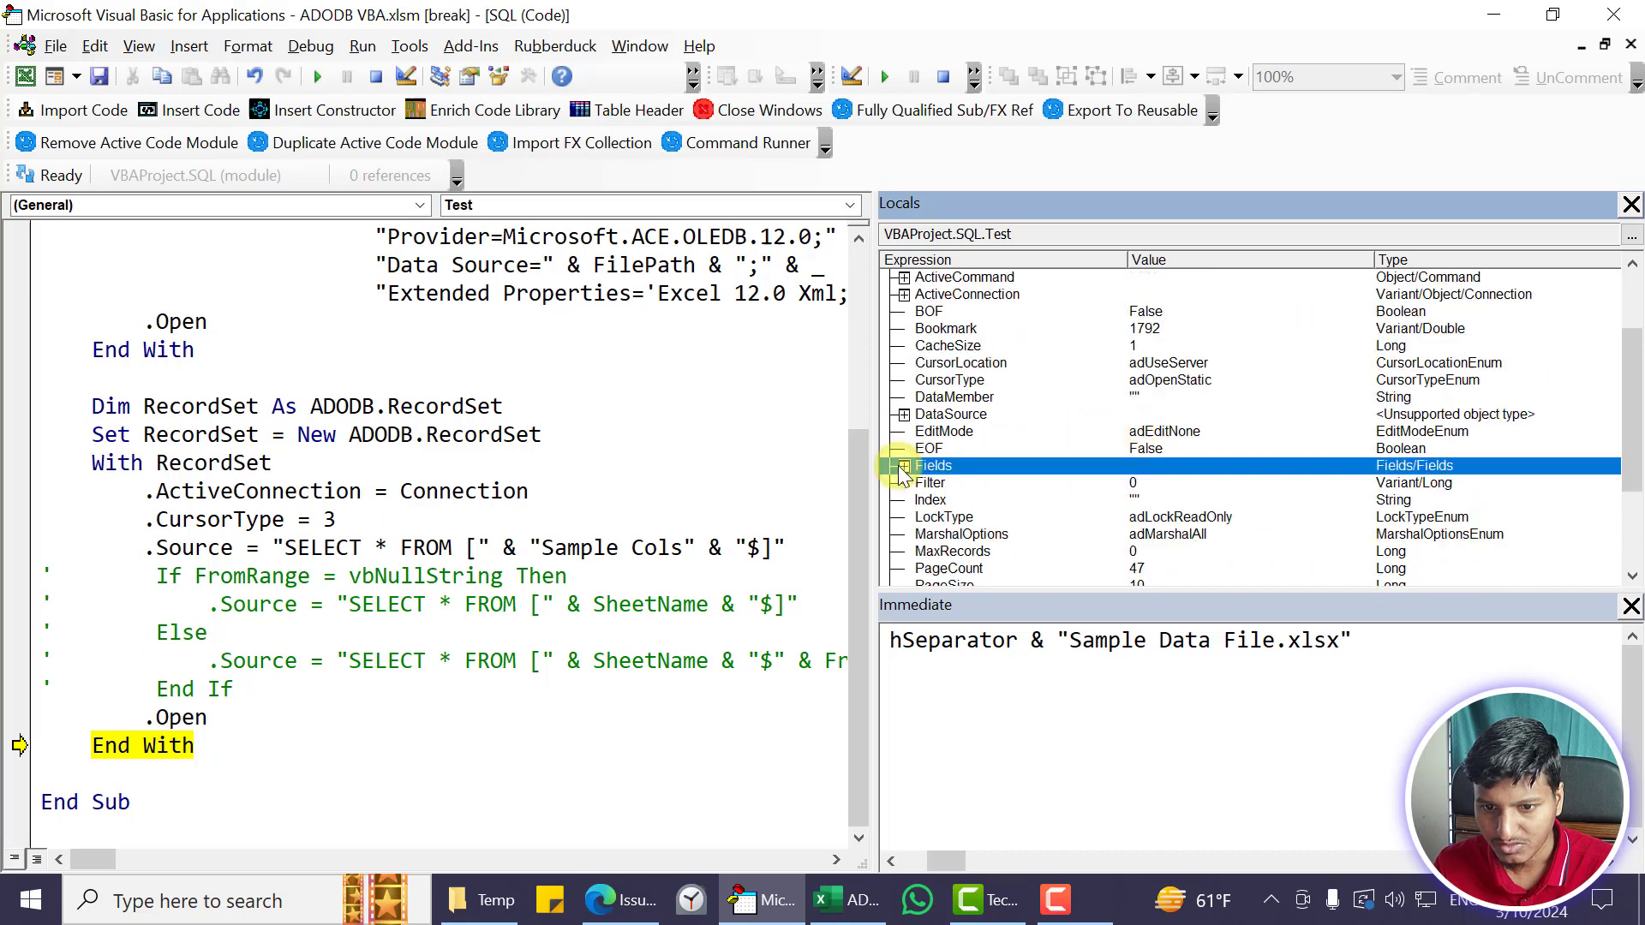
Check the recordset's PageCount and its RecordCount of 465 in Locals
scroll("down", 3)
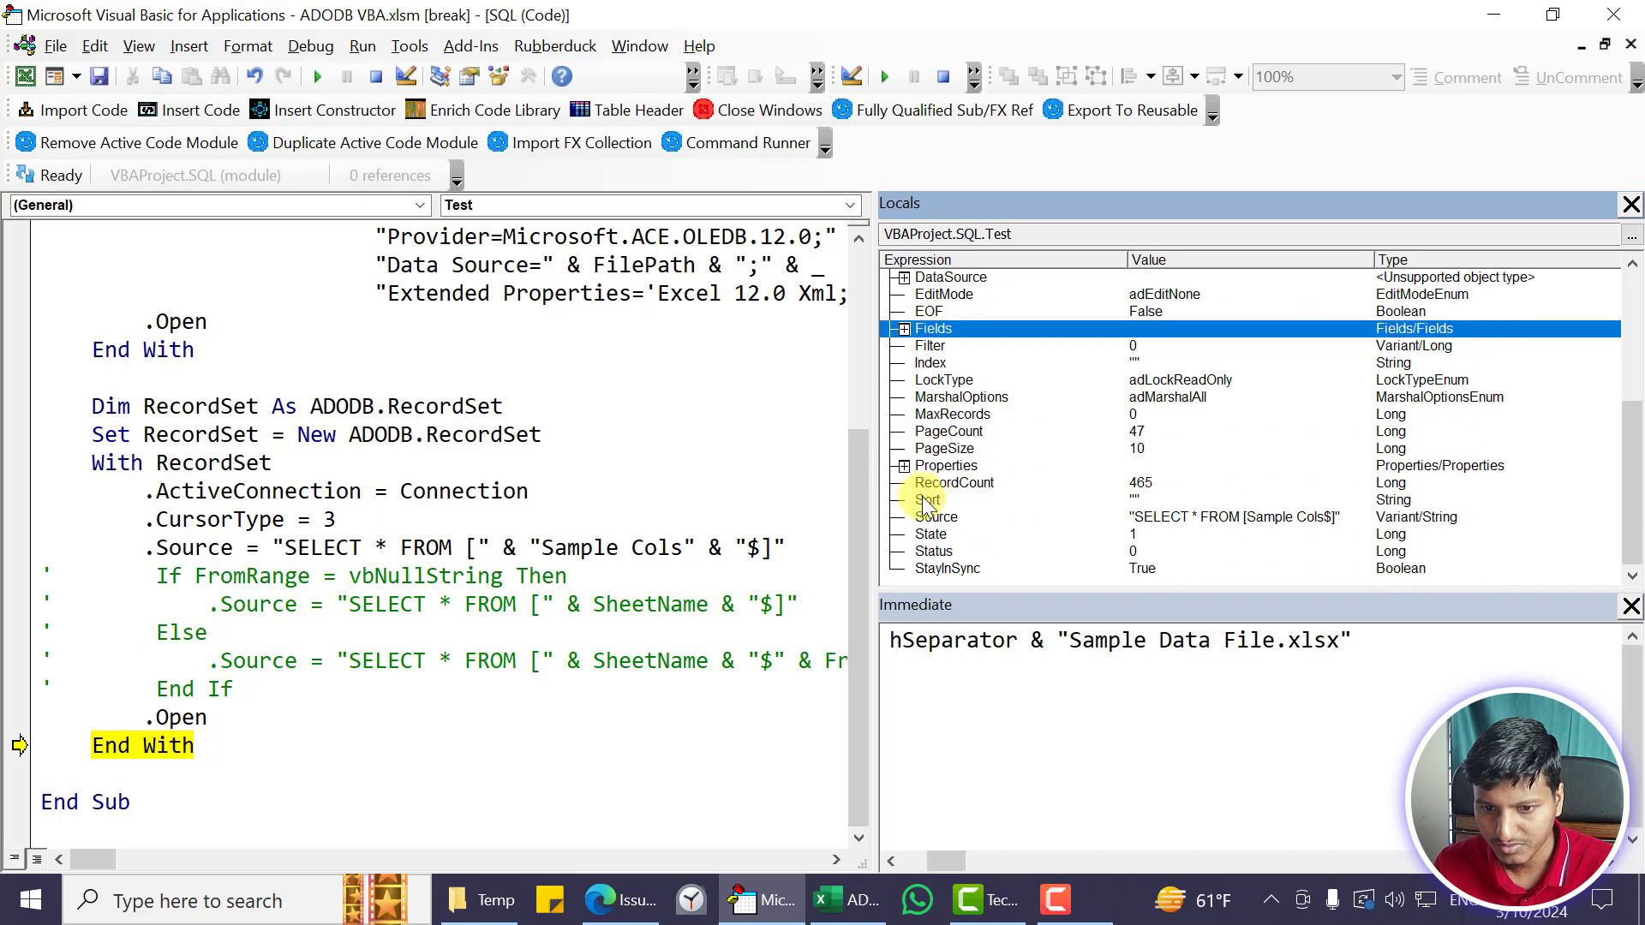
left_click(948, 432)
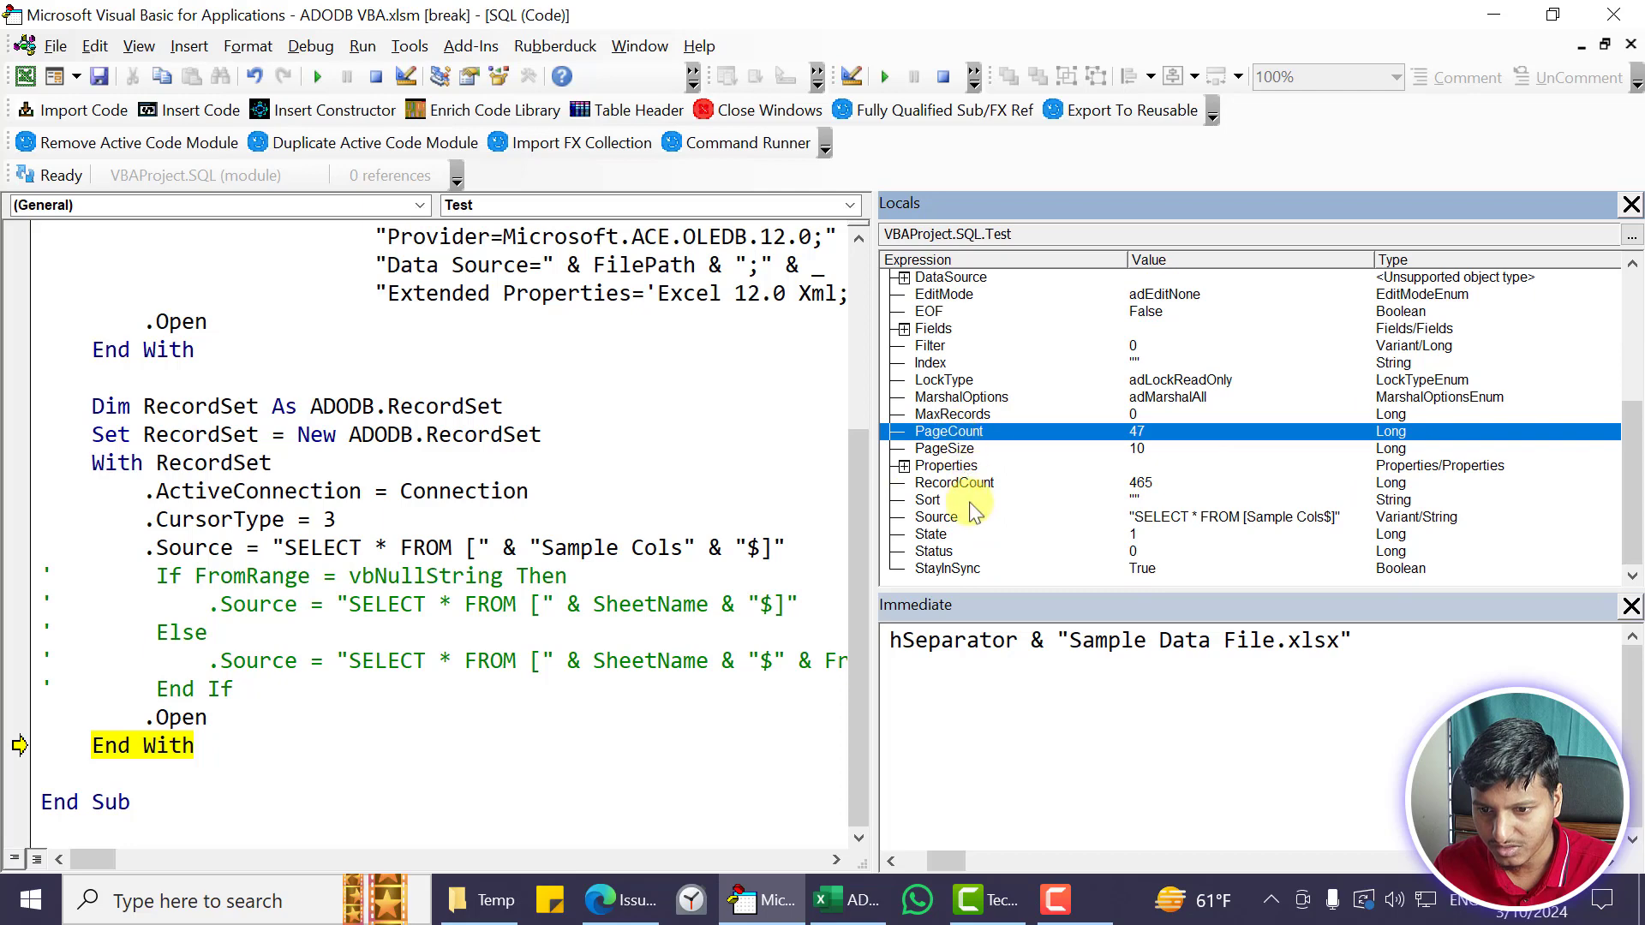
left_click(954, 483)
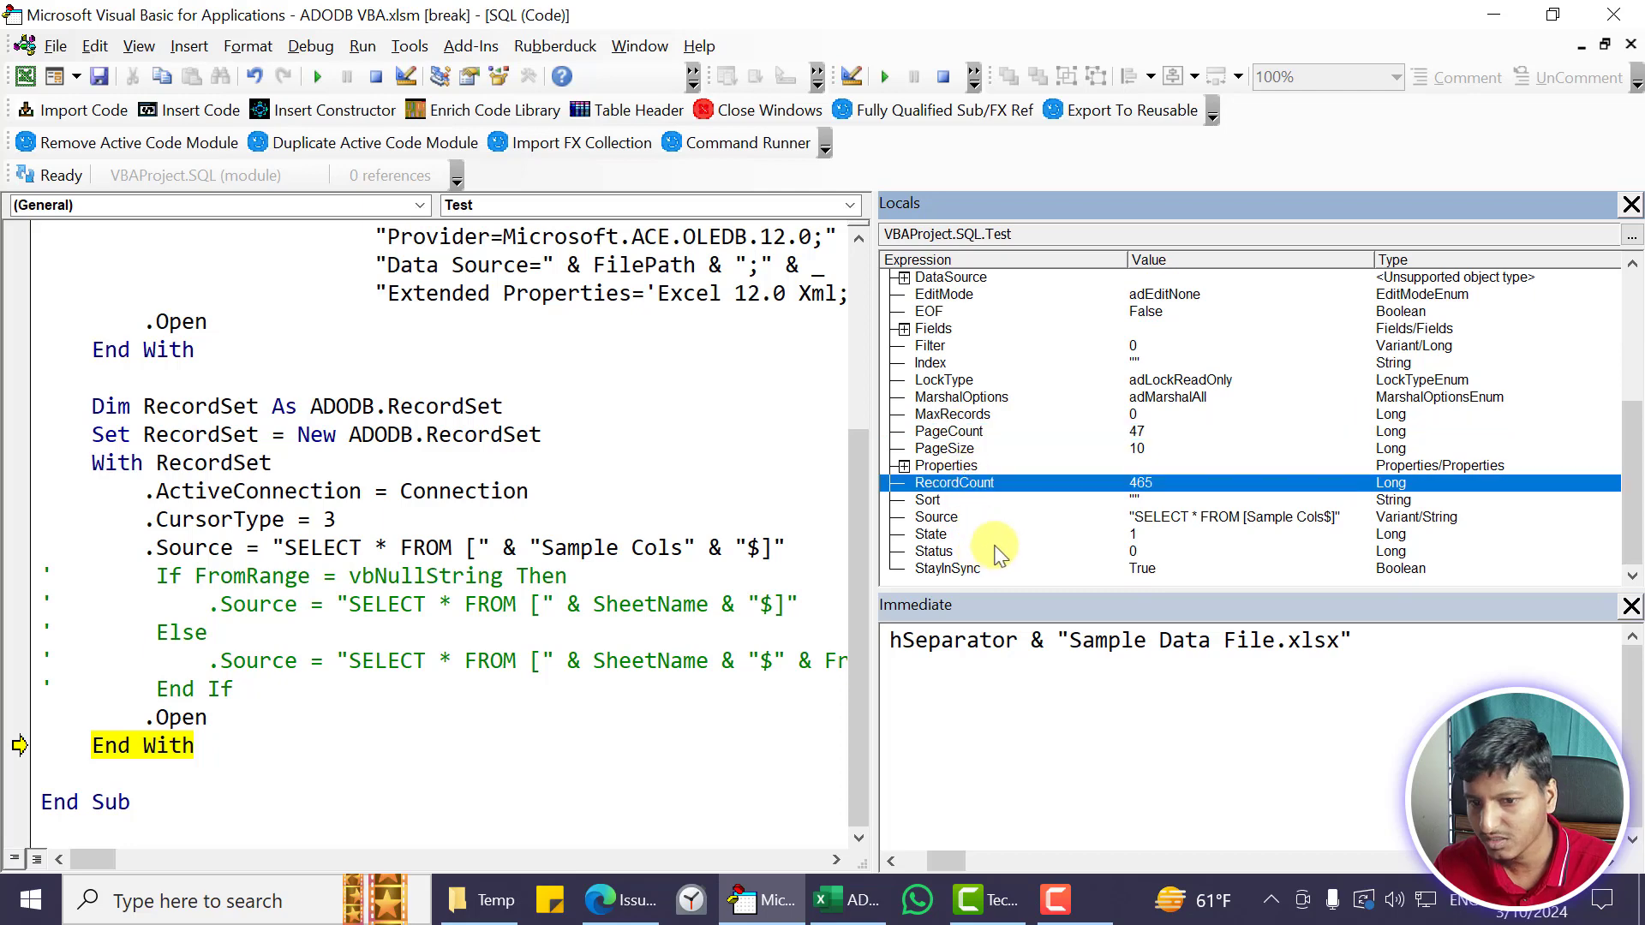
scroll("up", 3)
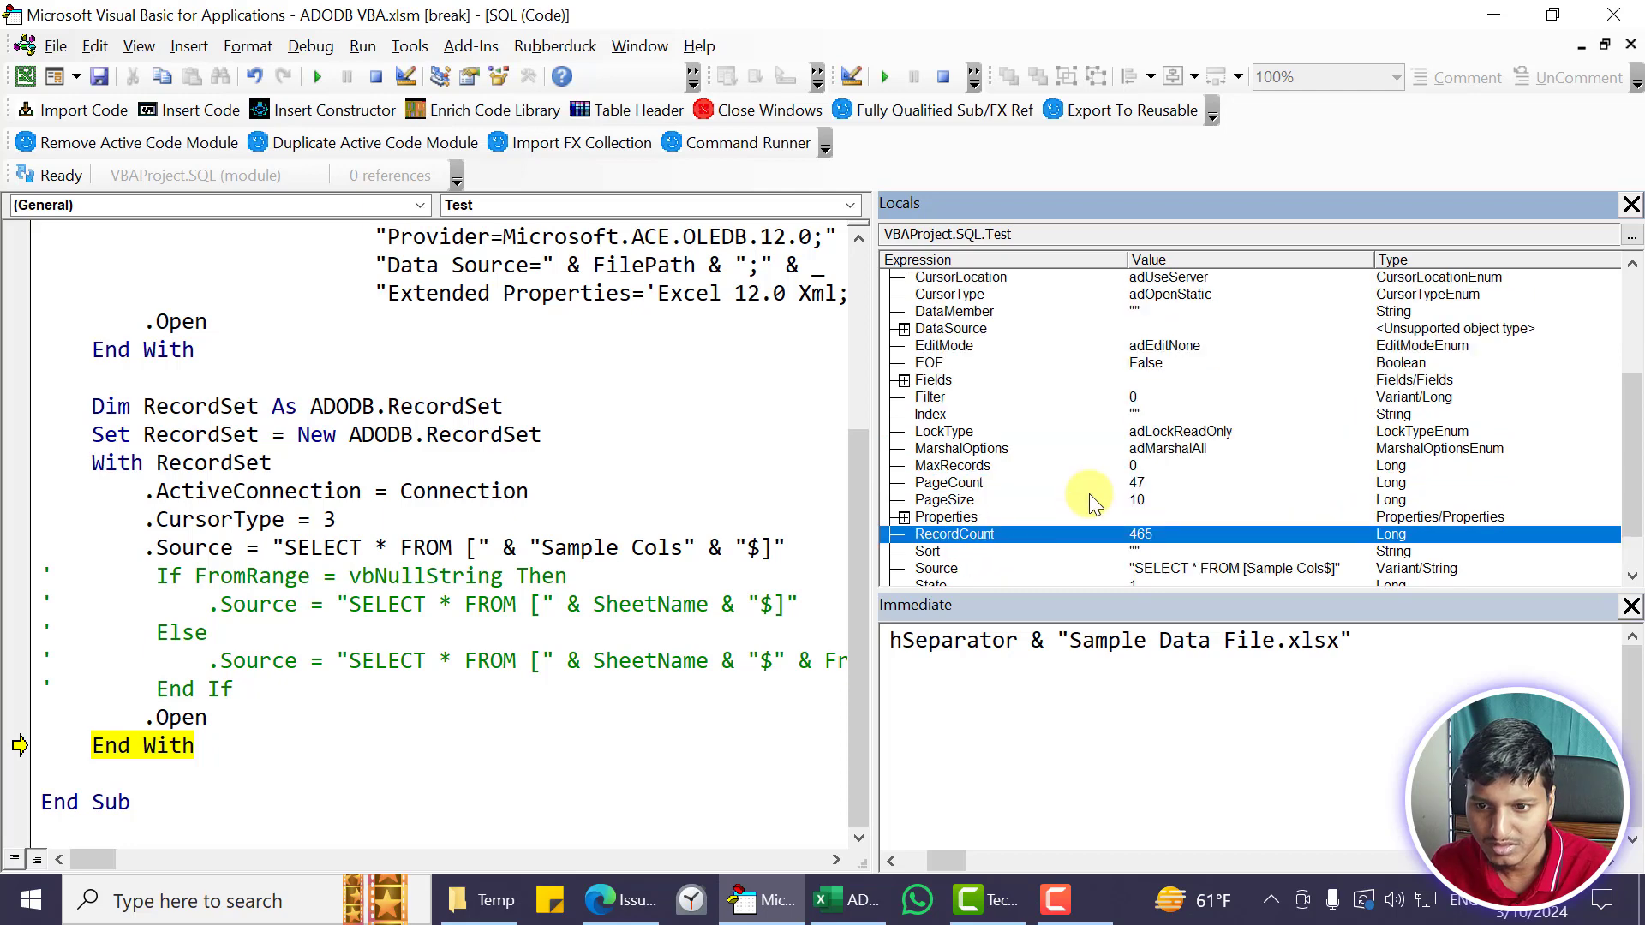
scroll("up", 3)
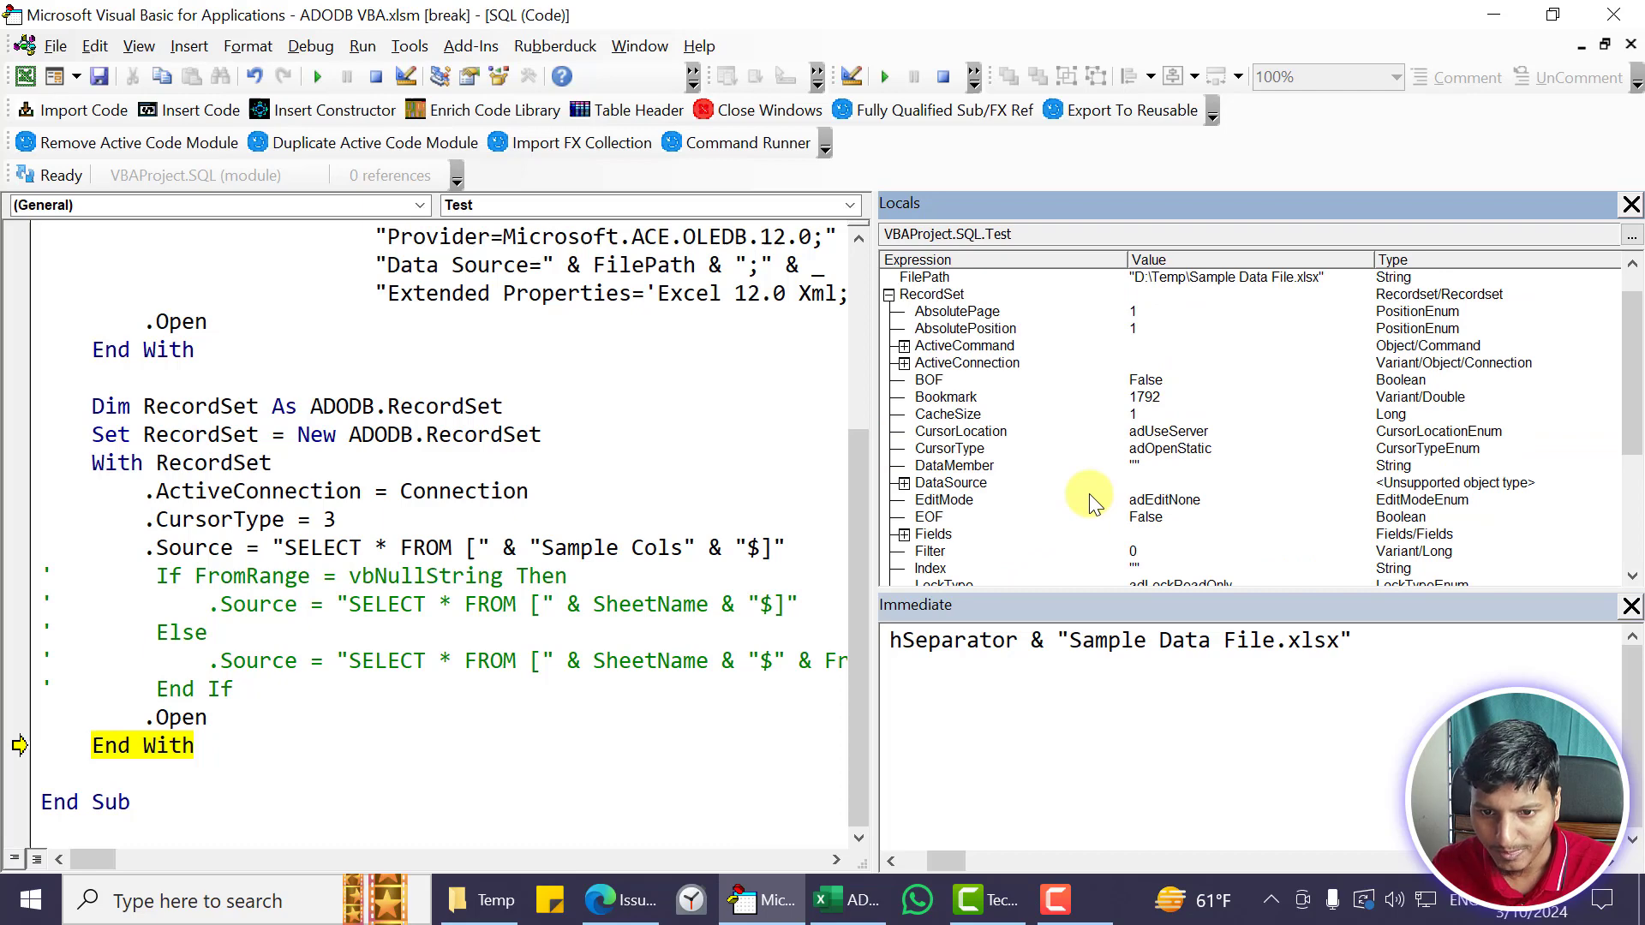
After viewing empty Sheet1, add Sheet1.Range("A1").CopyFromRecordset RecordSet and return to the editor
left_click(845, 899)
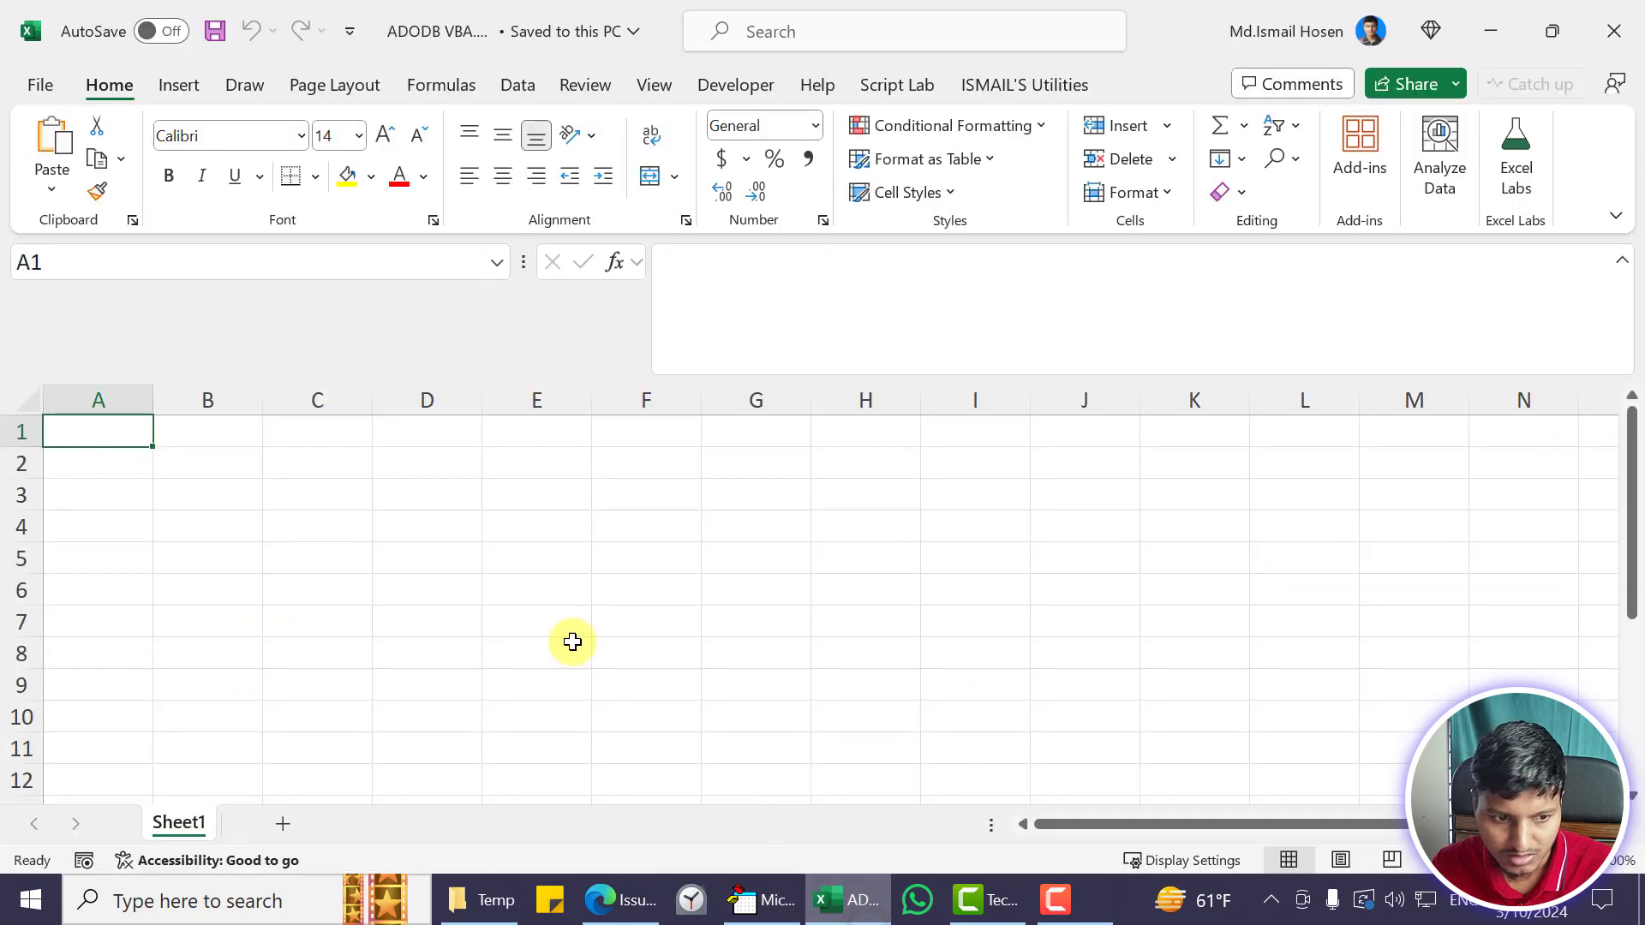
mouse_move(807, 908)
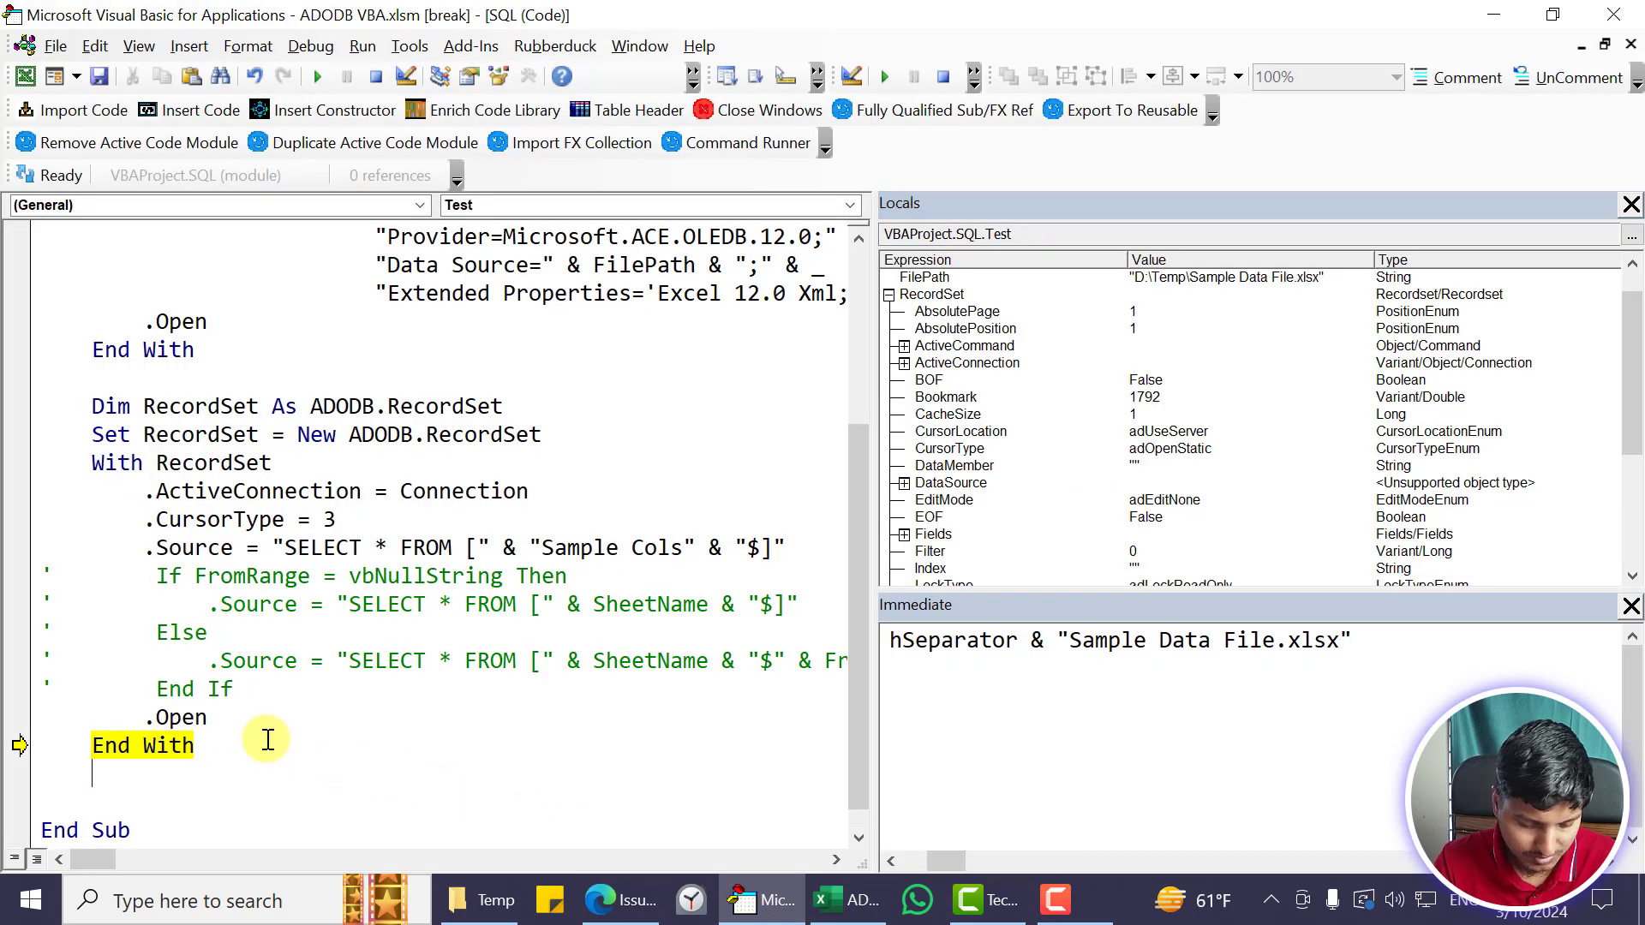
type("Sheet1.Range(")
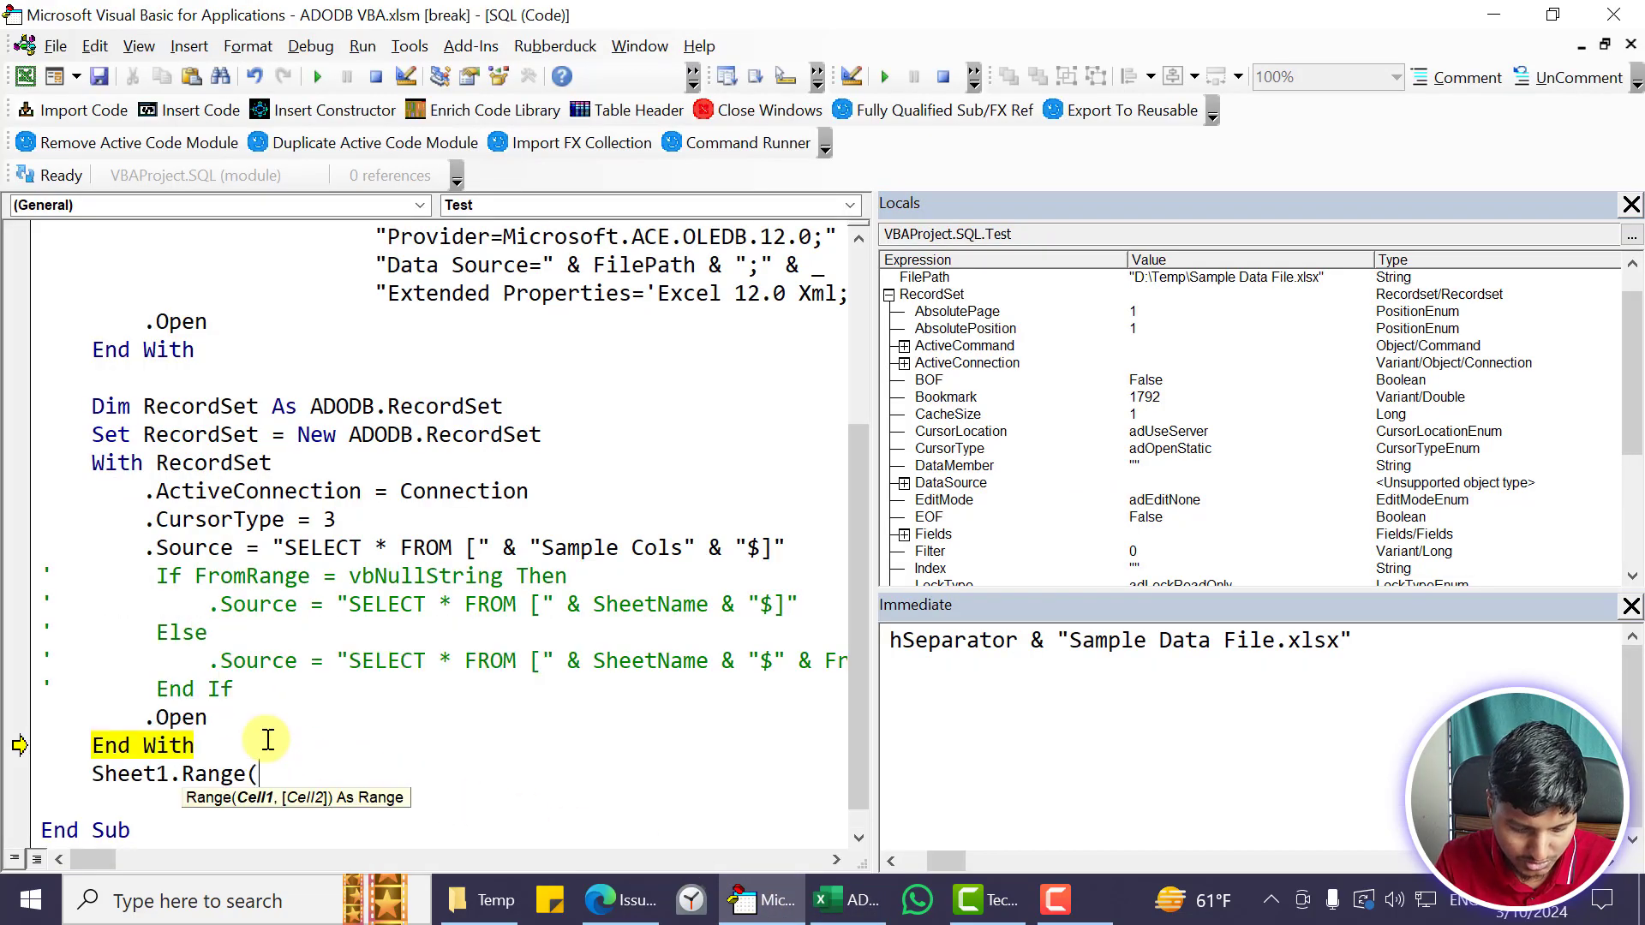
type("\"A1\").")
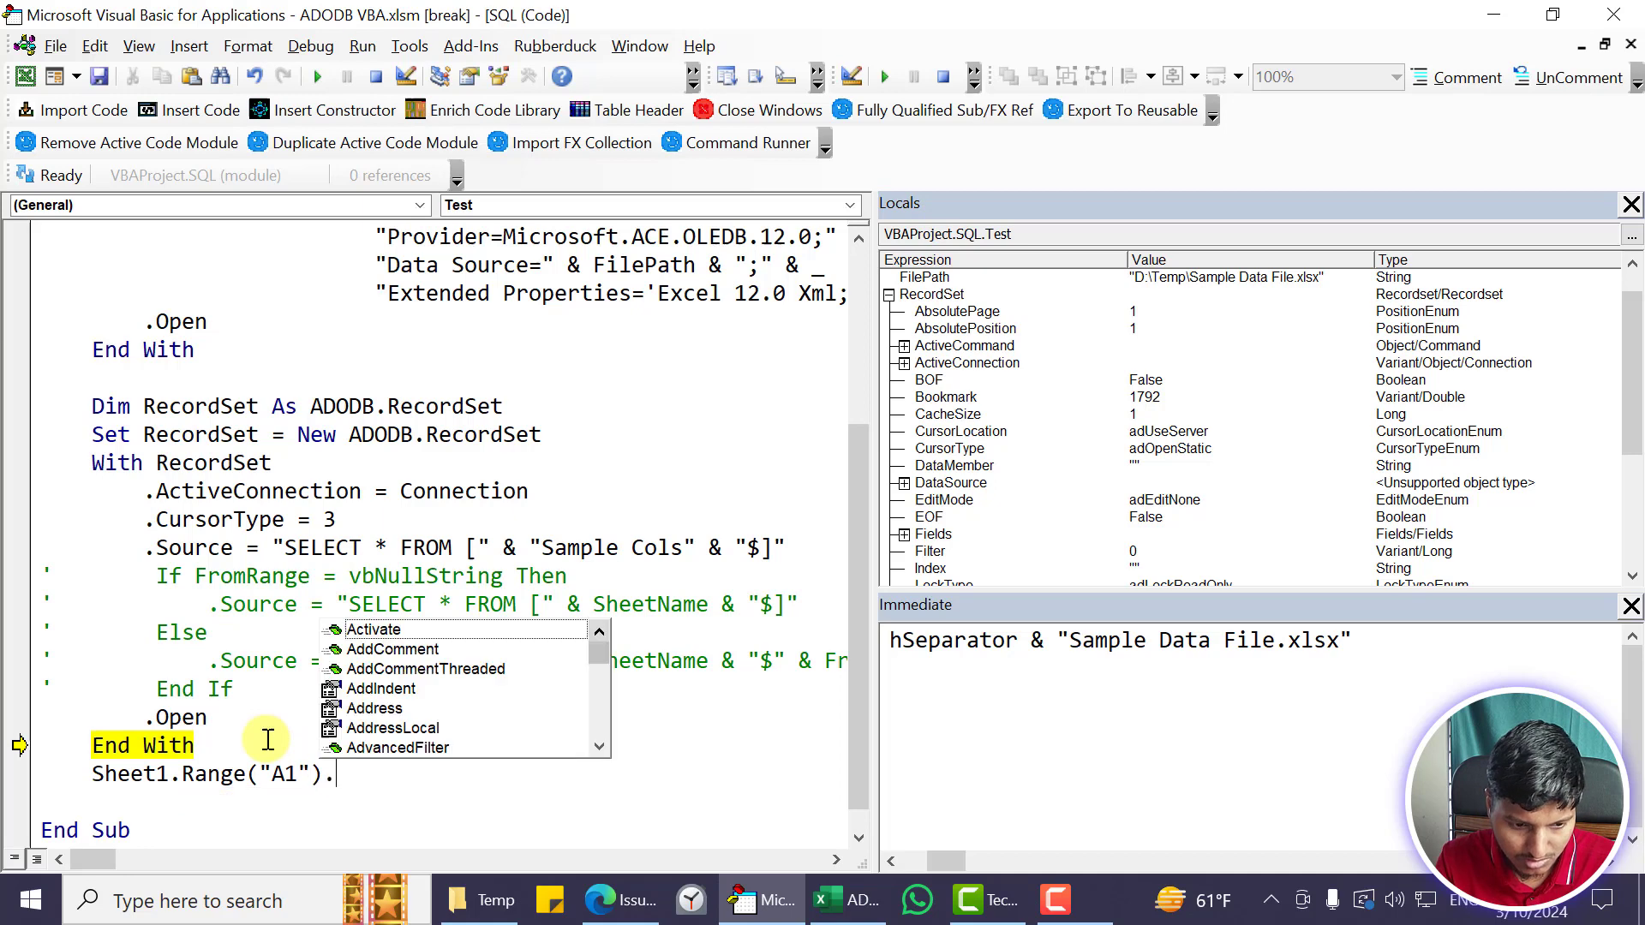
type("CopyFromRecordset")
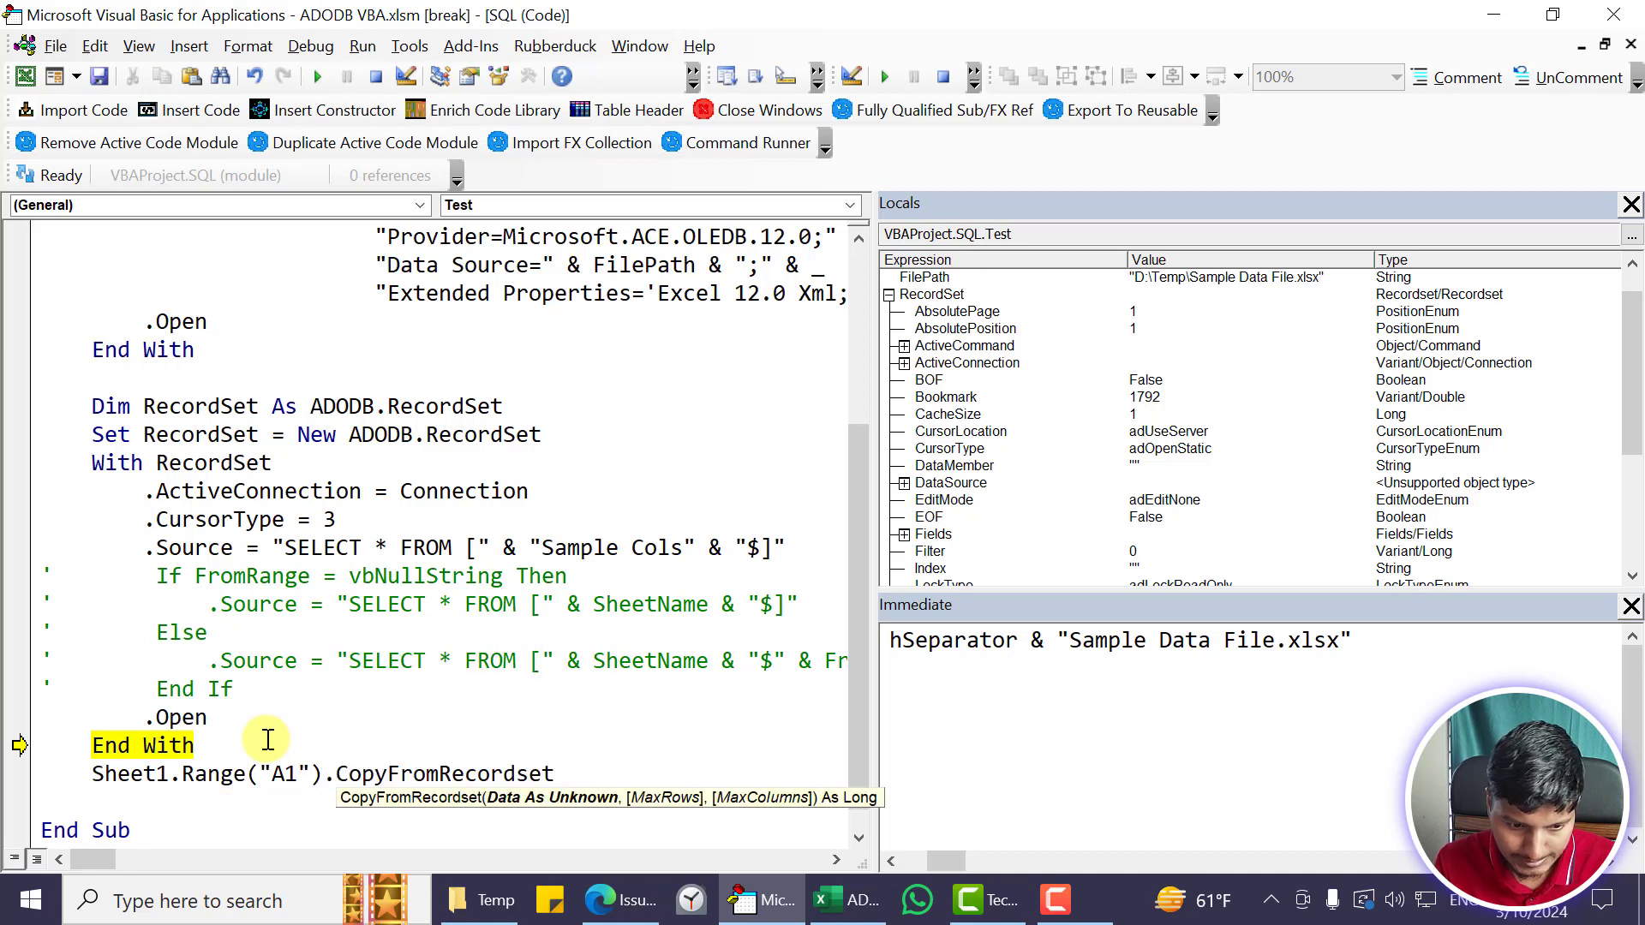
type("RE")
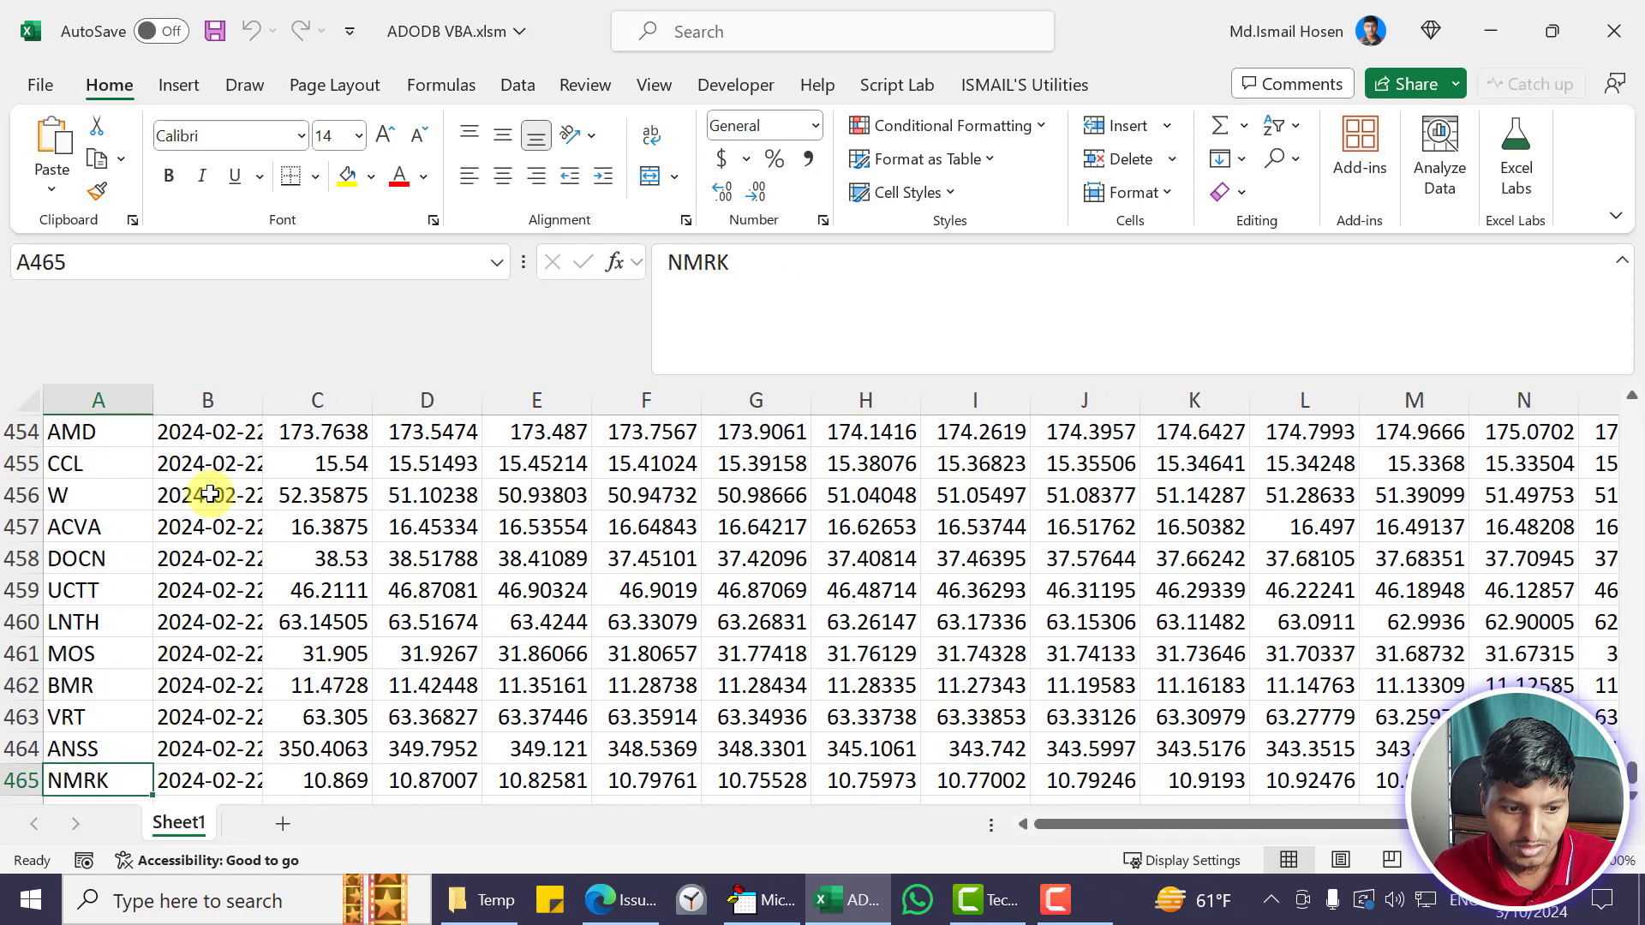
key("ctrl+Home")
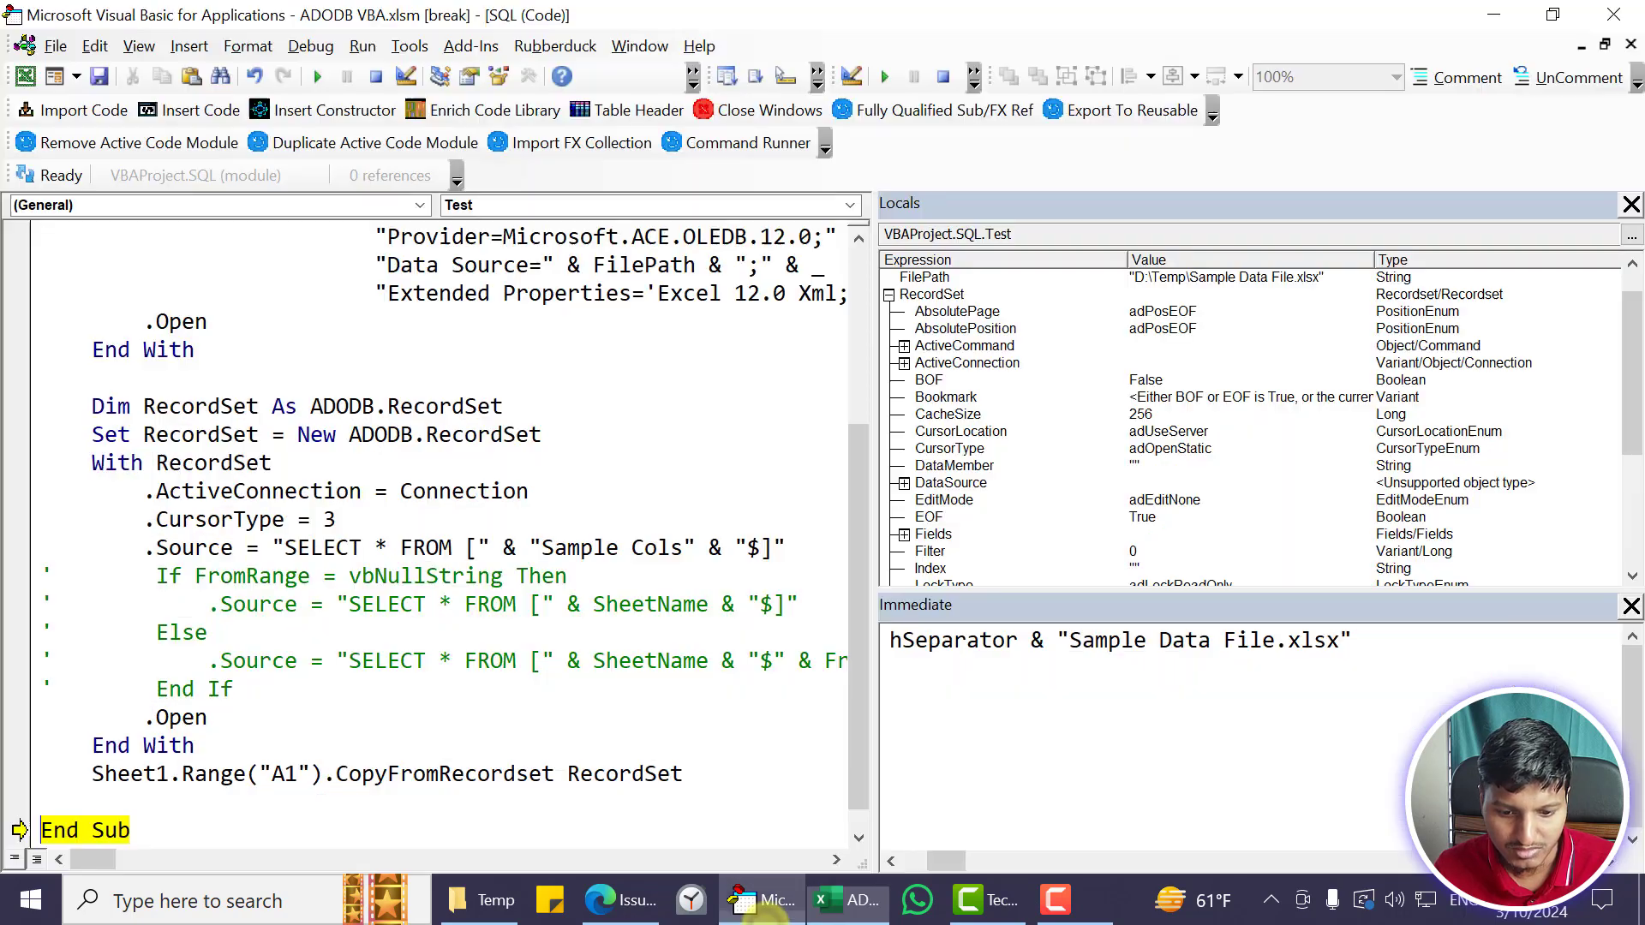
Append the 466-row, 16-column limits to CopyFromRecordset, reset the paused macro and select that line
type(",")
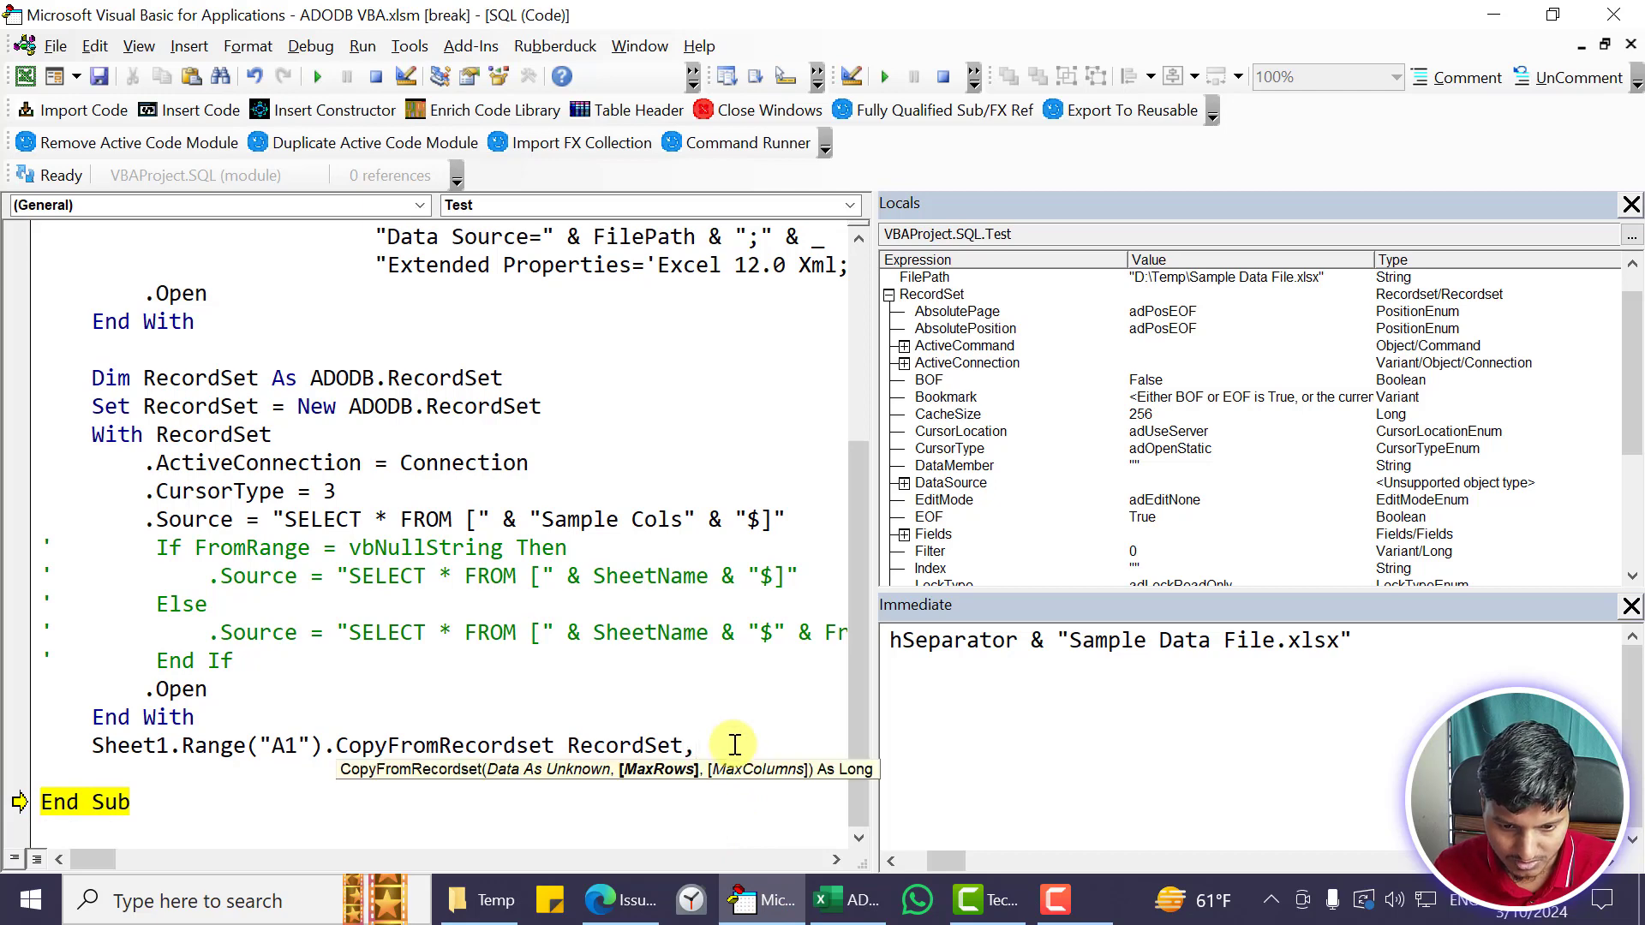
type("466, 16")
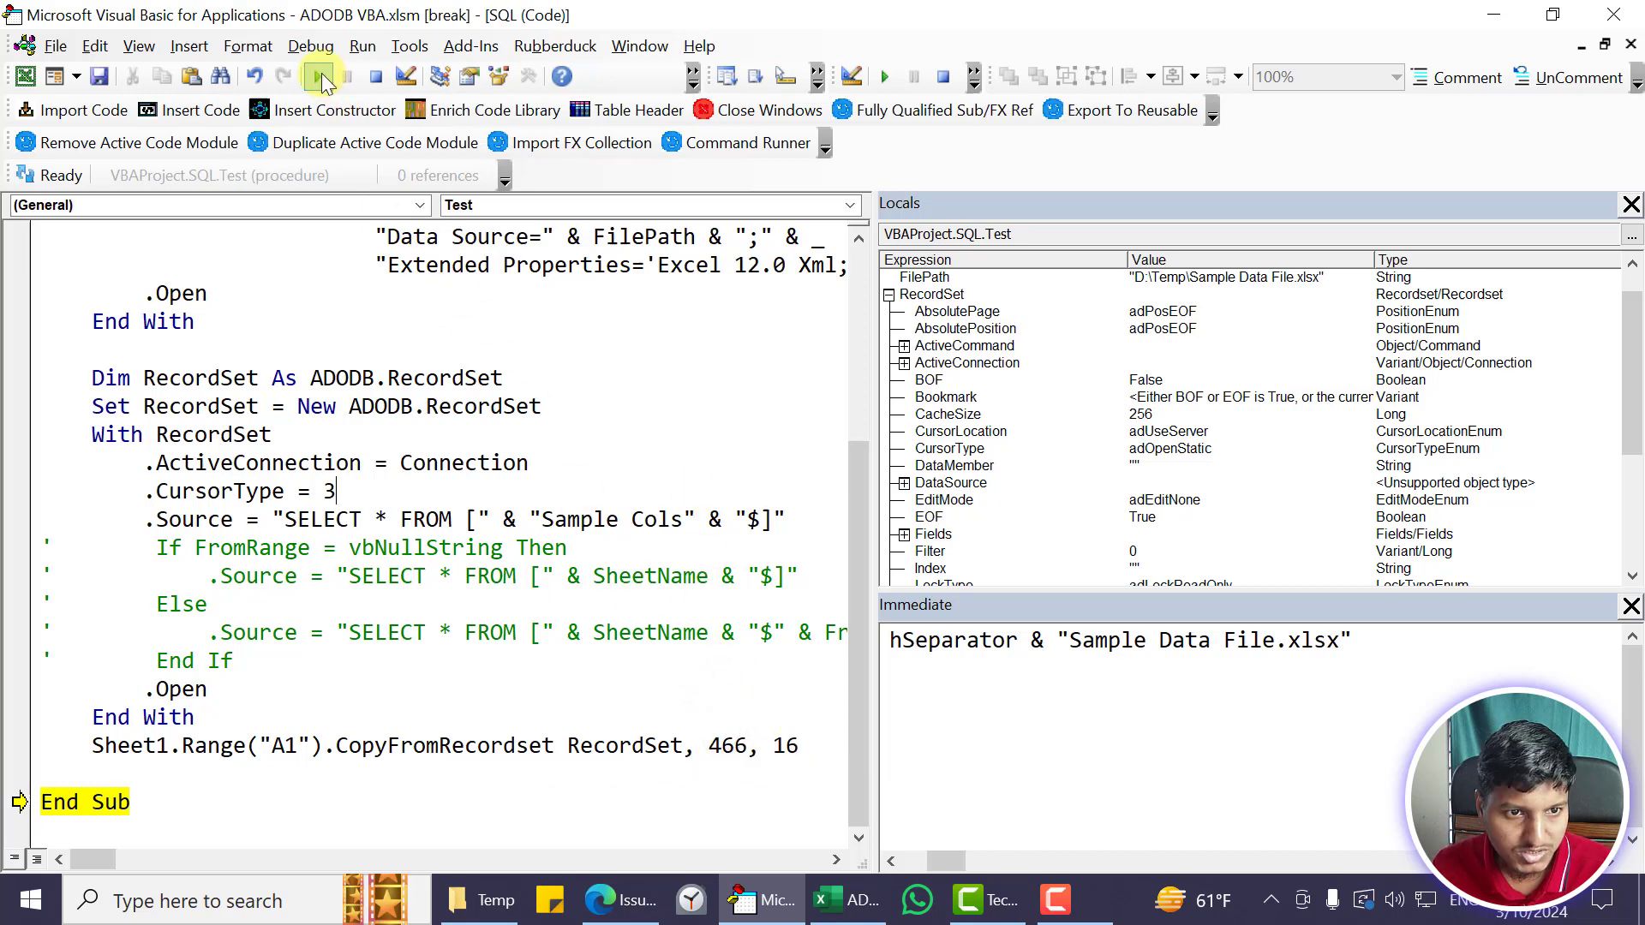
left_click(344, 76)
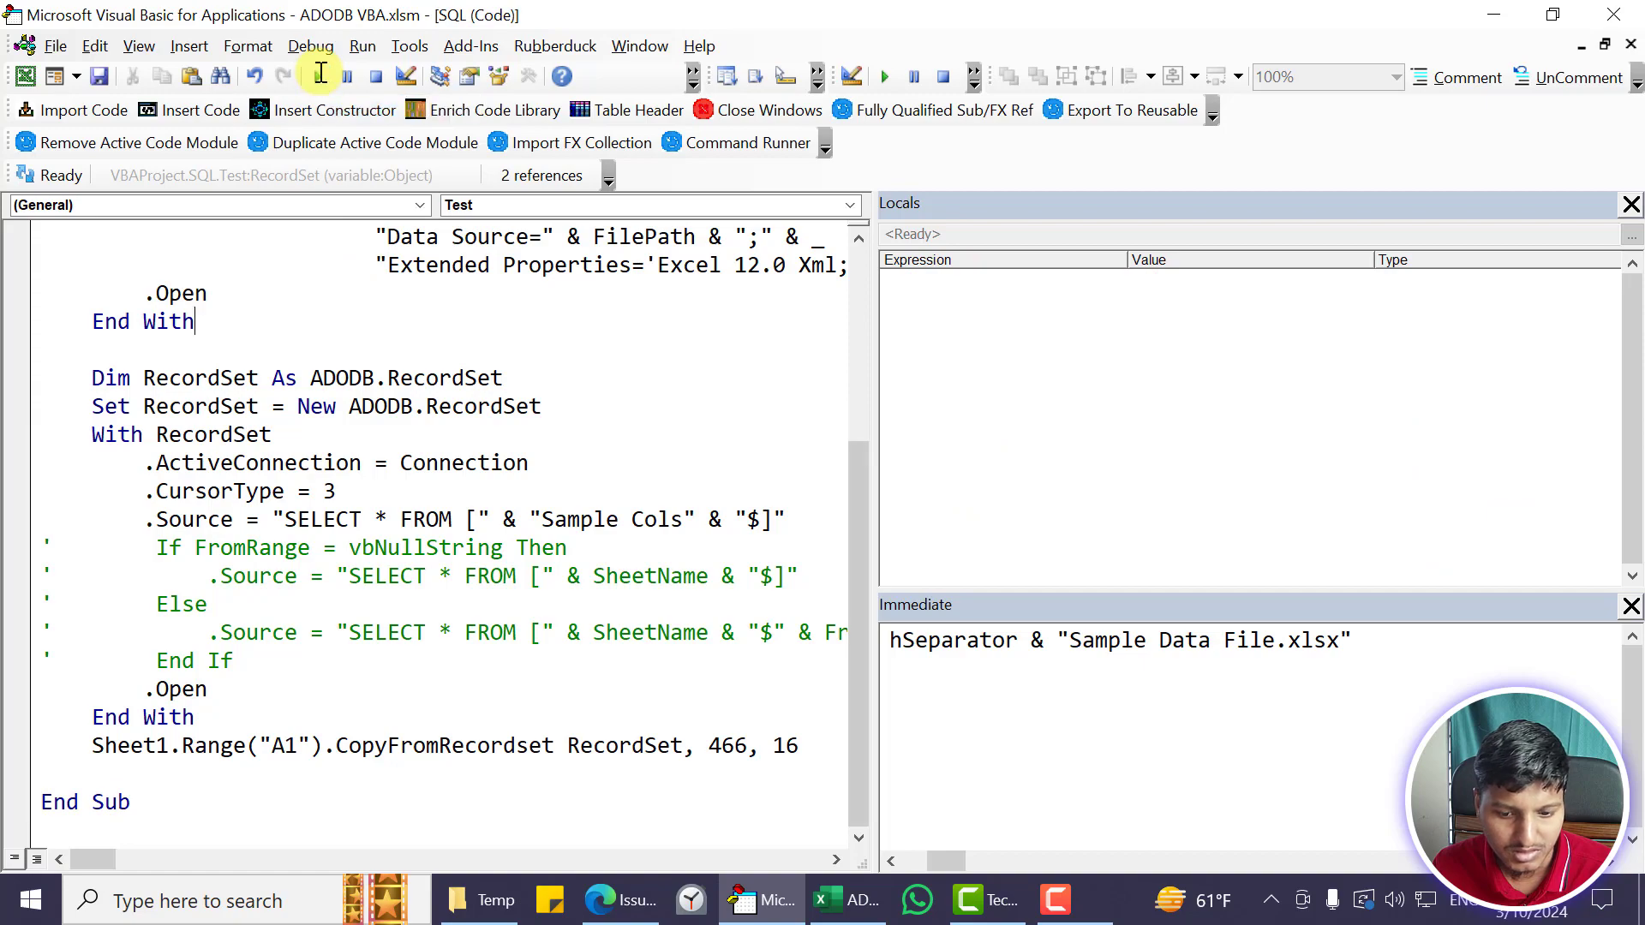
left_click(836, 899)
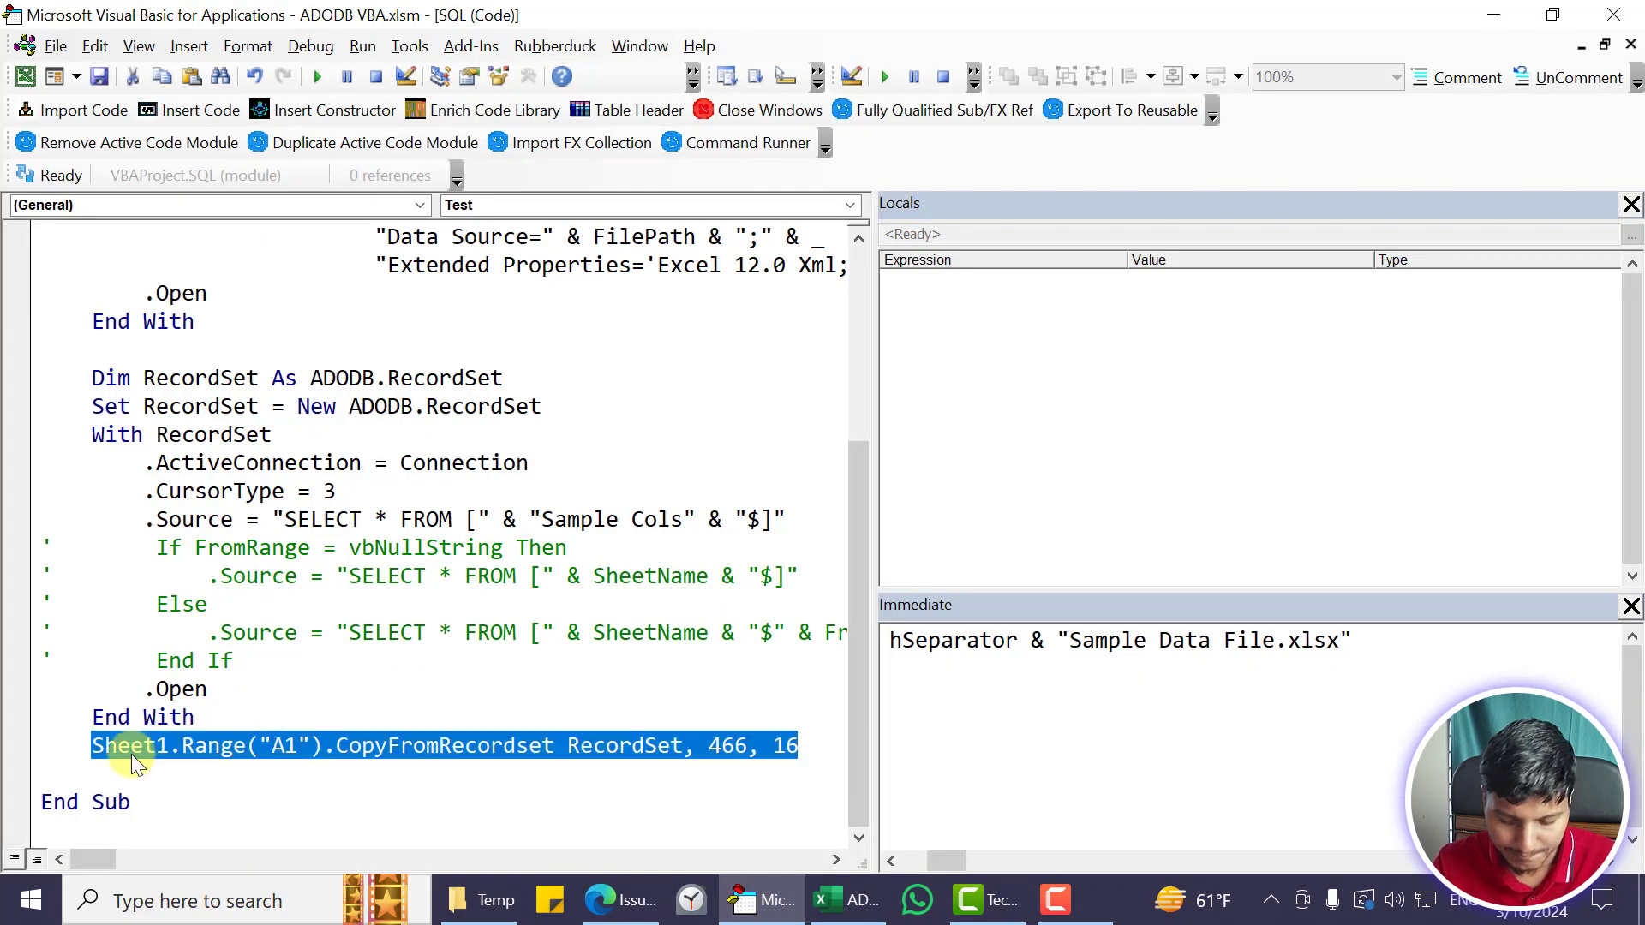
Delete the CopyFromRecordset line and jump to FXCollection's ReadFromClosedWorkbook function
key("Delete")
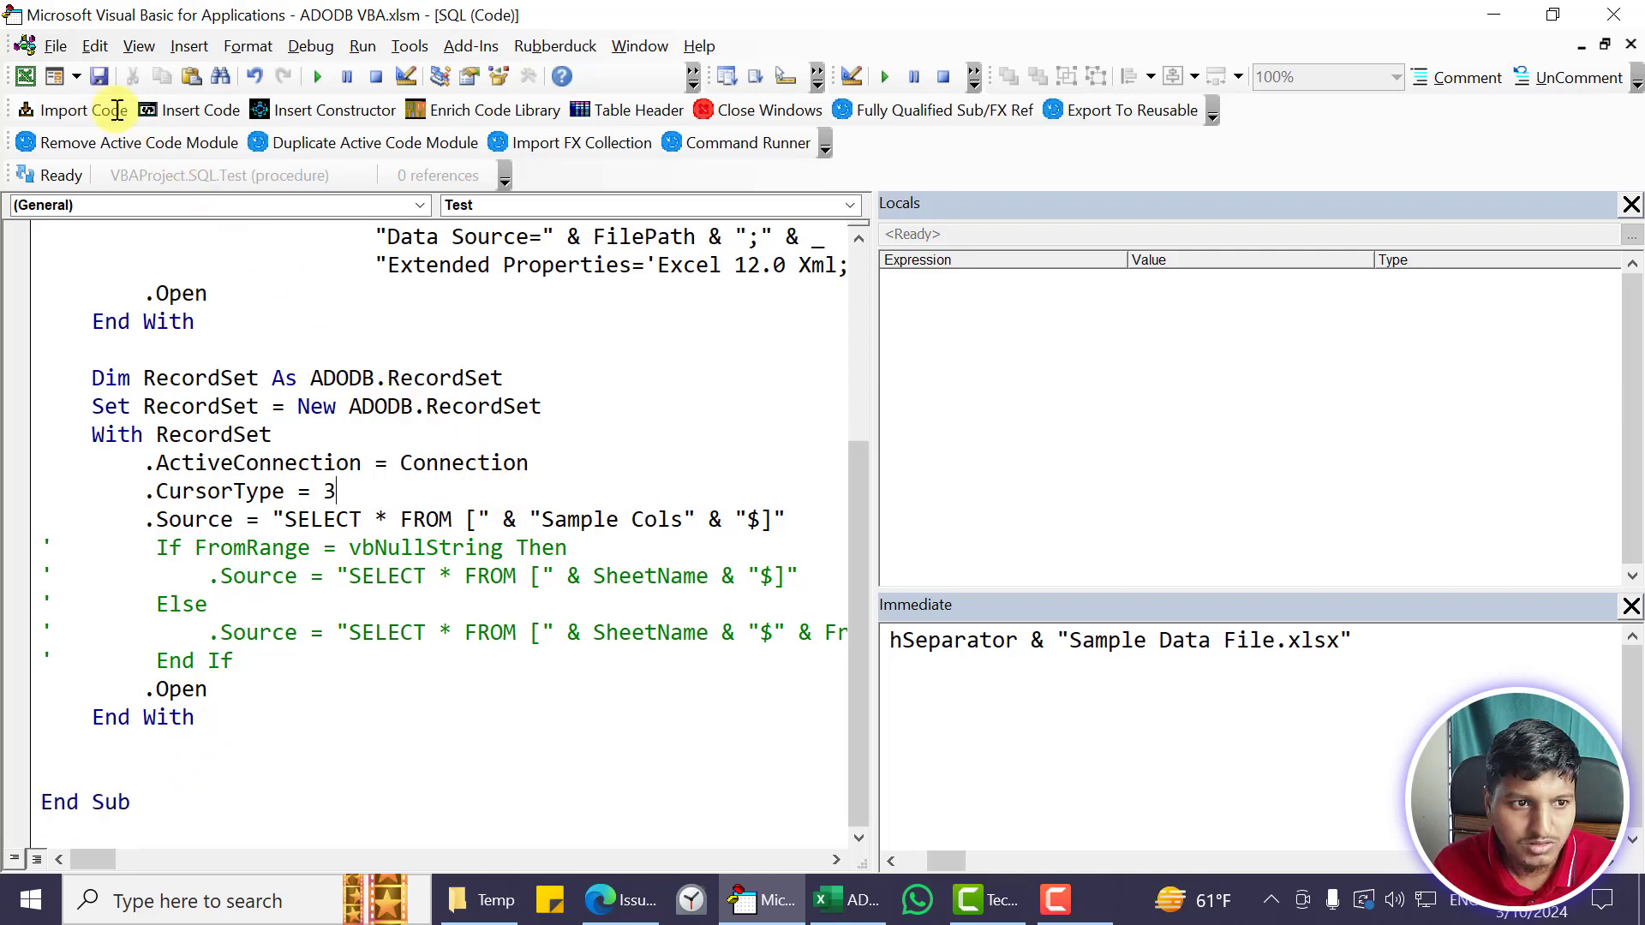
mouse_move(747, 142)
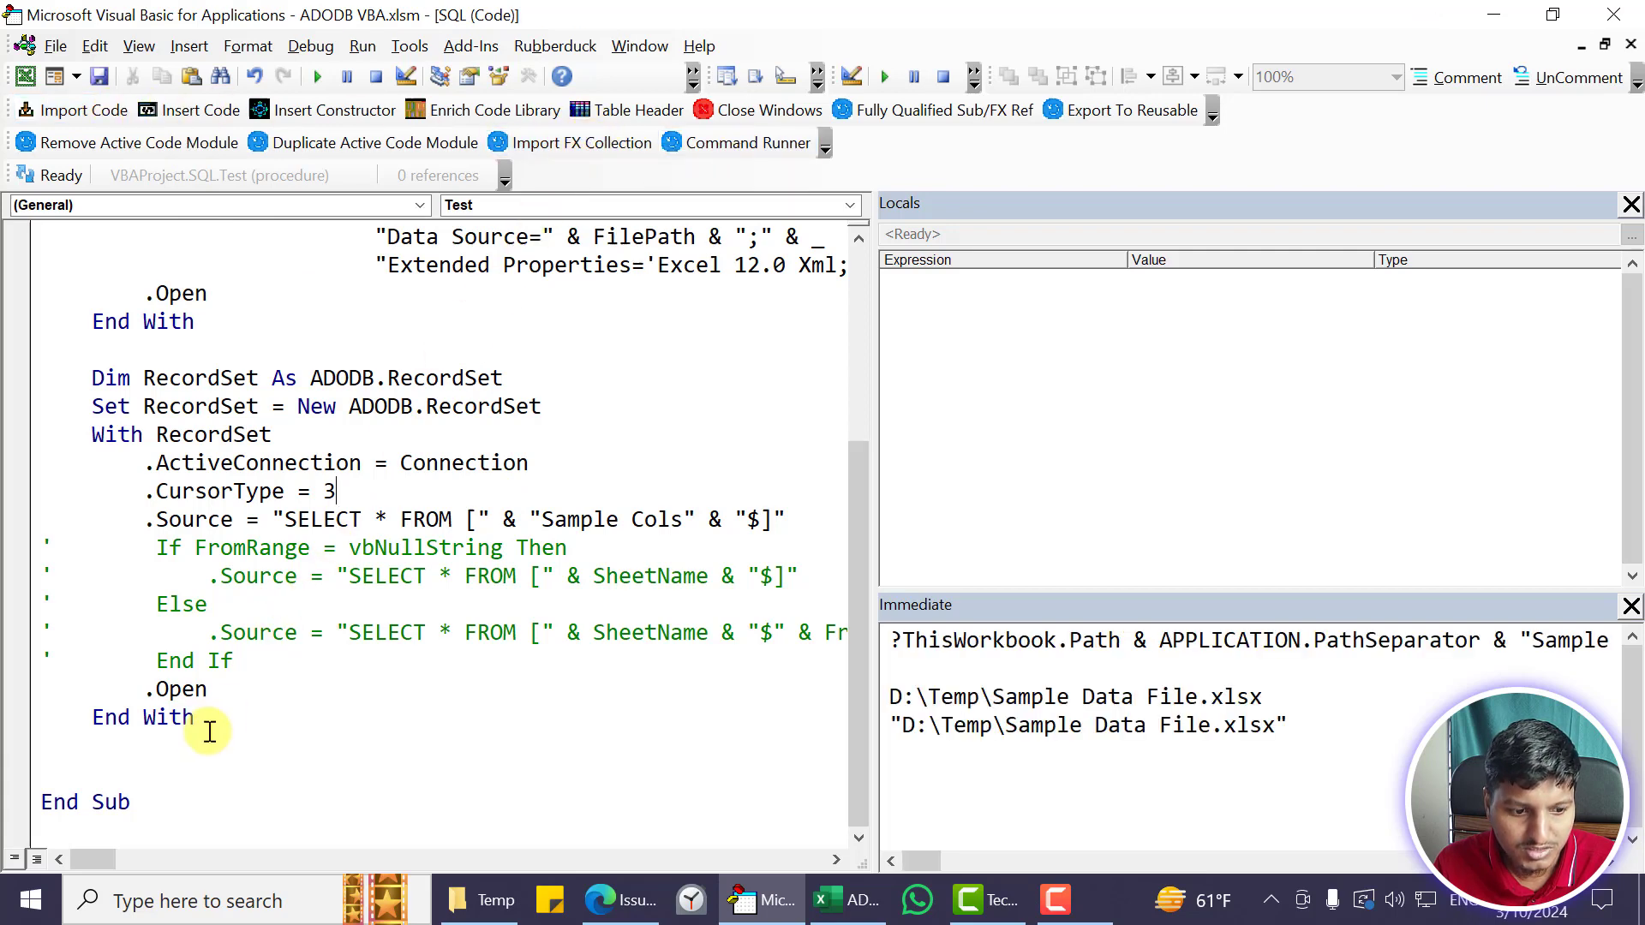
type("RECORDS")
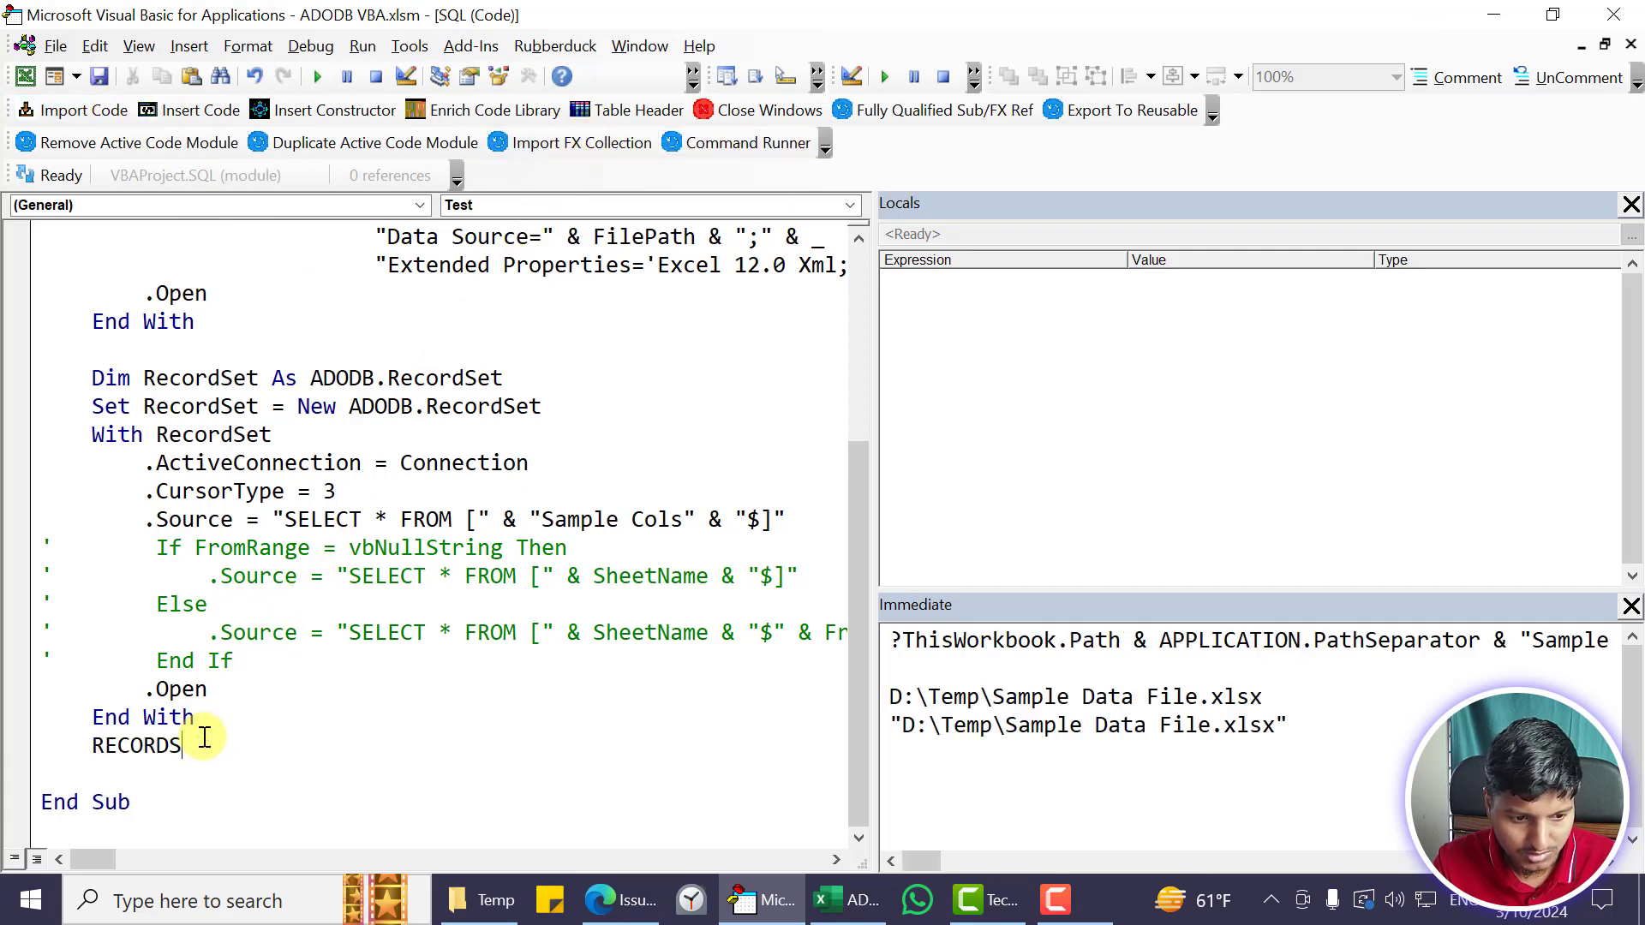
type("FXCollection.RE")
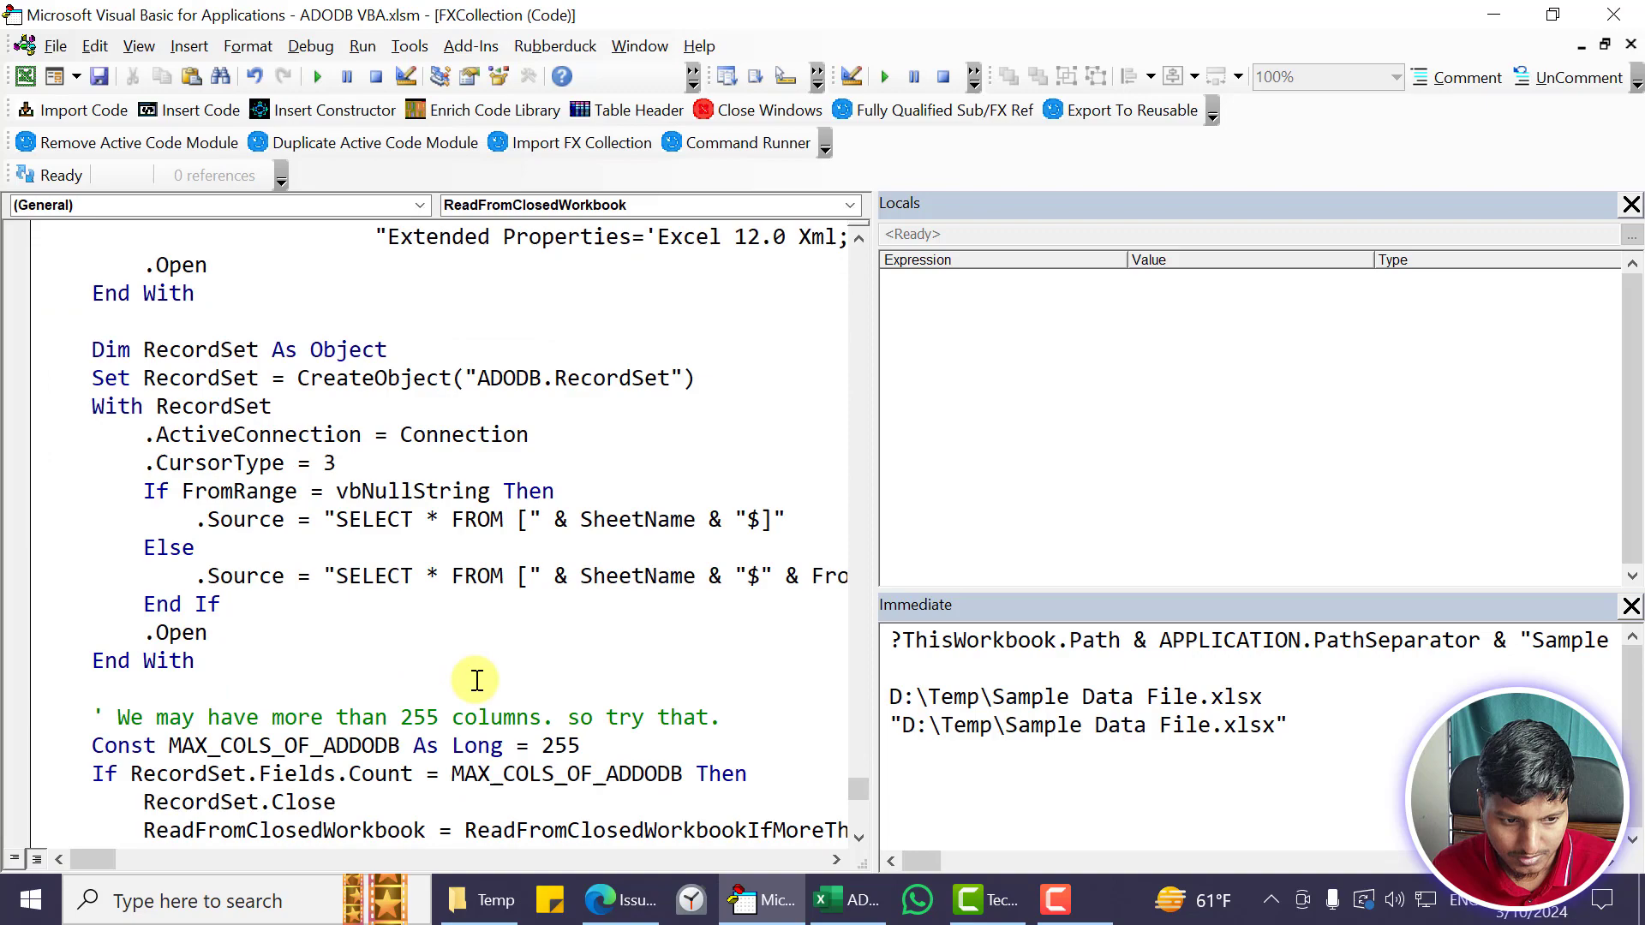
Copy RecordSetTo2DArray from FXCollection and switch to the ADODB VBA.xlsm SQL code window to paste it
scroll("down", 3)
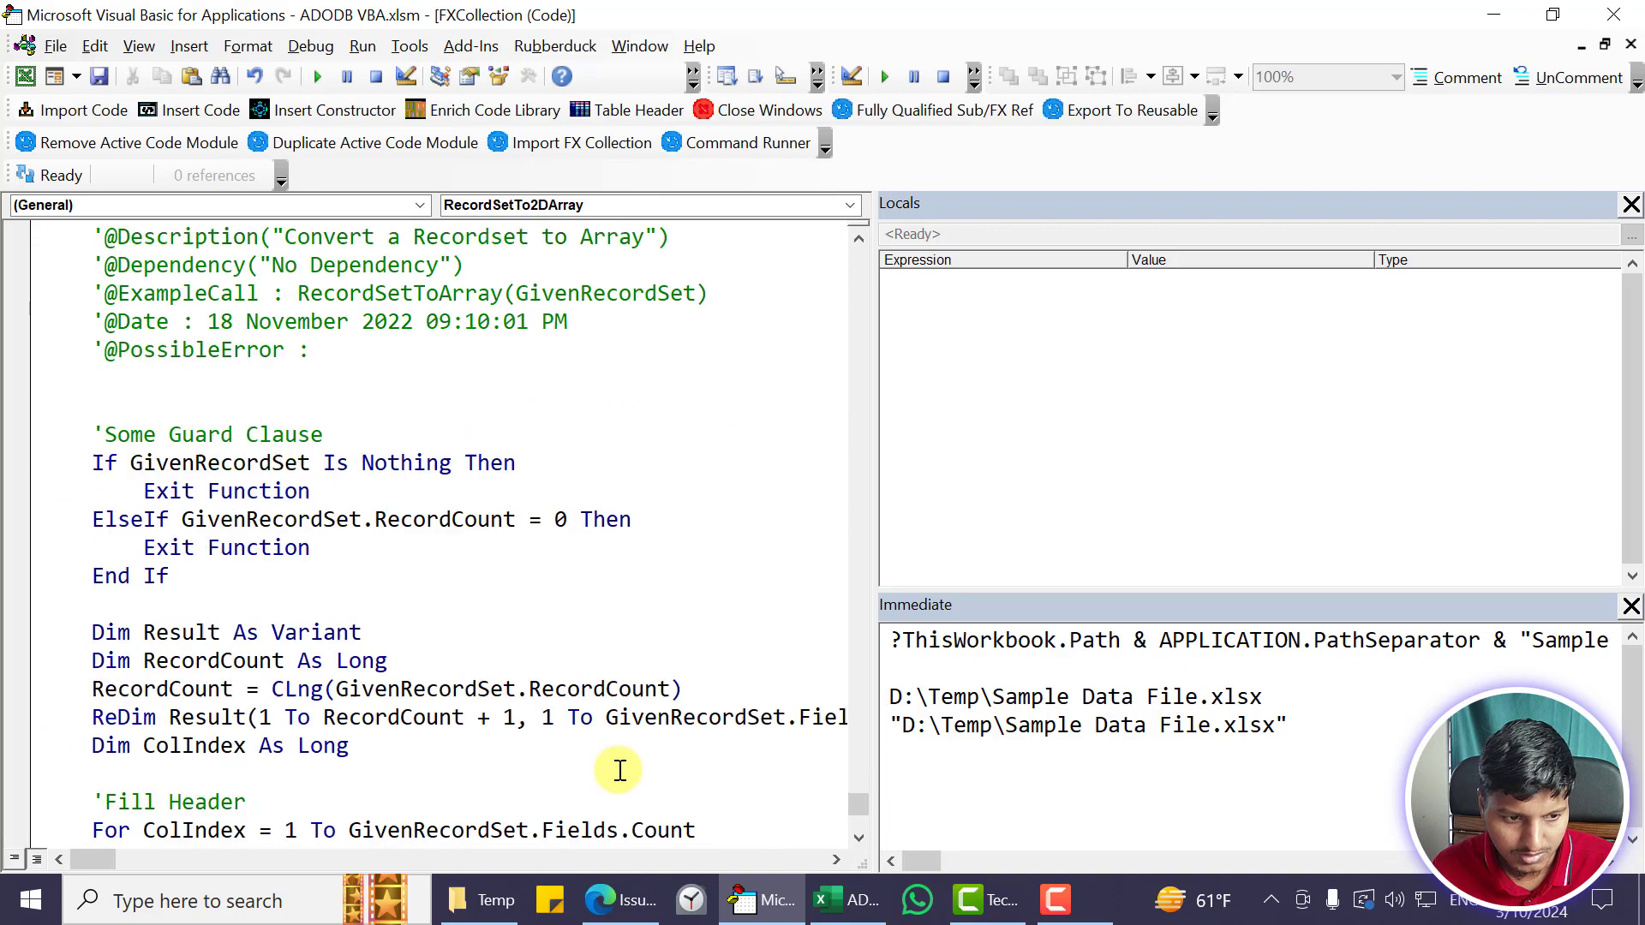
scroll("up", 3)
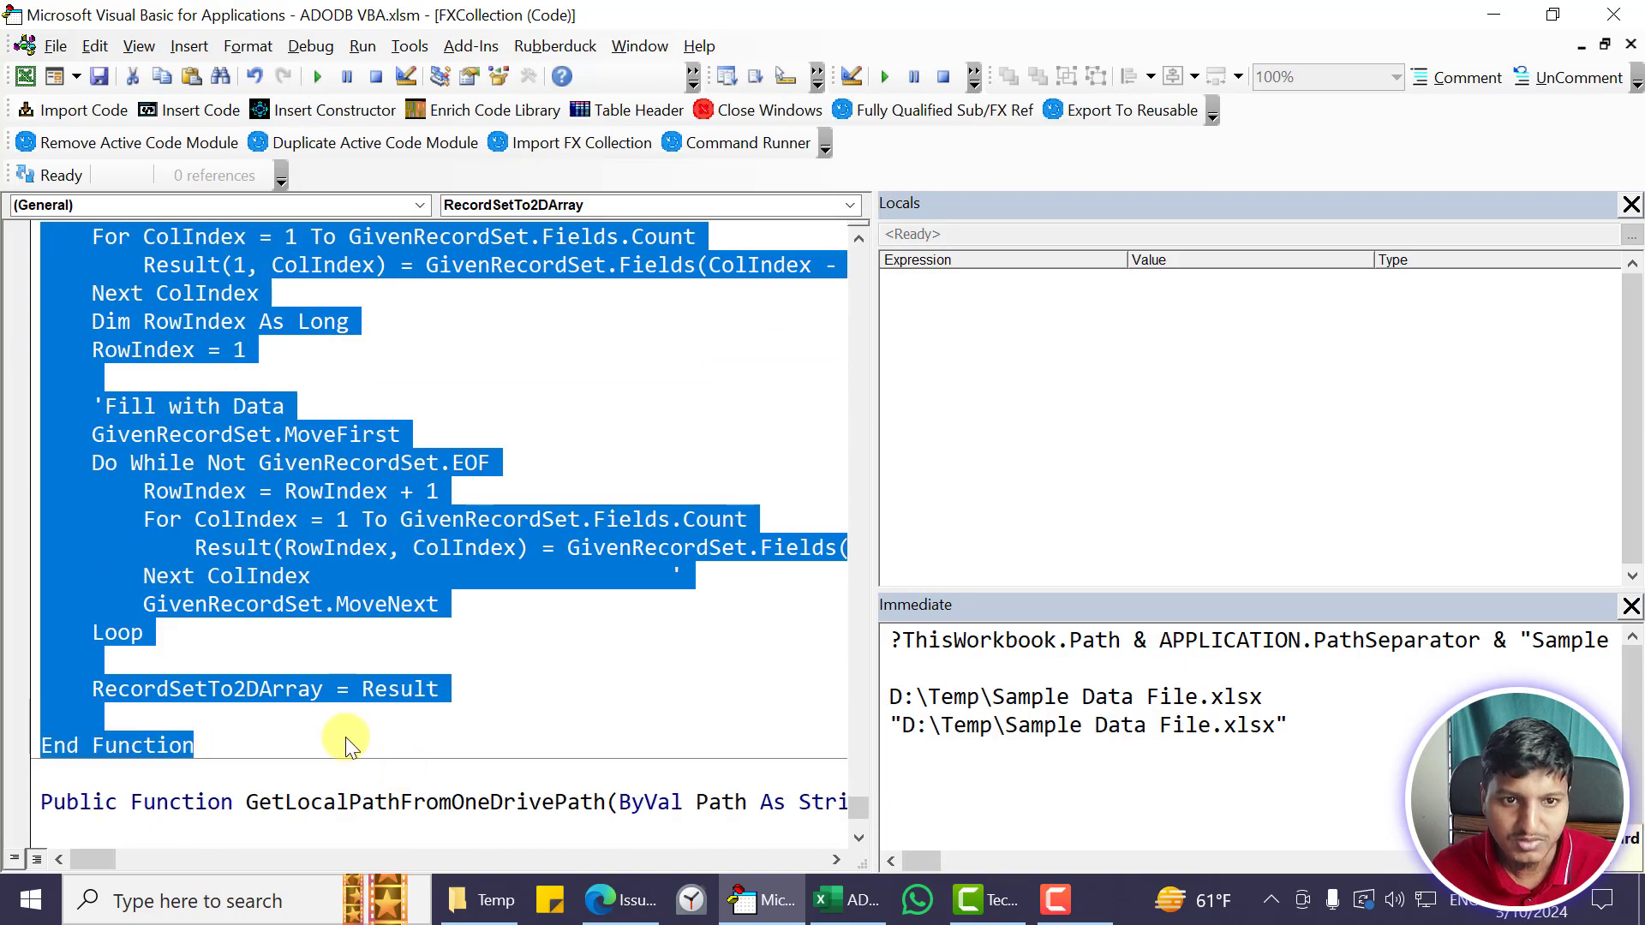
left_click(637, 47)
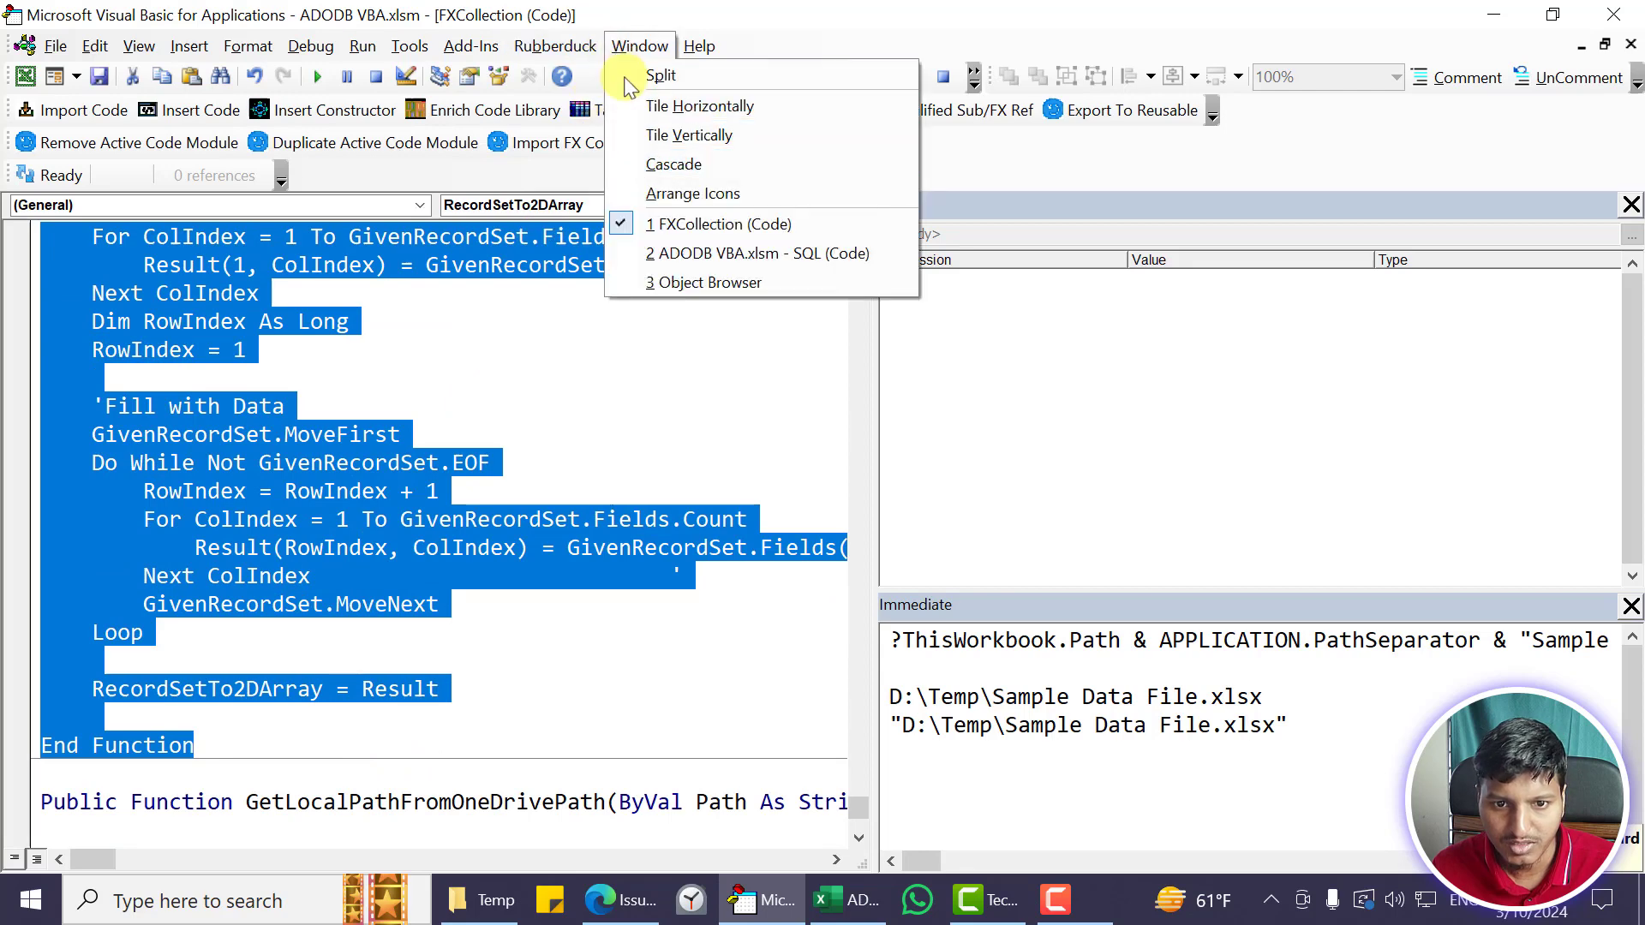
left_click(760, 253)
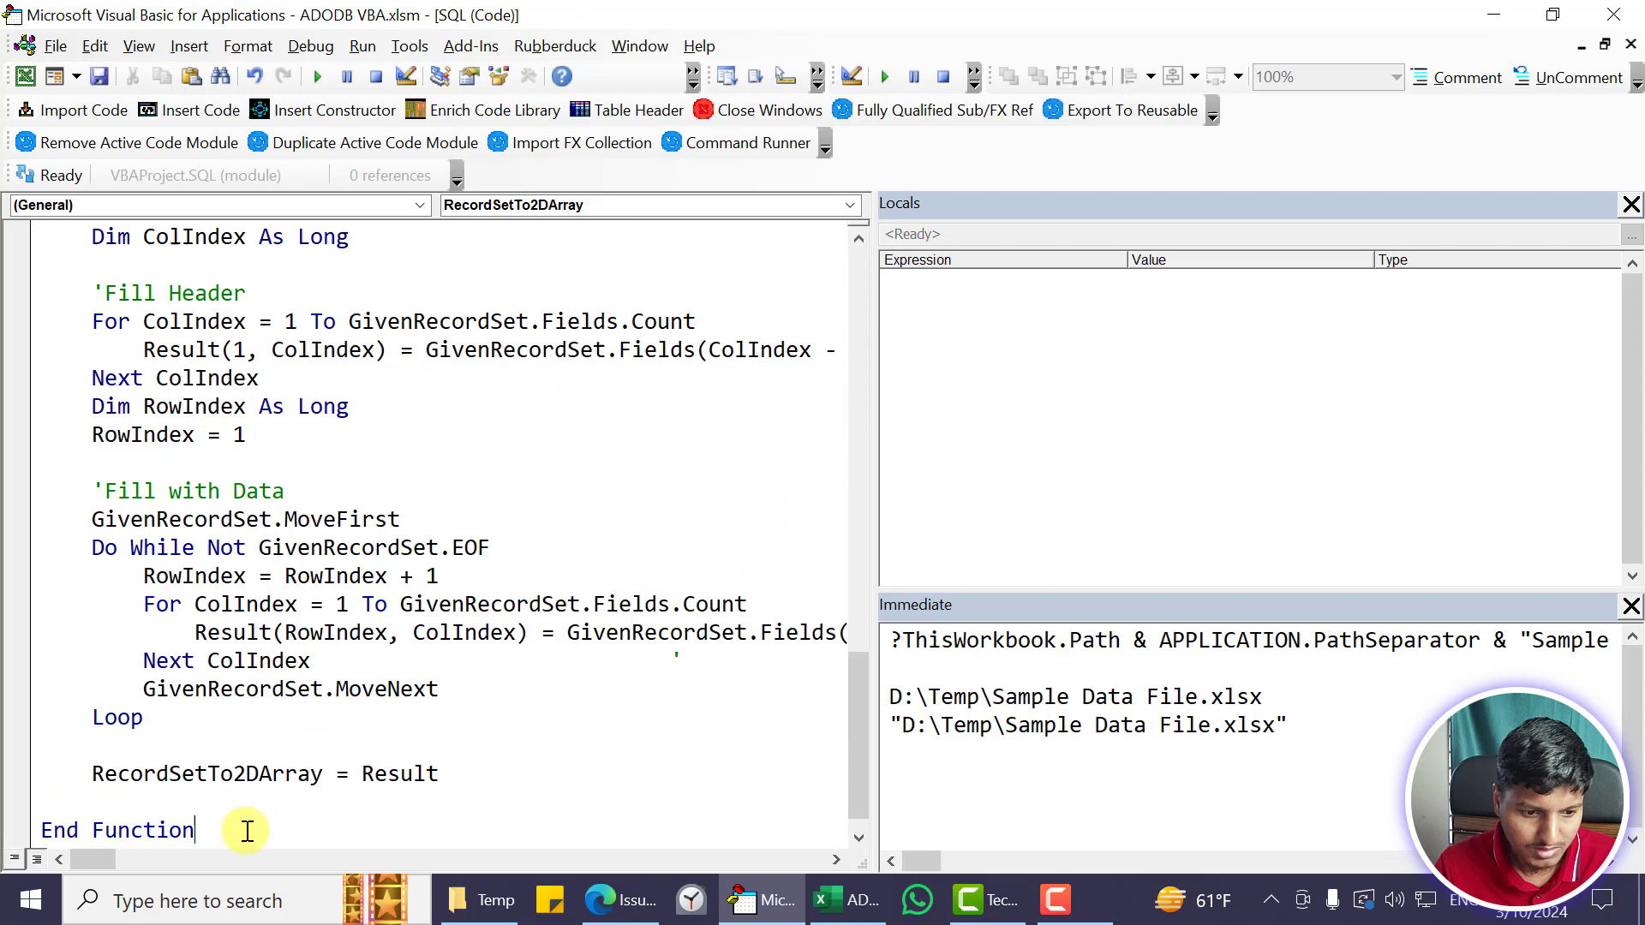
Shrink the Locals and Immediate windows so RecordSetTo2DArray's long lines fit the code pane
scroll("up", 3)
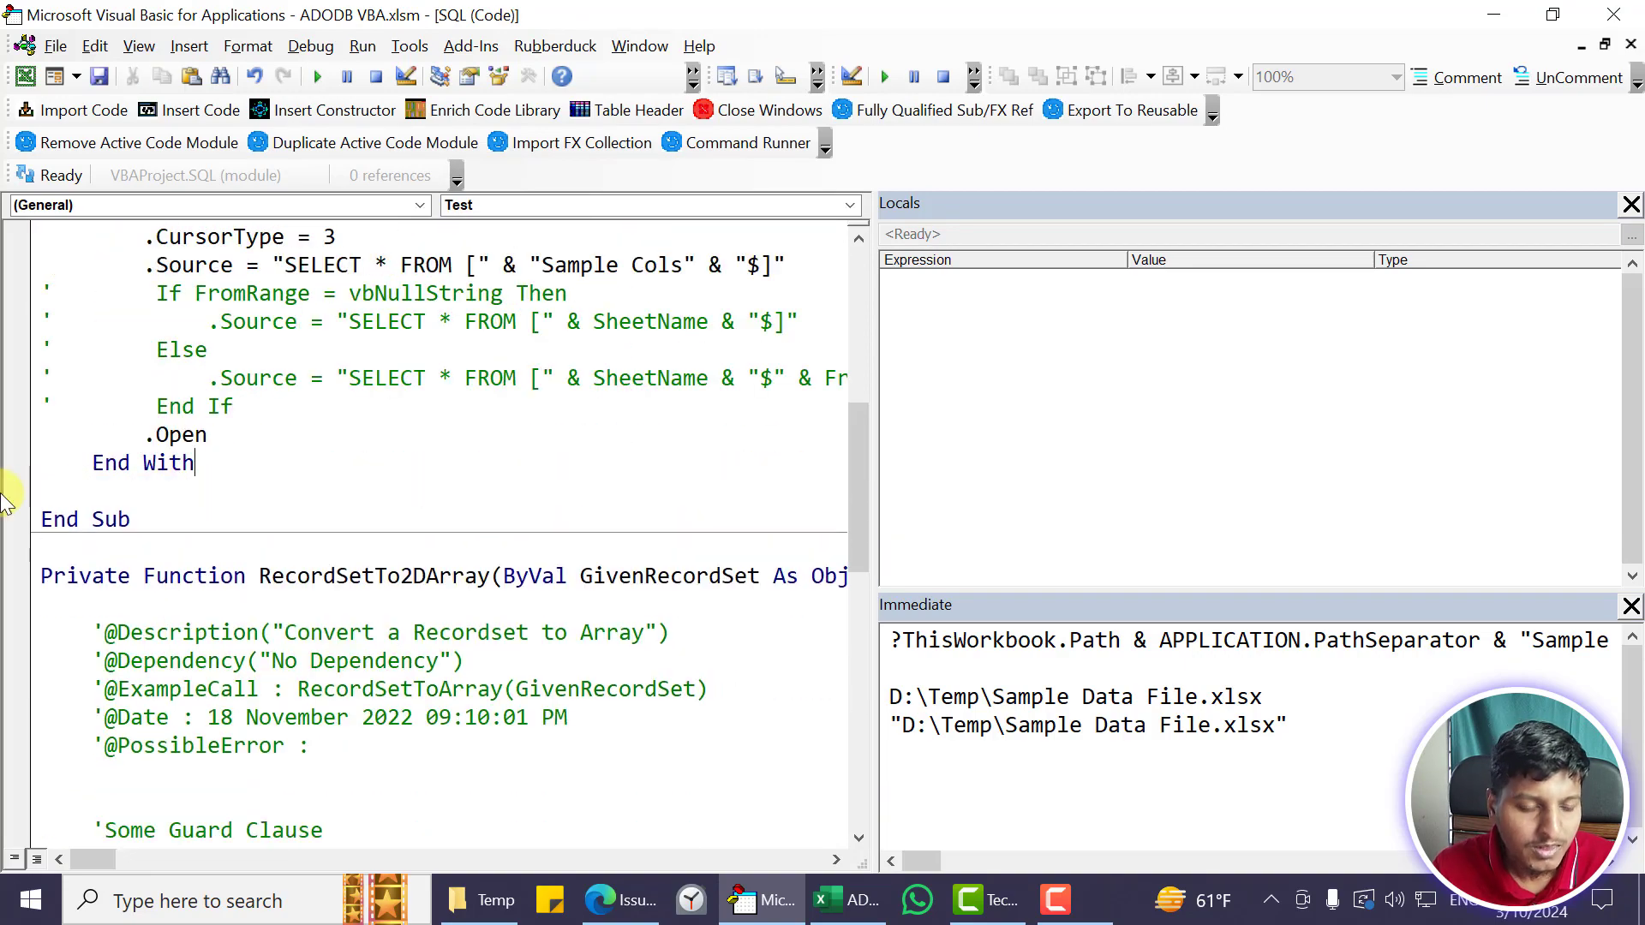
scroll("down", 3)
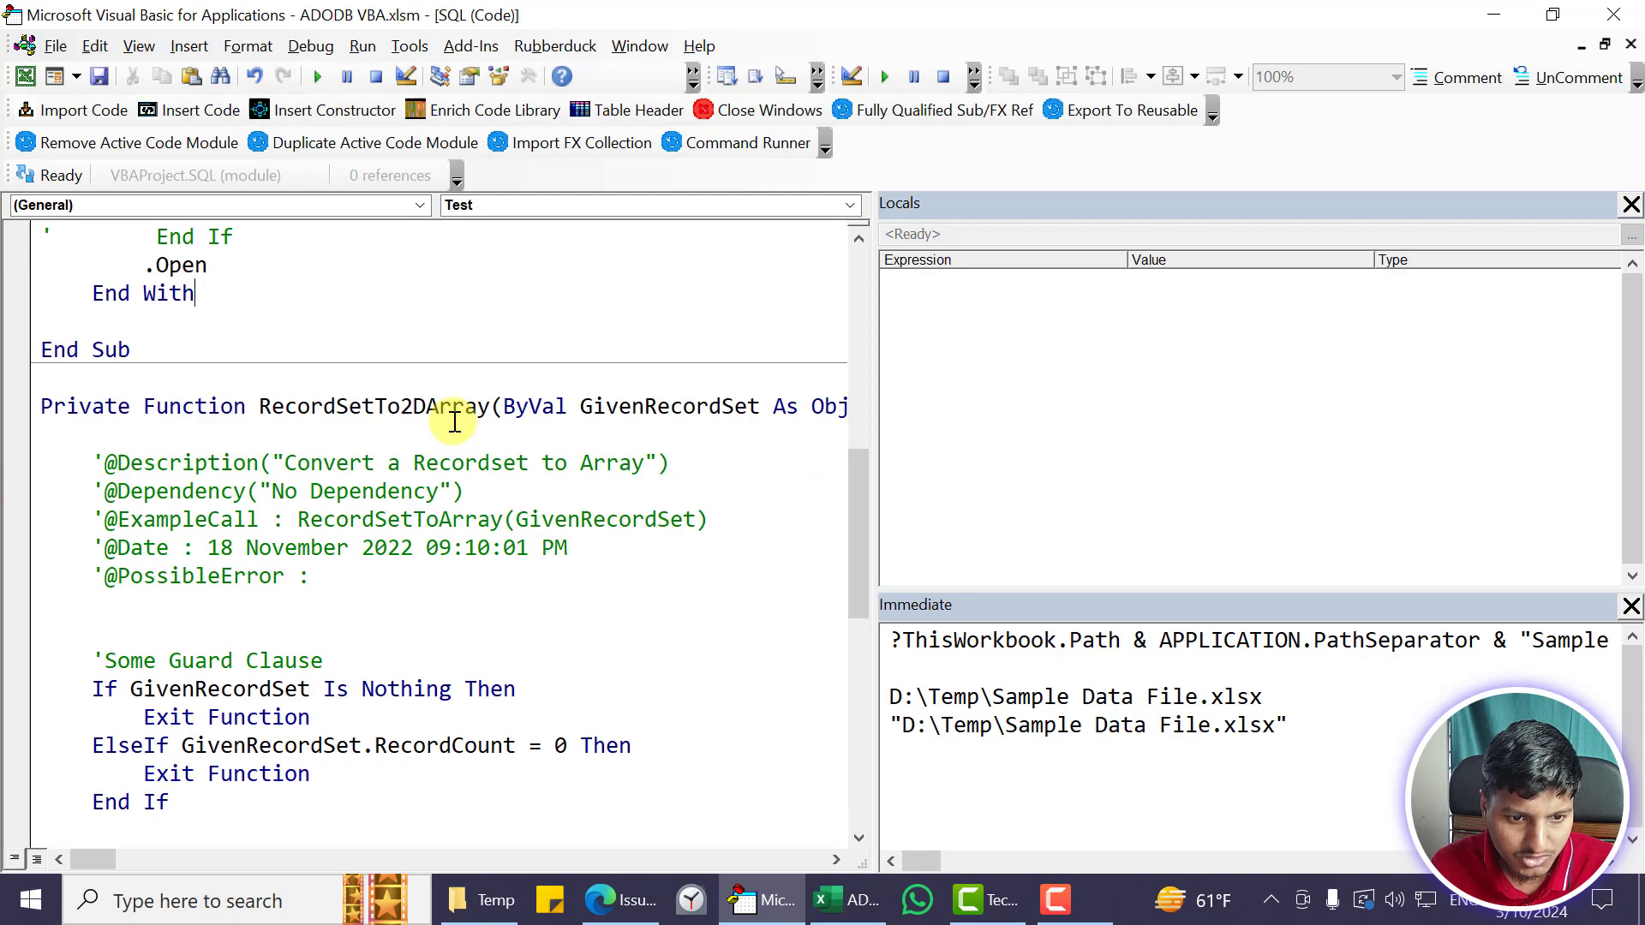
scroll("down", 3)
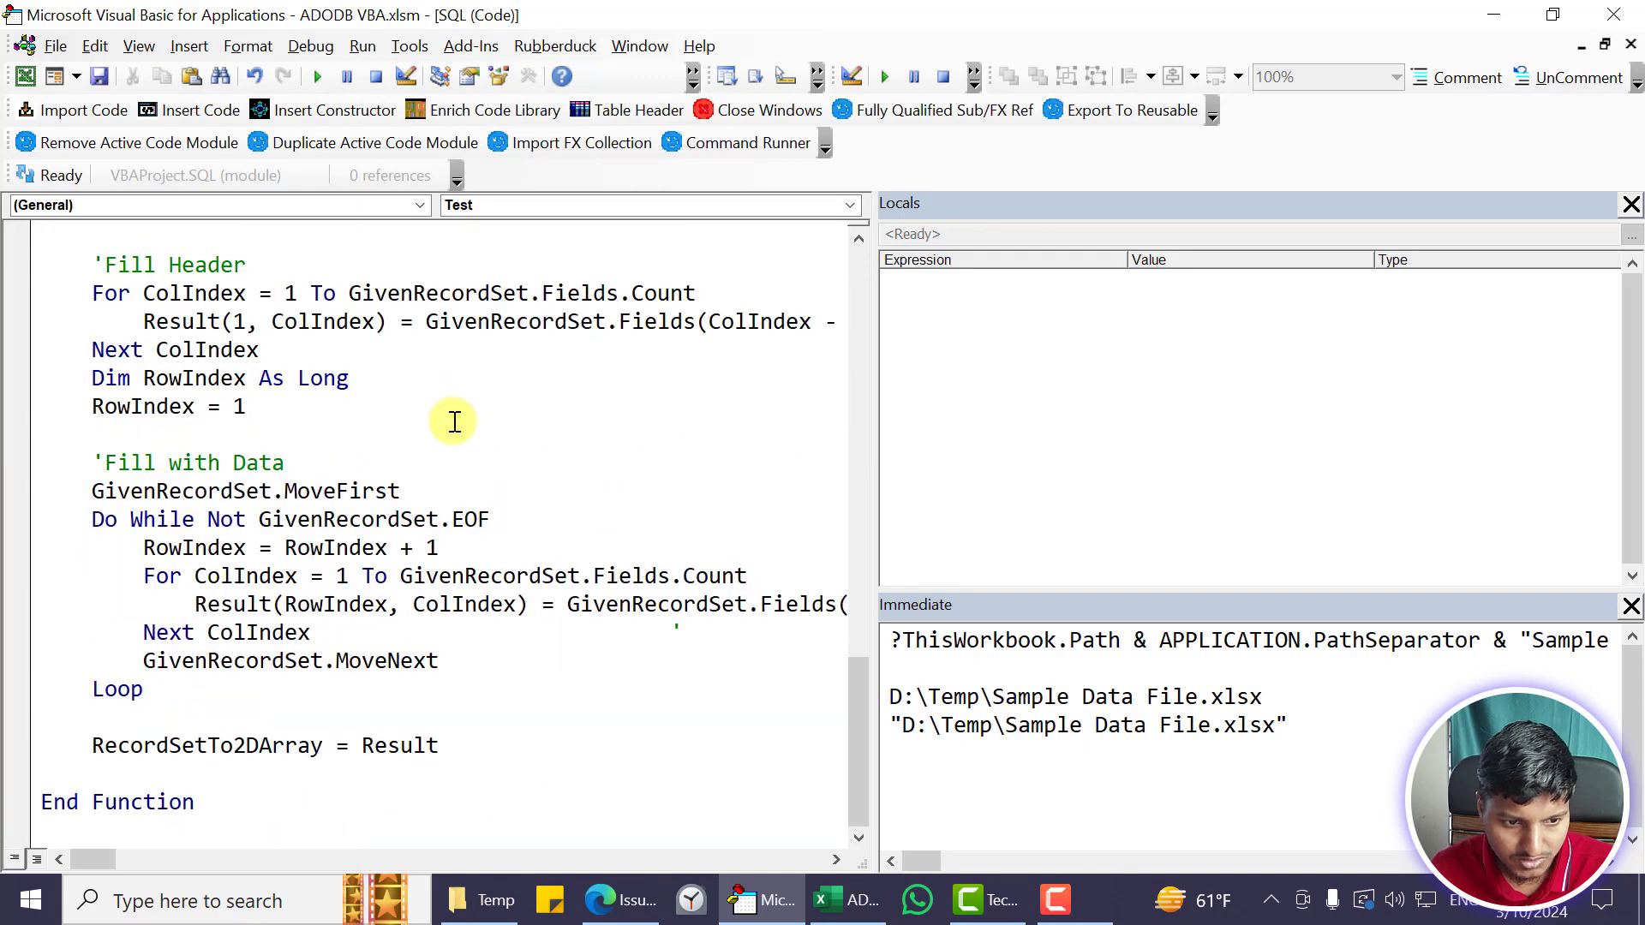
scroll("up", 3)
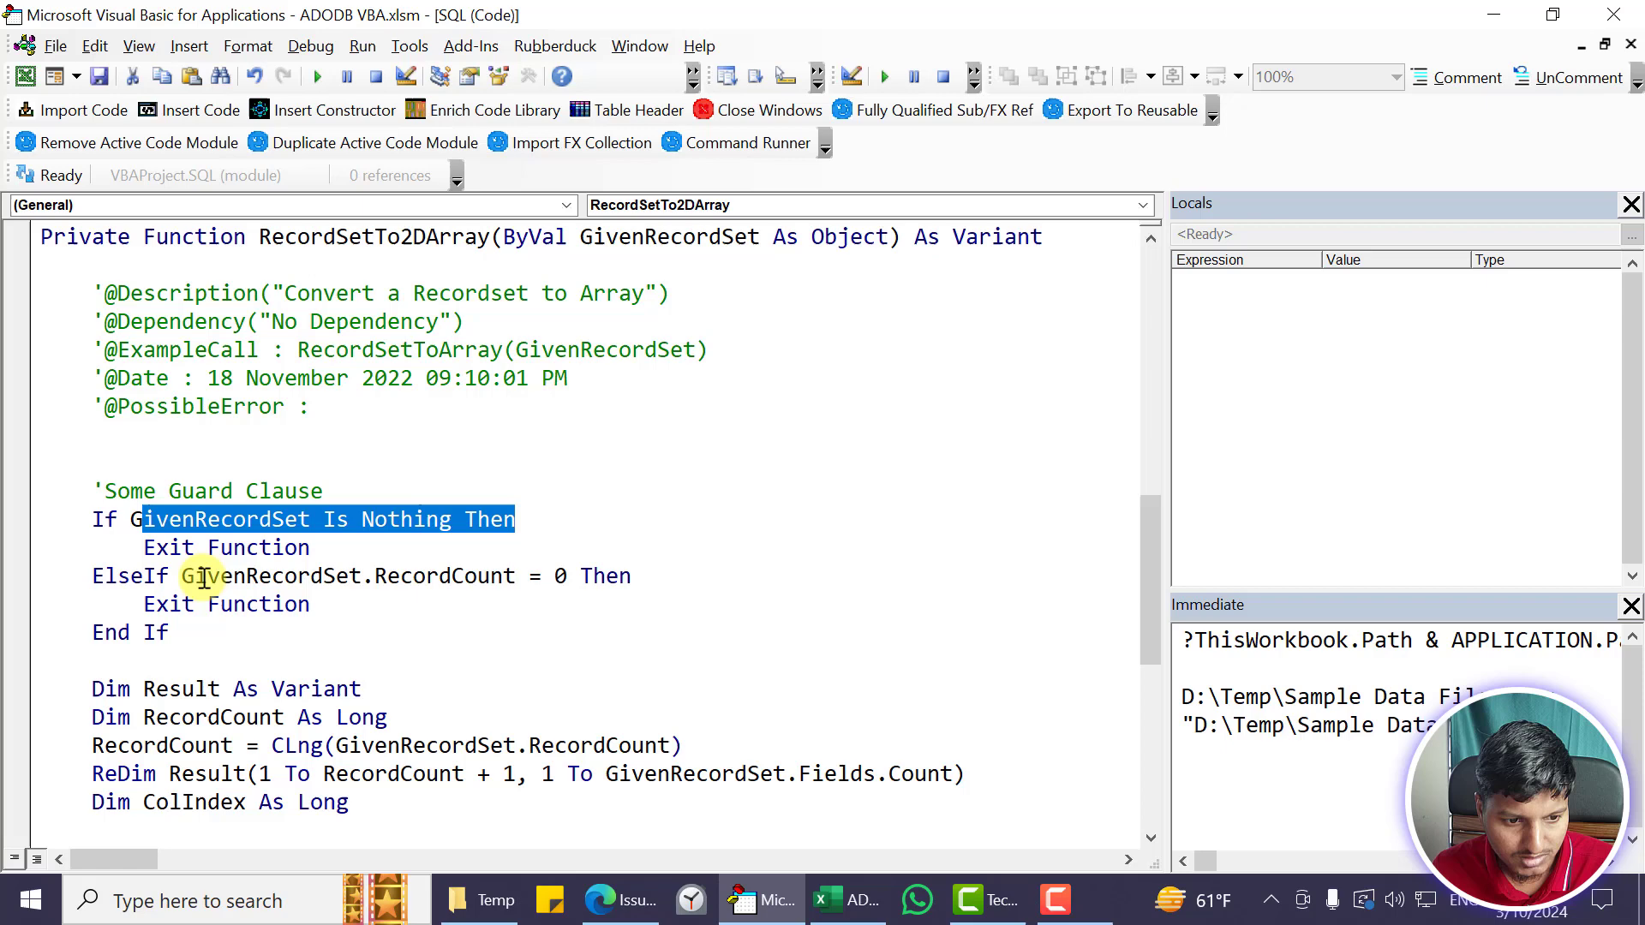
Review the empty-recordset guard, the RecordCount assignment and the extra header row in the ReDim size
left_click(681, 576)
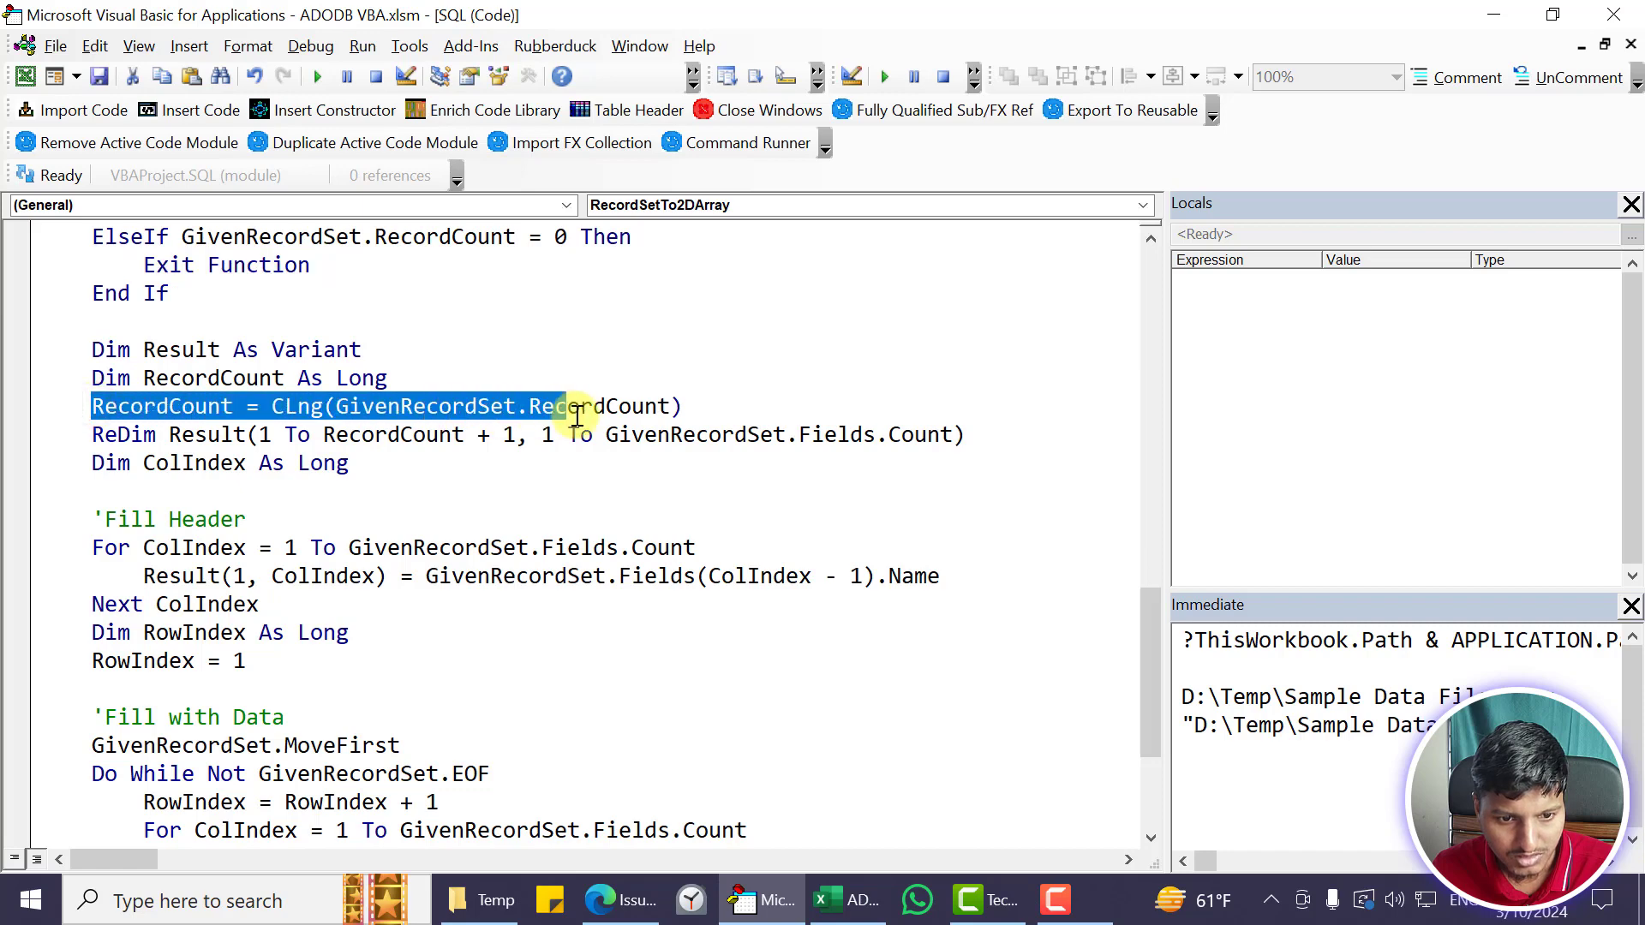
left_click(512, 434)
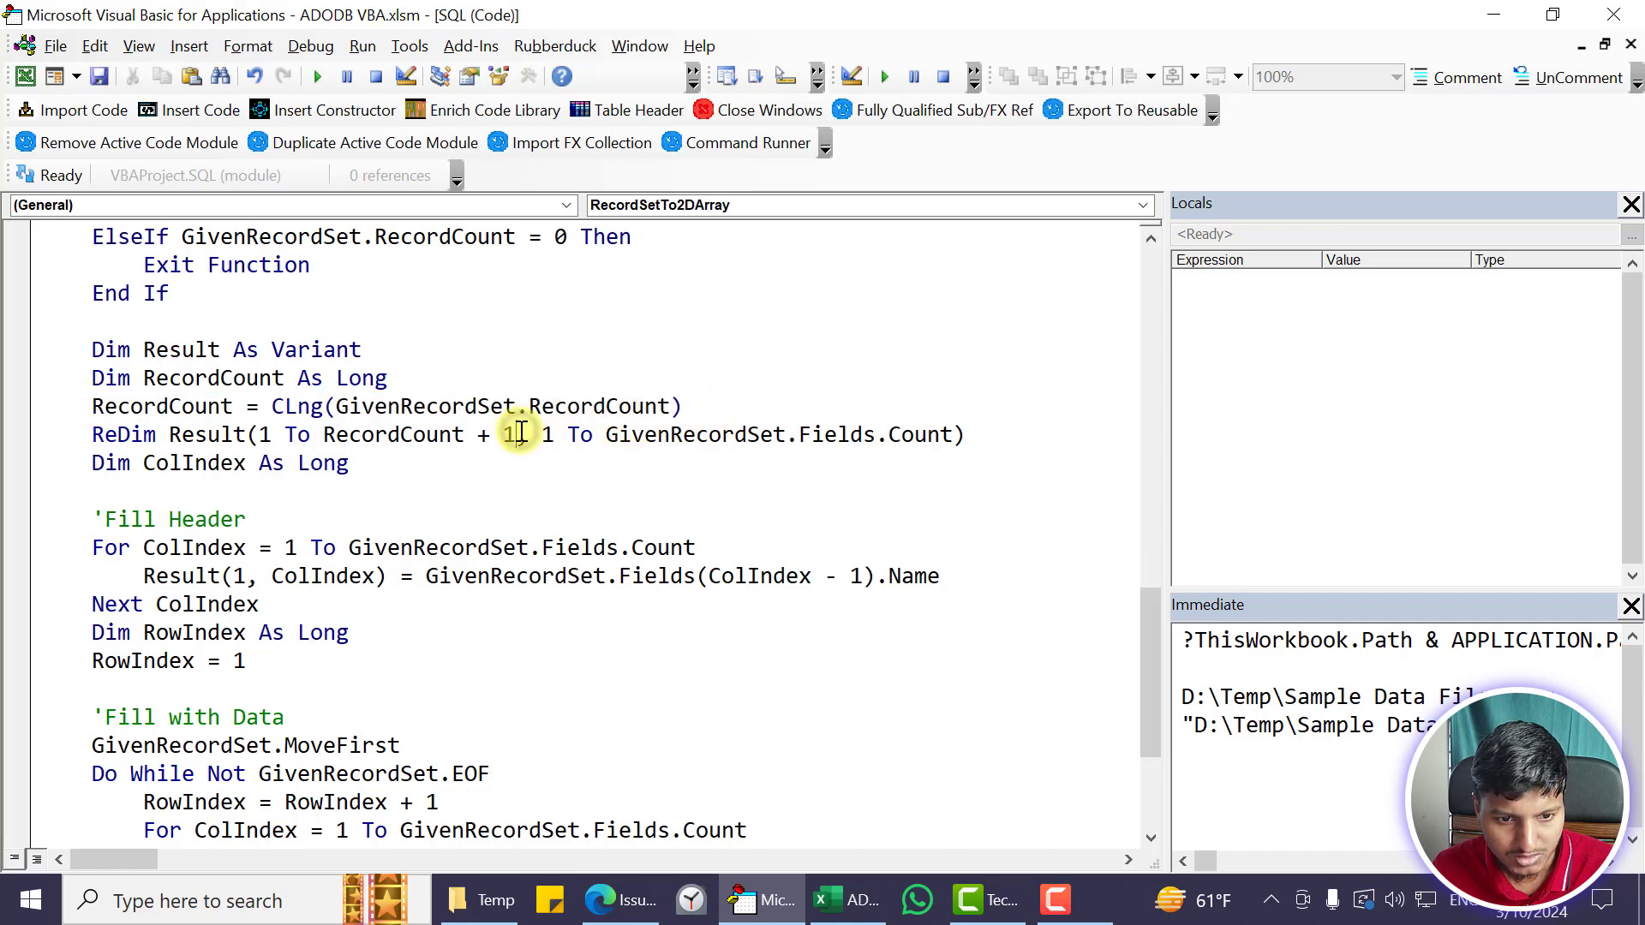
double_click(418, 433)
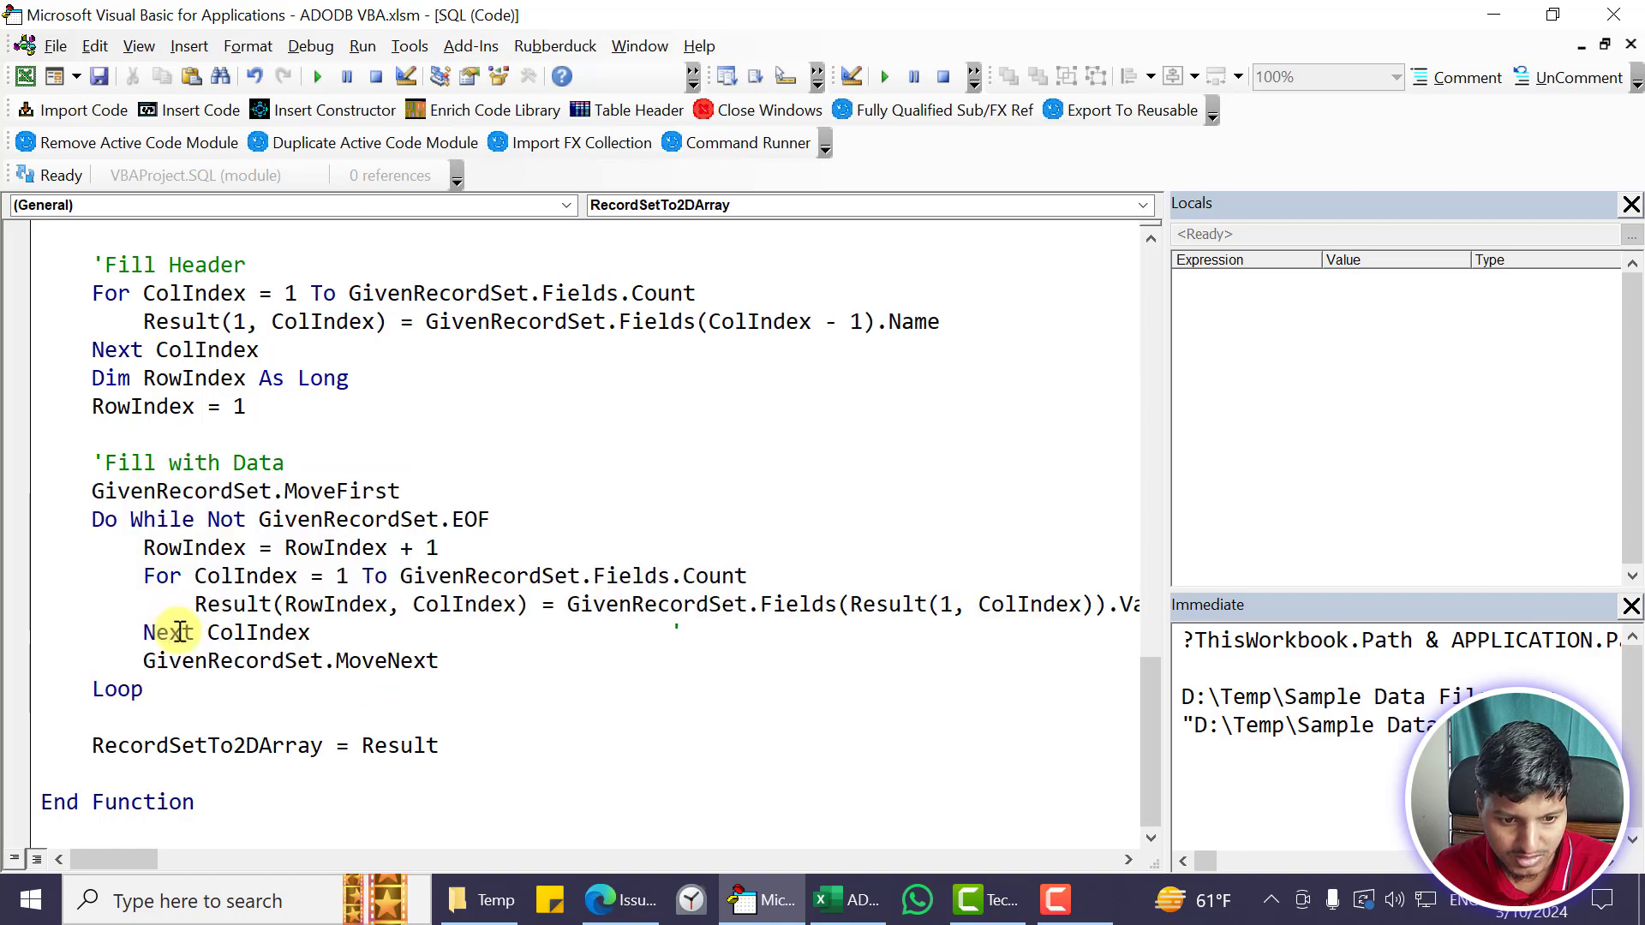
scroll("up", 3)
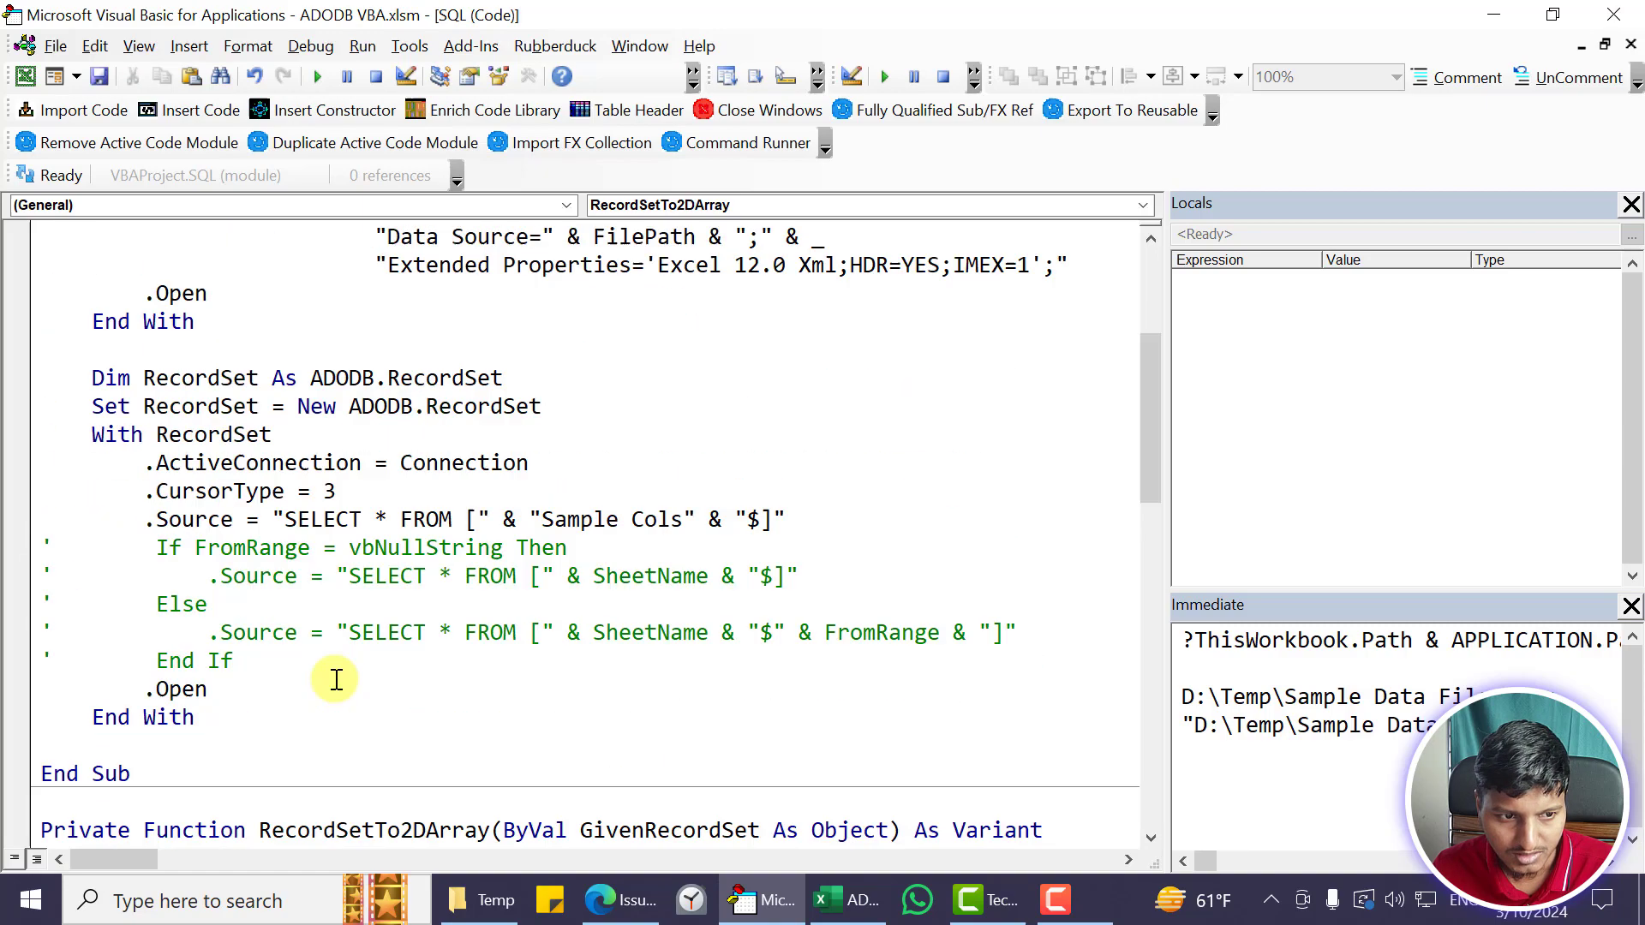
Start the Sheet1 A1 output line and declare Dim Result As Variant in the Test sub
scroll("down", 3)
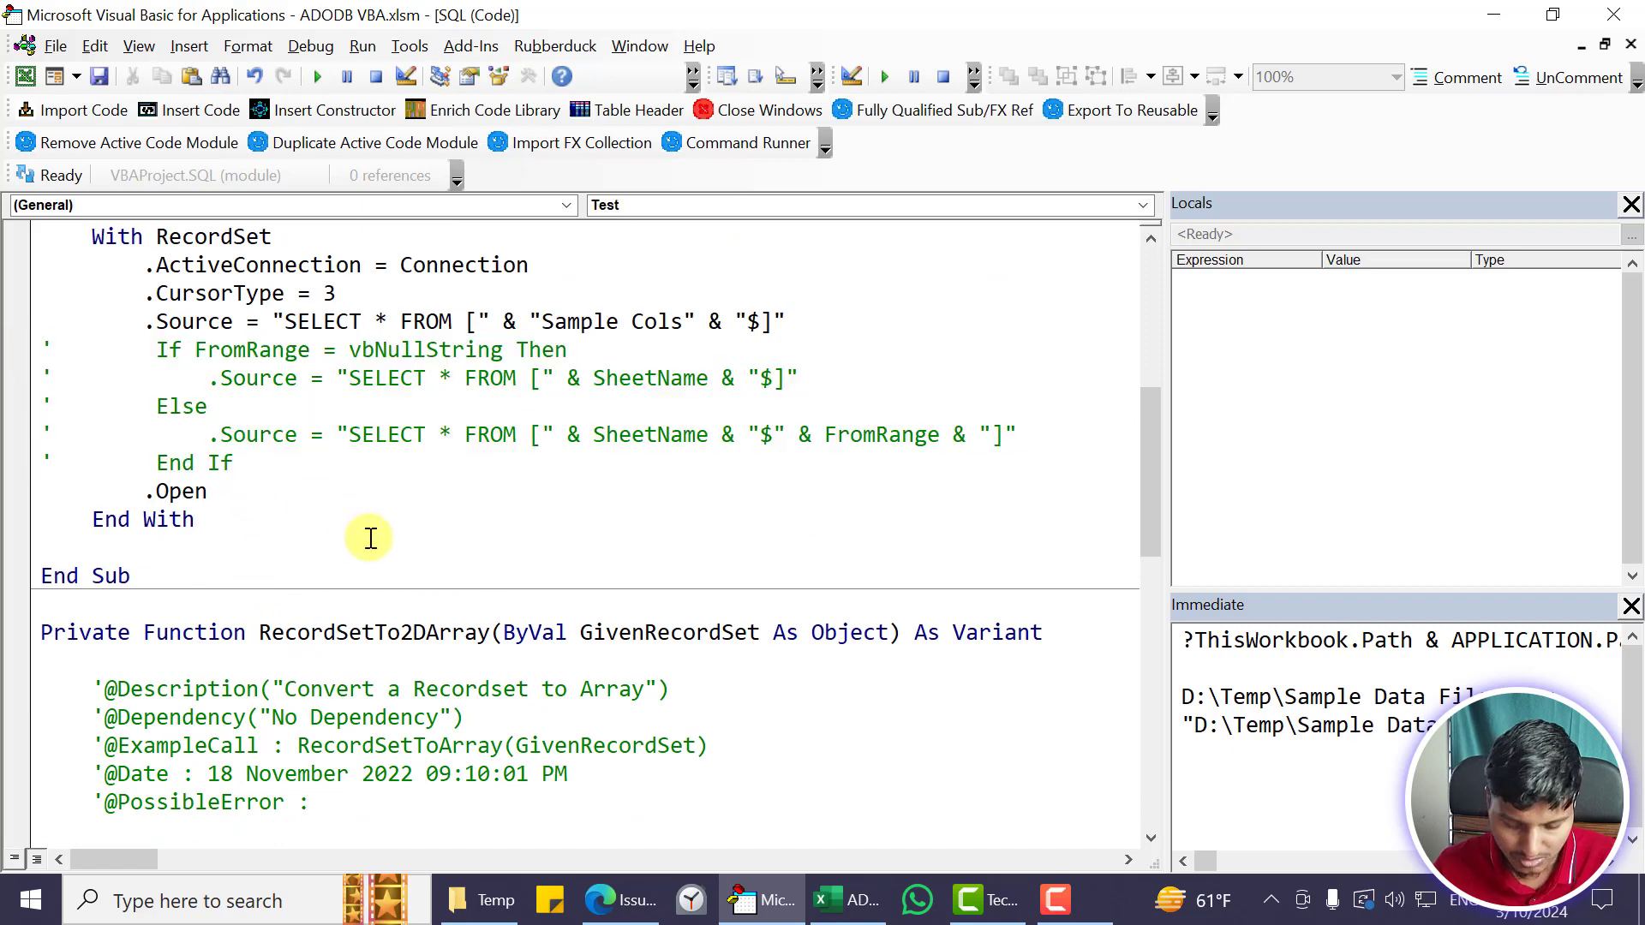
type("SHE")
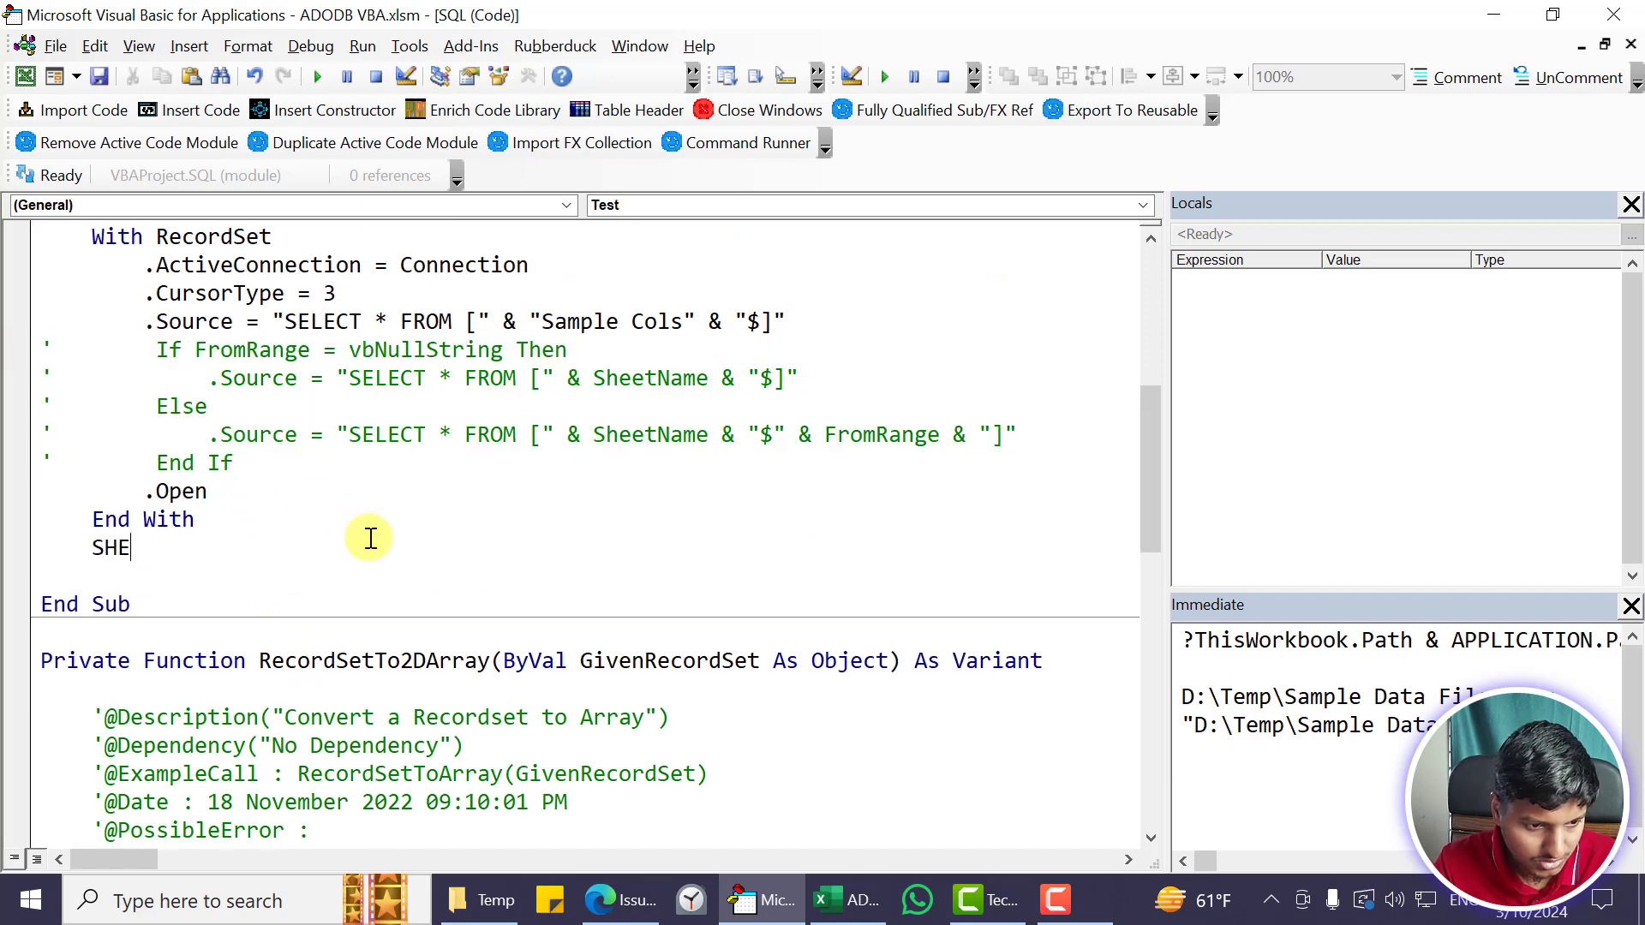
type("et1.CE")
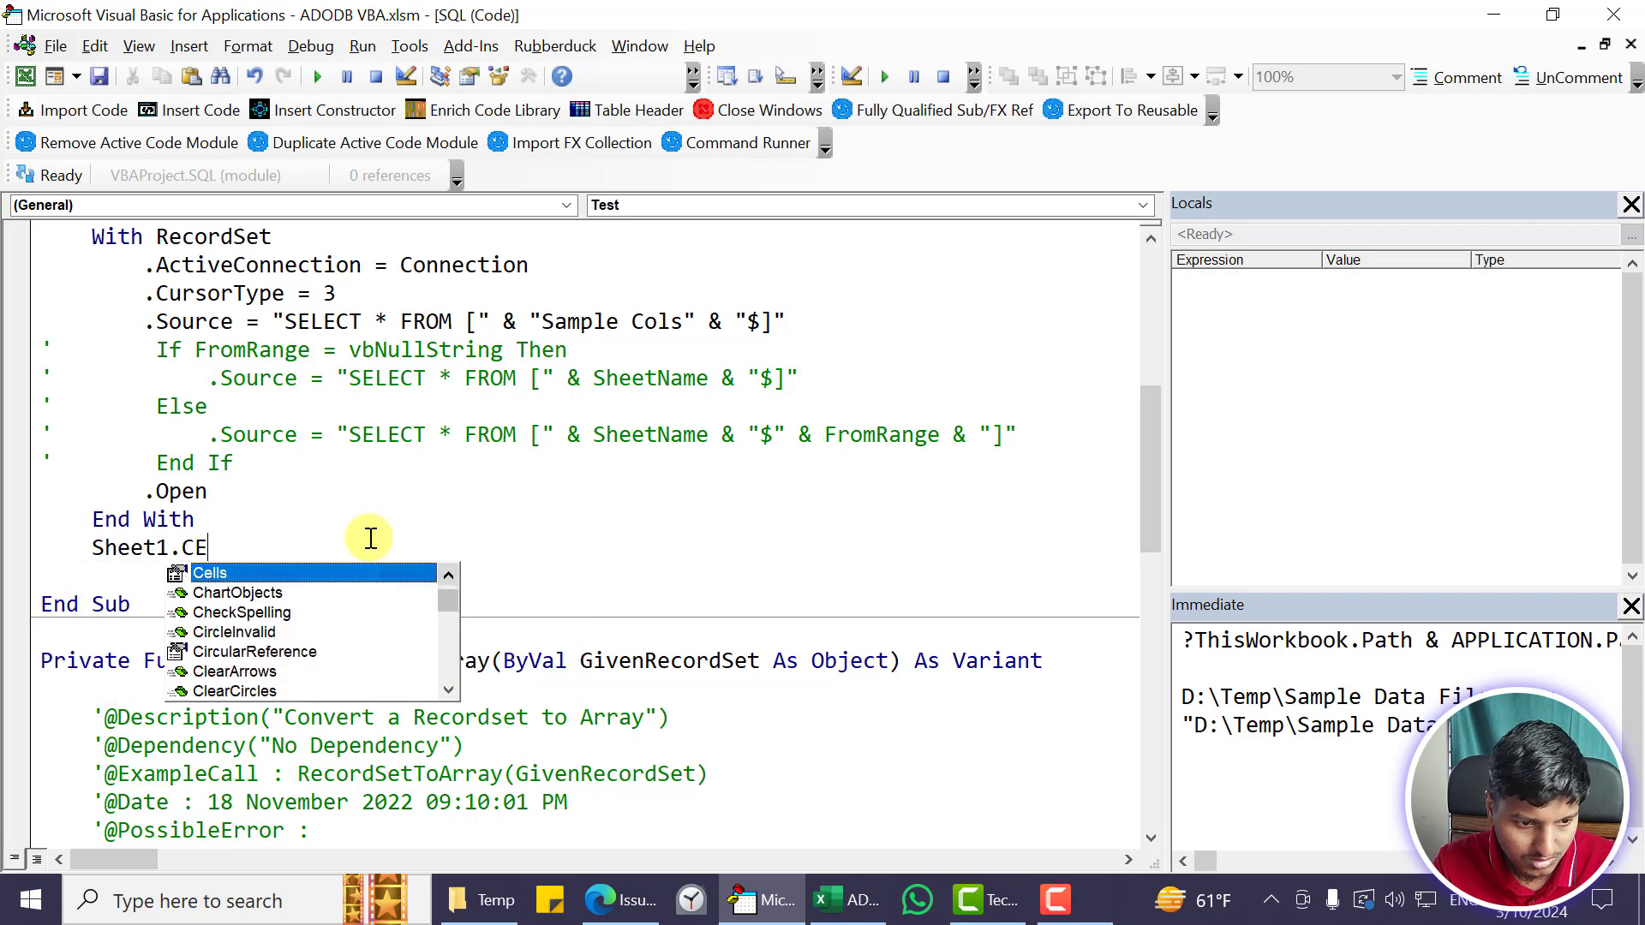
type("lls.Clear")
type("SHEET1.Range")
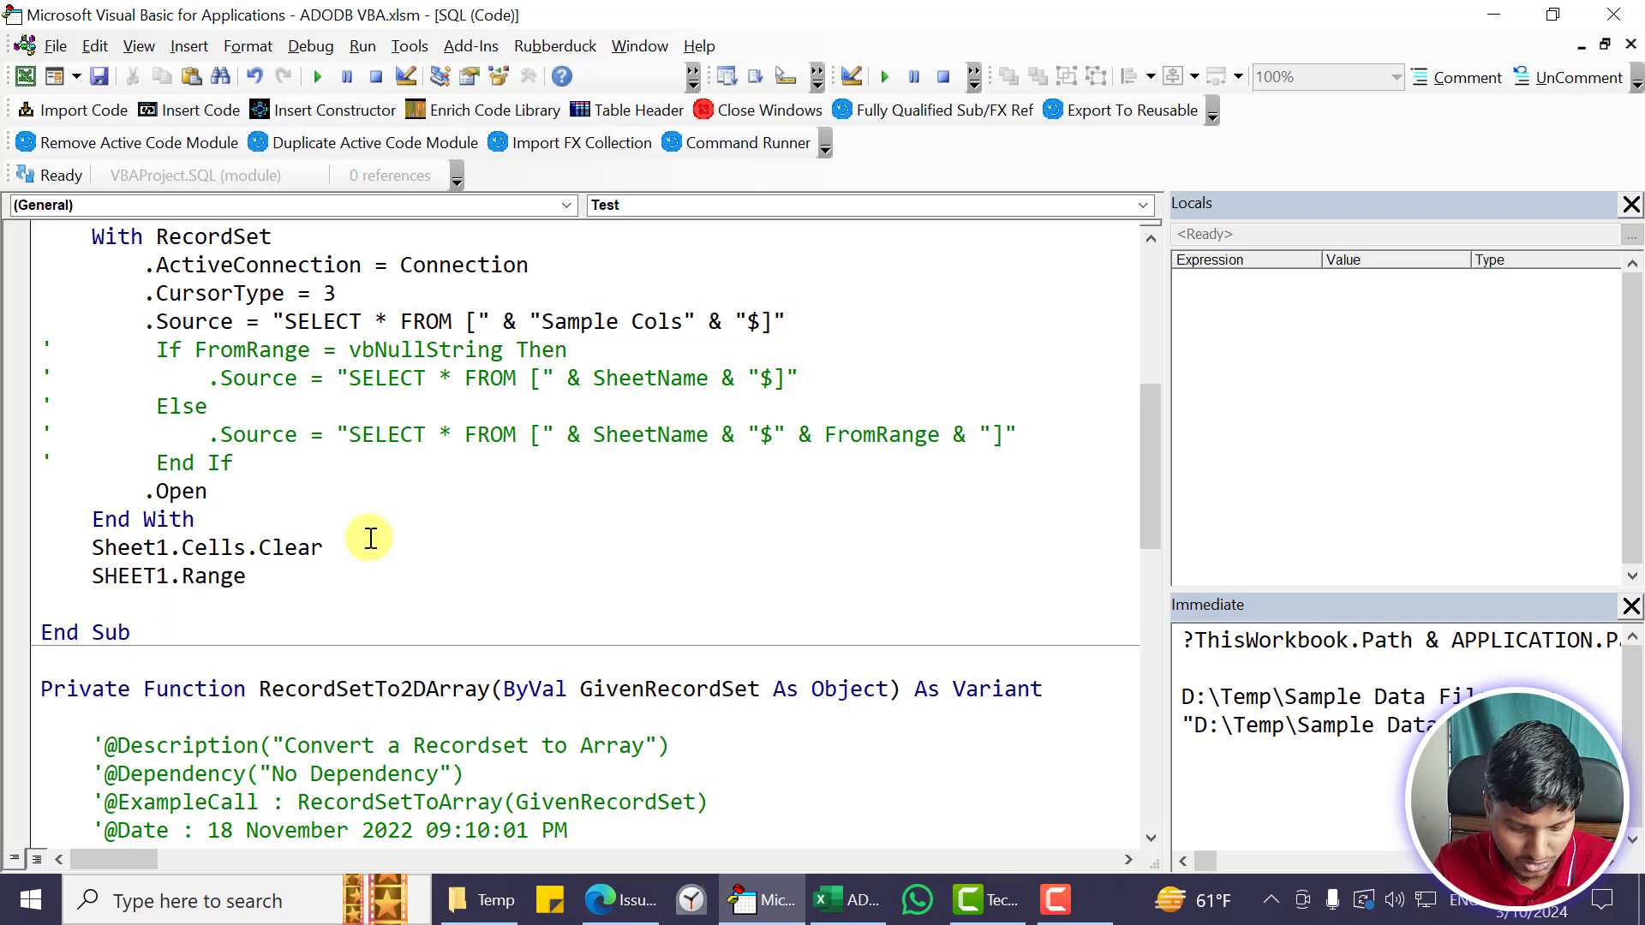
type("(\"A1\")")
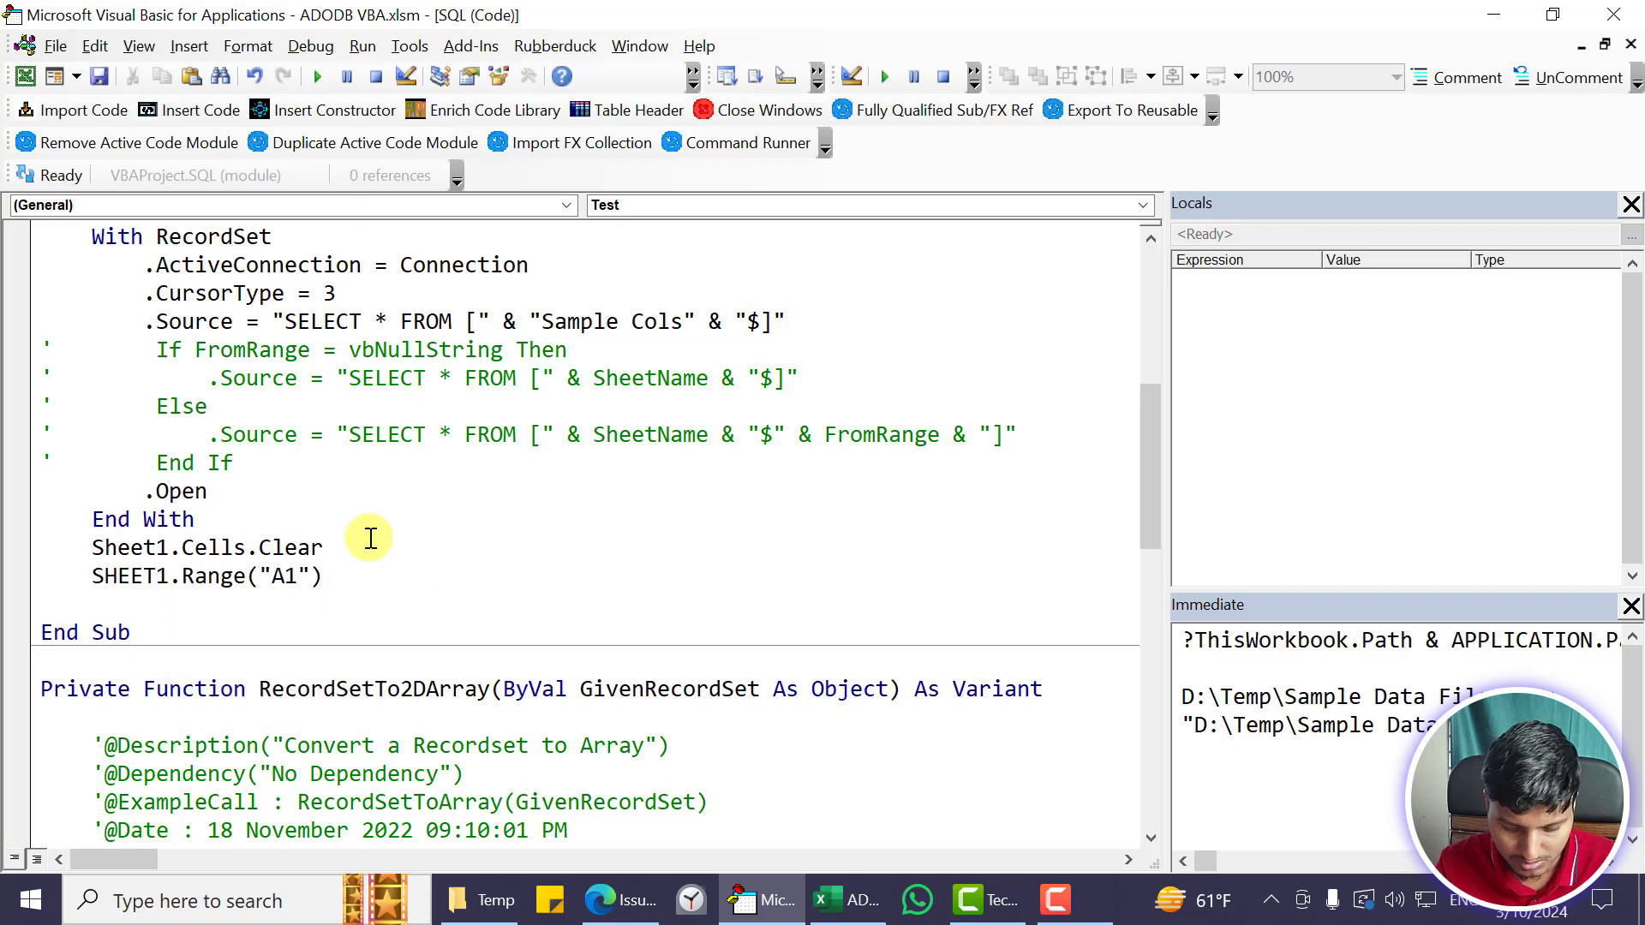
type("DIM")
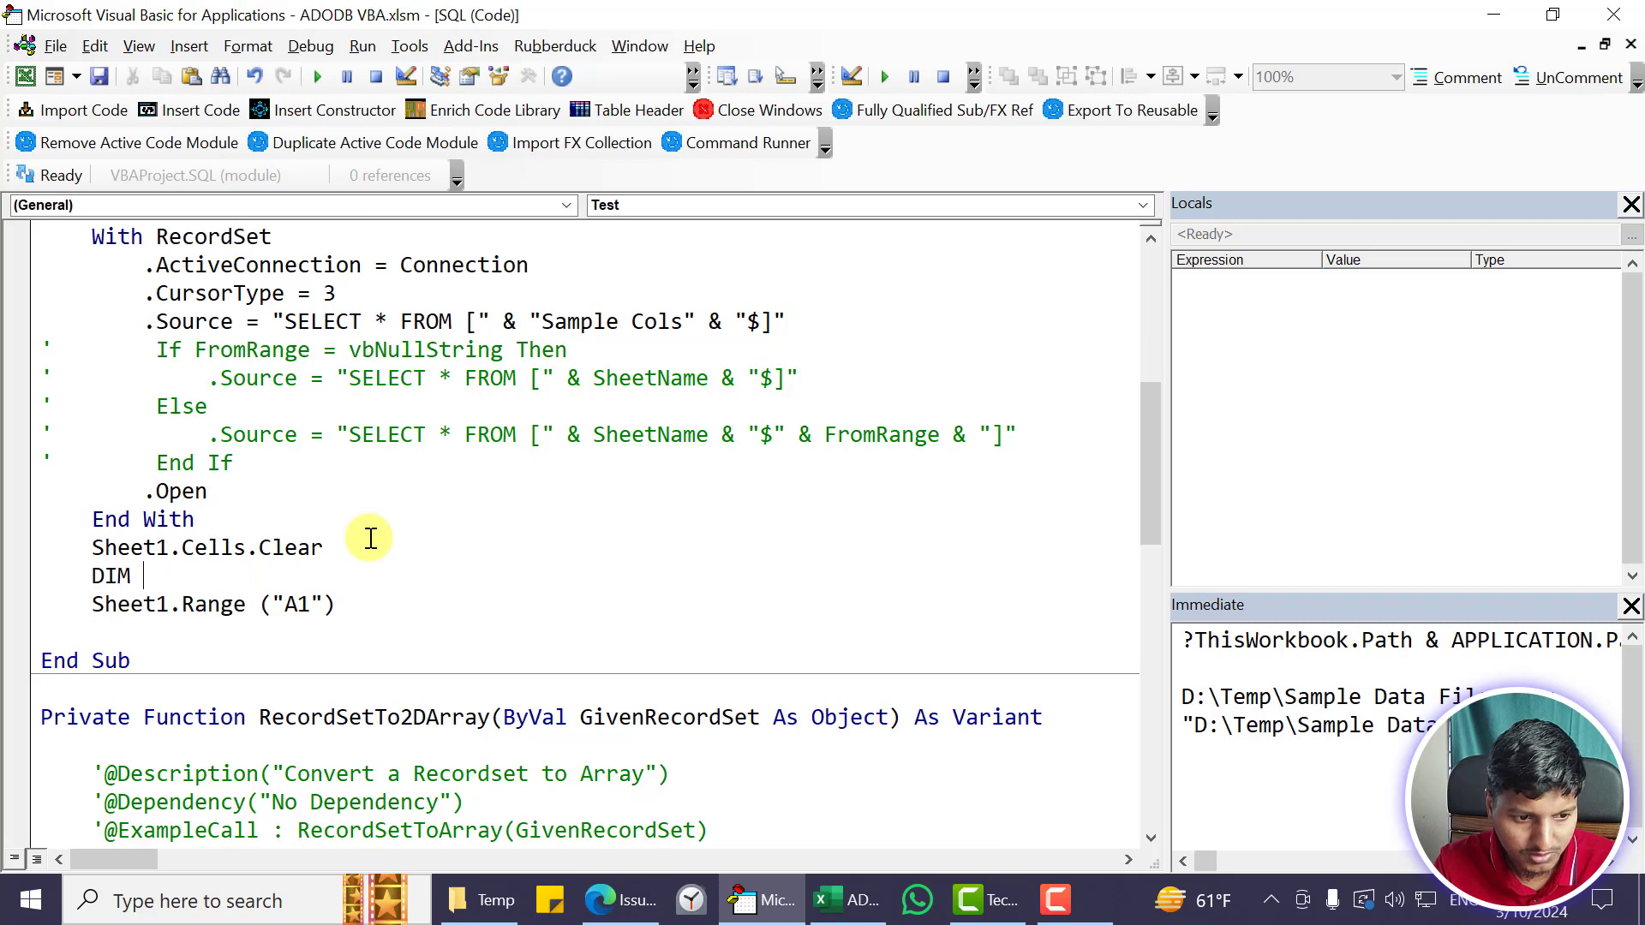
type("Result a")
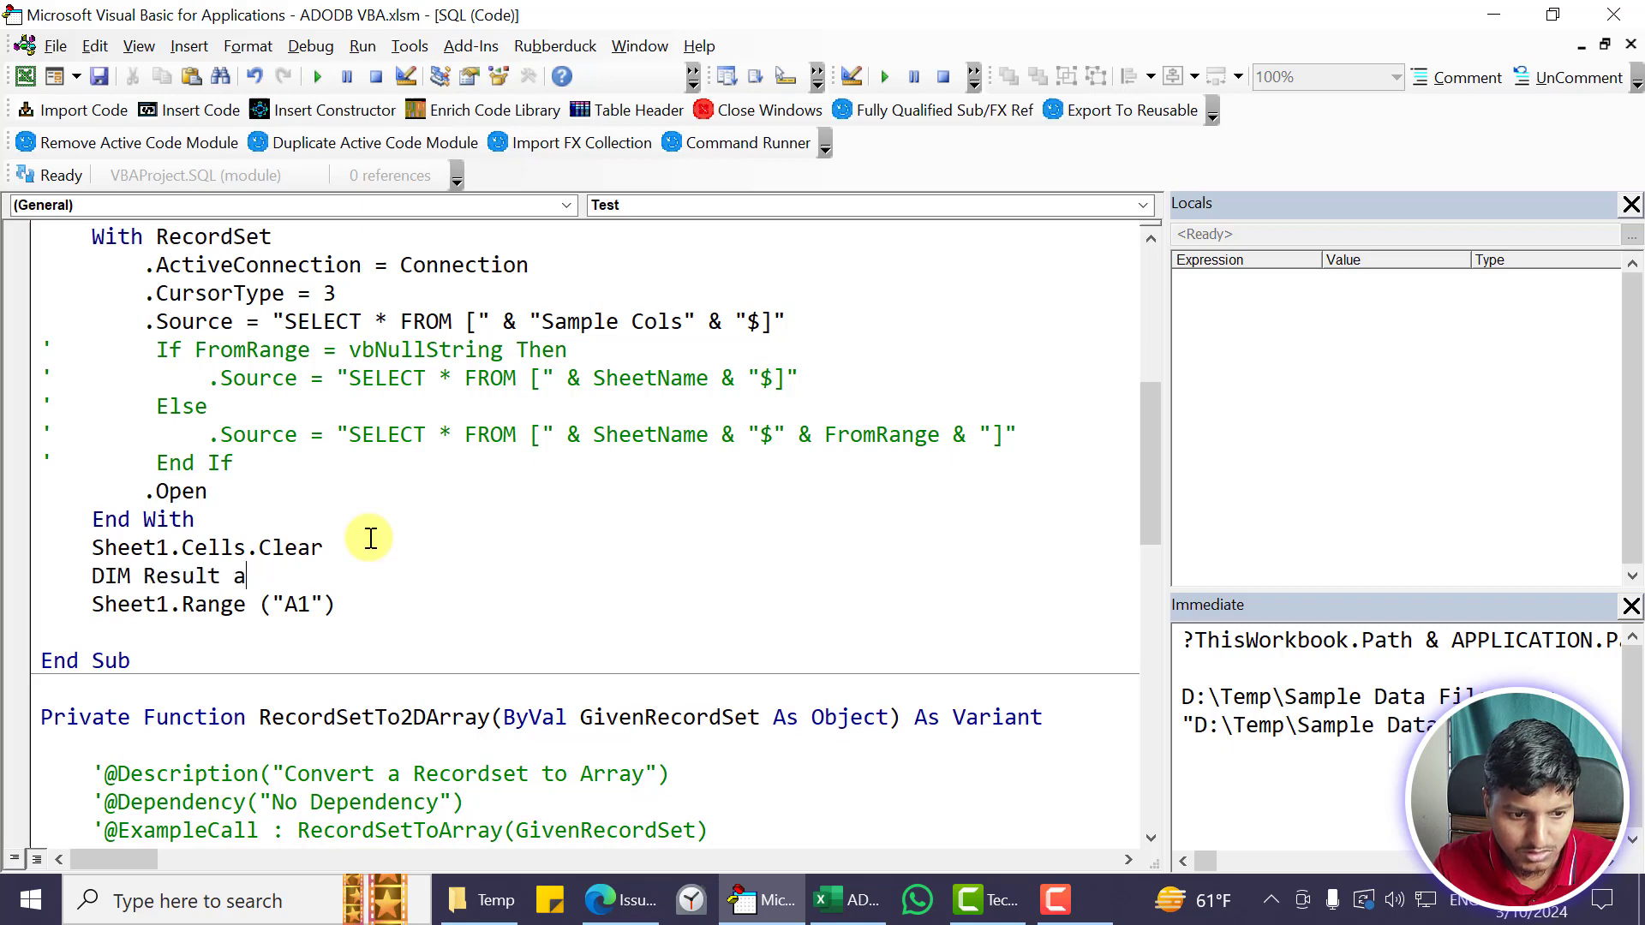
type("As Variant")
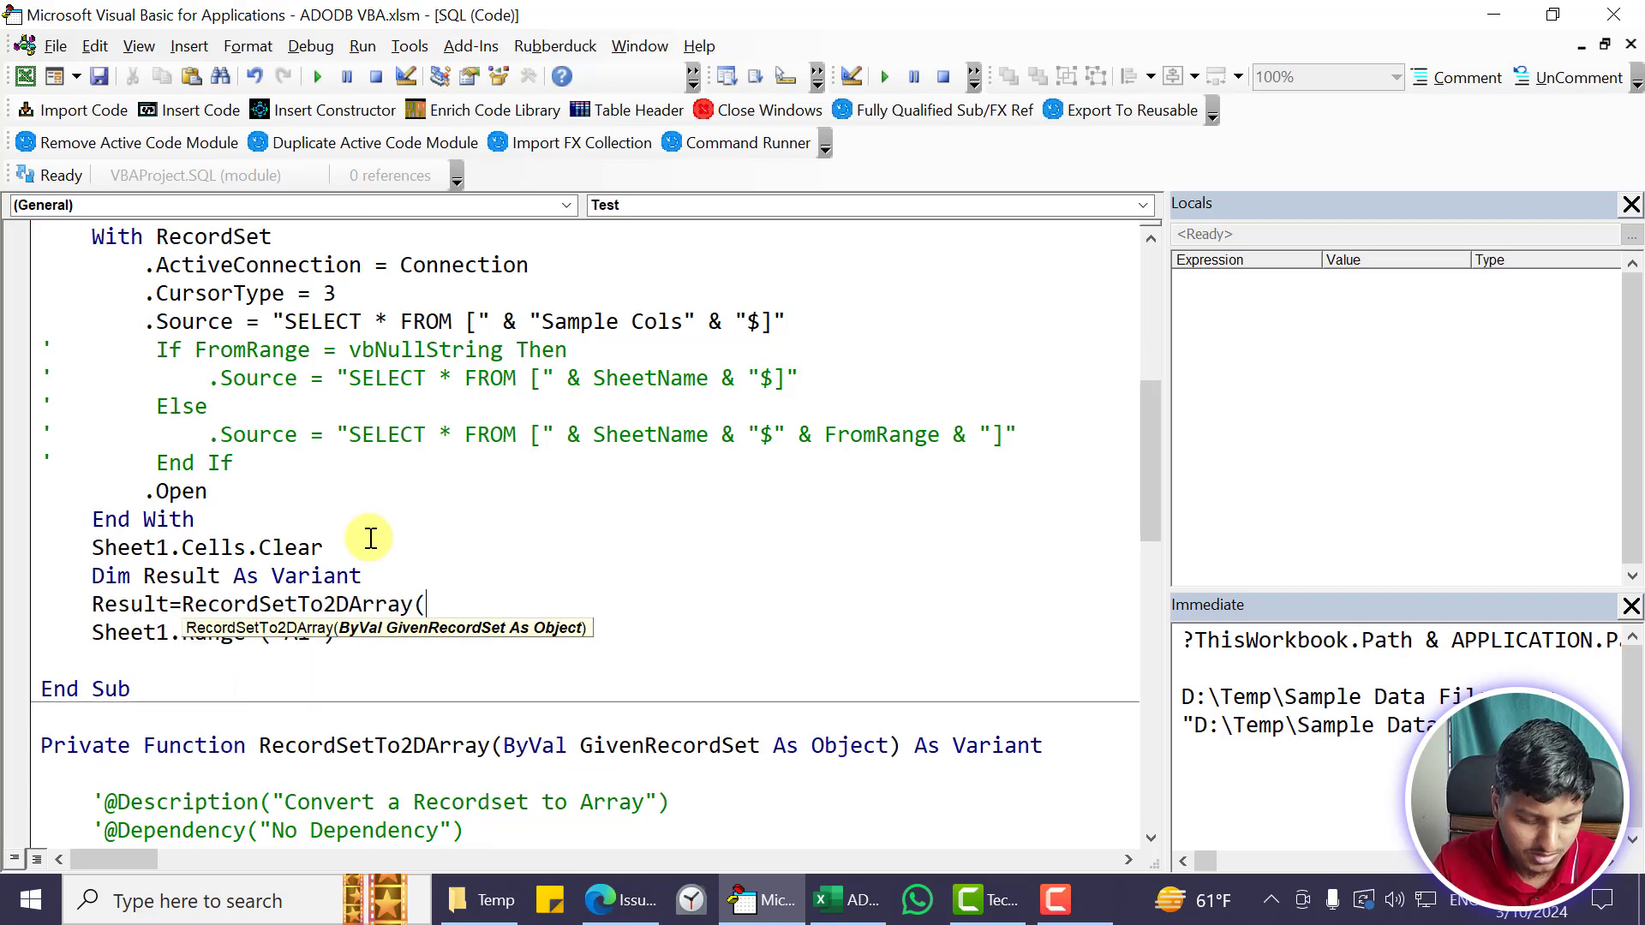
Resize the A1 range by RecordSet.RecordCount + 1 rows and RecordSet.Fields.Count columns and assign Result
type("recordSet)")
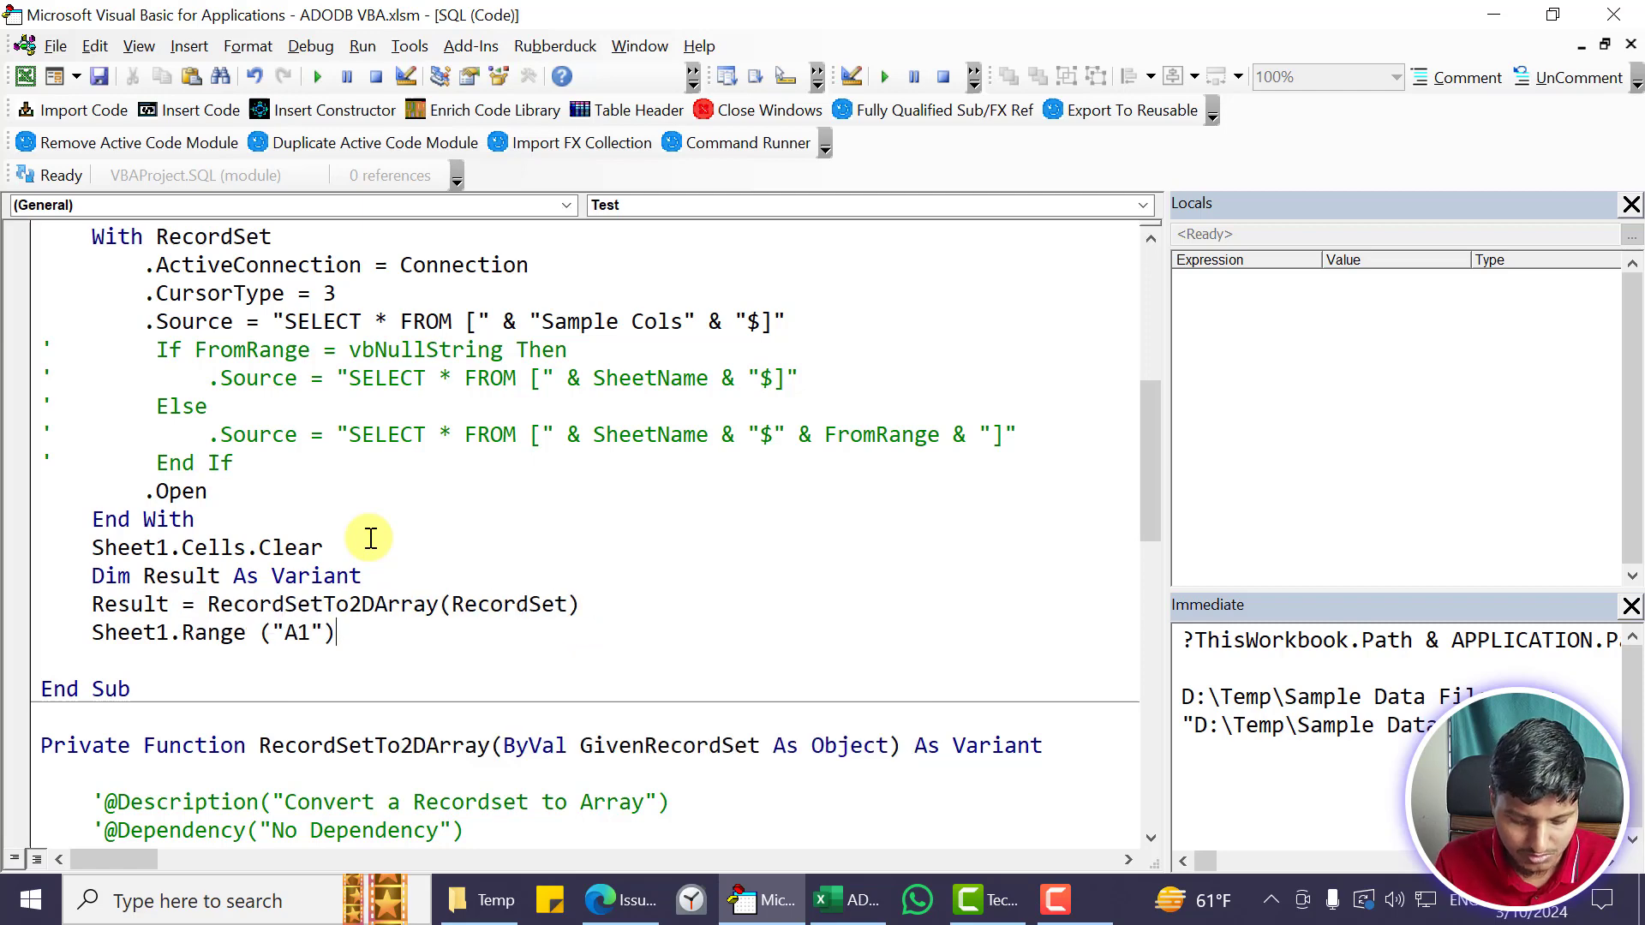
type(".Resize(rec")
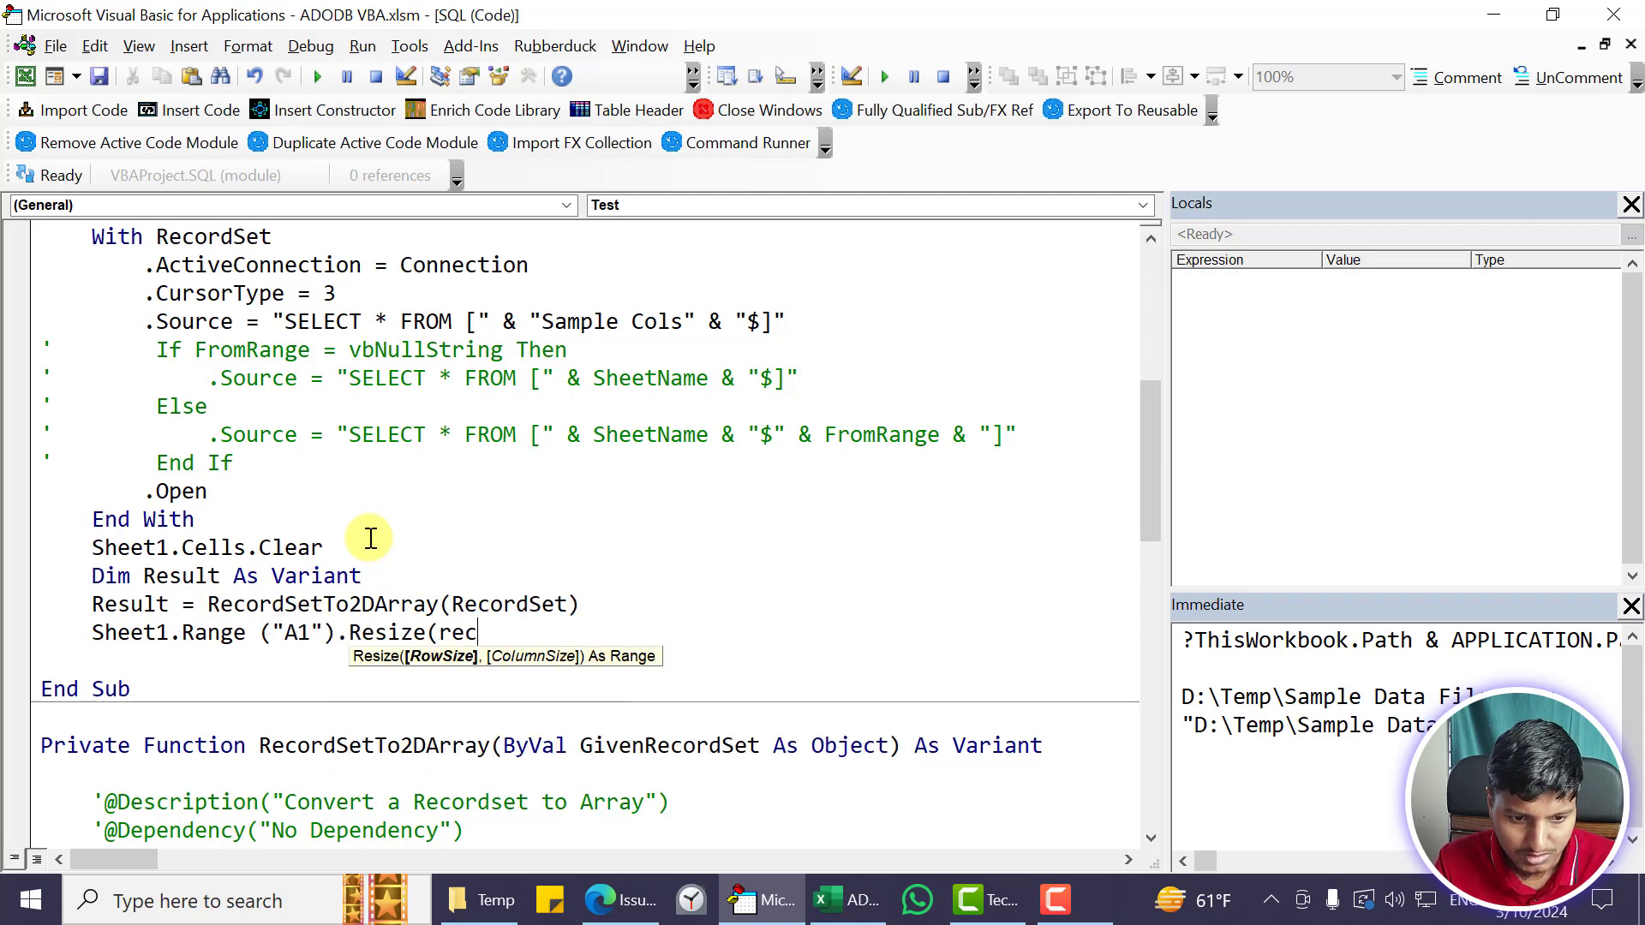
type("o")
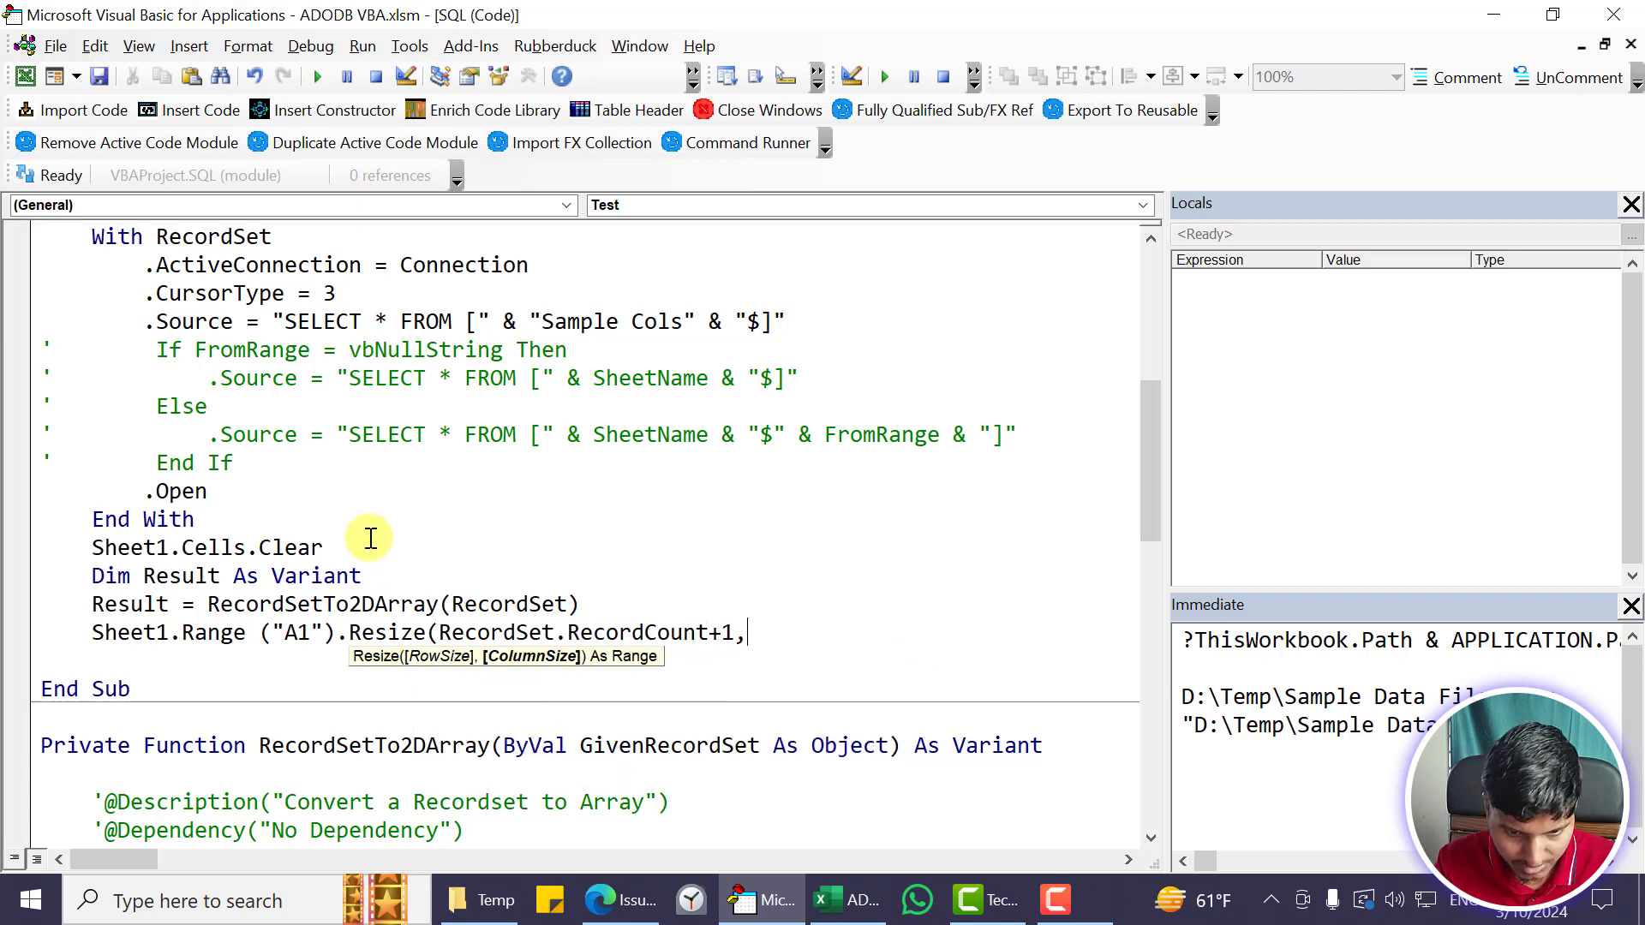
type("RecordSet.Fields.Count).Value")
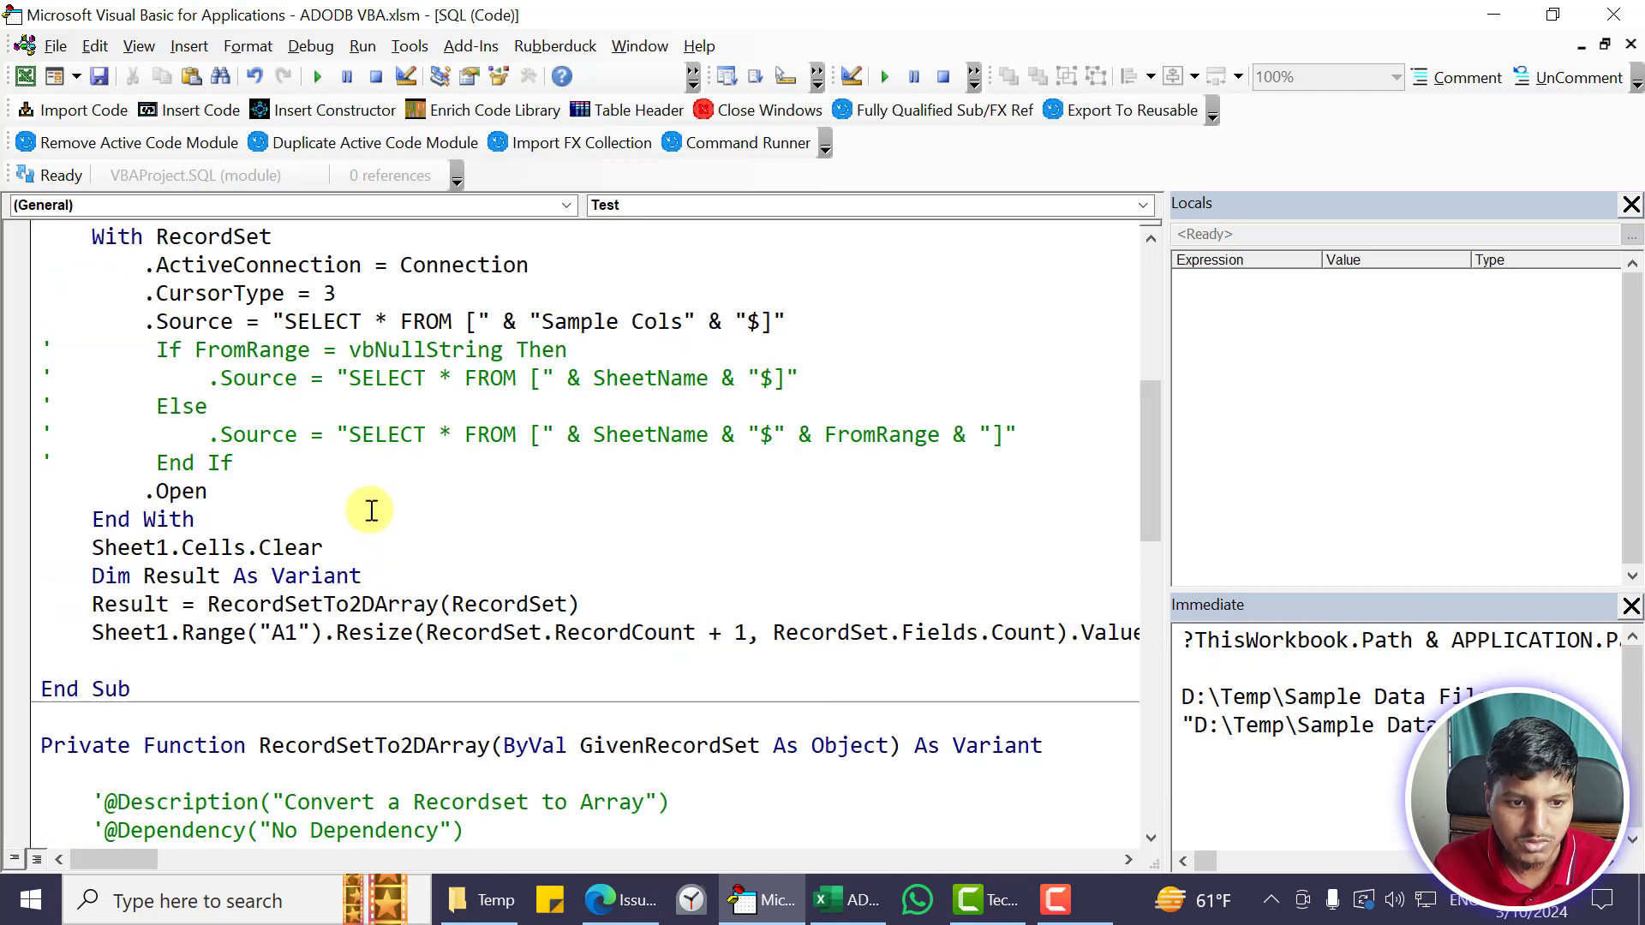
mouse_move(672, 603)
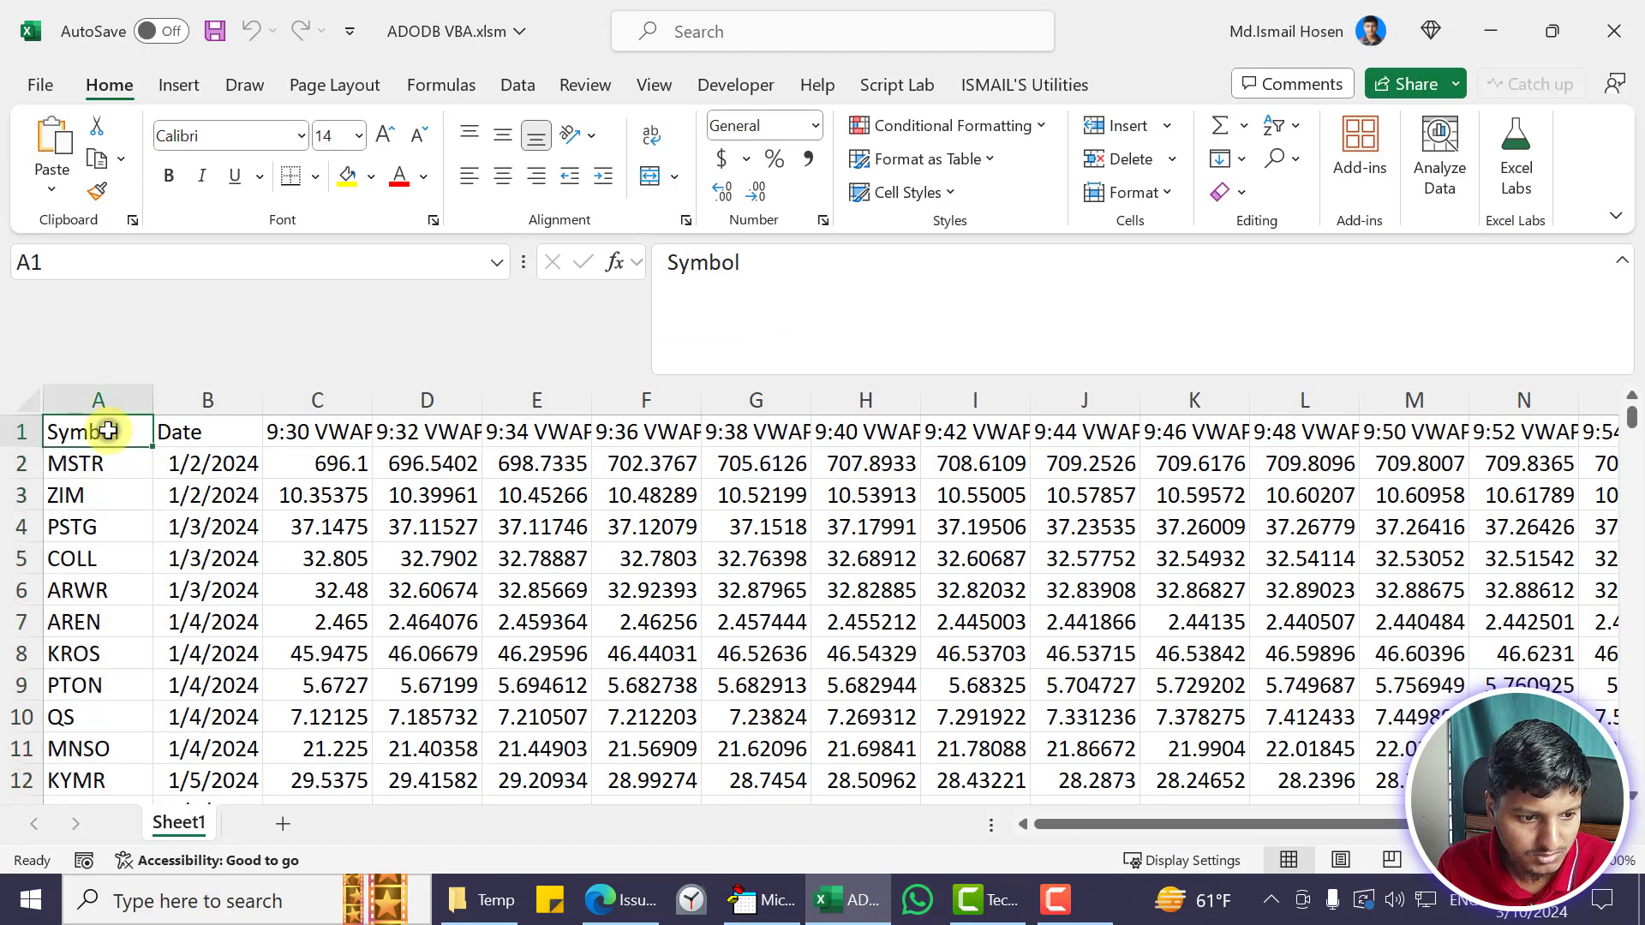
Check Sheet1's imported Sample Cols data, including cells L2 and I5, out to the 9:56 VWAP column
left_click(207, 432)
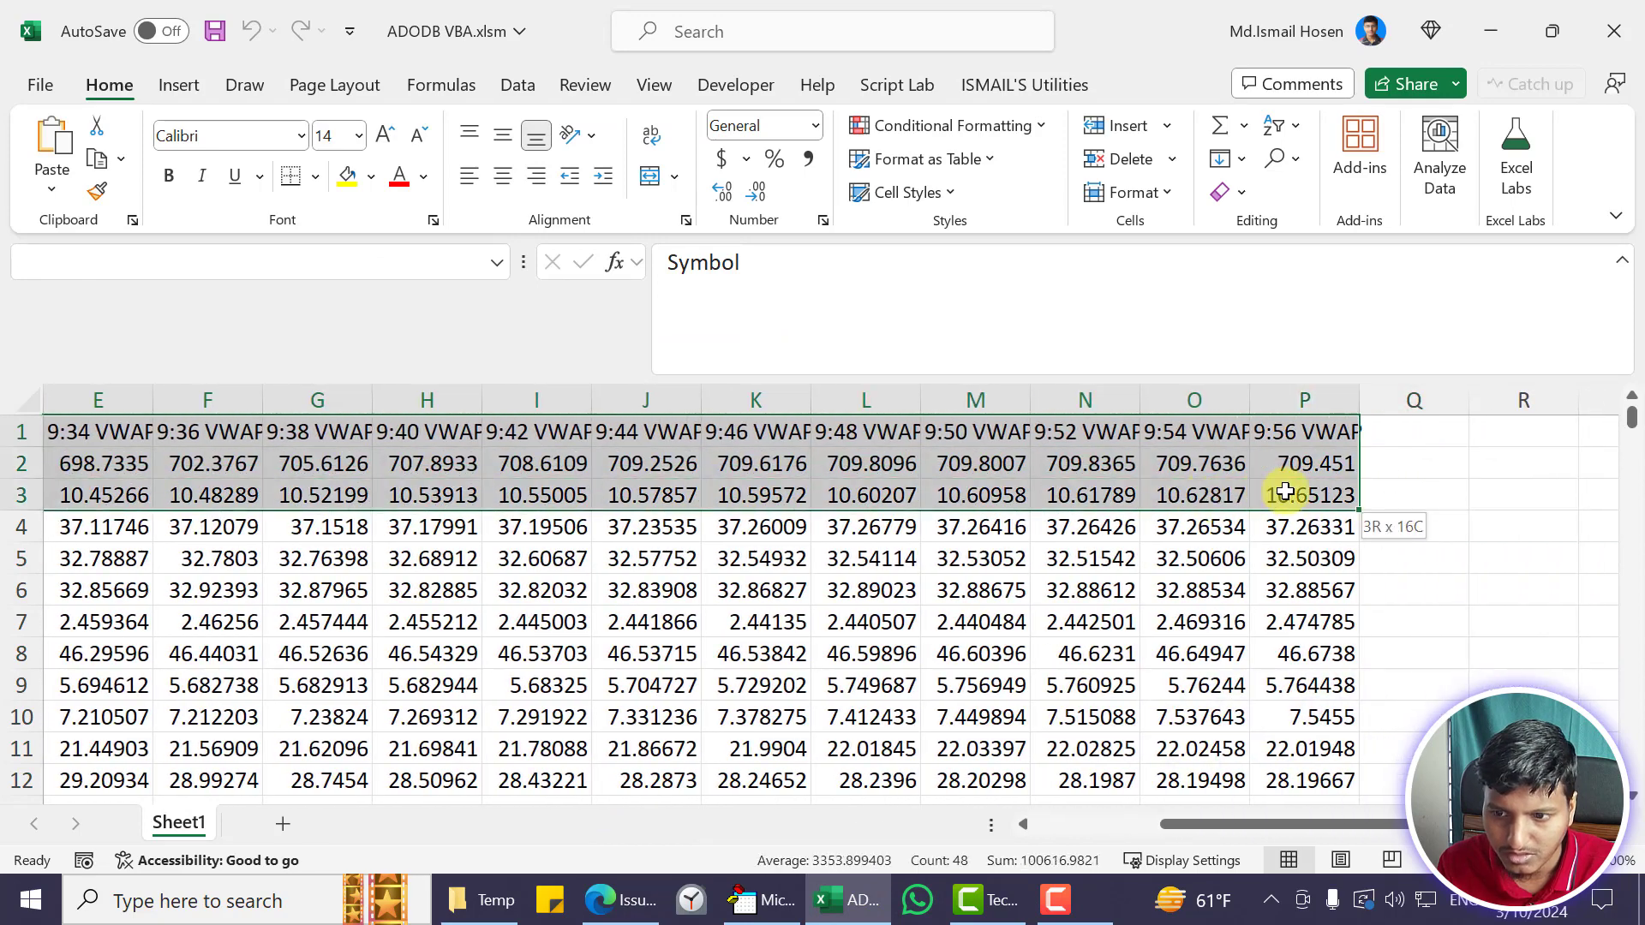
left_click(865, 462)
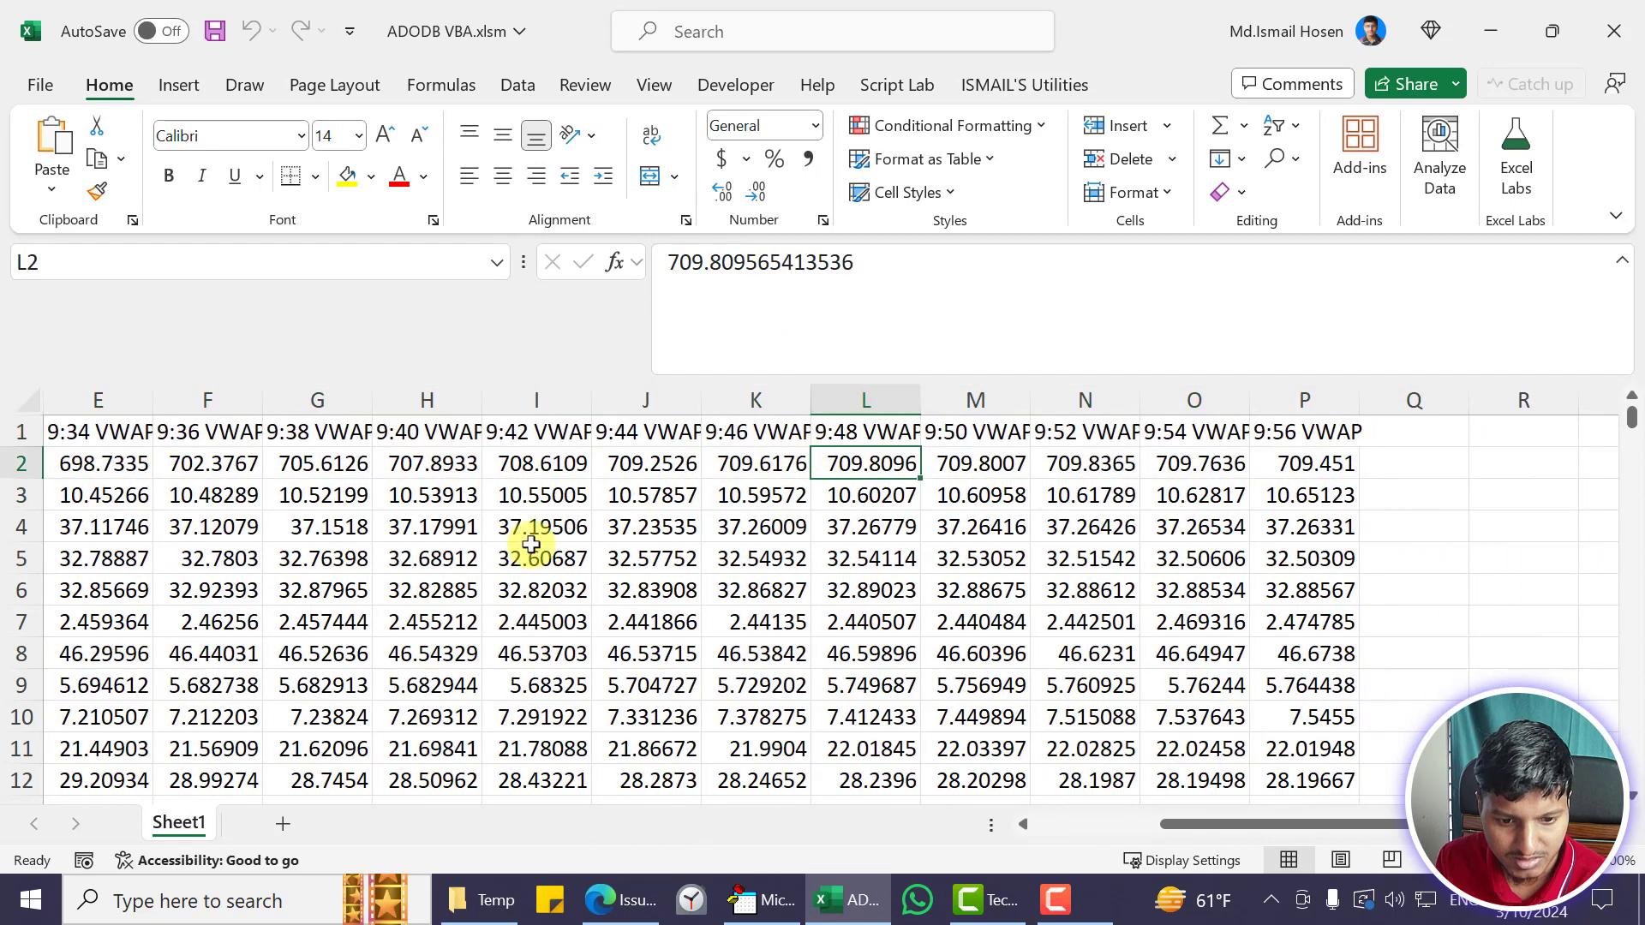
left_click(535, 559)
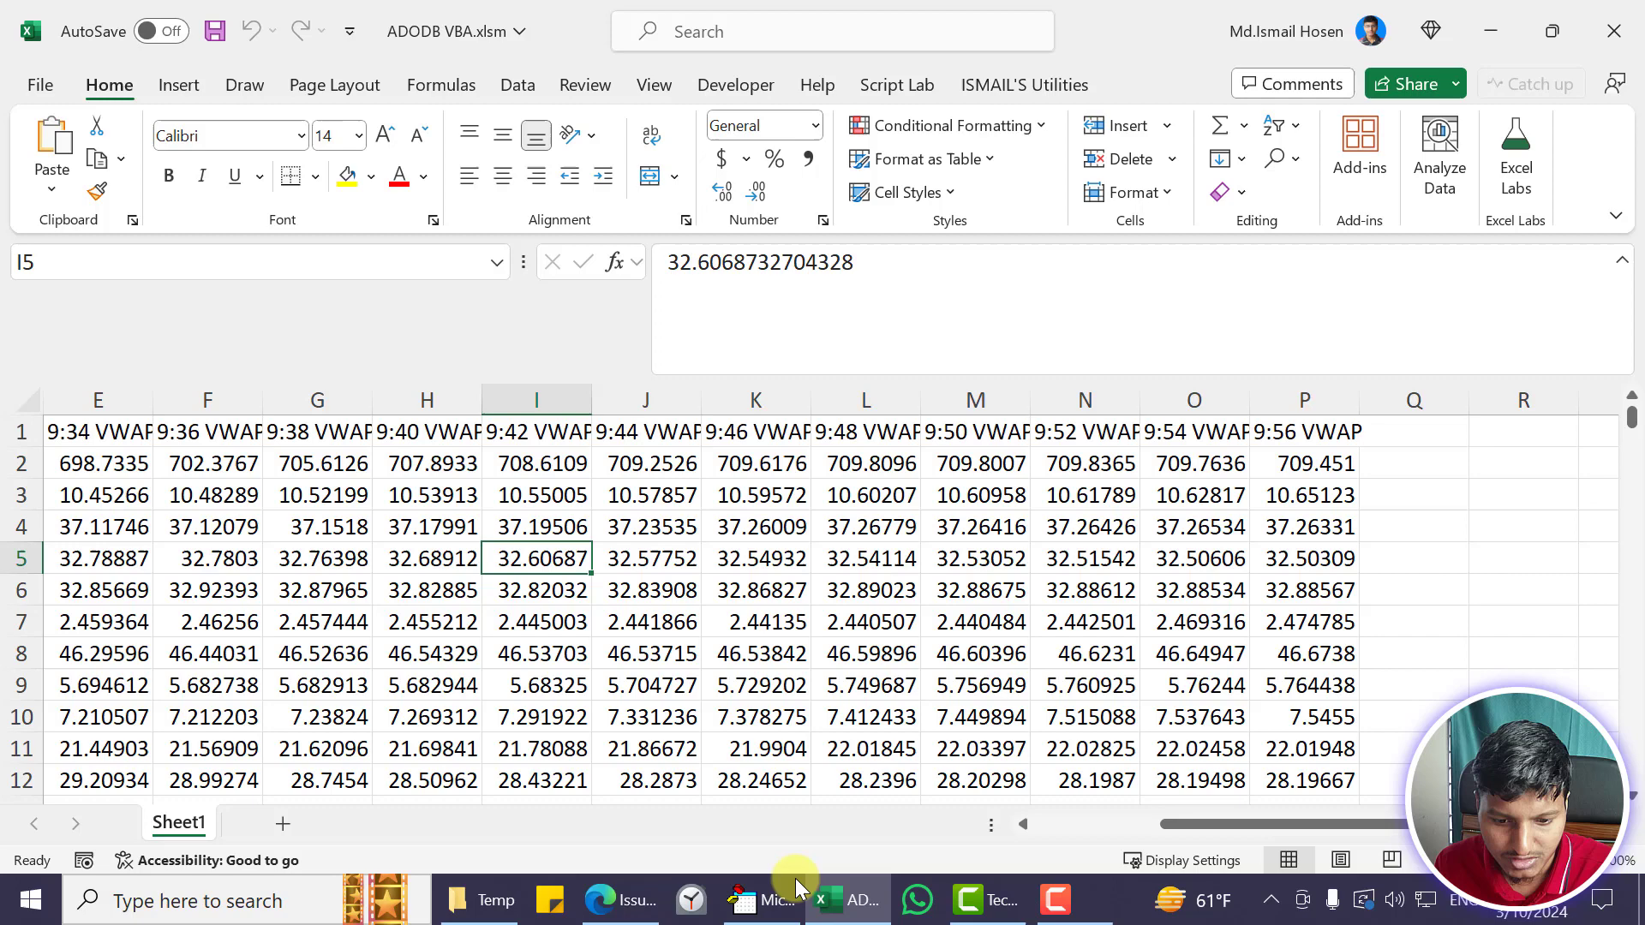
mouse_move(759, 900)
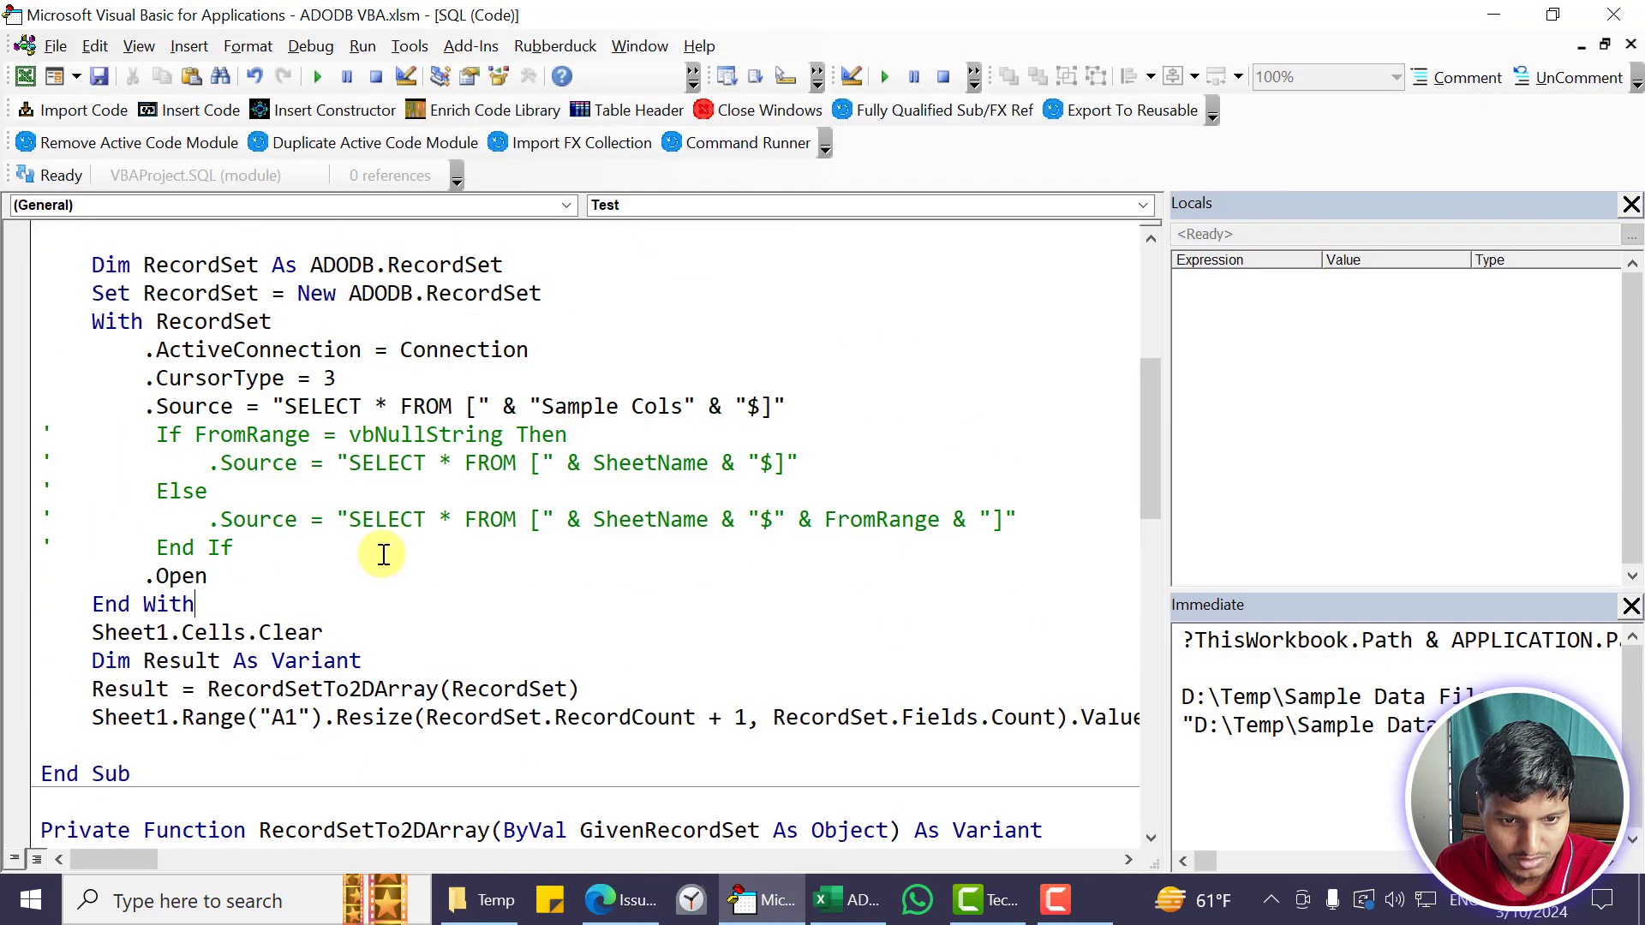
mouse_move(896, 491)
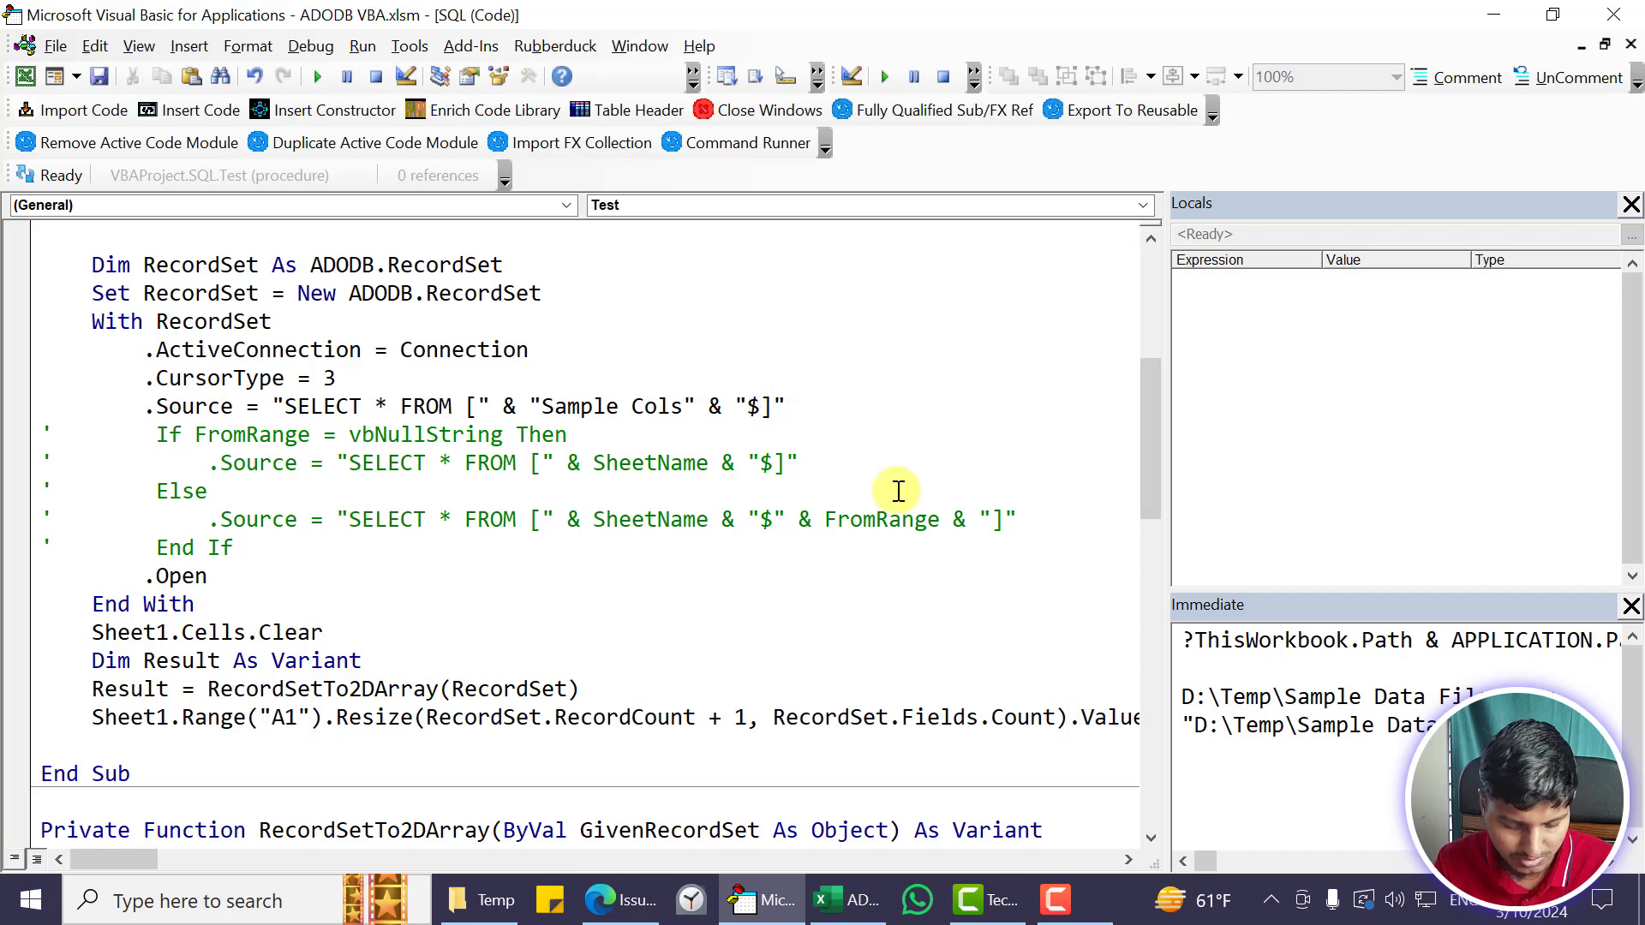
Change the Source string to Sample Cols range $A1:J10] with the bracket after the range
type("A1:")
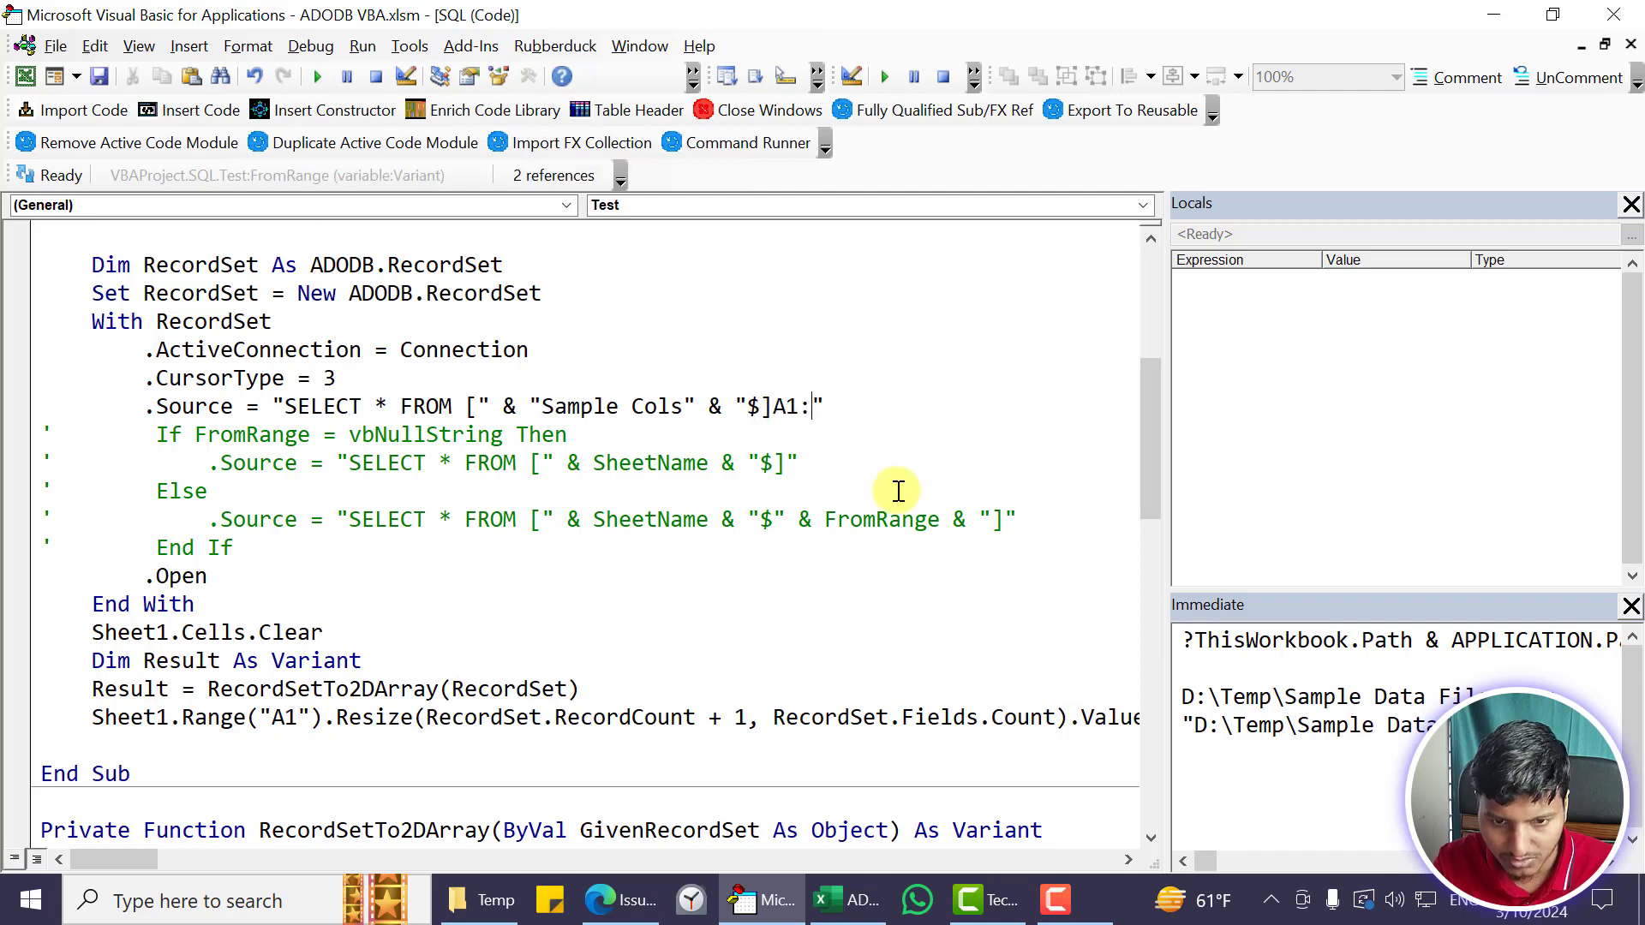
type("J10")
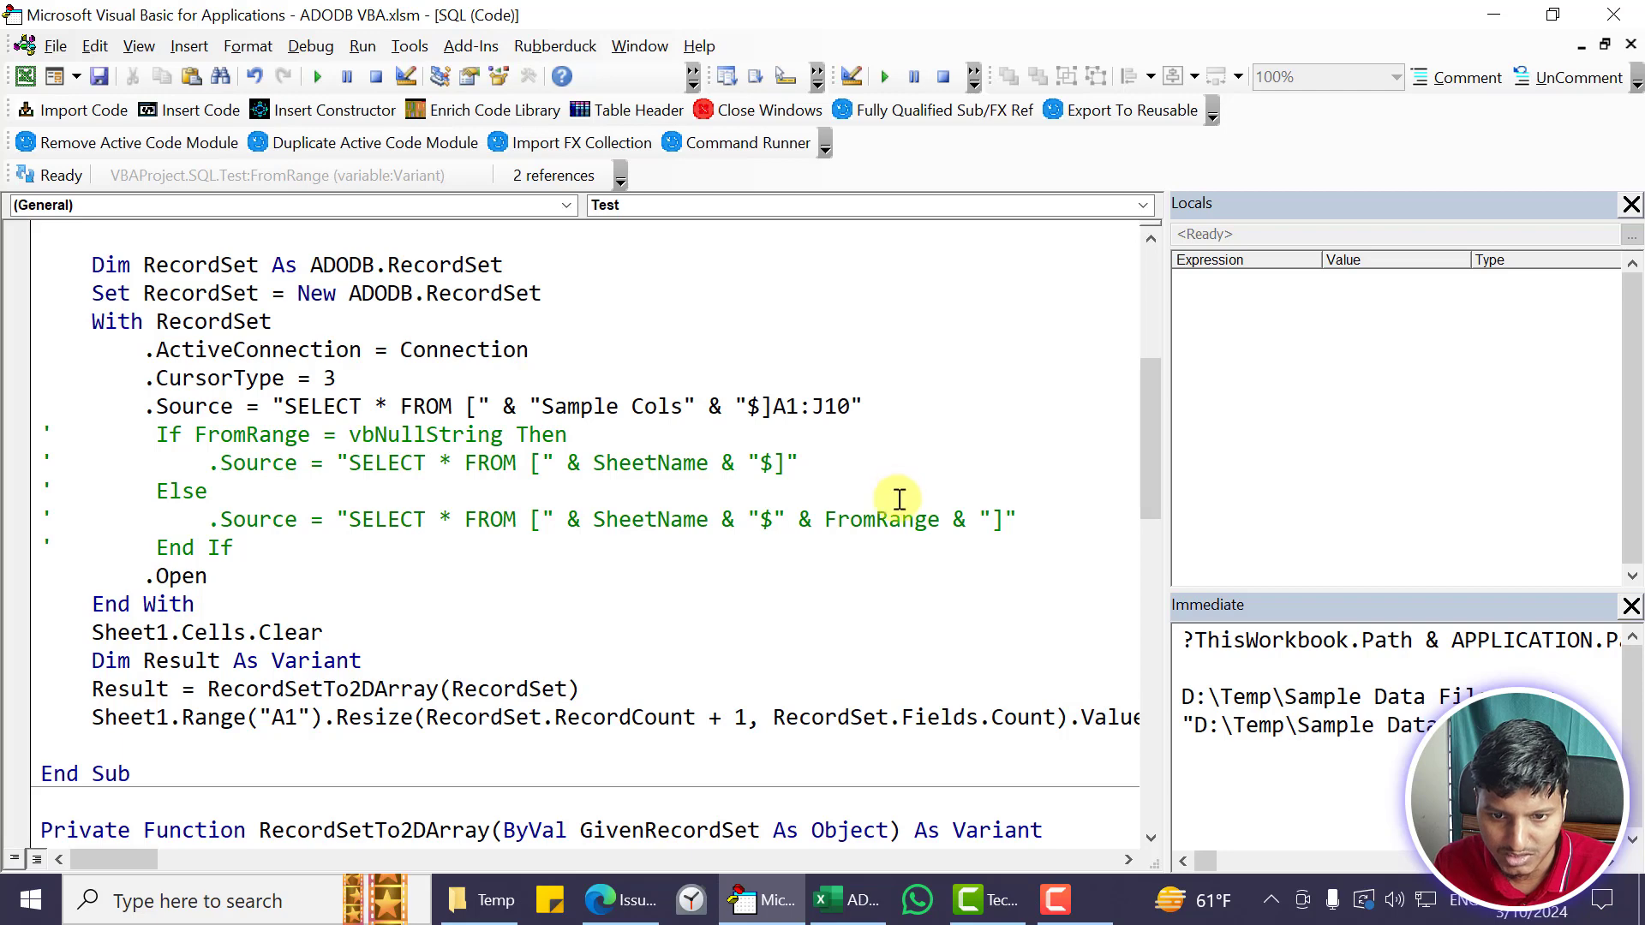
left_click(376, 75)
type("]")
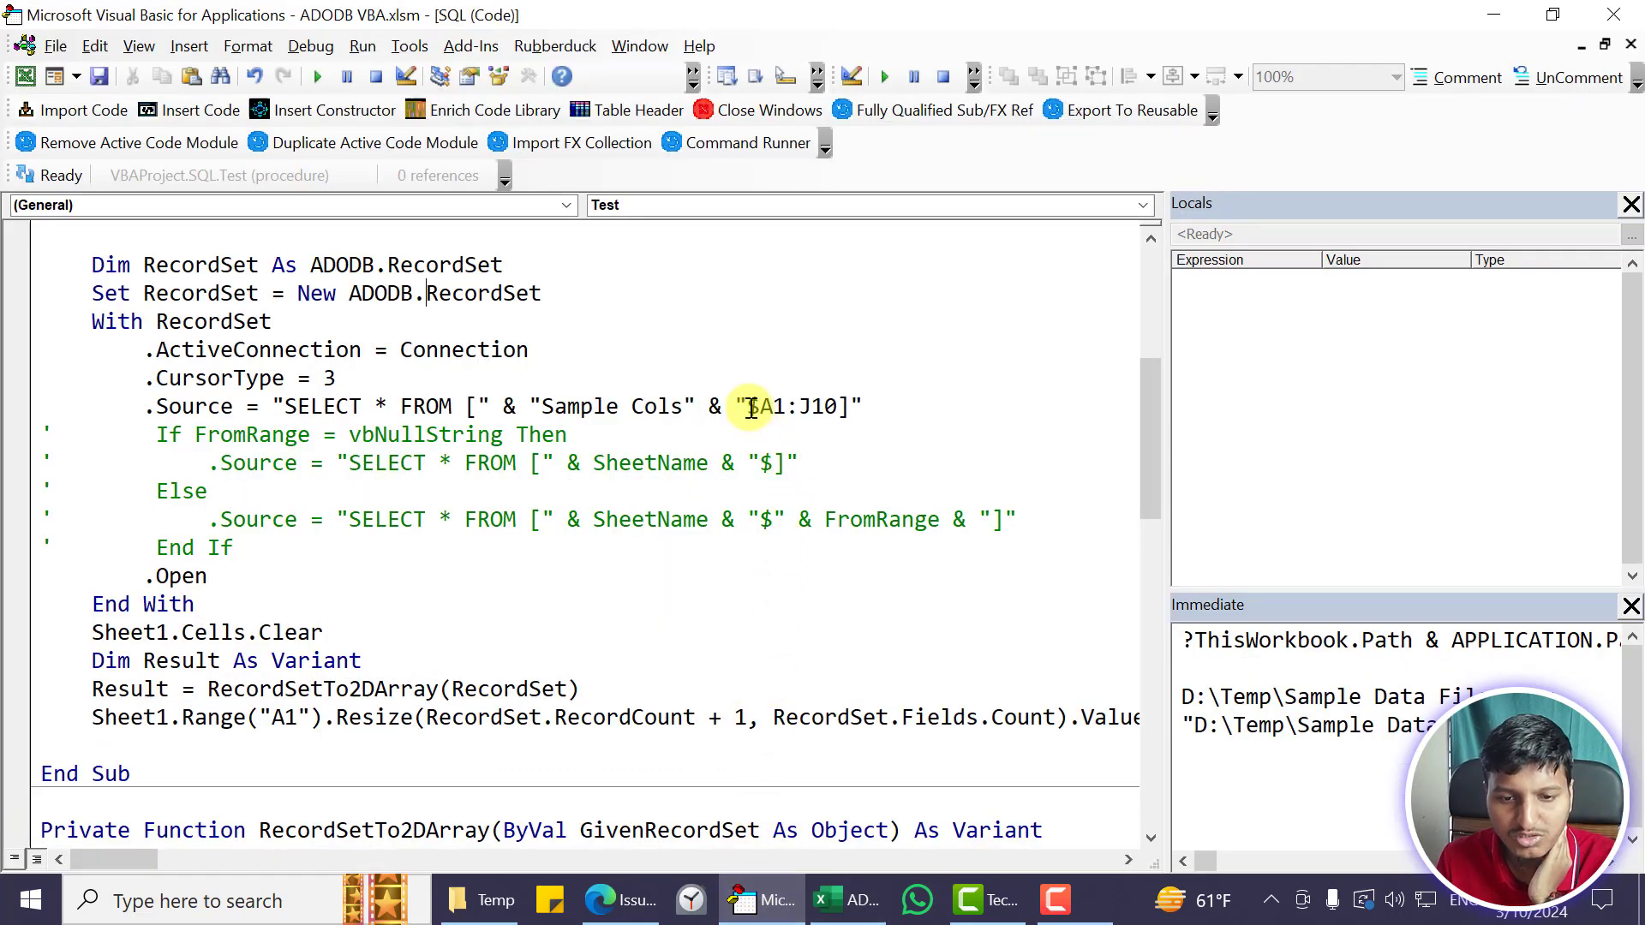
Highlight the sheet-and-range reference in the query, then view the A1:J10 block on Sheet1
double_click(797, 408)
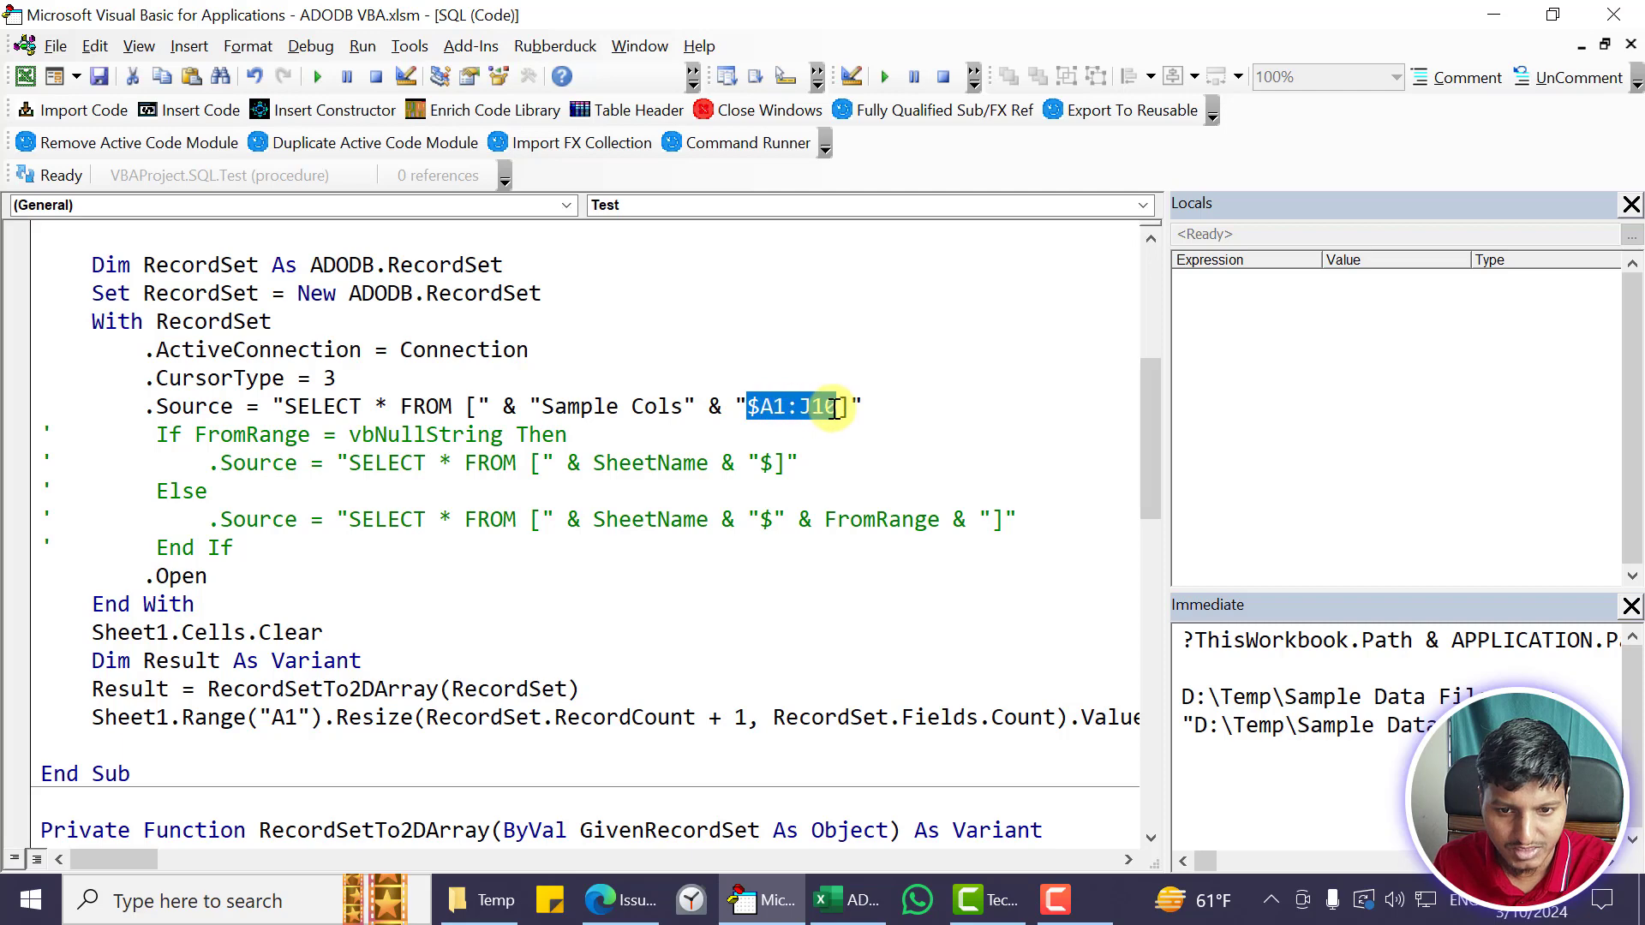
left_click(745, 408)
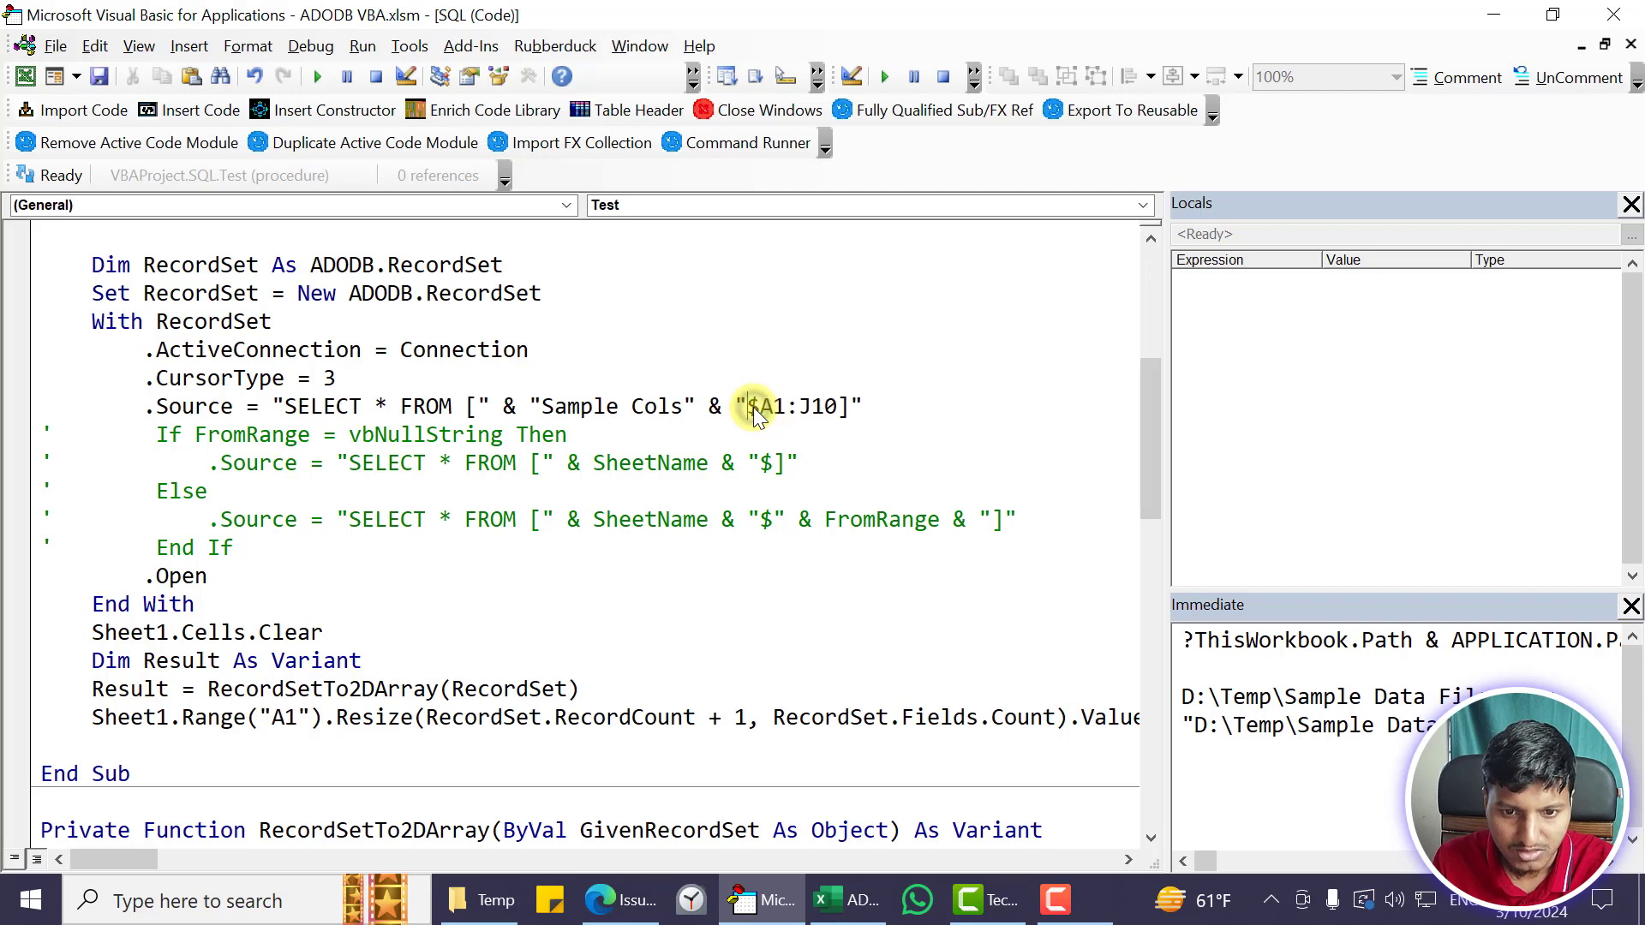
double_click(792, 406)
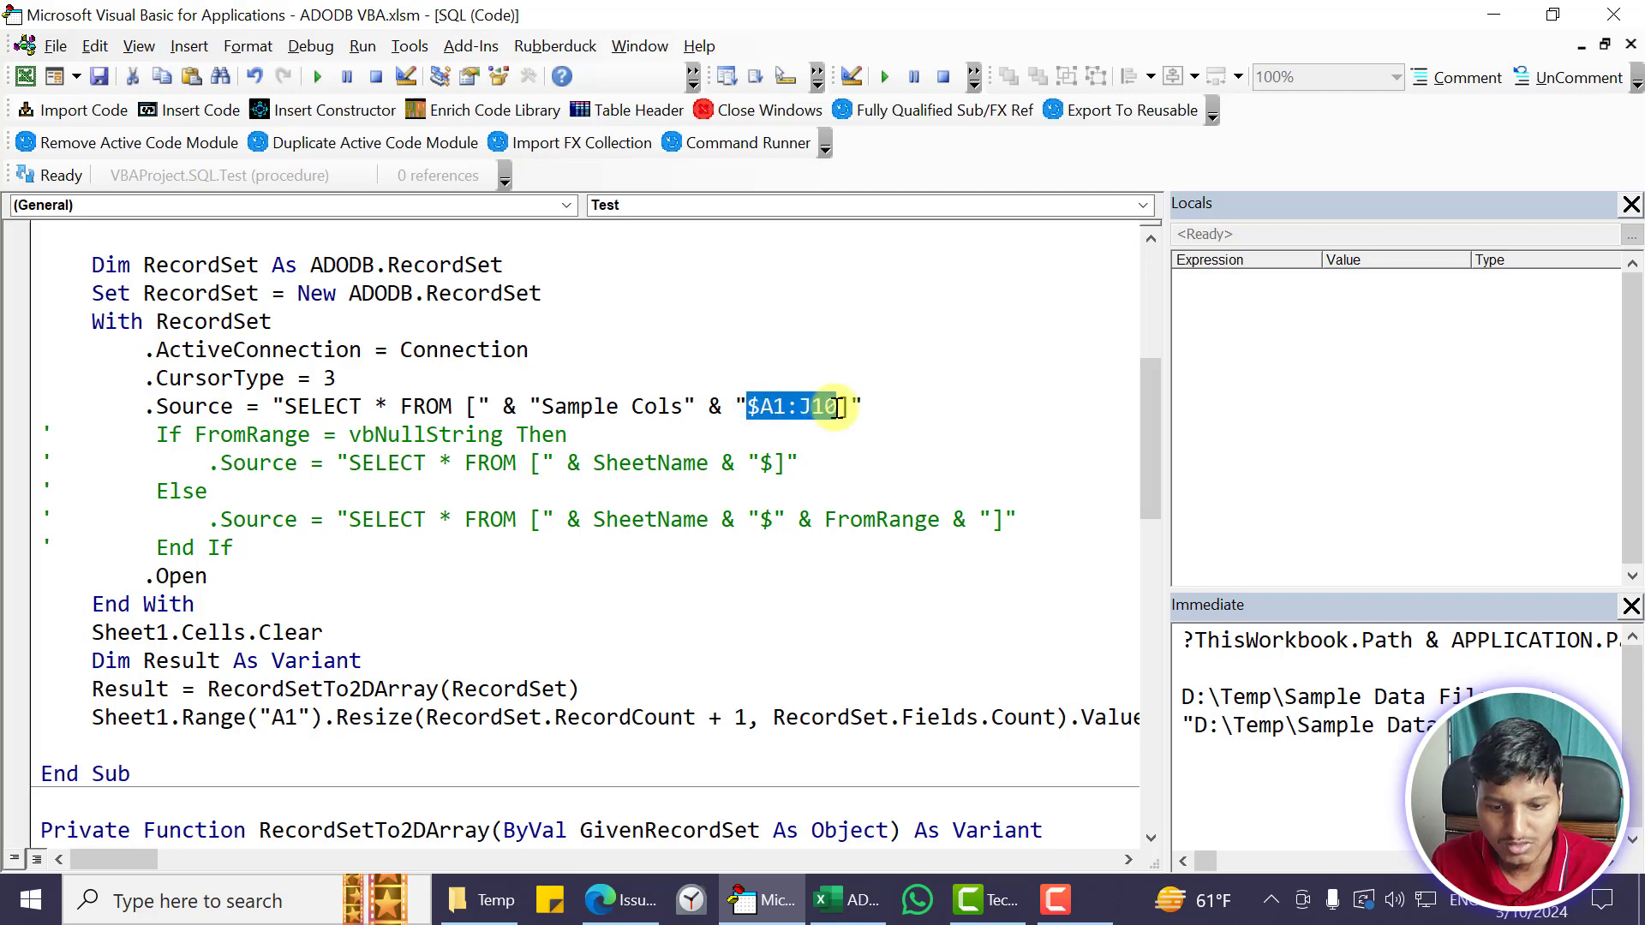
left_click(827, 900)
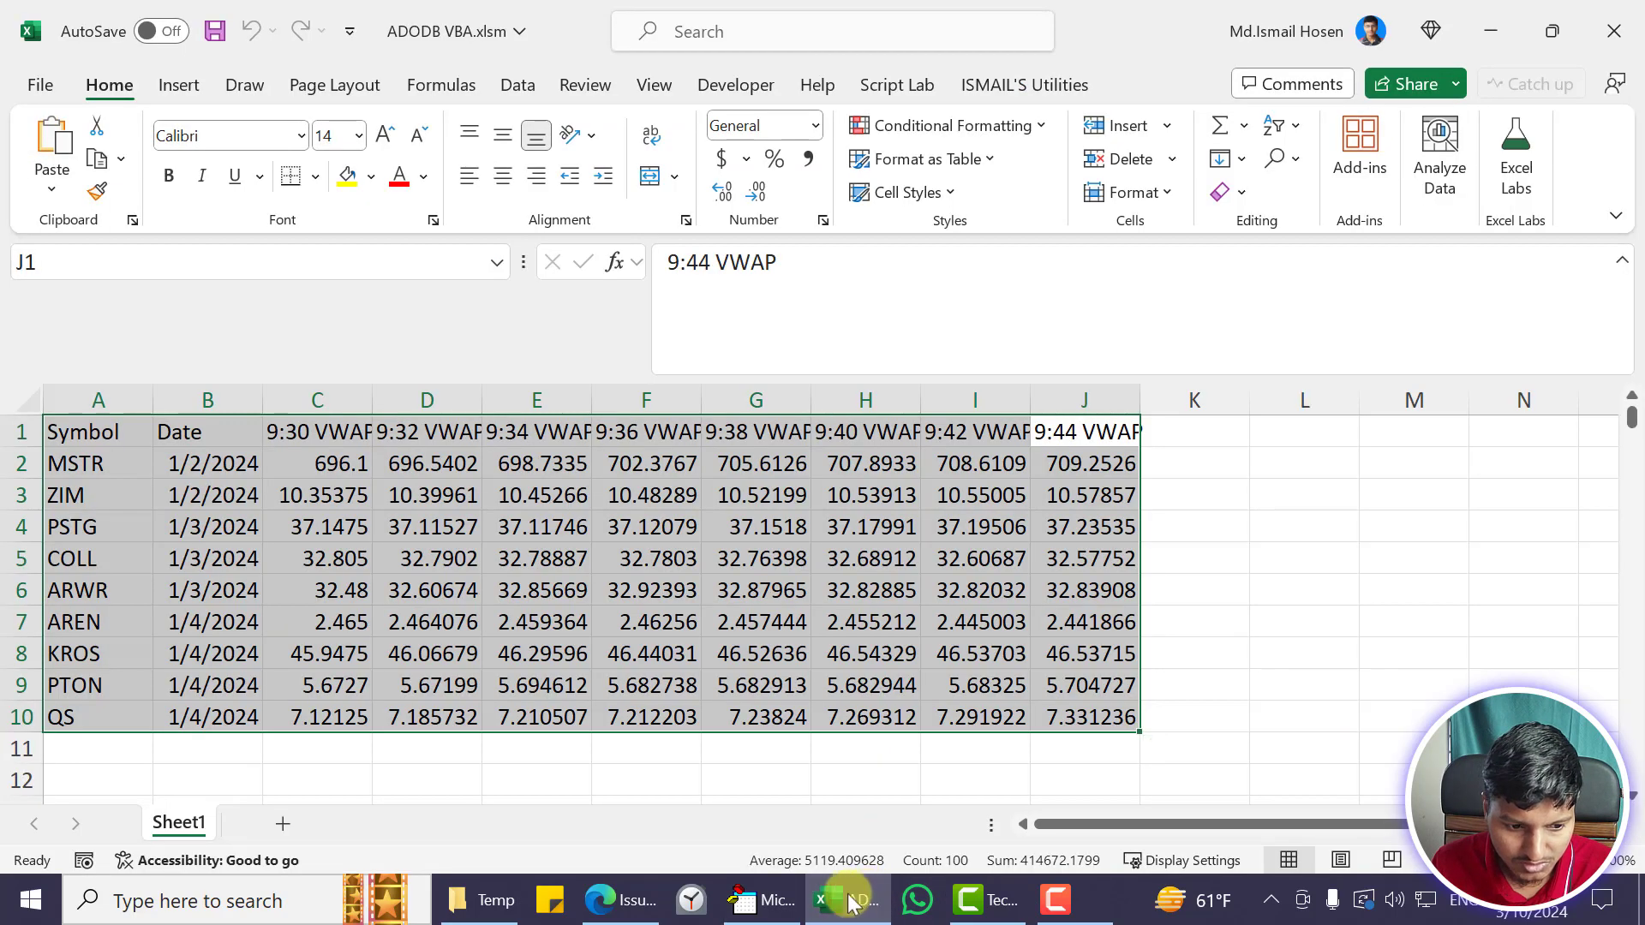
mouse_move(469, 553)
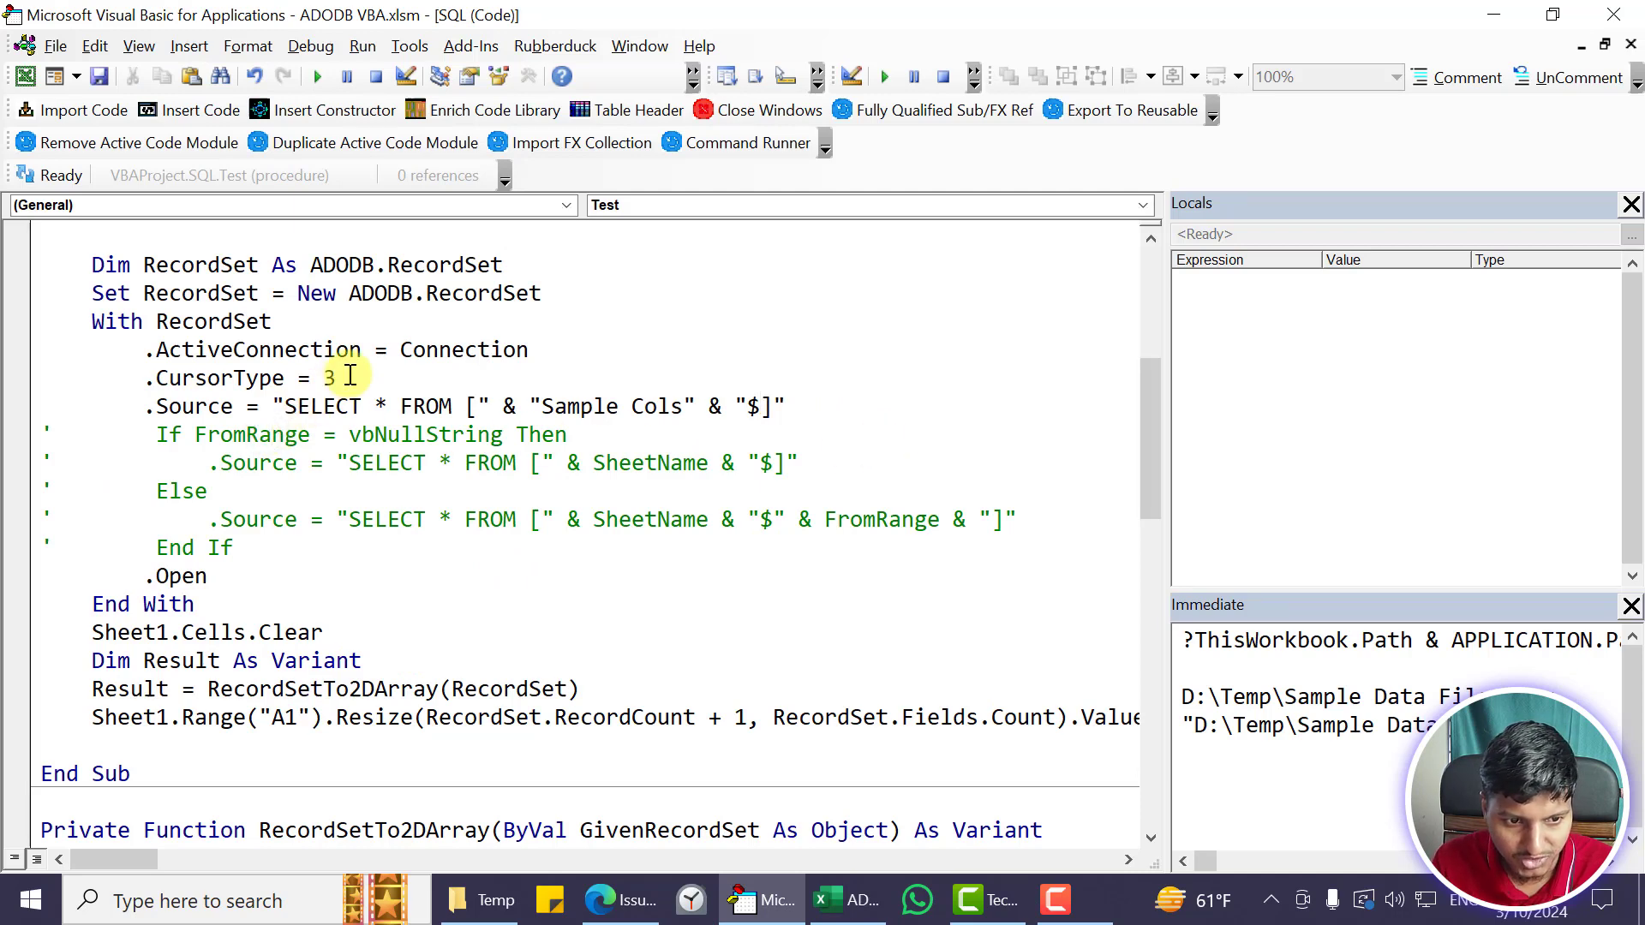
Replace Sample with More in the Source string so the query selects the More Cols sheet
scroll("up", 3)
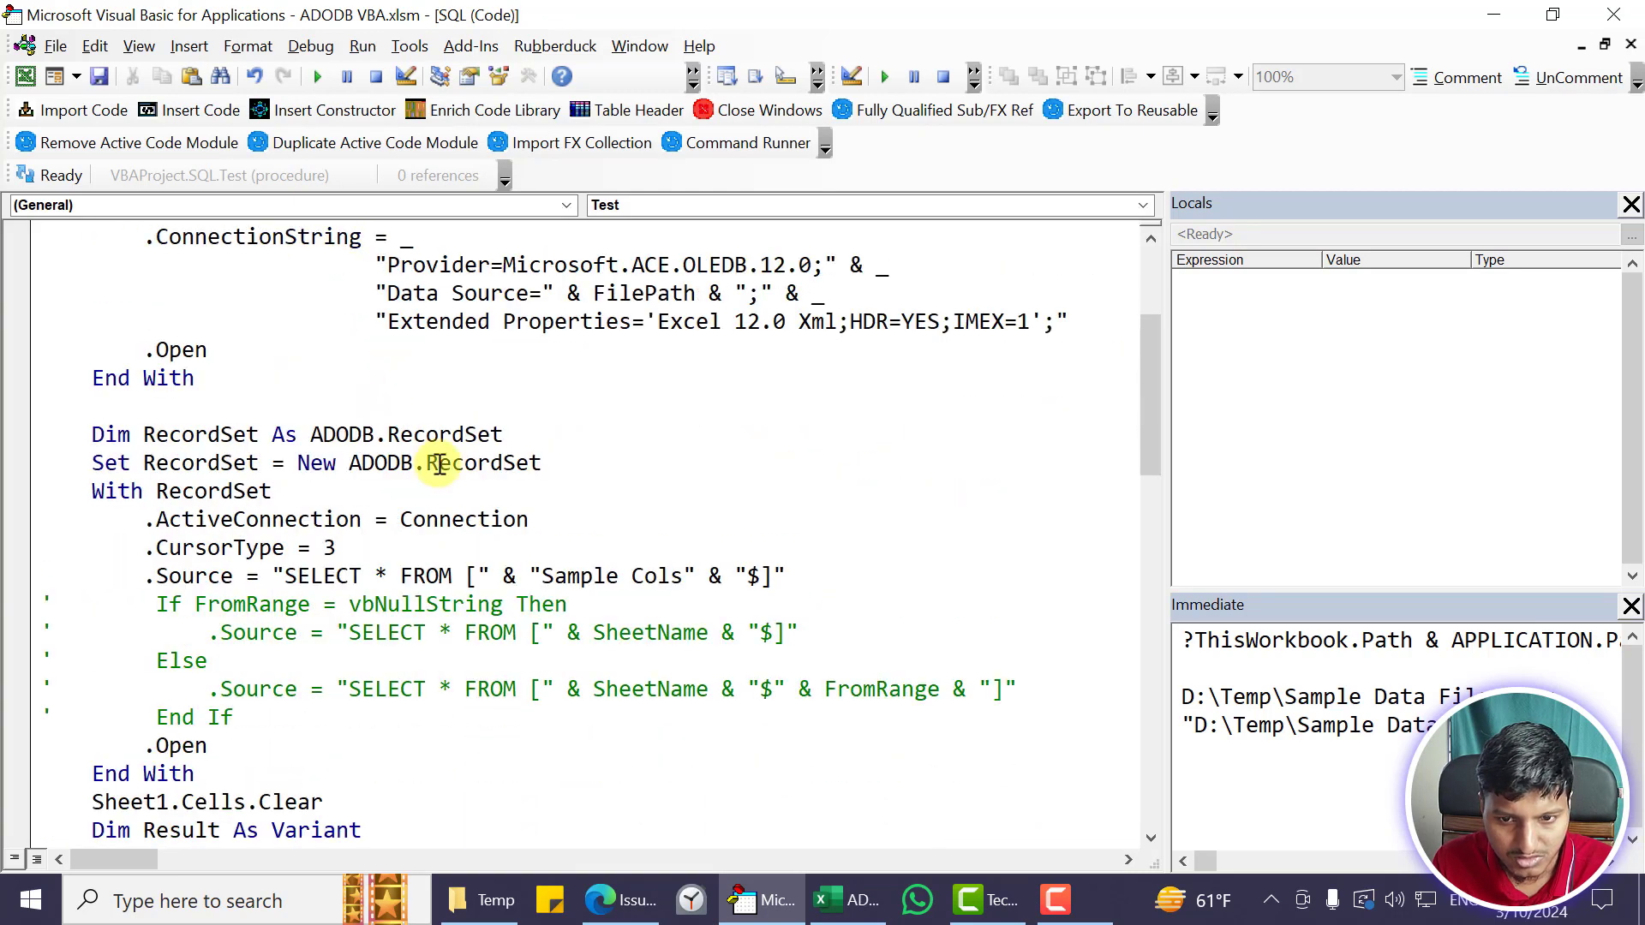
double_click(577, 576)
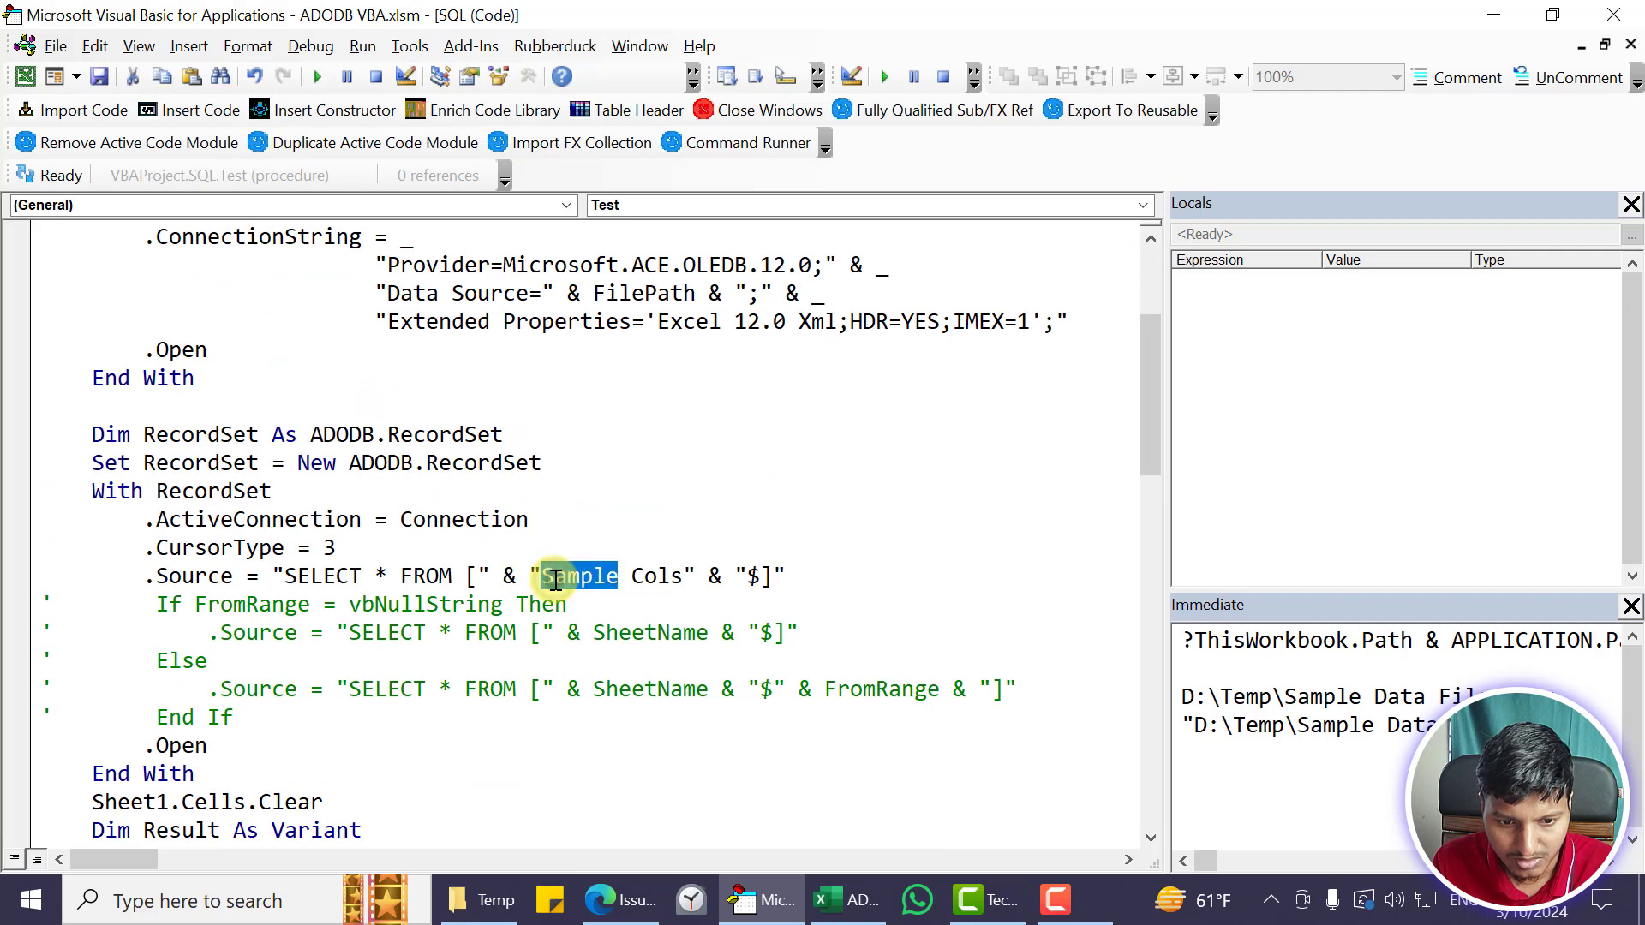
type("Mpr")
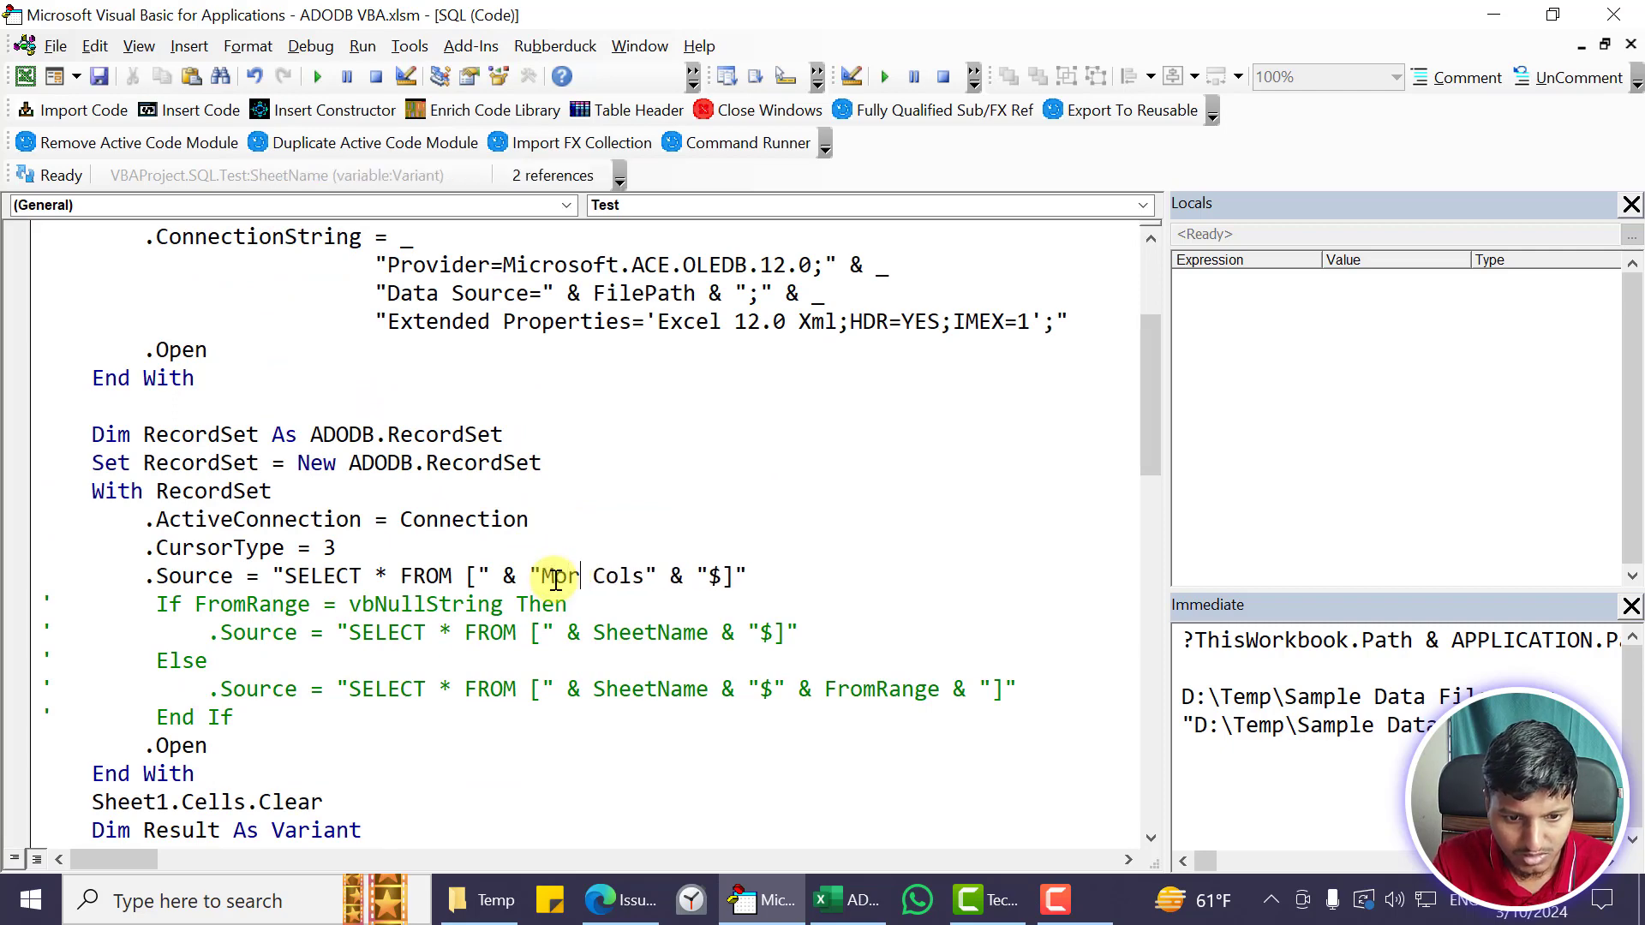
scroll("down", 3)
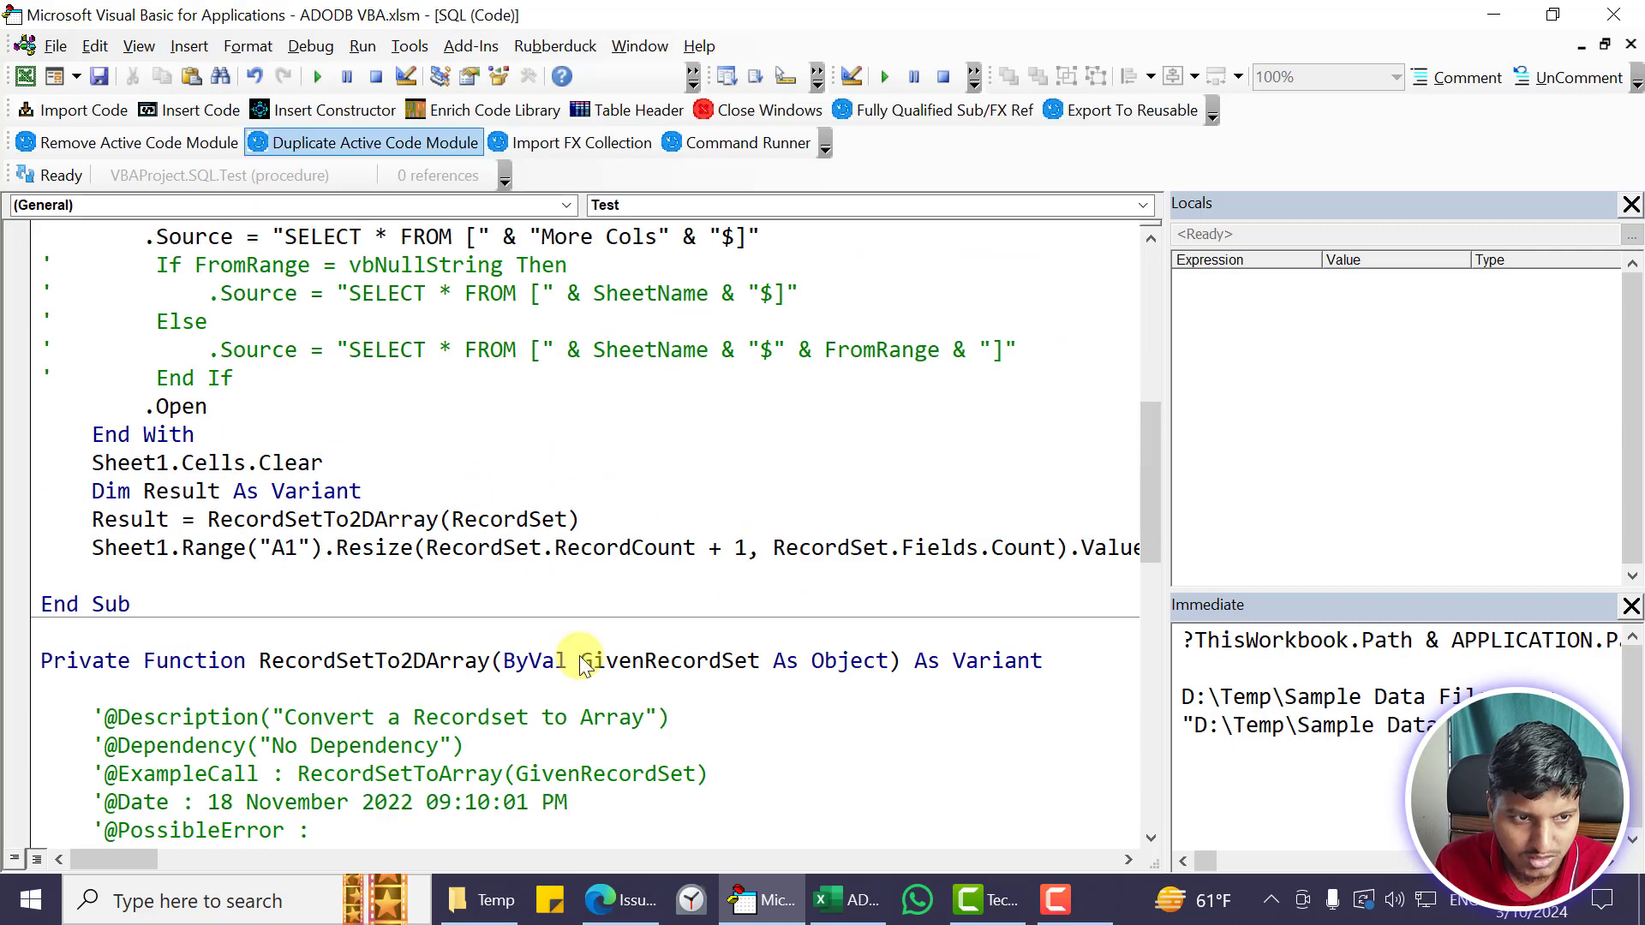
mouse_move(833, 900)
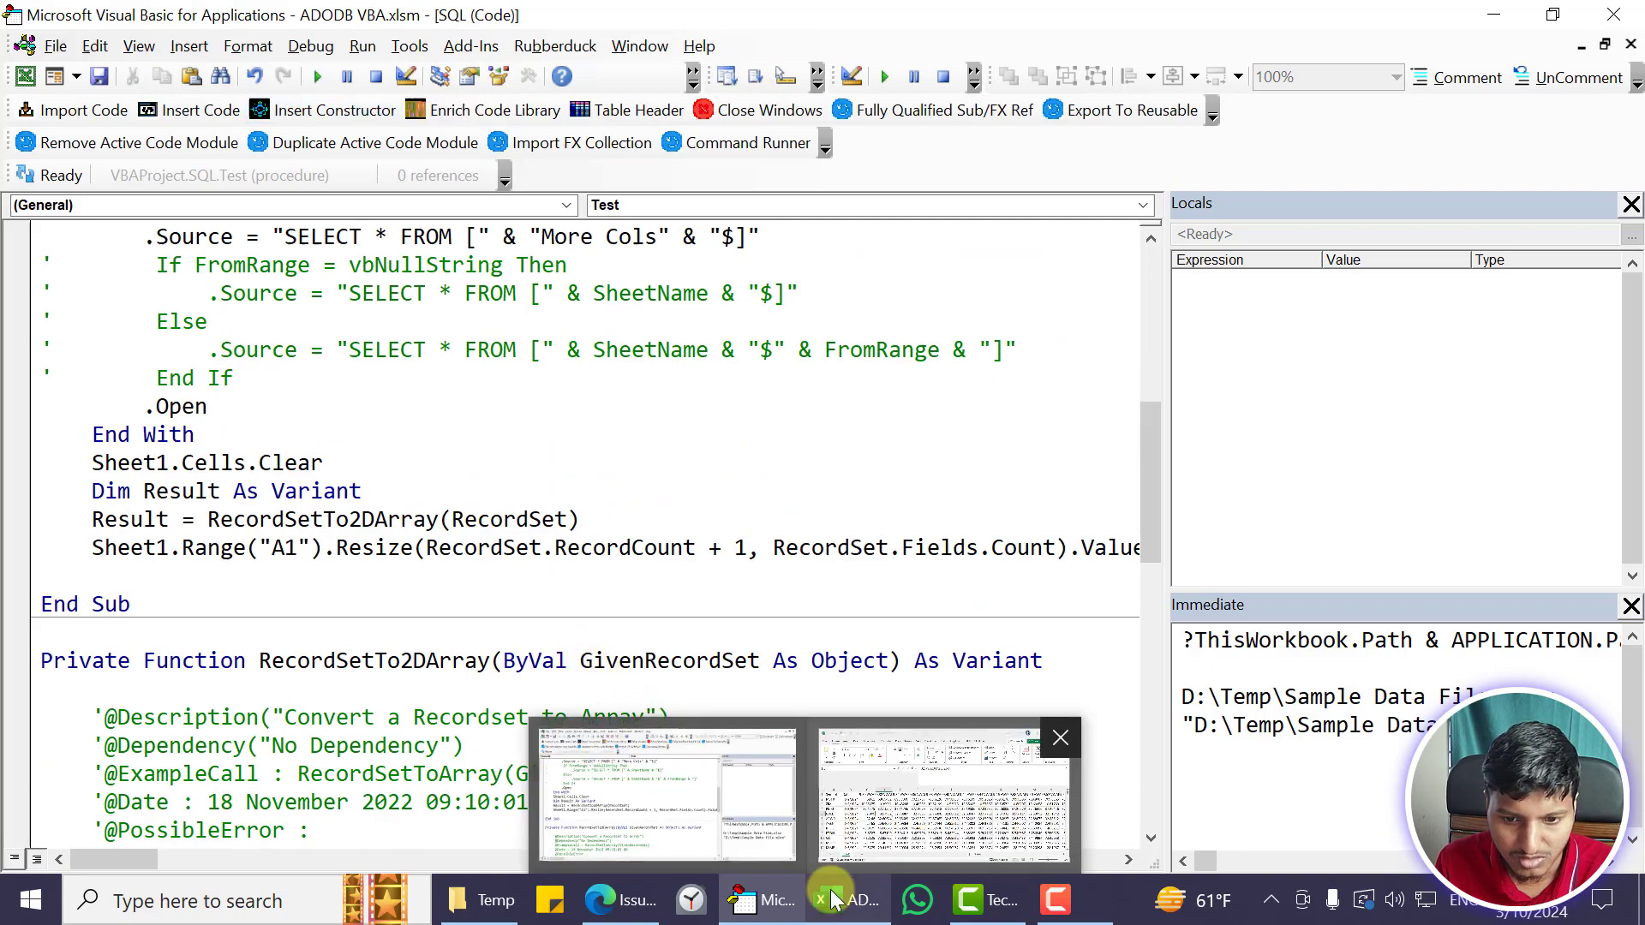
Select row 1 on Sheet1 to confirm 255 imported headers ending at 11:21 VWAP
left_click(941, 793)
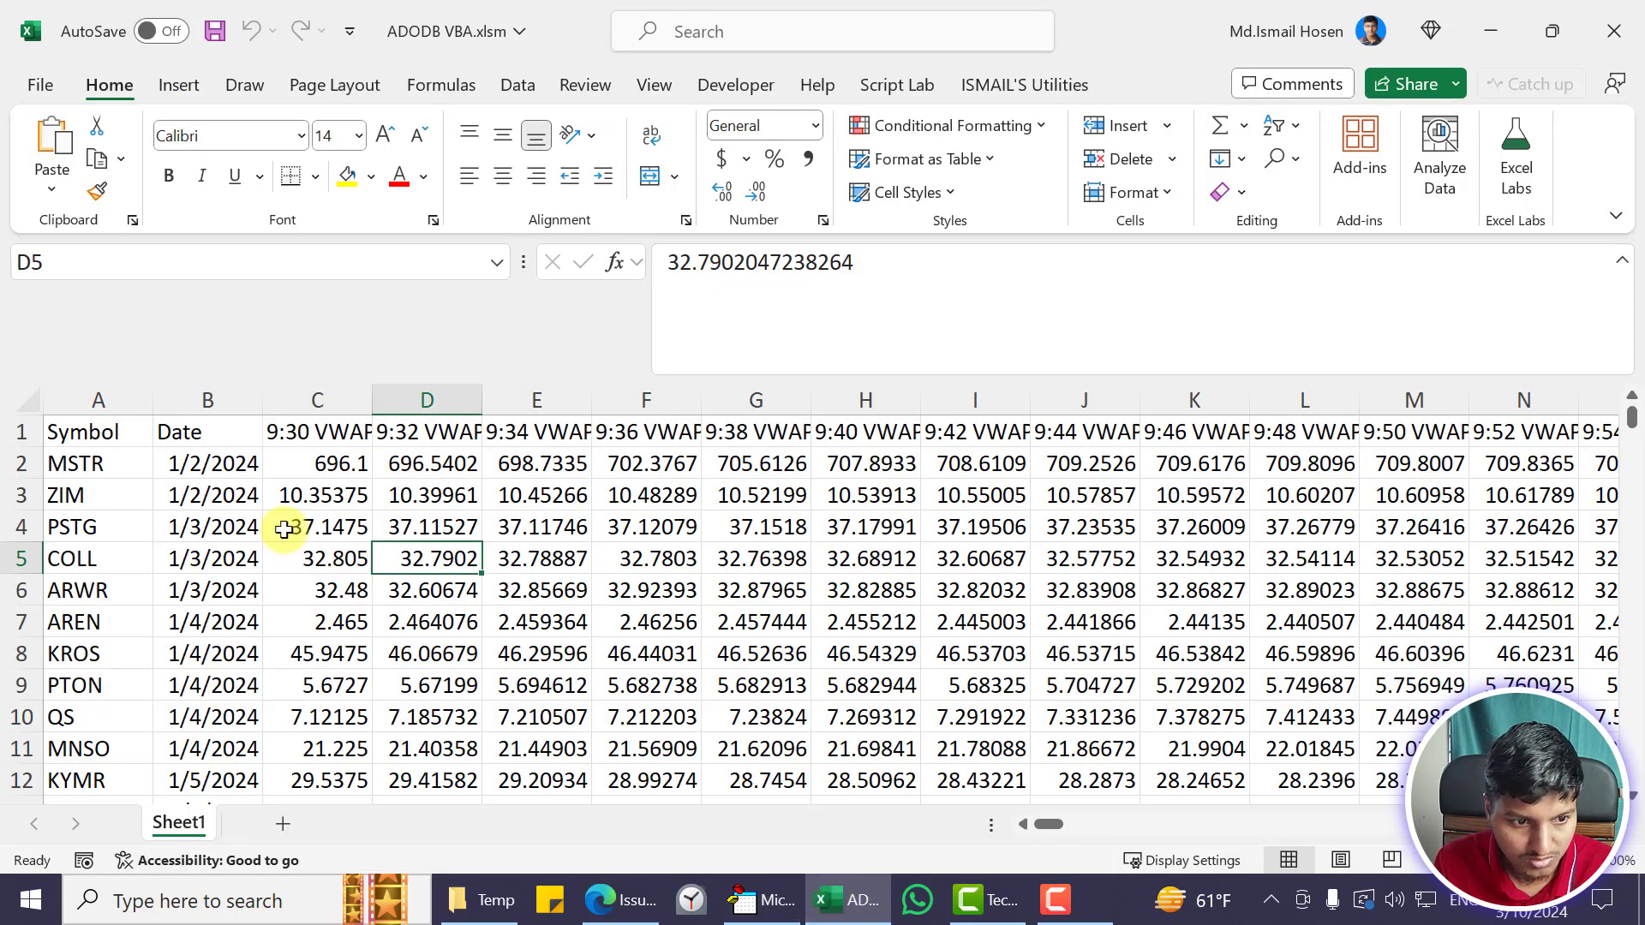
left_click(19, 432)
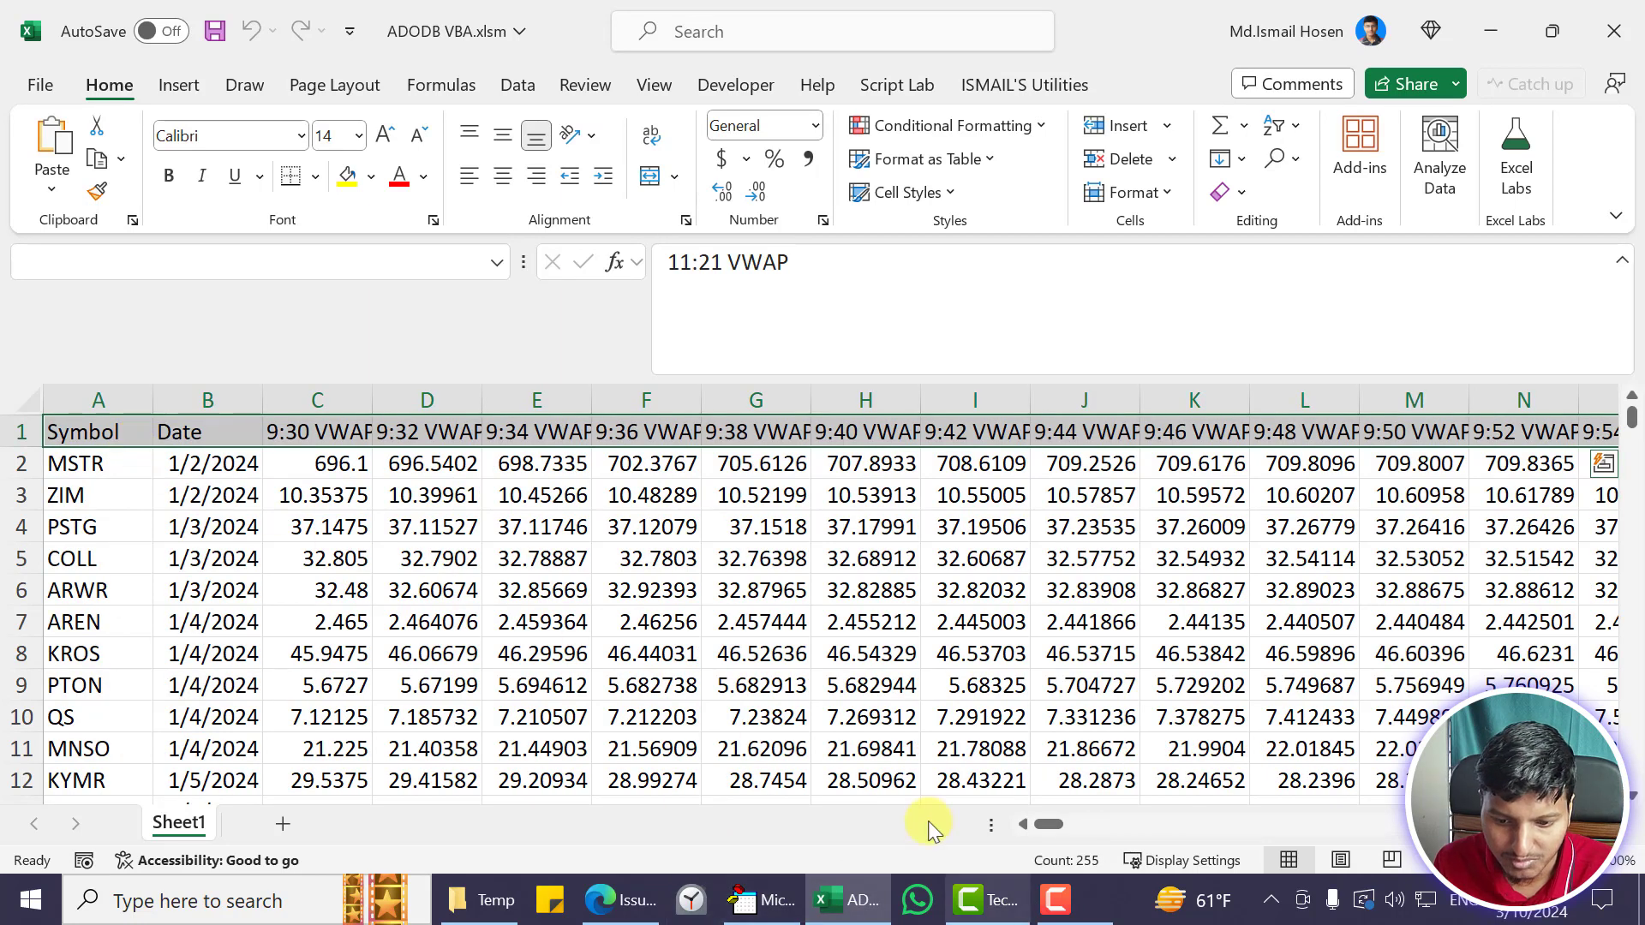
mouse_move(1064, 860)
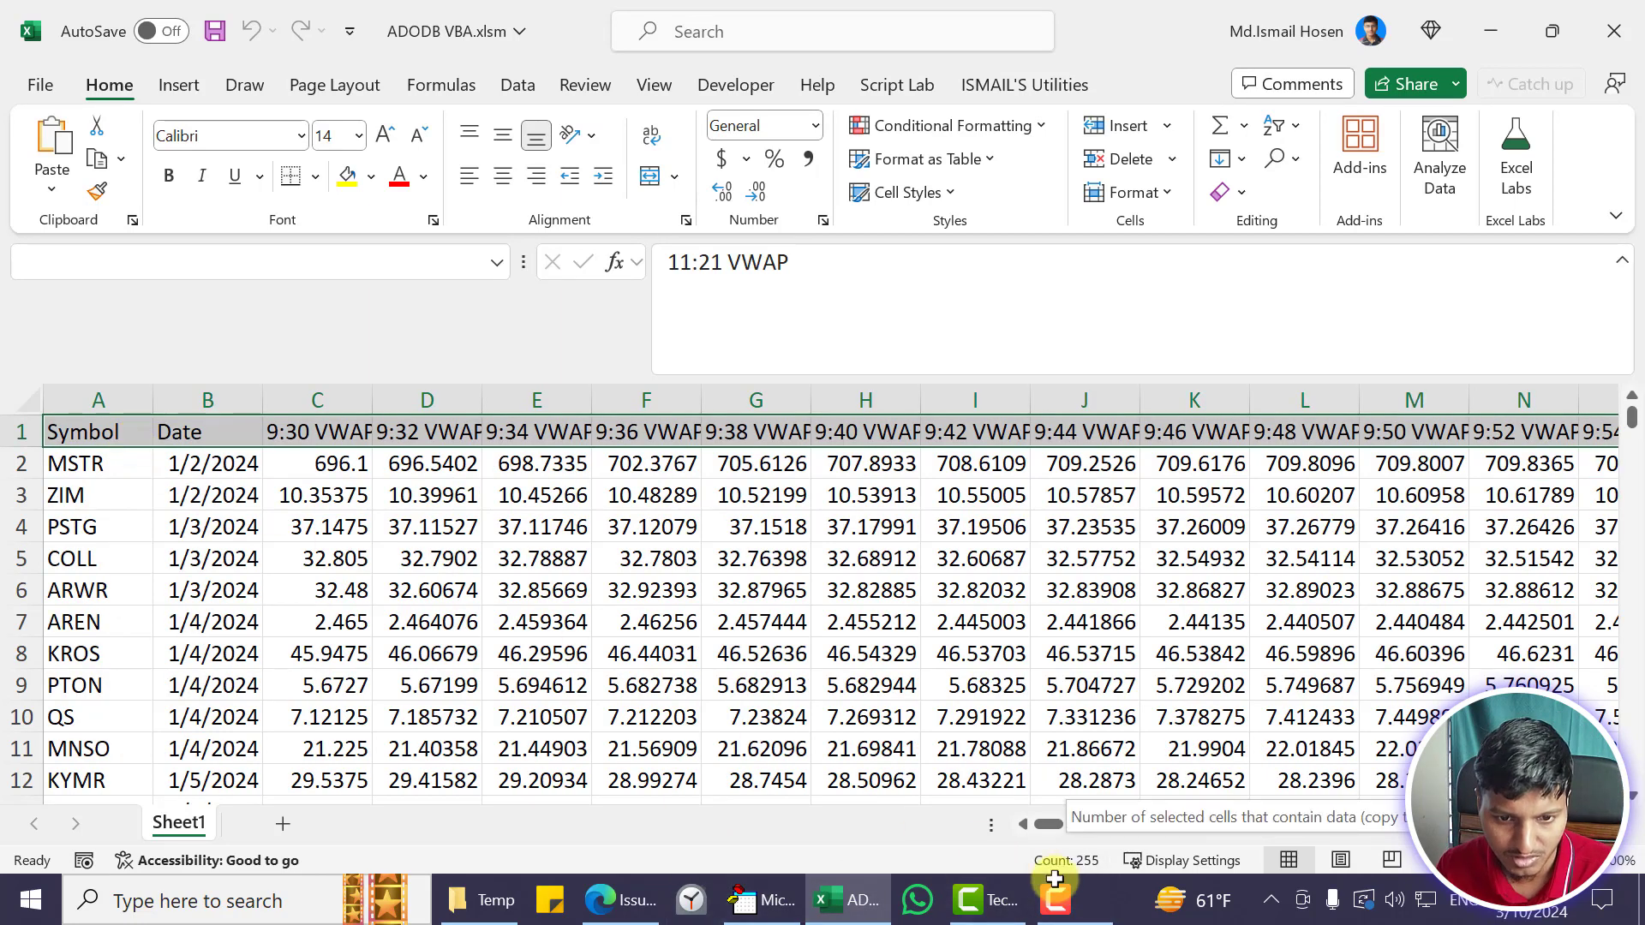